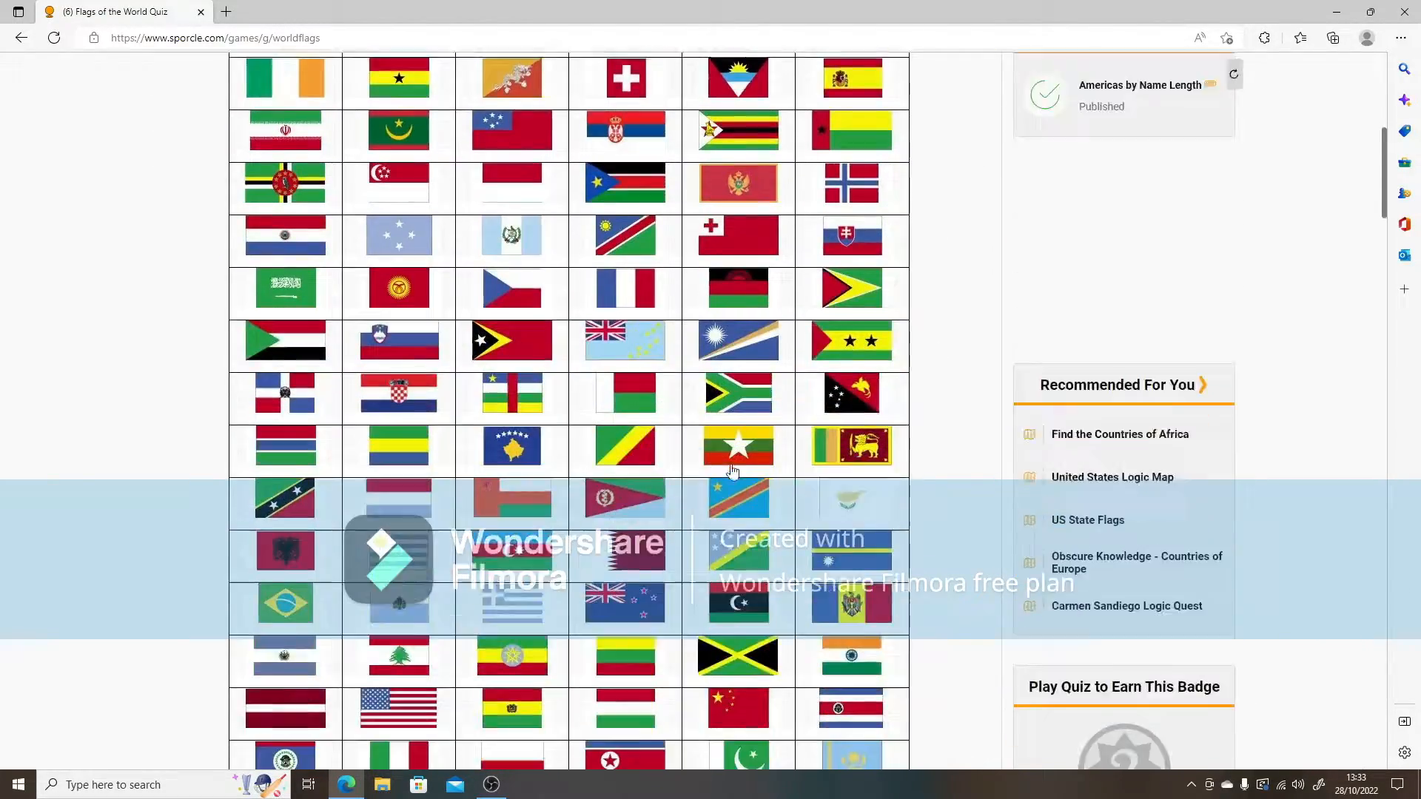
Start the Flags of the World quiz from the quiz page.
scroll(down, 3)
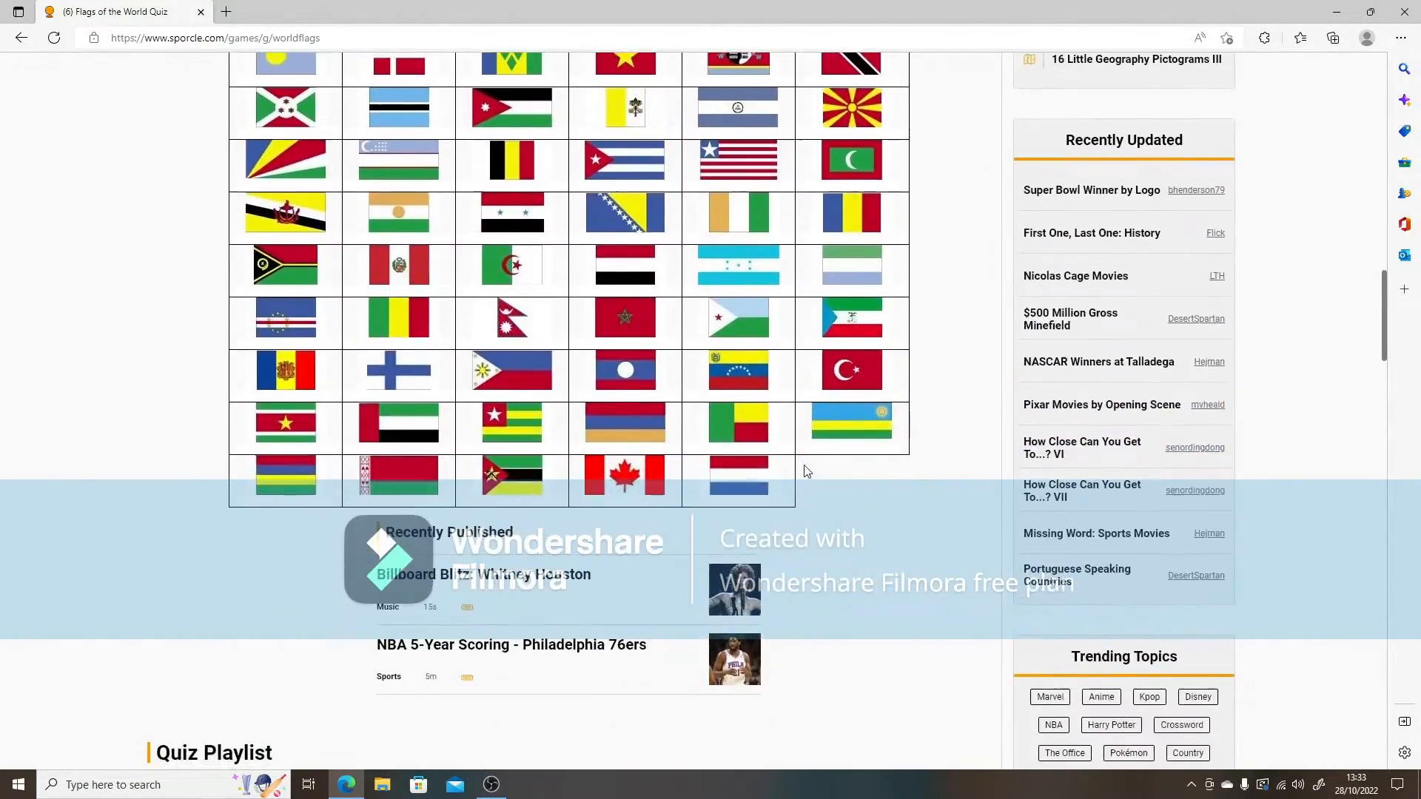
scroll(up, 3)
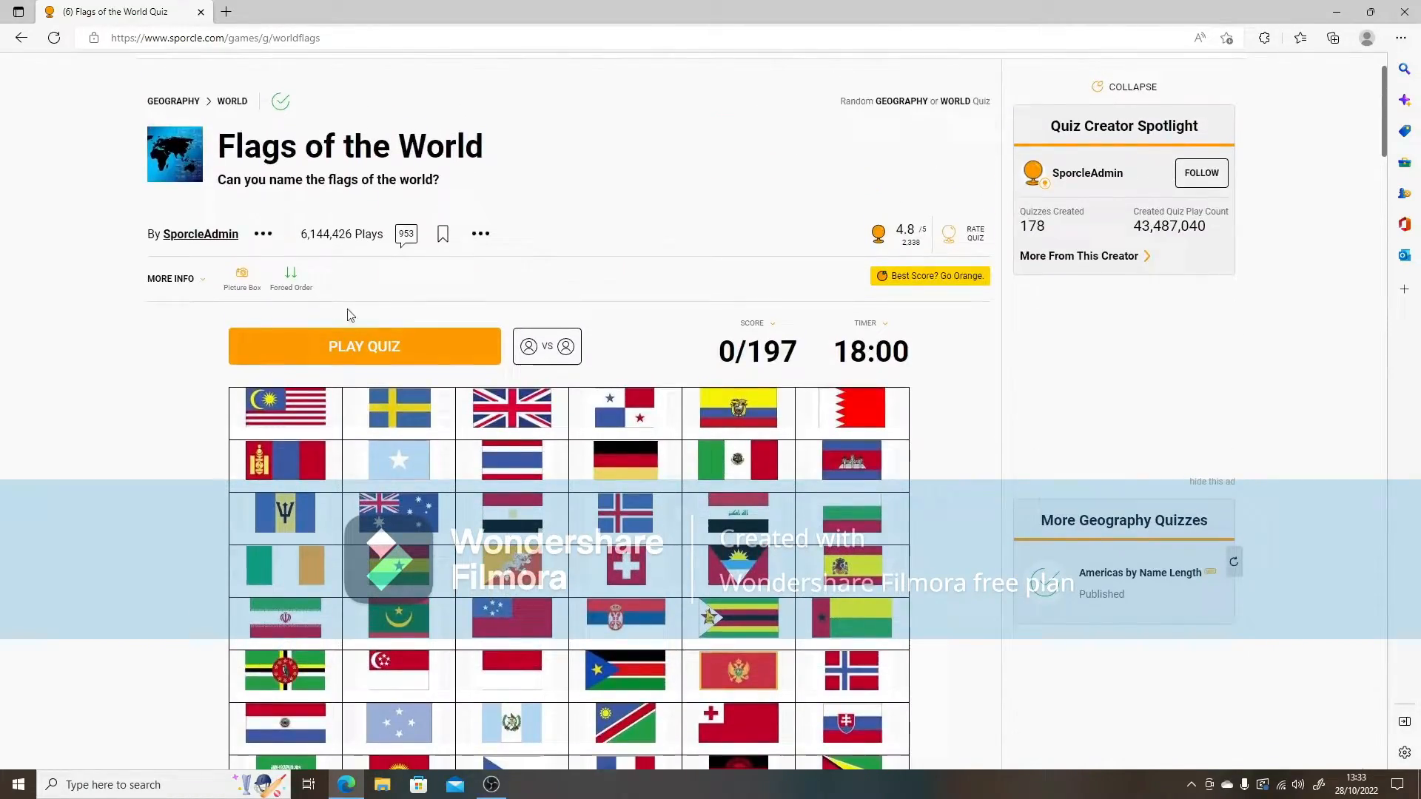
scroll(down, 3)
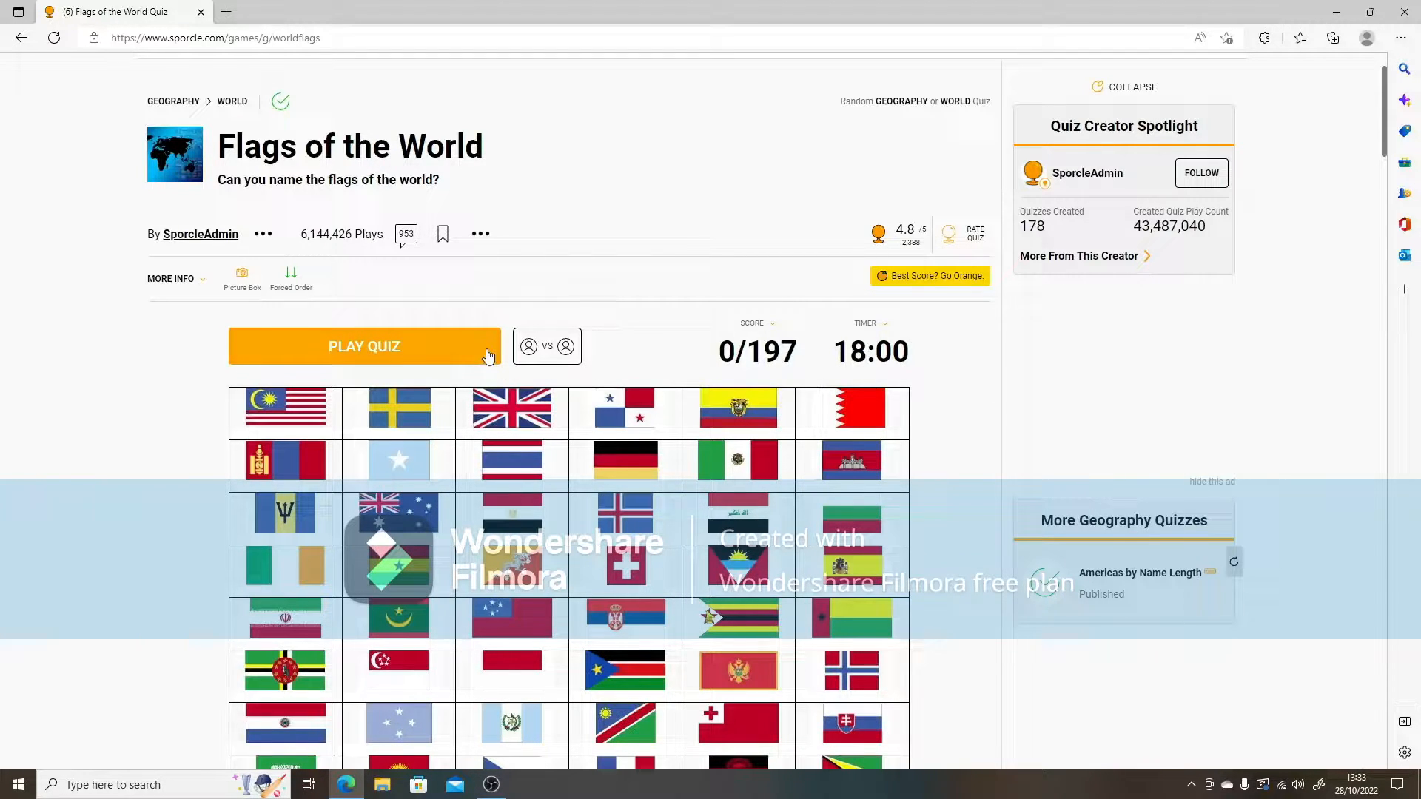
mouse_move(517, 388)
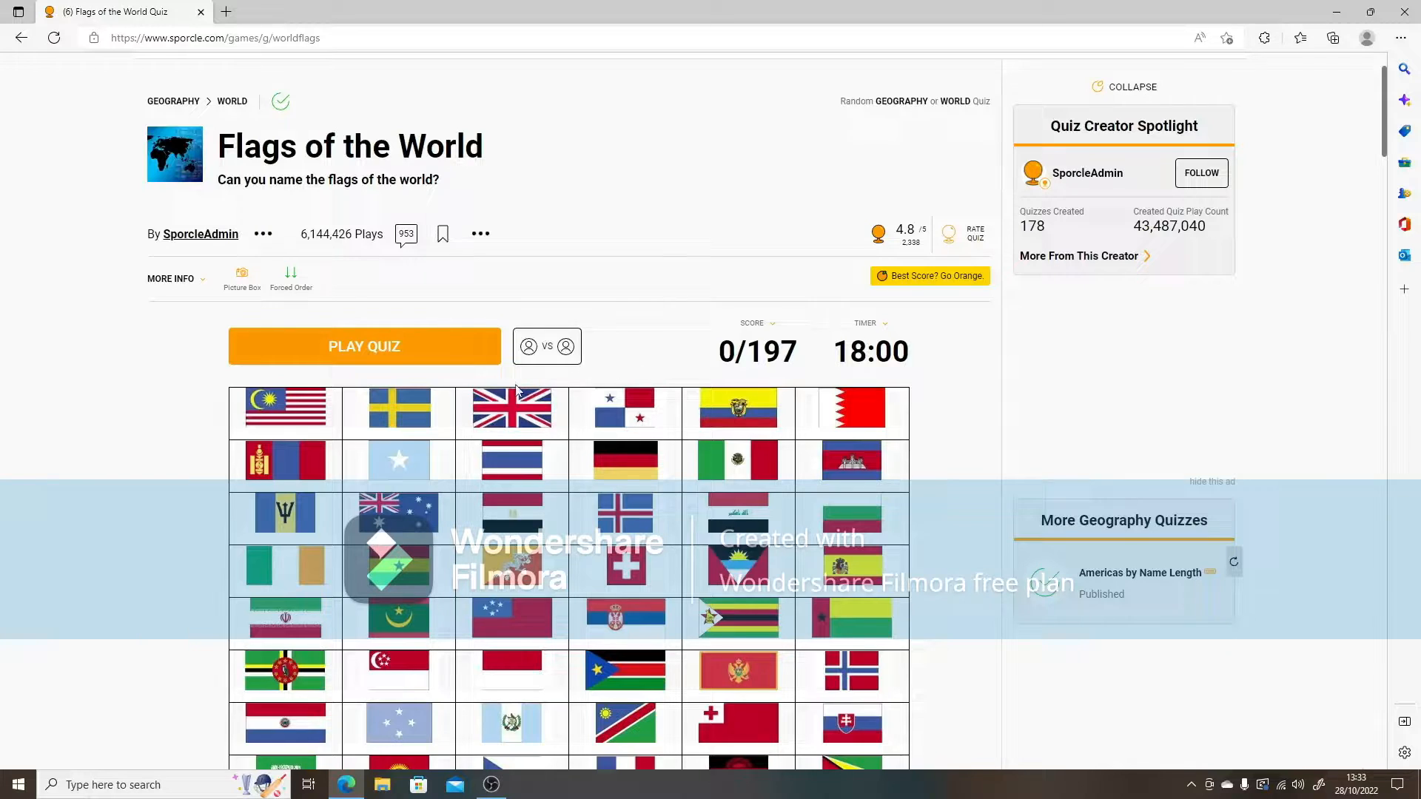
click(364, 347)
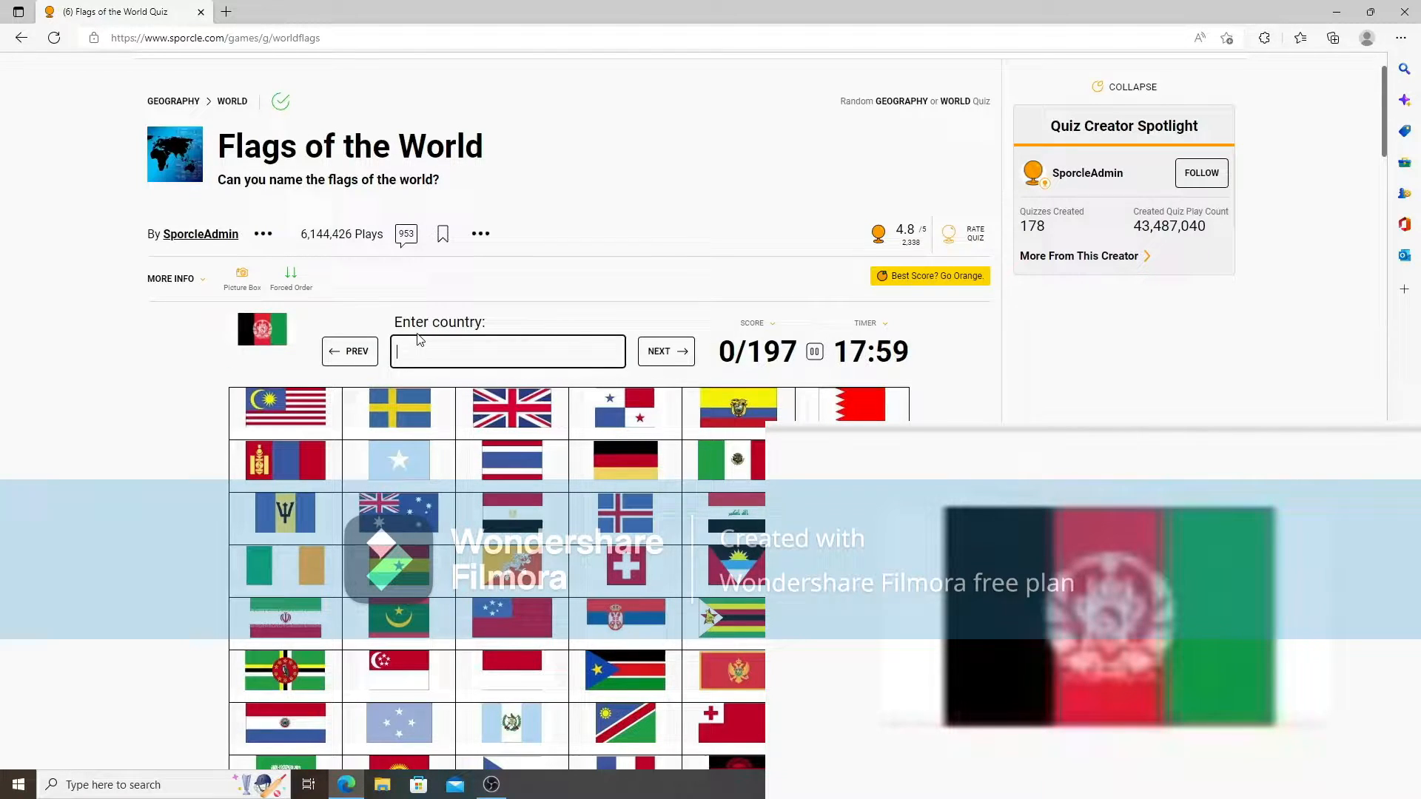
Name the first flags: Afghanistan, Liechtenstein, Trinidad and Tobago and Cyprus.
text(afghanist)
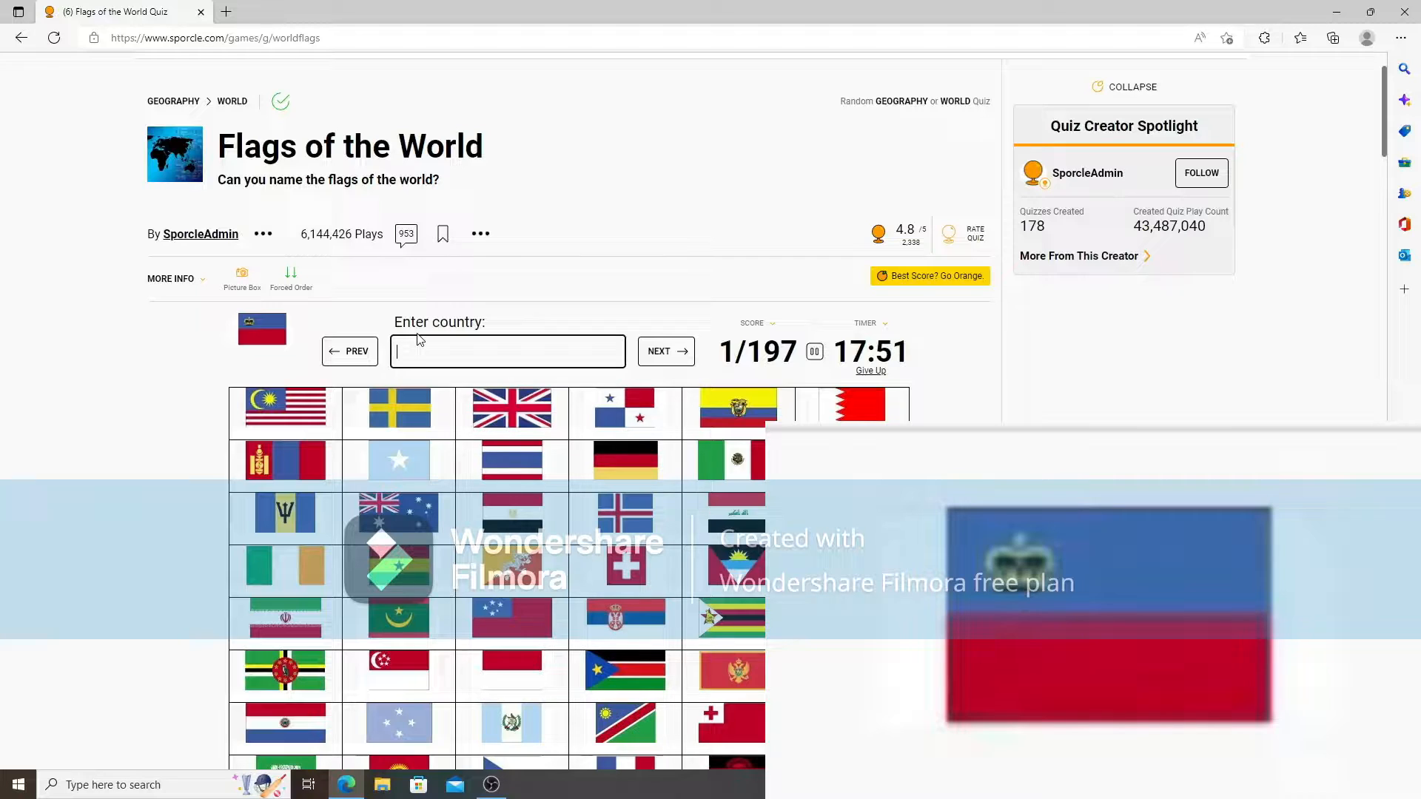
text(liechtenst)
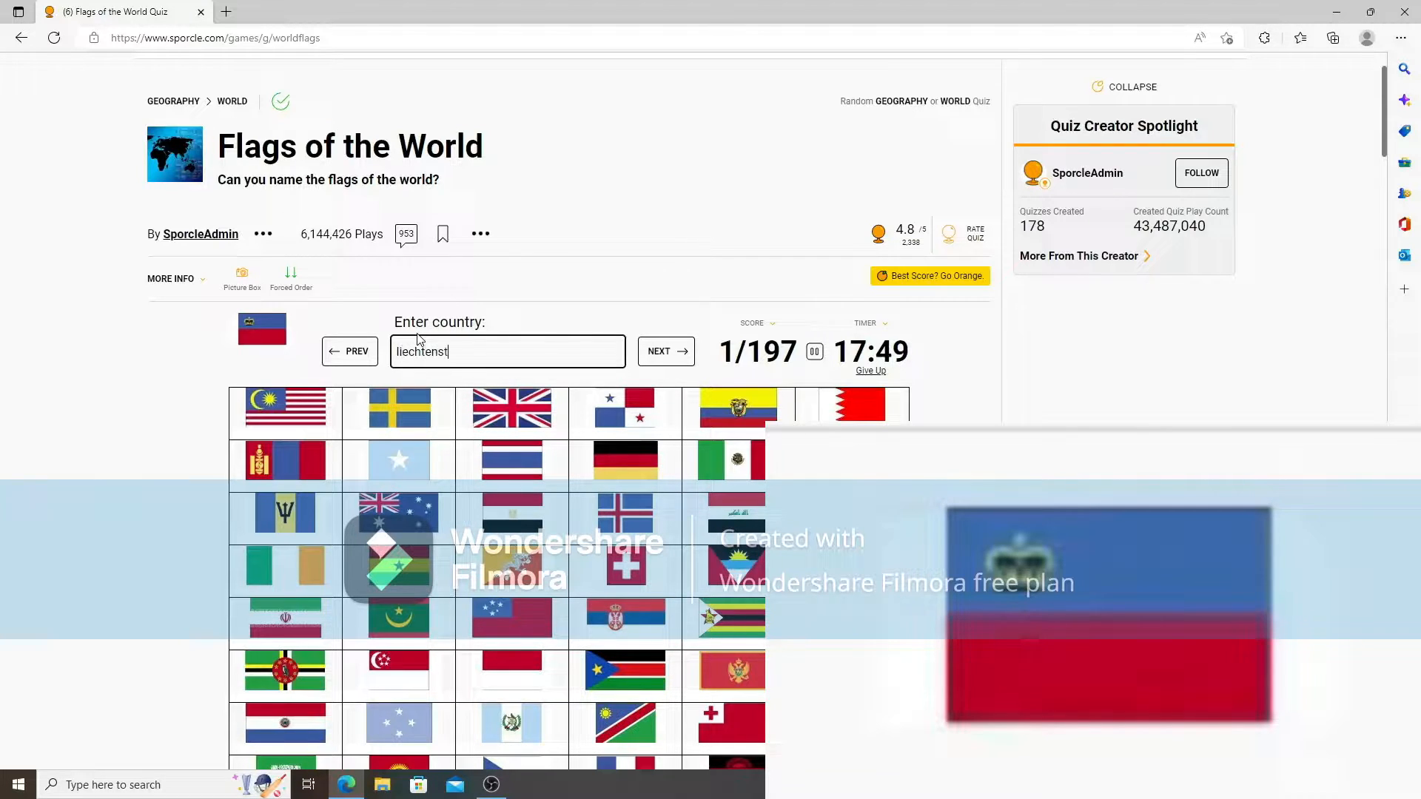
text(mo)
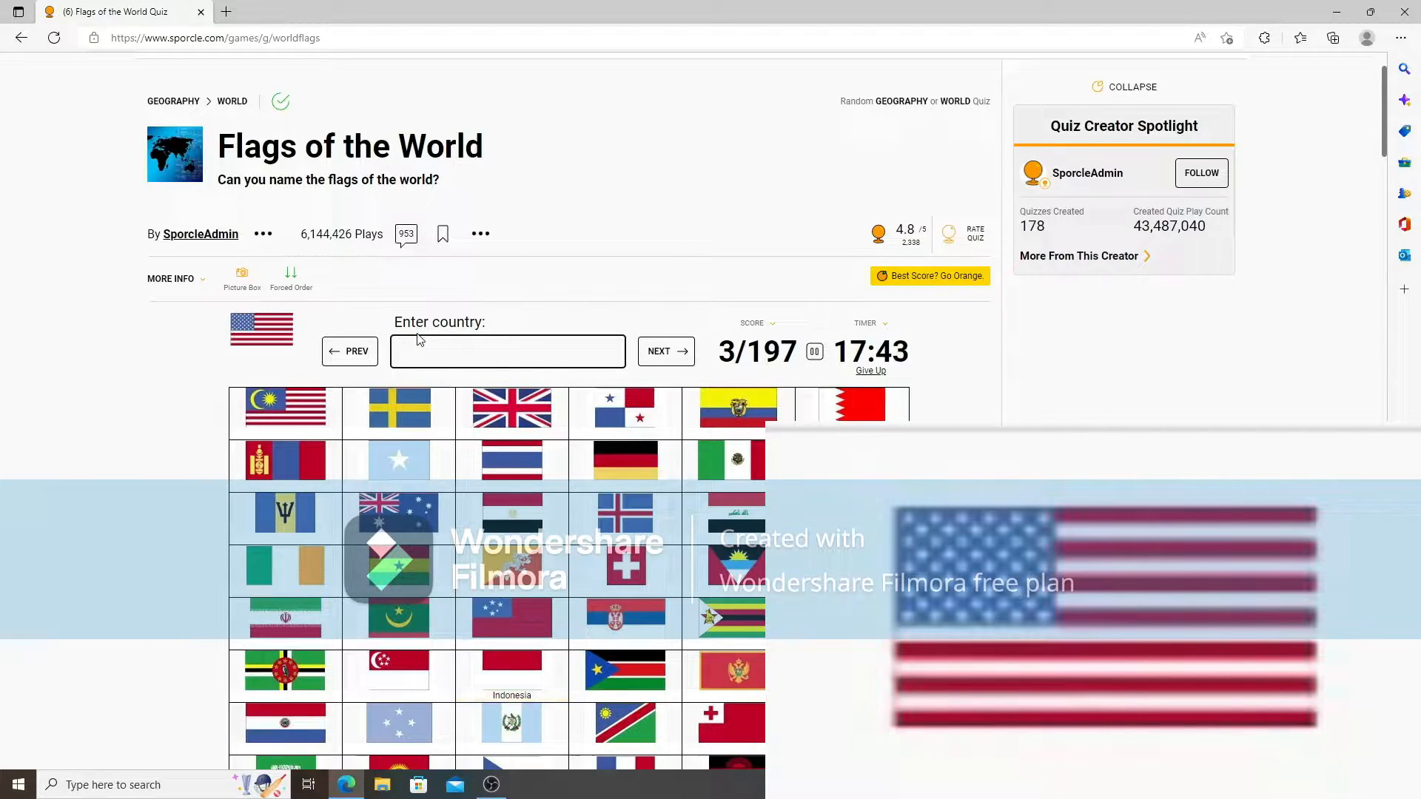
text(trinidad and)
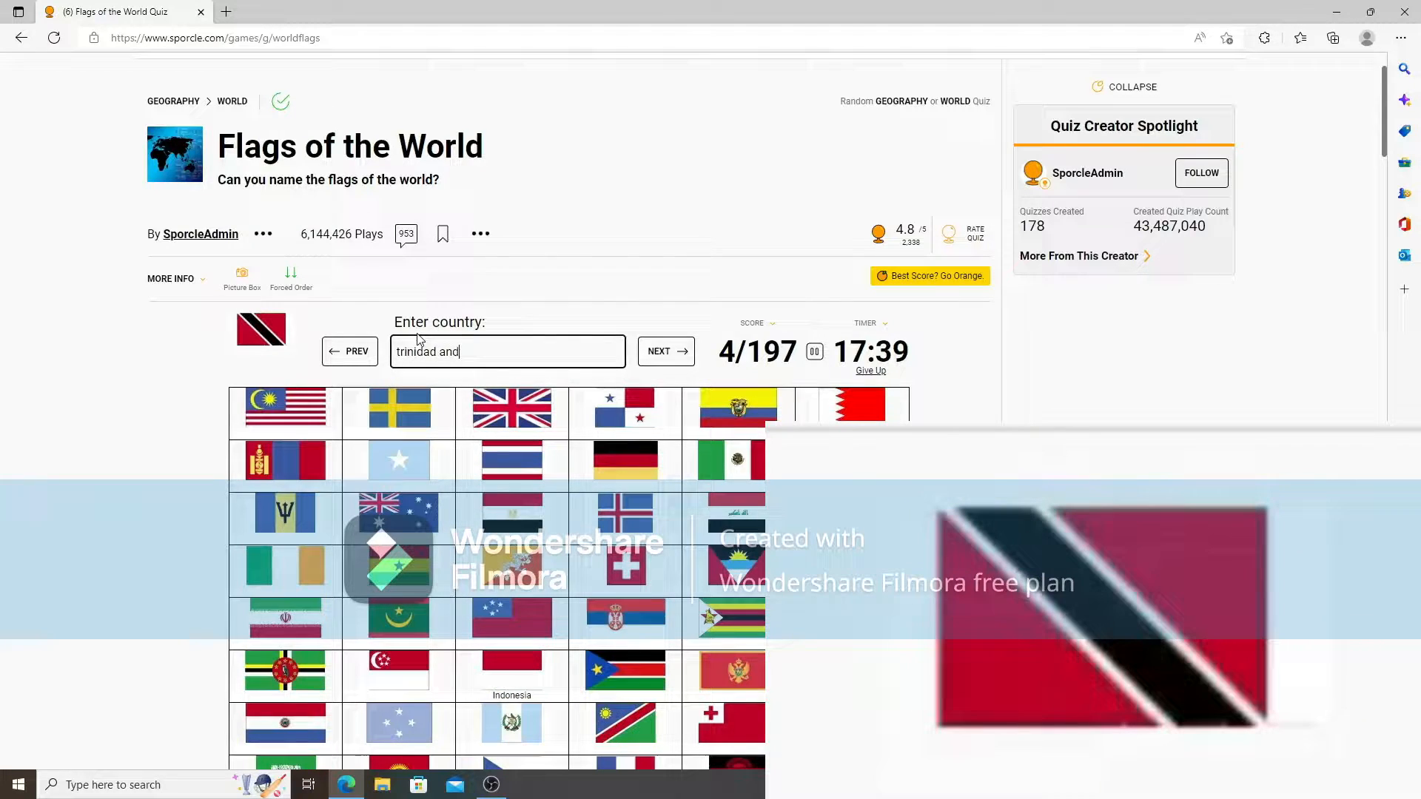
text(trinidad and tobago)
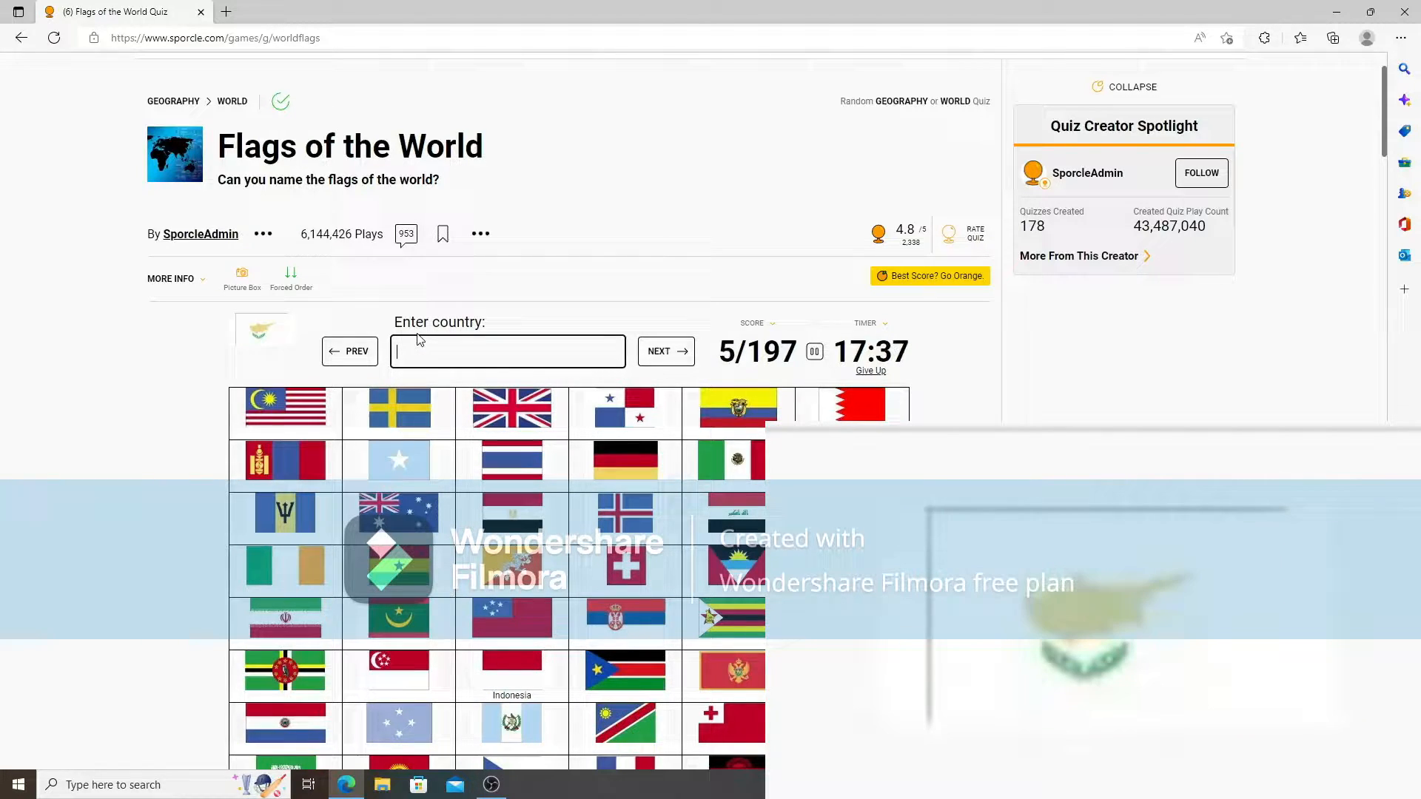
text(syprus)
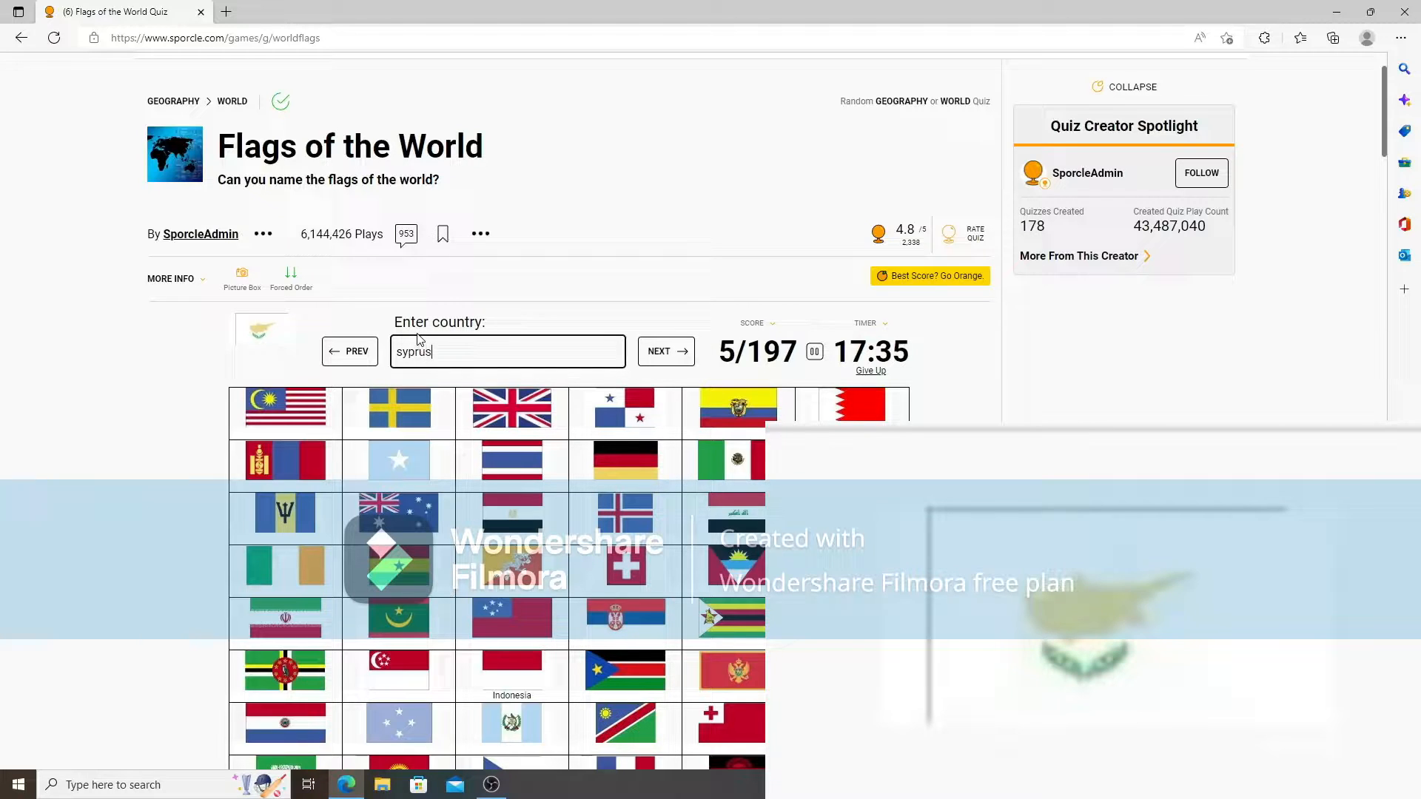
text(cy)
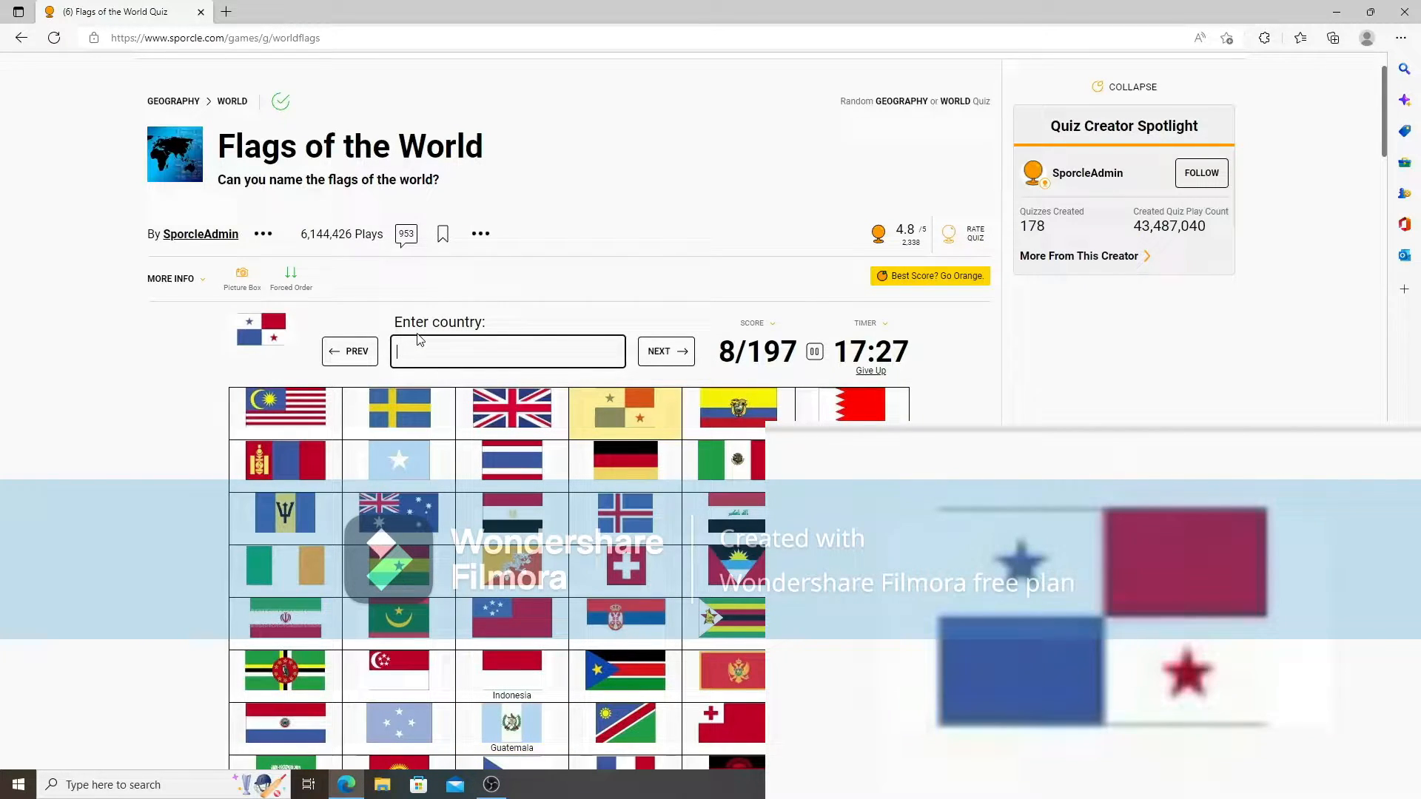
Name Panama, Tunisia, Ivory Coast, Madagascar and Mauritania.
text(Panama)
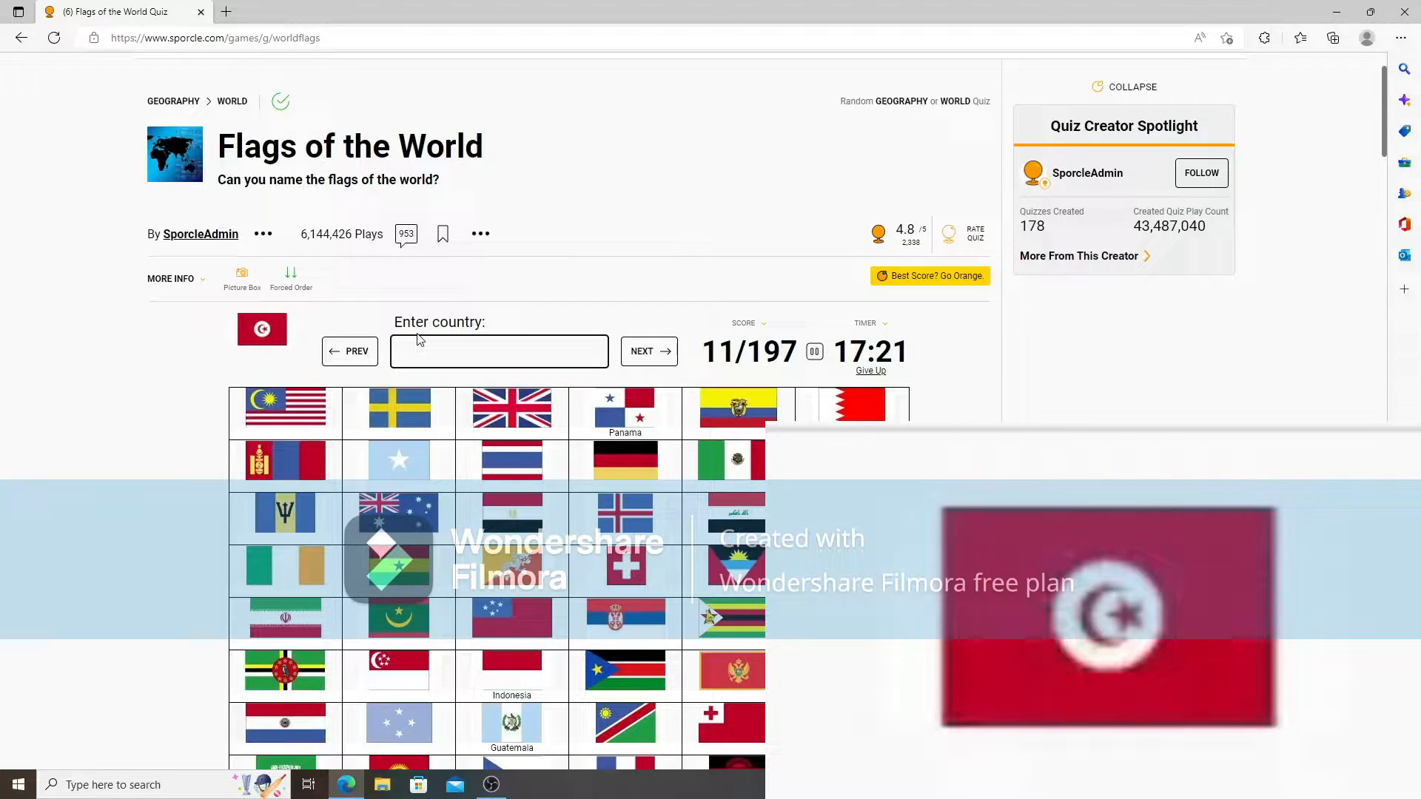
text(tunisisa=)
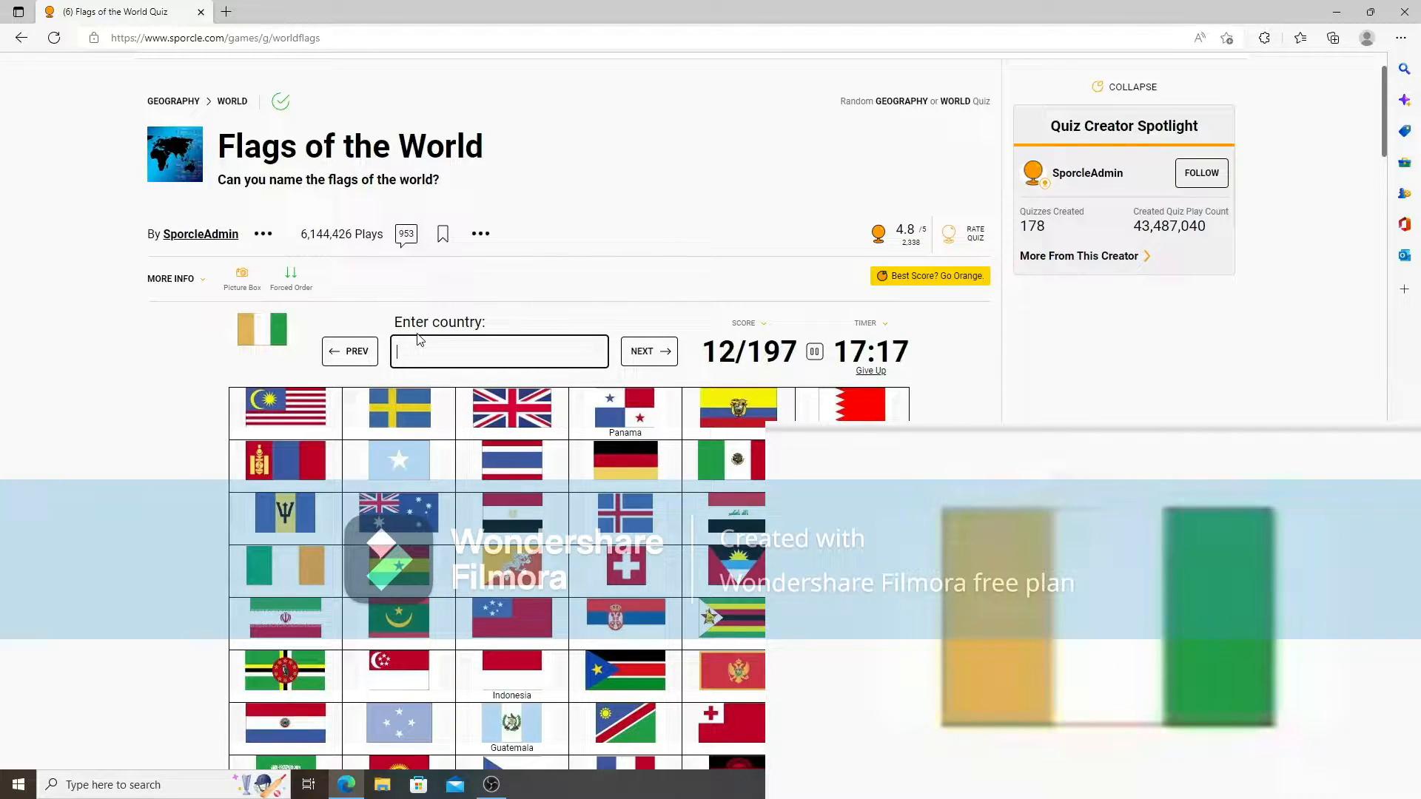
text(ivory)
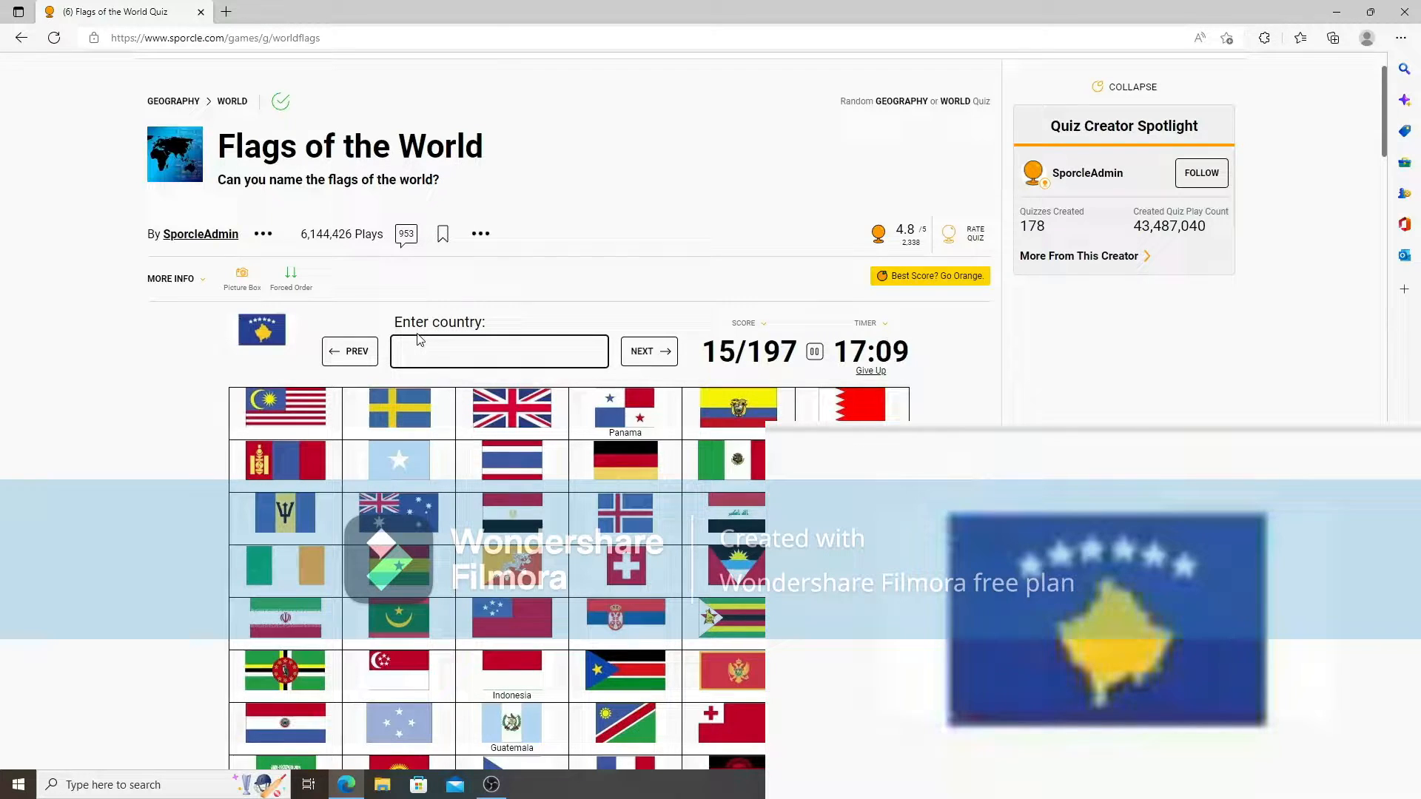
text(mada)
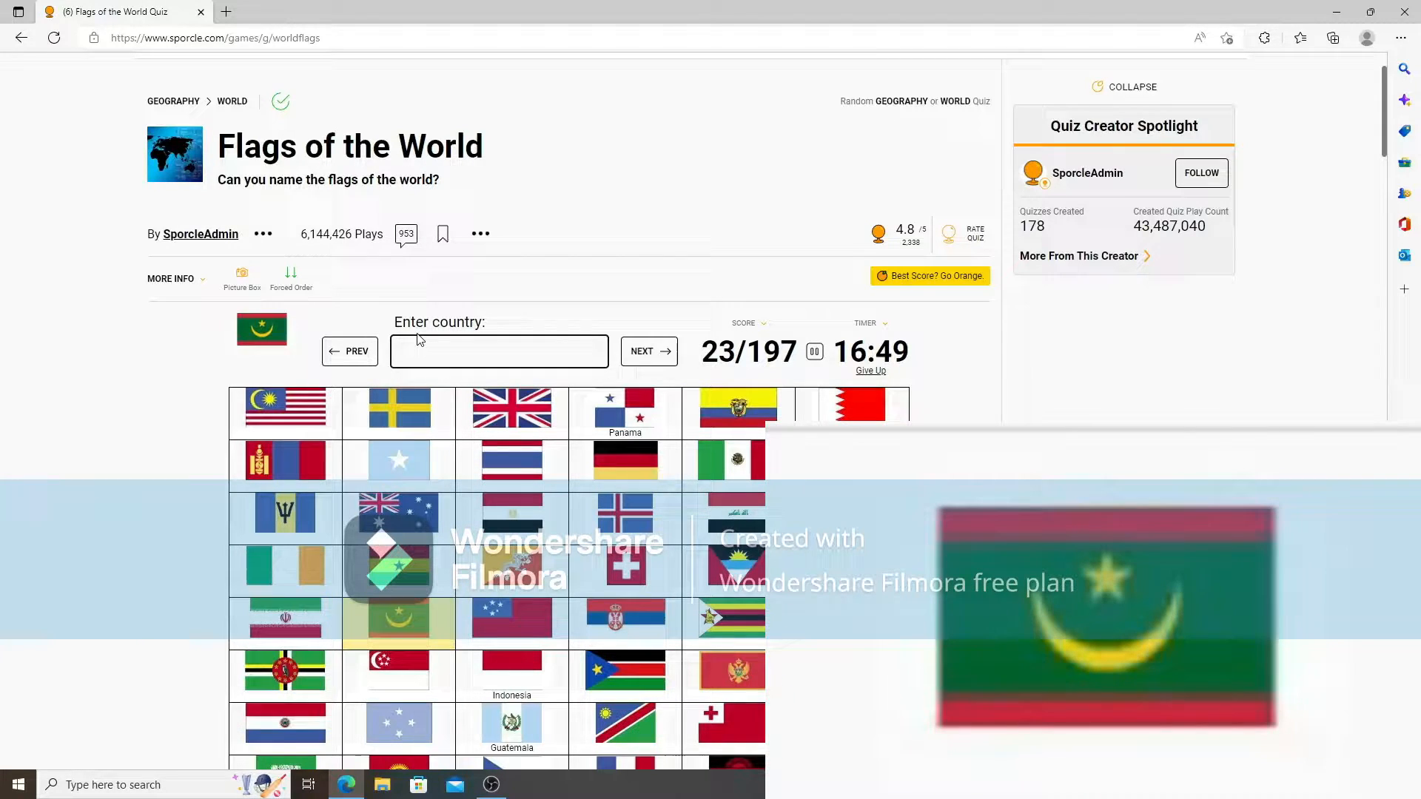
text(Mauritania)
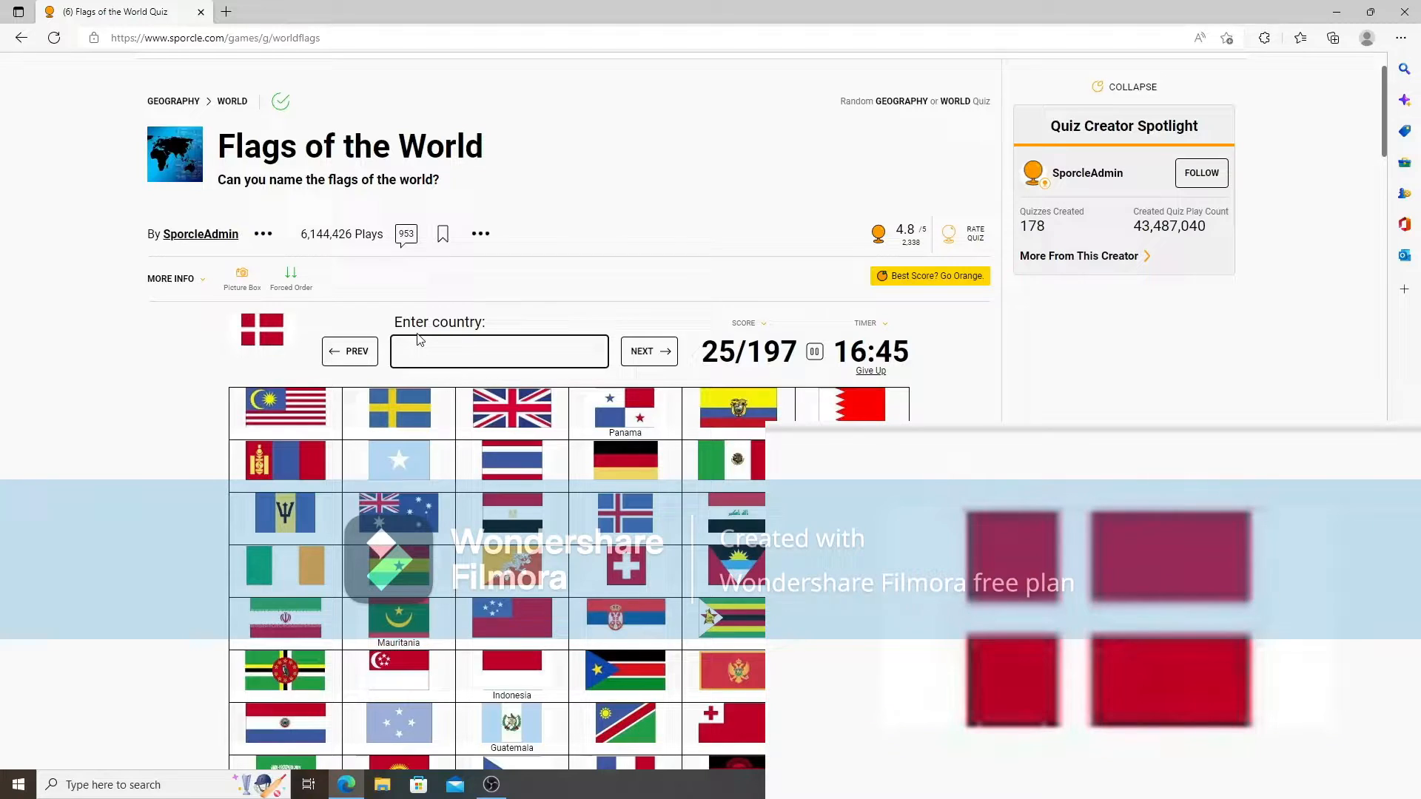
Name Angola, Australia, Thailand, Solomon Islands, Vatican City, Luxembourg and Sao Tome and Principe, reaching 48/197.
text(ango)
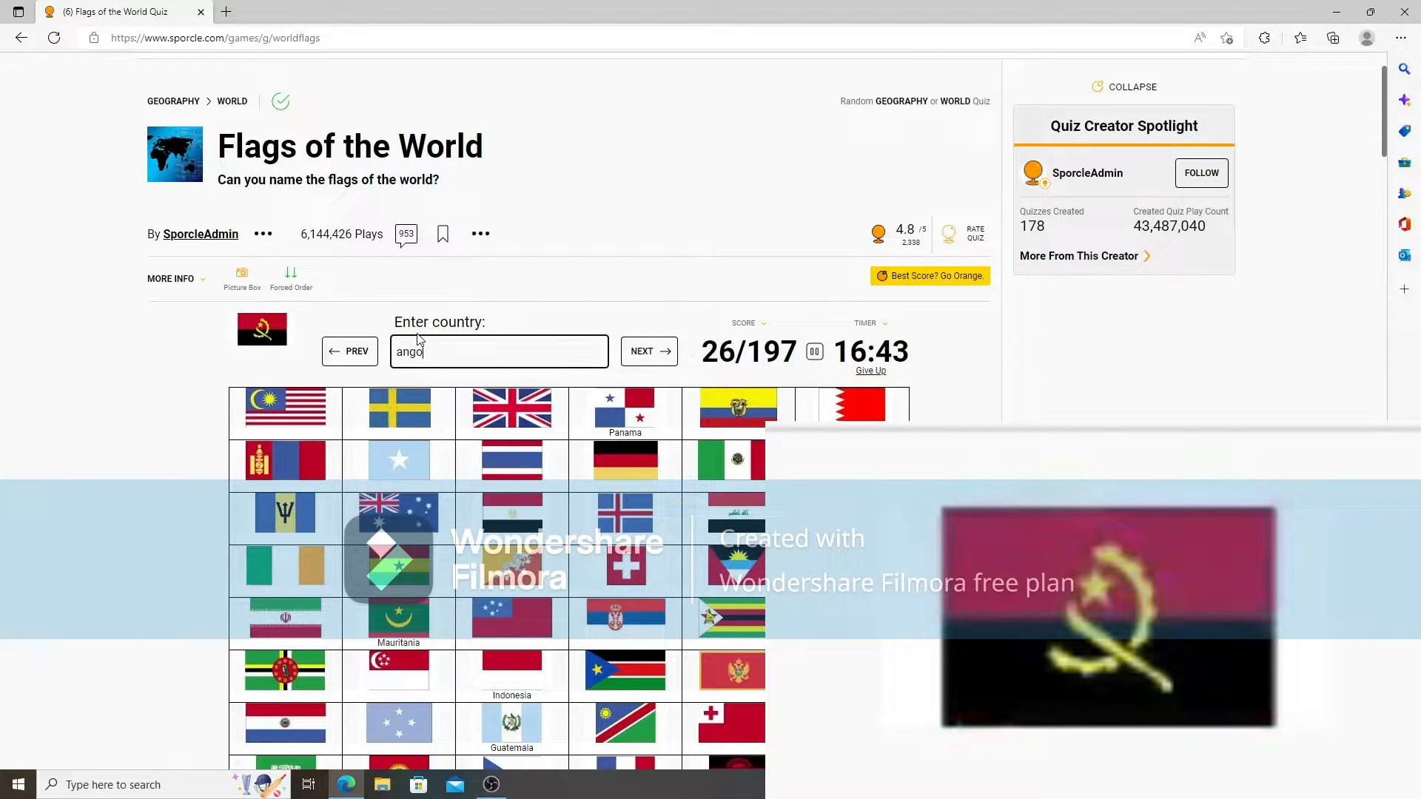
key(enter)
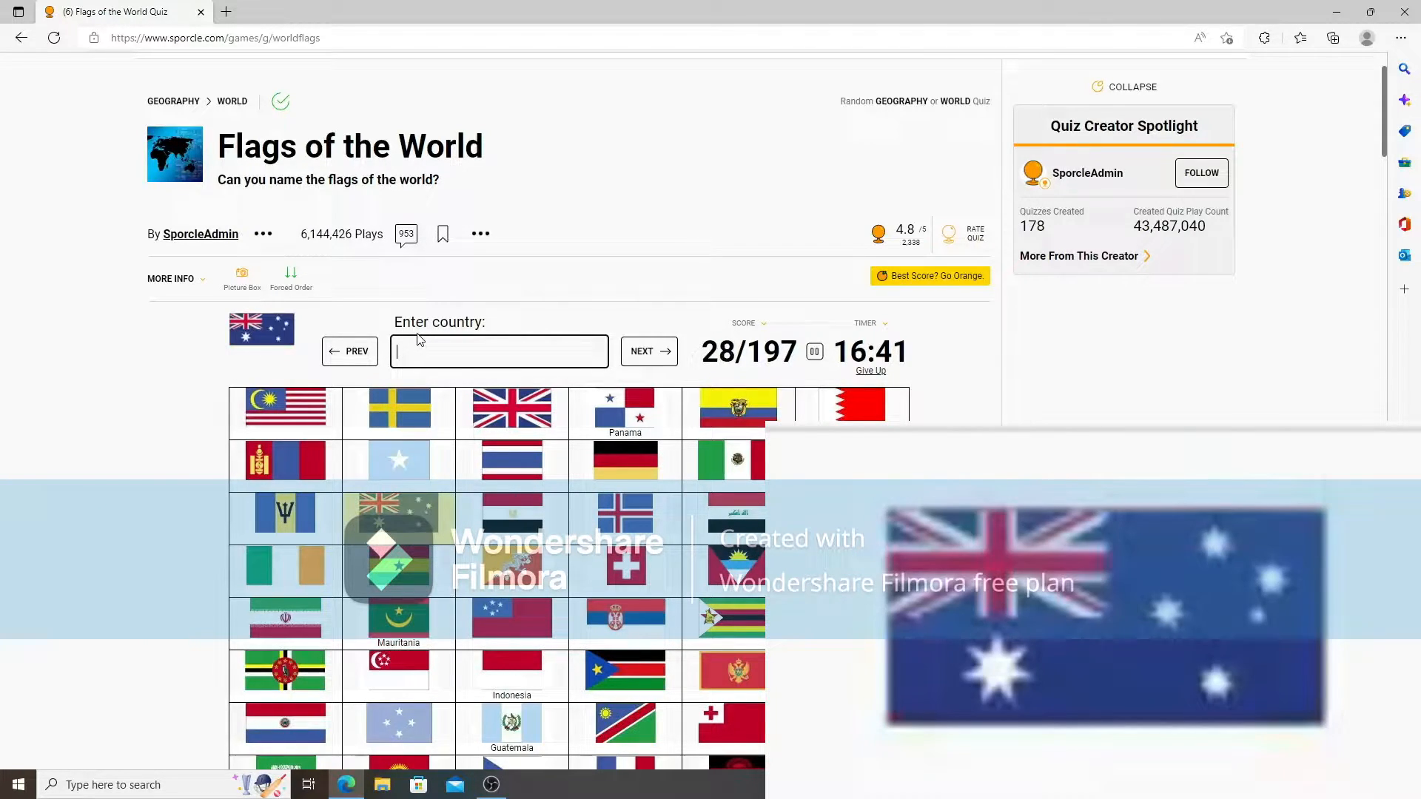
text(Australia)
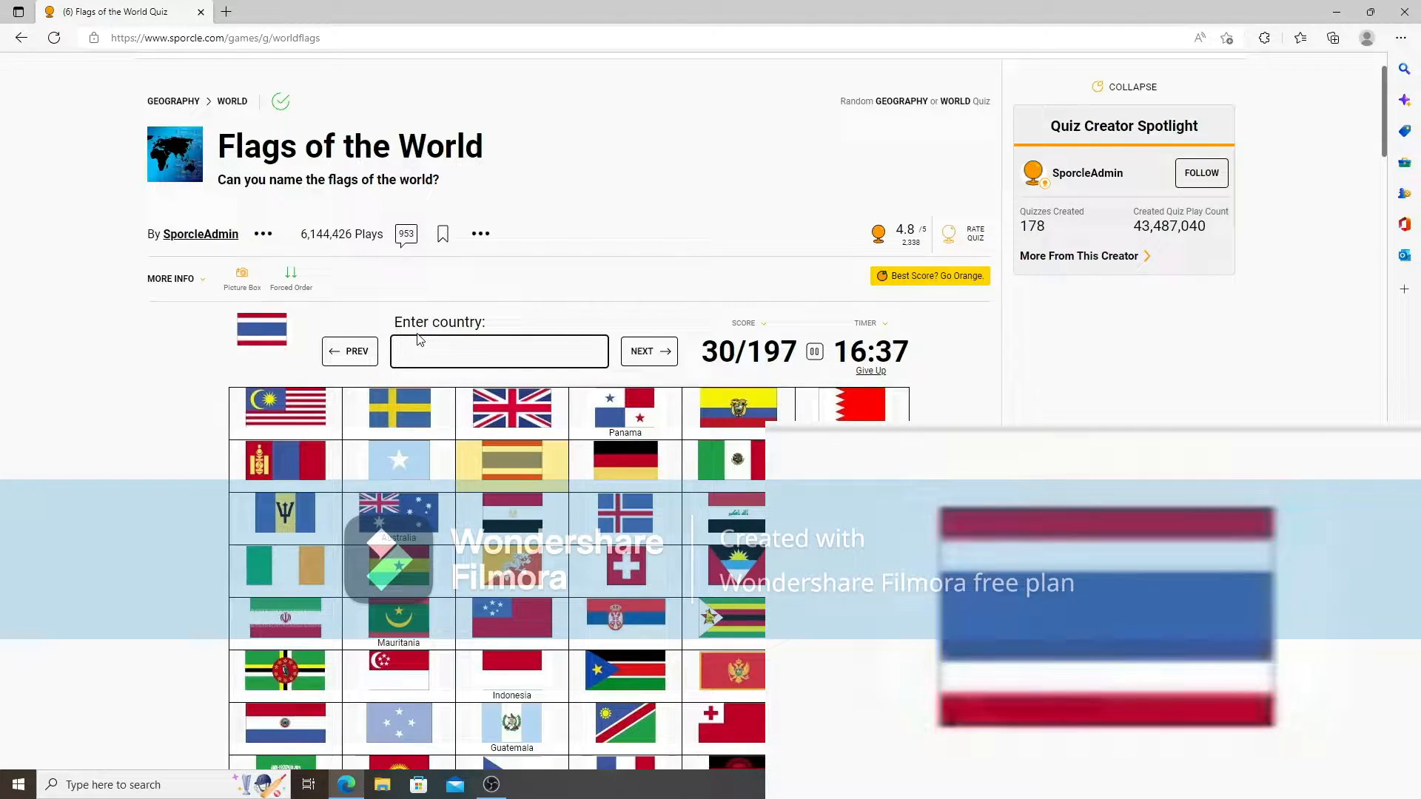
text(Thailand)
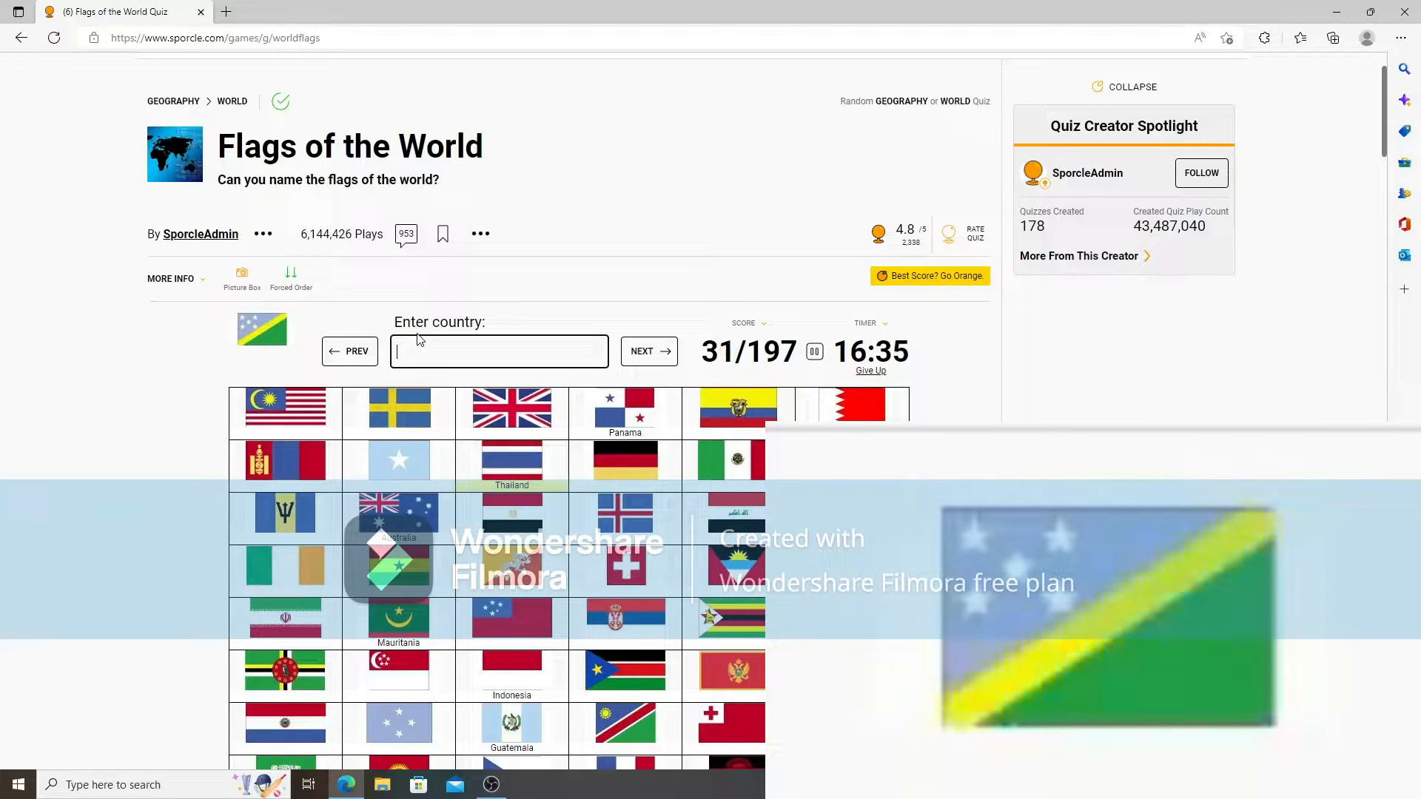
text(solomon)
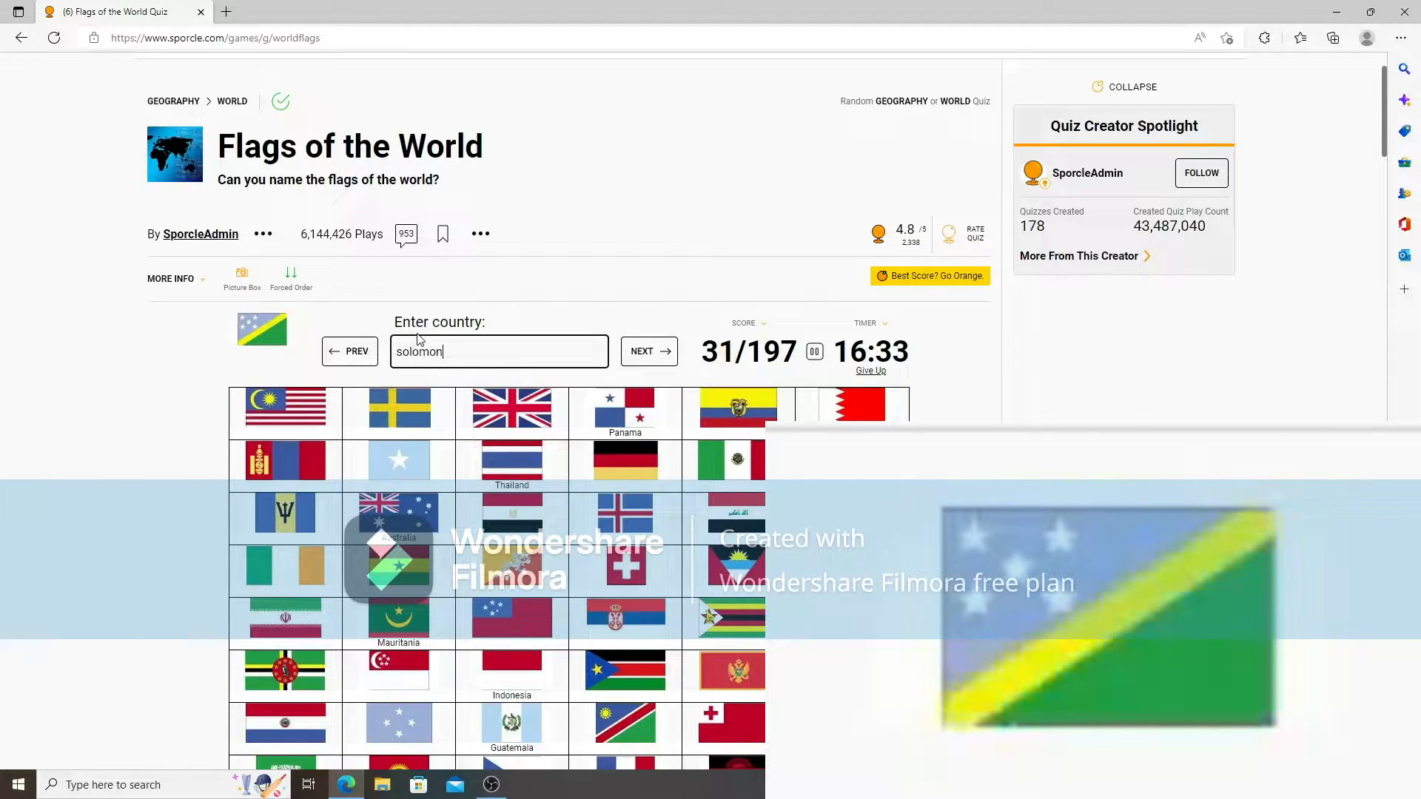
text(solomon)
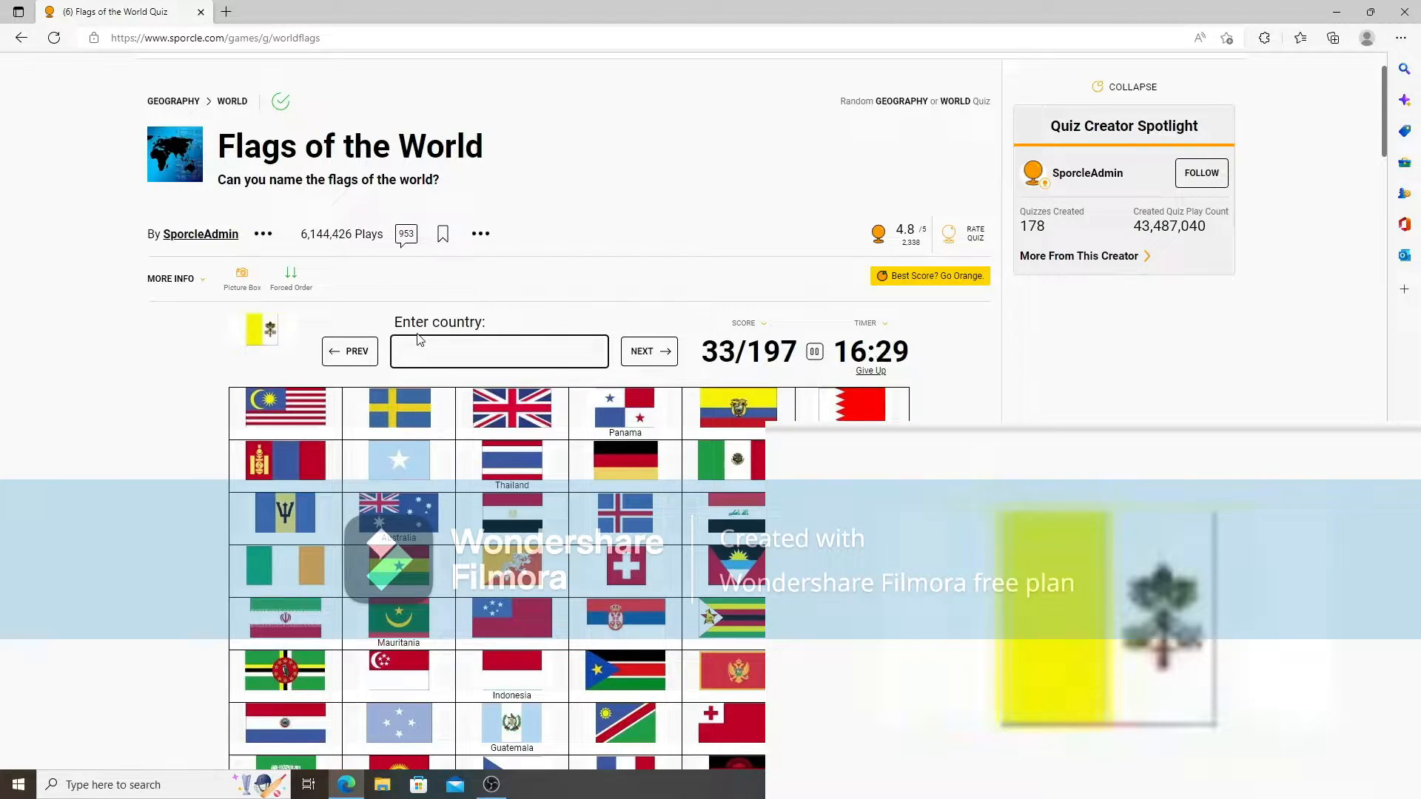
text(vaftican)
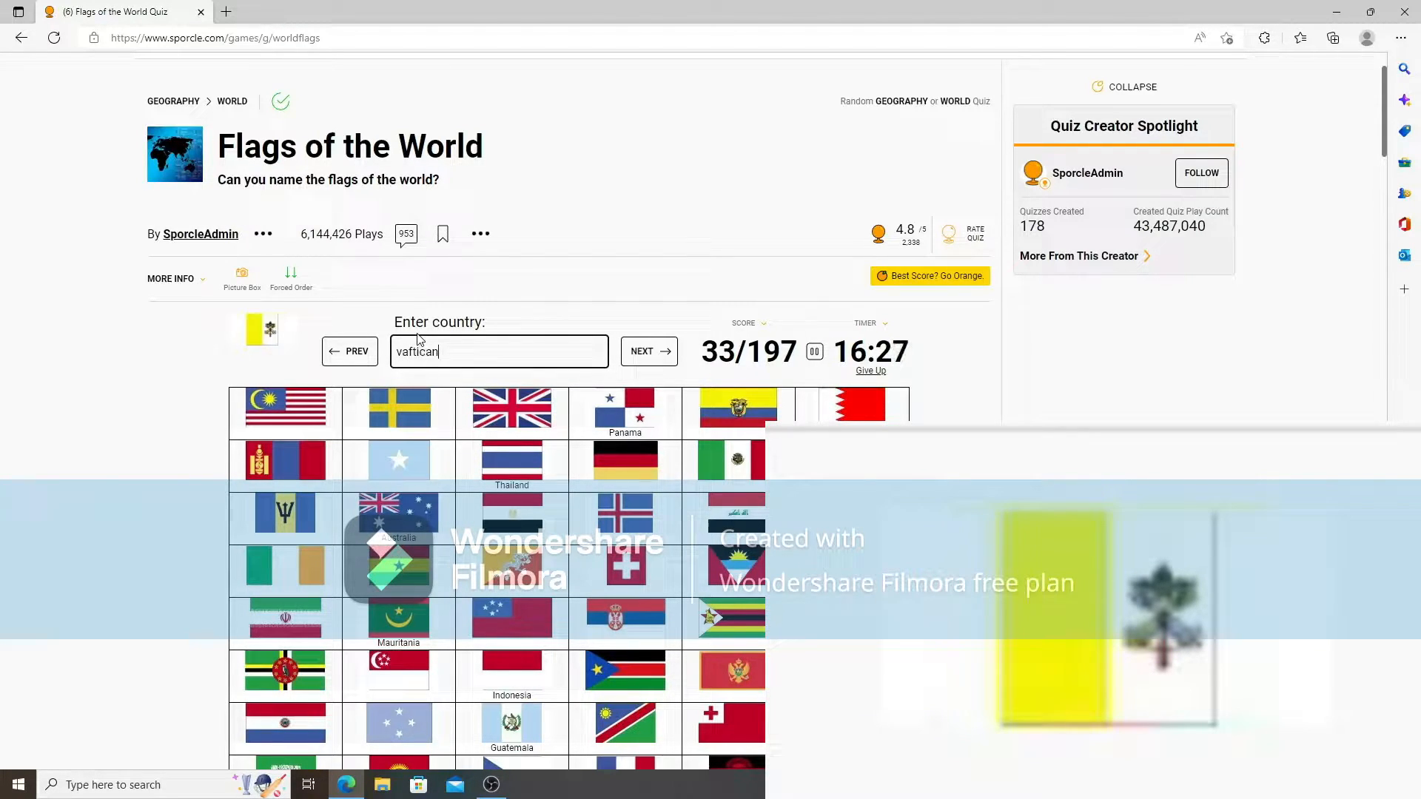
key(Backspace)
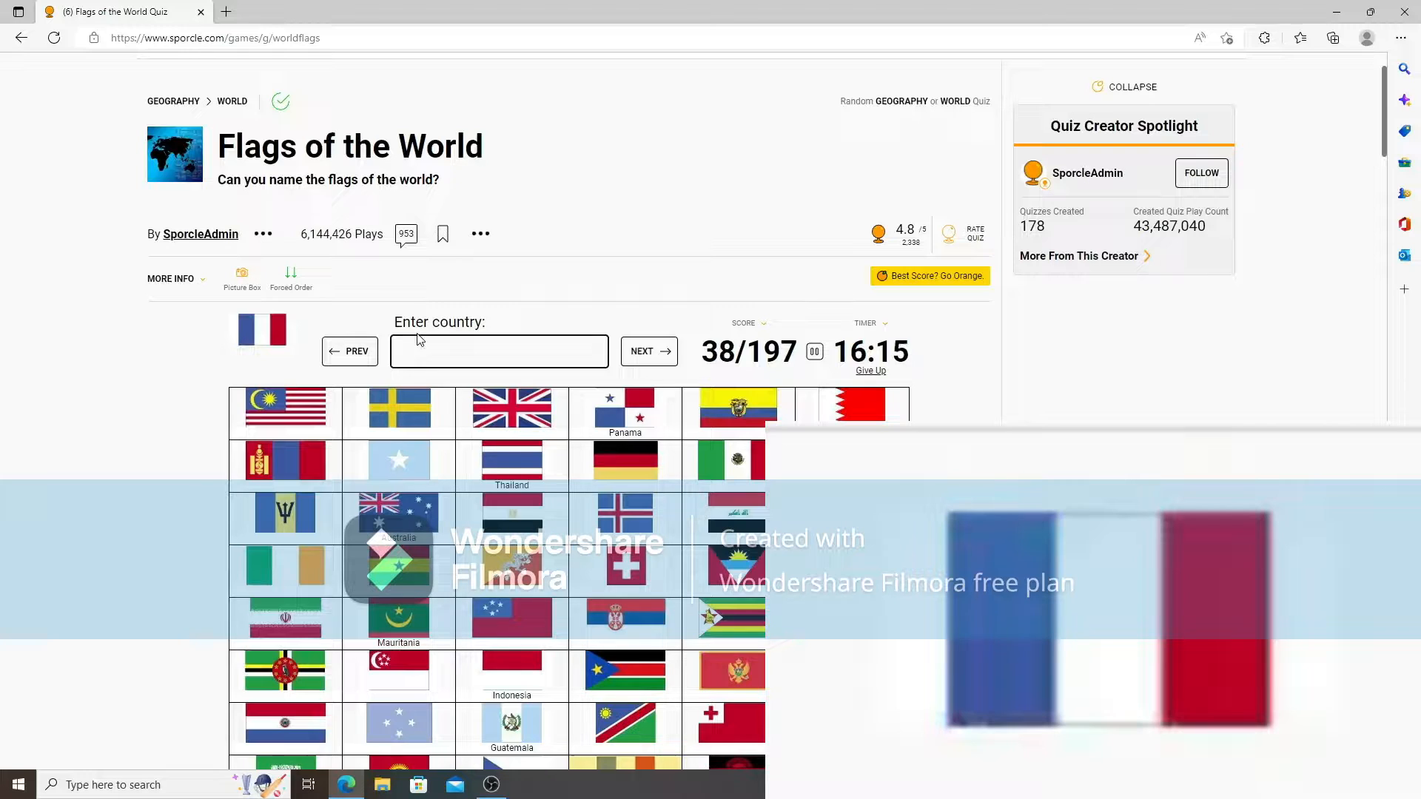
text(luxe)
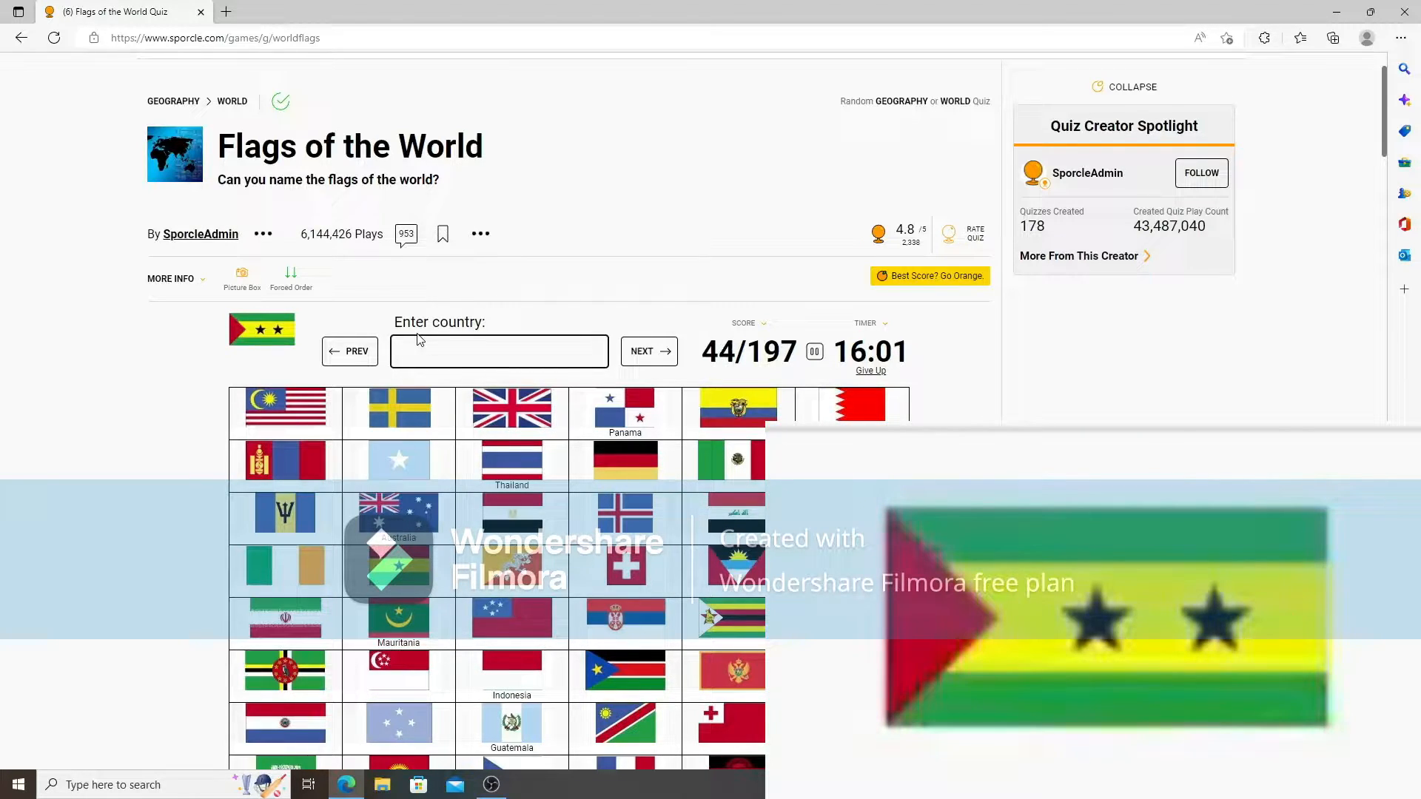
text(sao tome and)
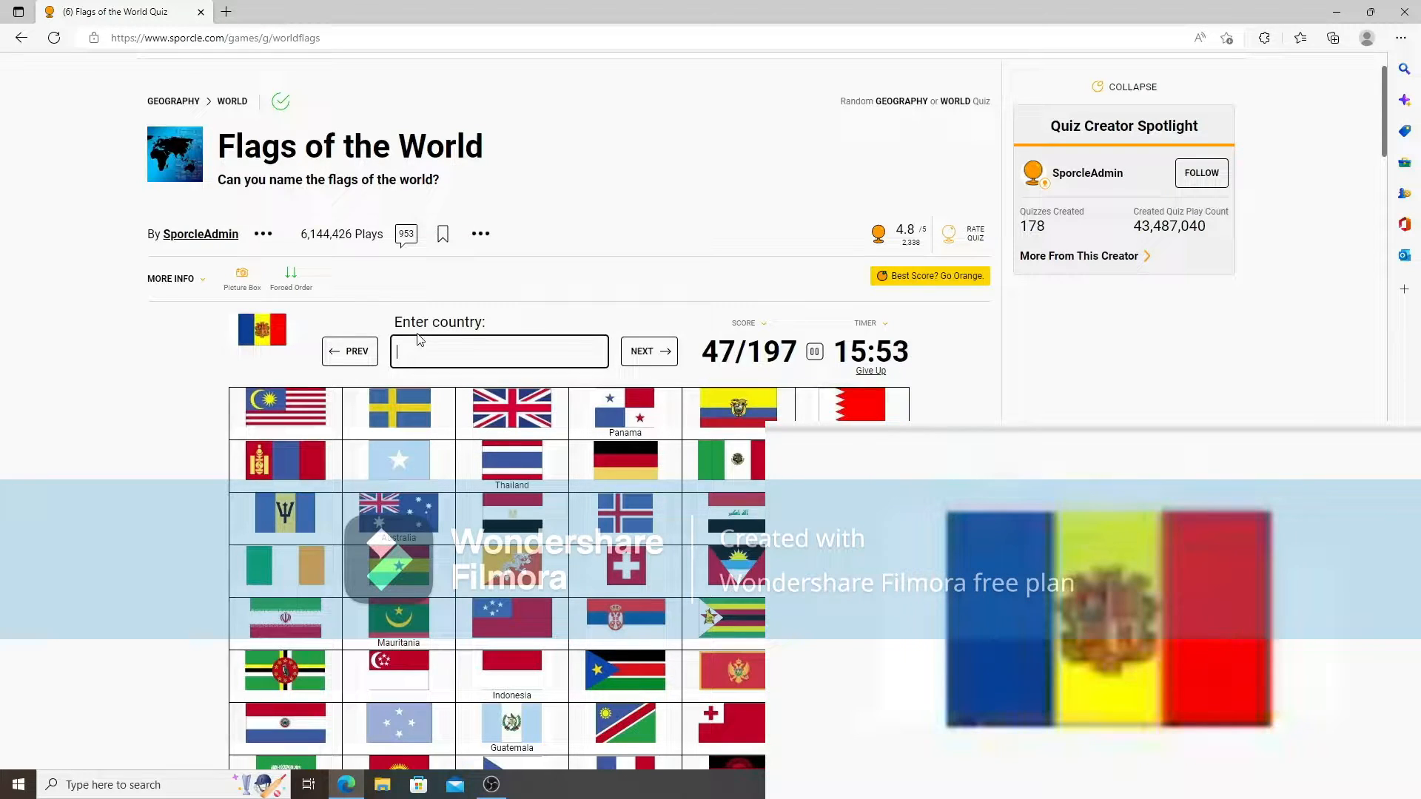
text(moldo)
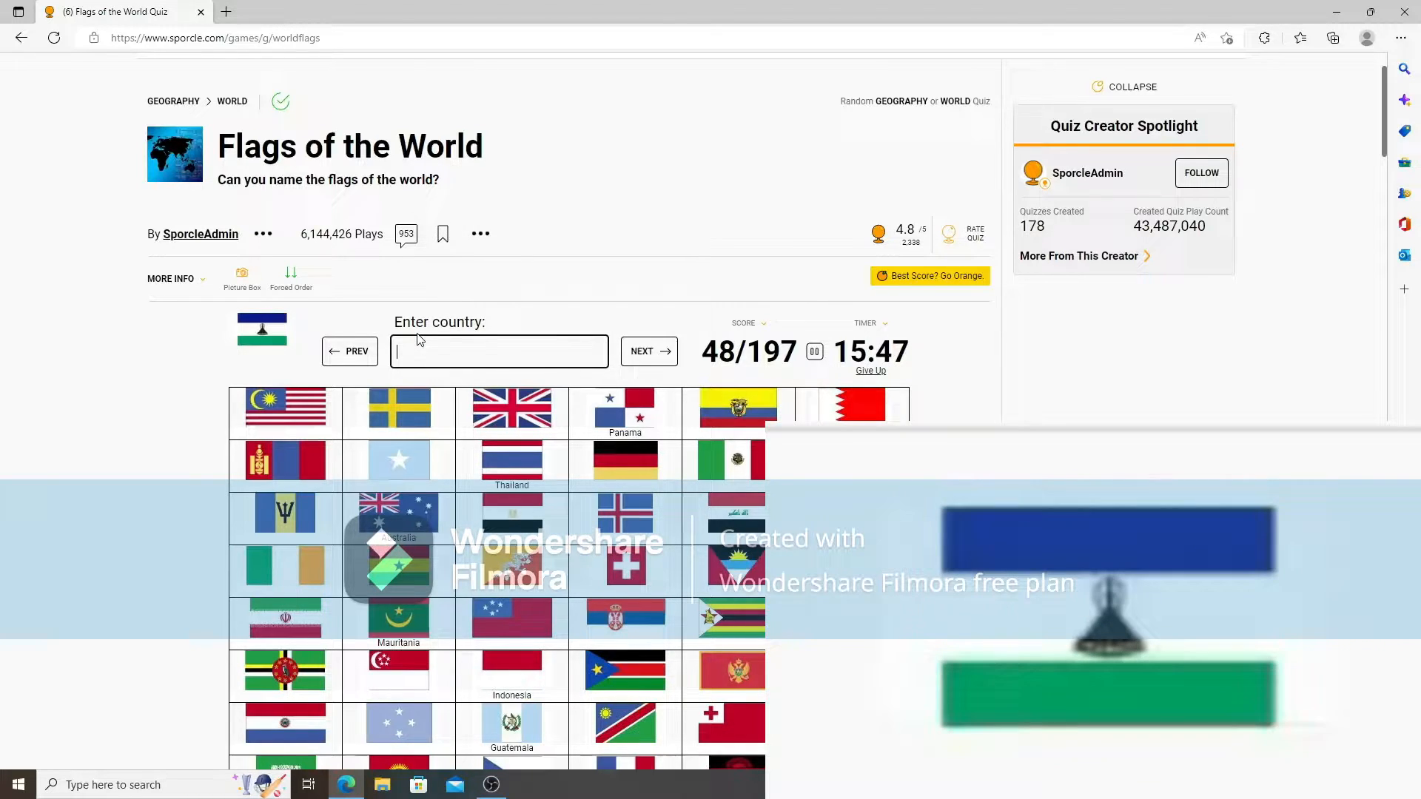
Name Lesotho, Zimbabwe, Sri Lanka, Eswatini, Turkmenistan, Myanmar and Liberia.
text(les)
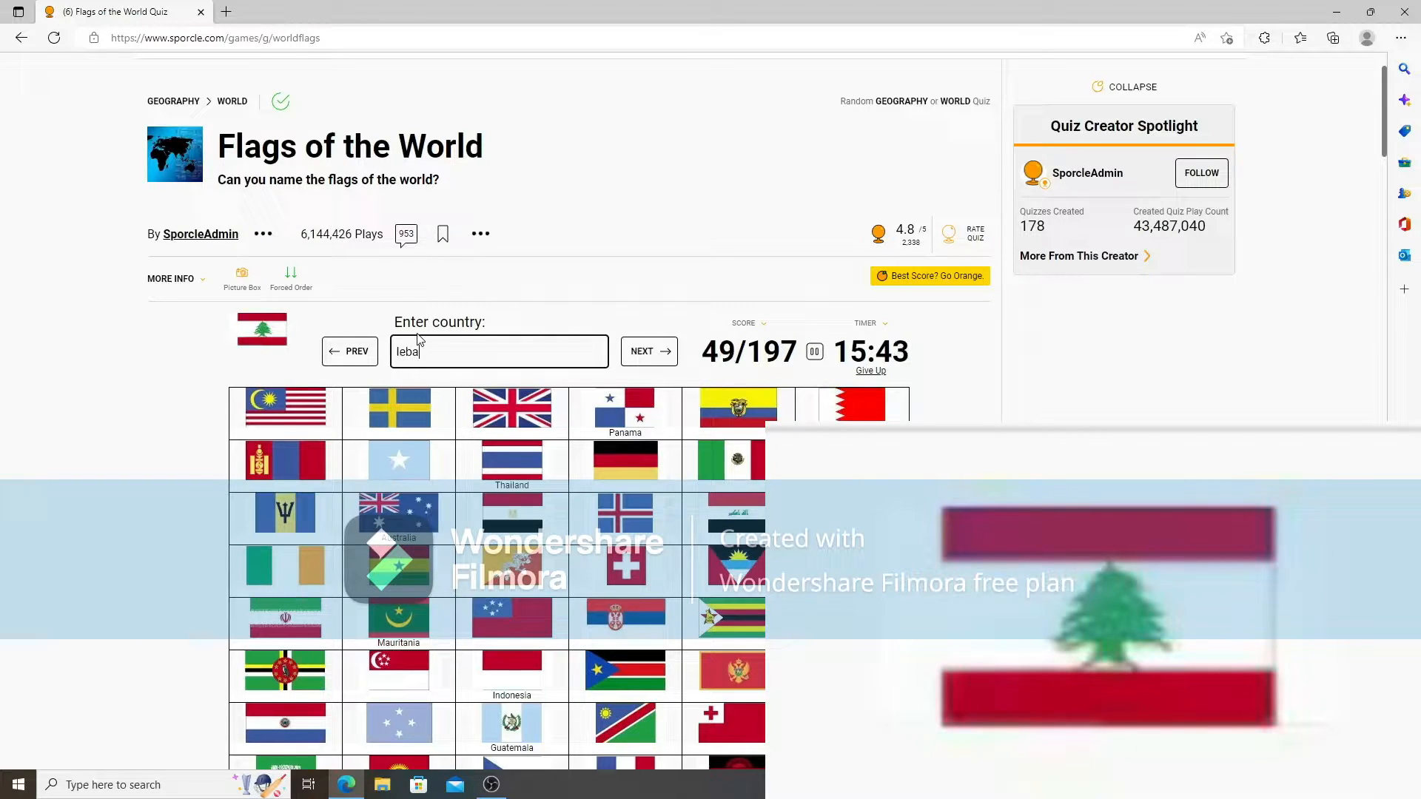
text(zim)
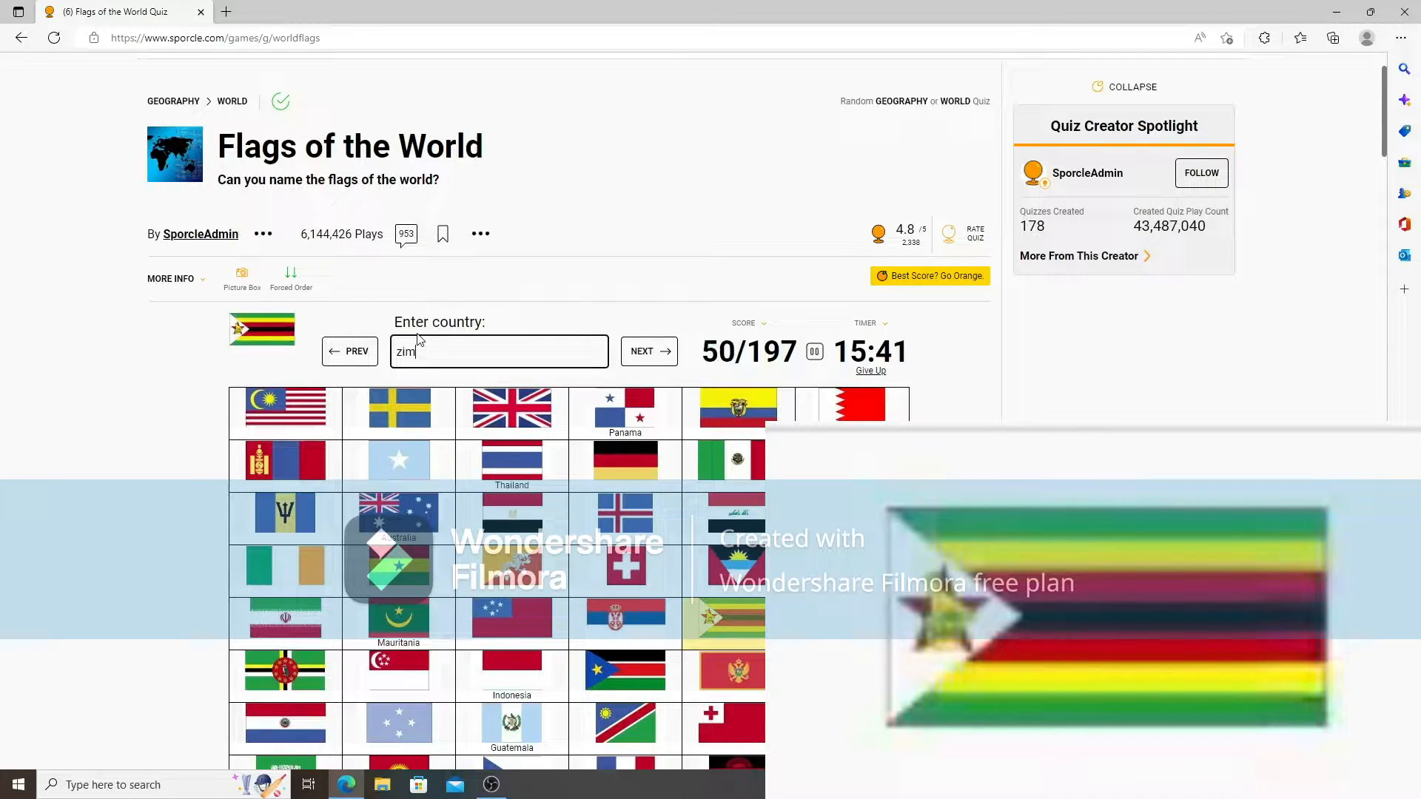
text(sri)
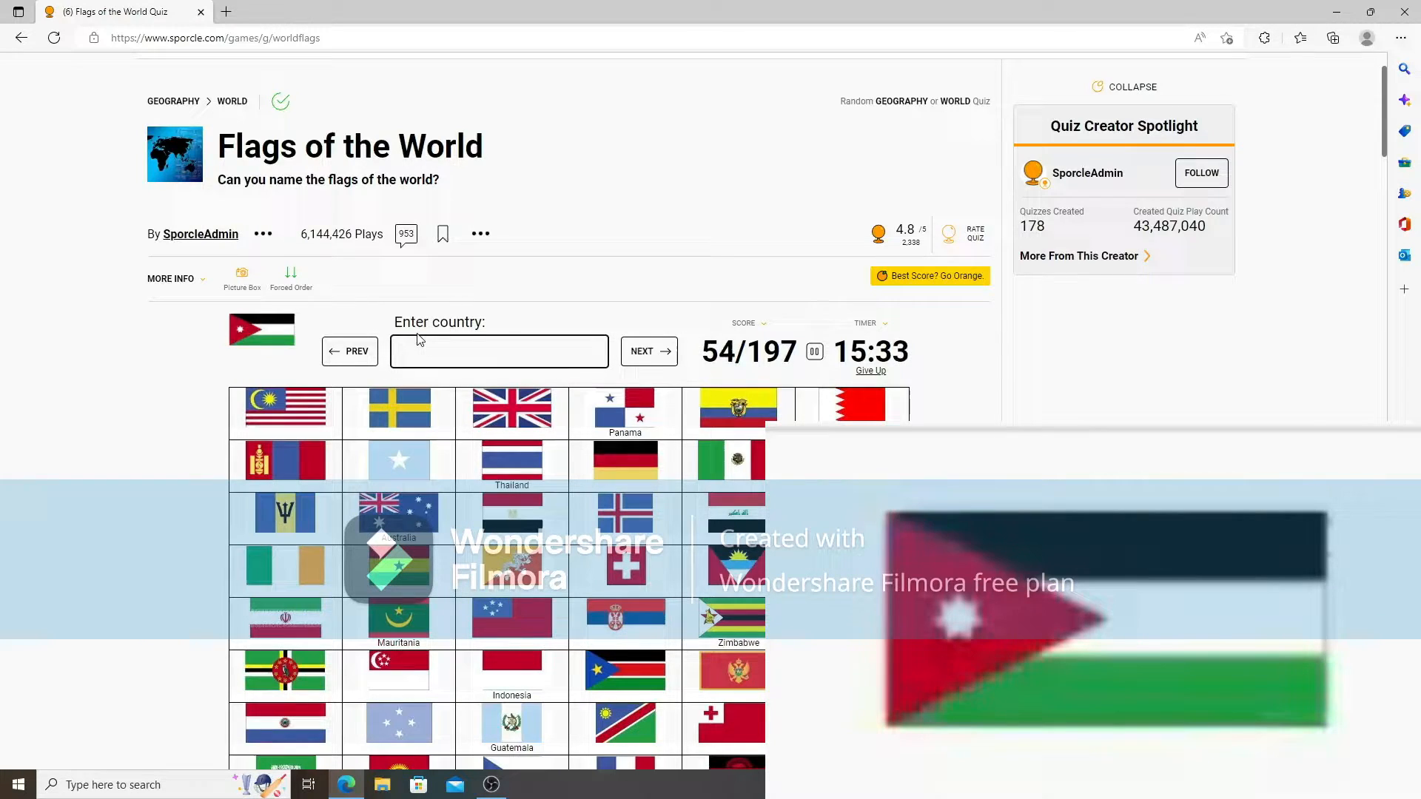
text(esw)
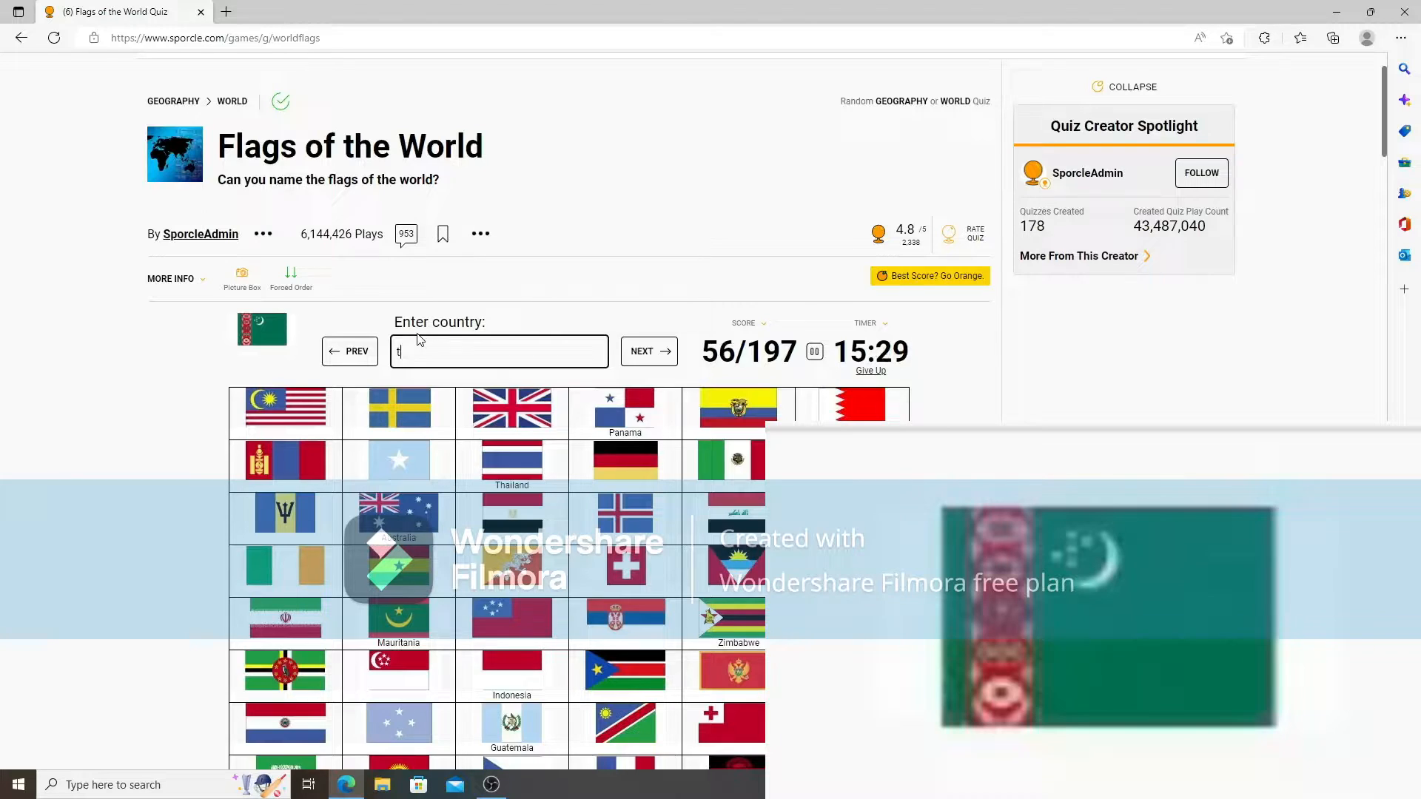
text(Turkmenistan)
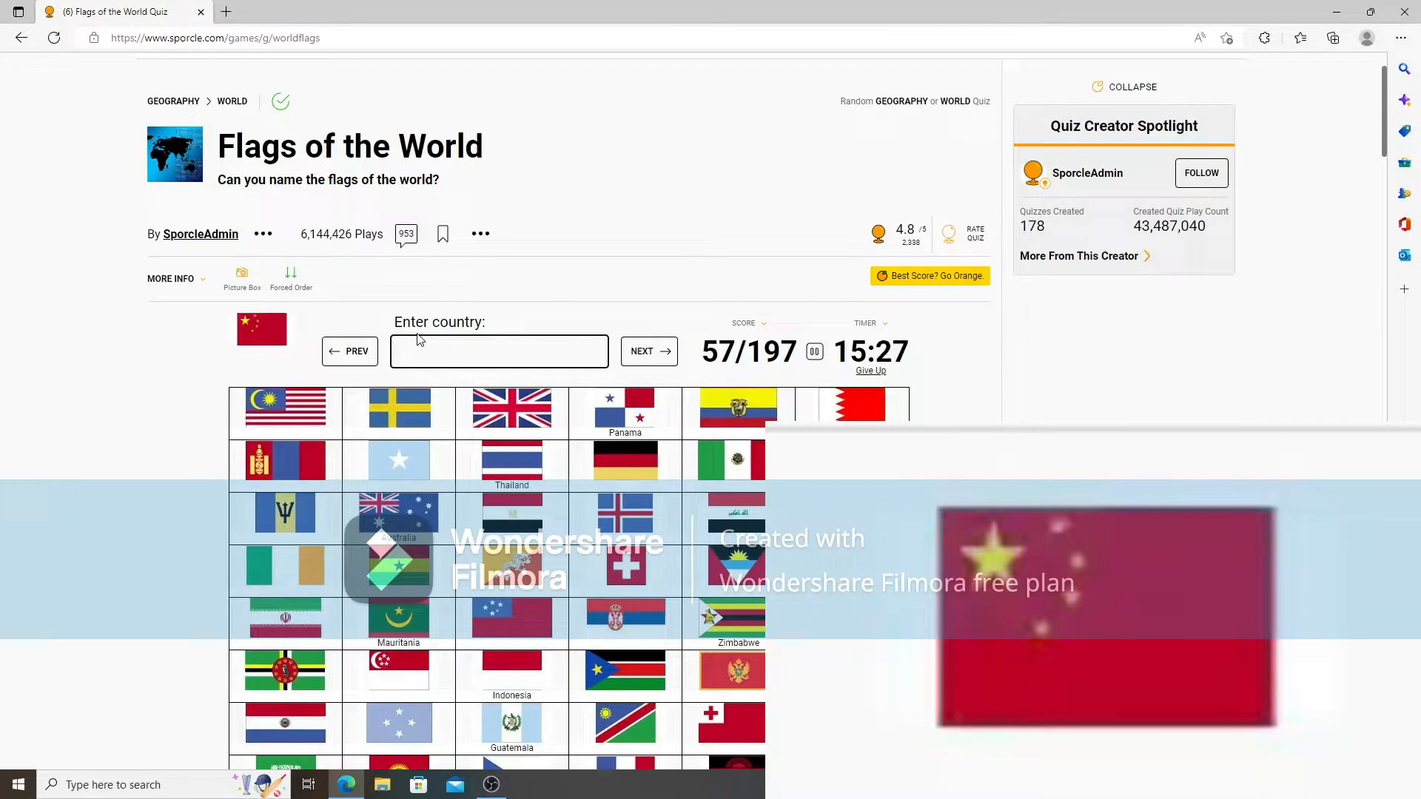
text(do)
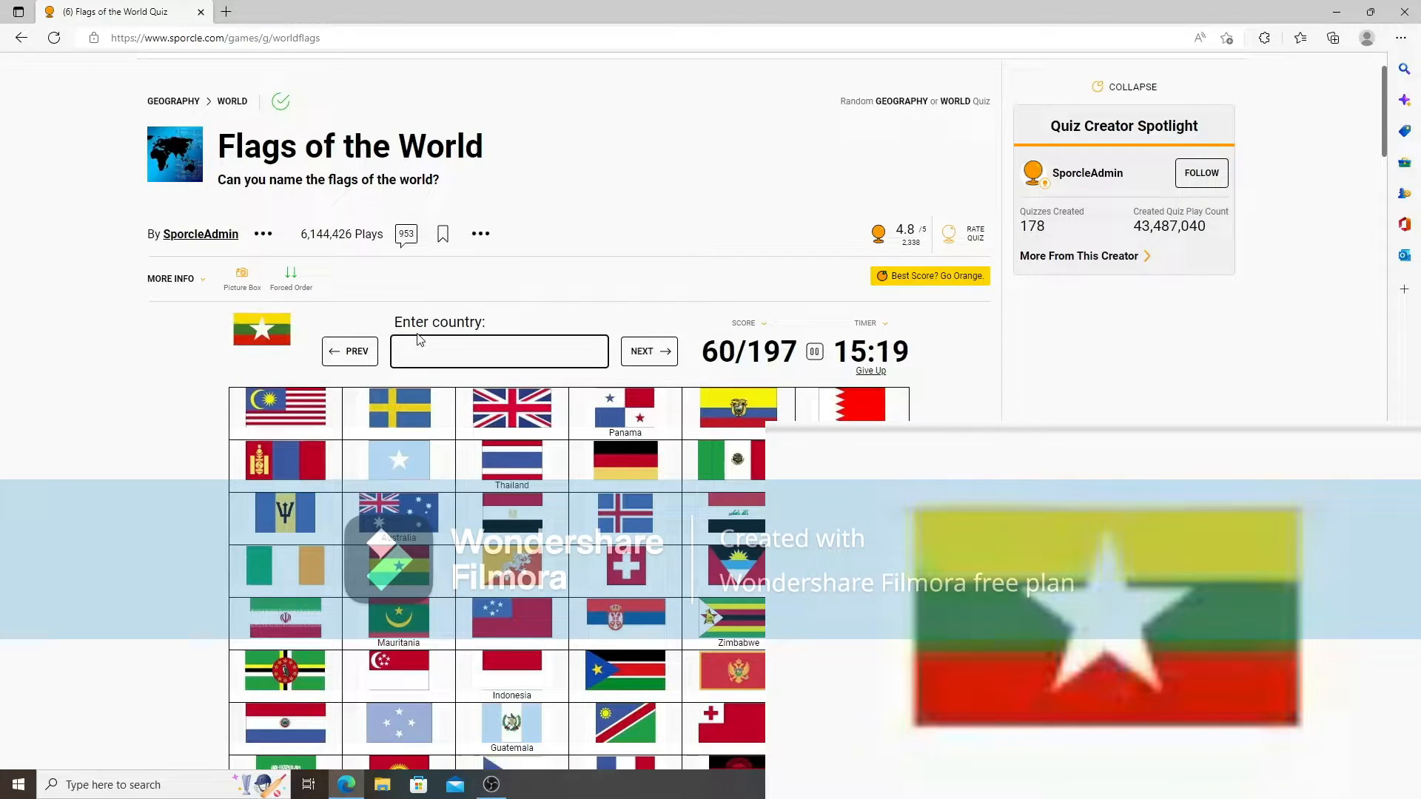
text(myanme)
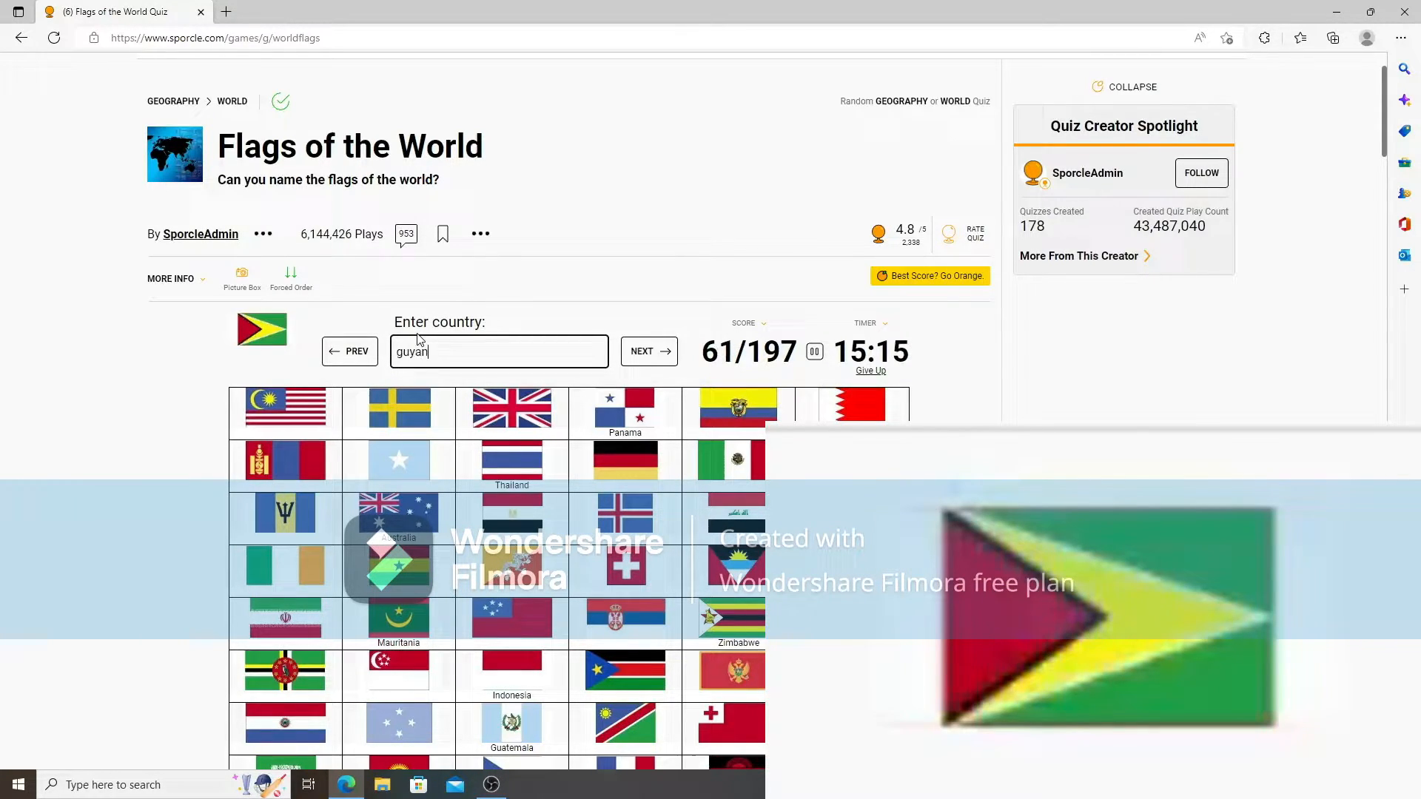
text(north)
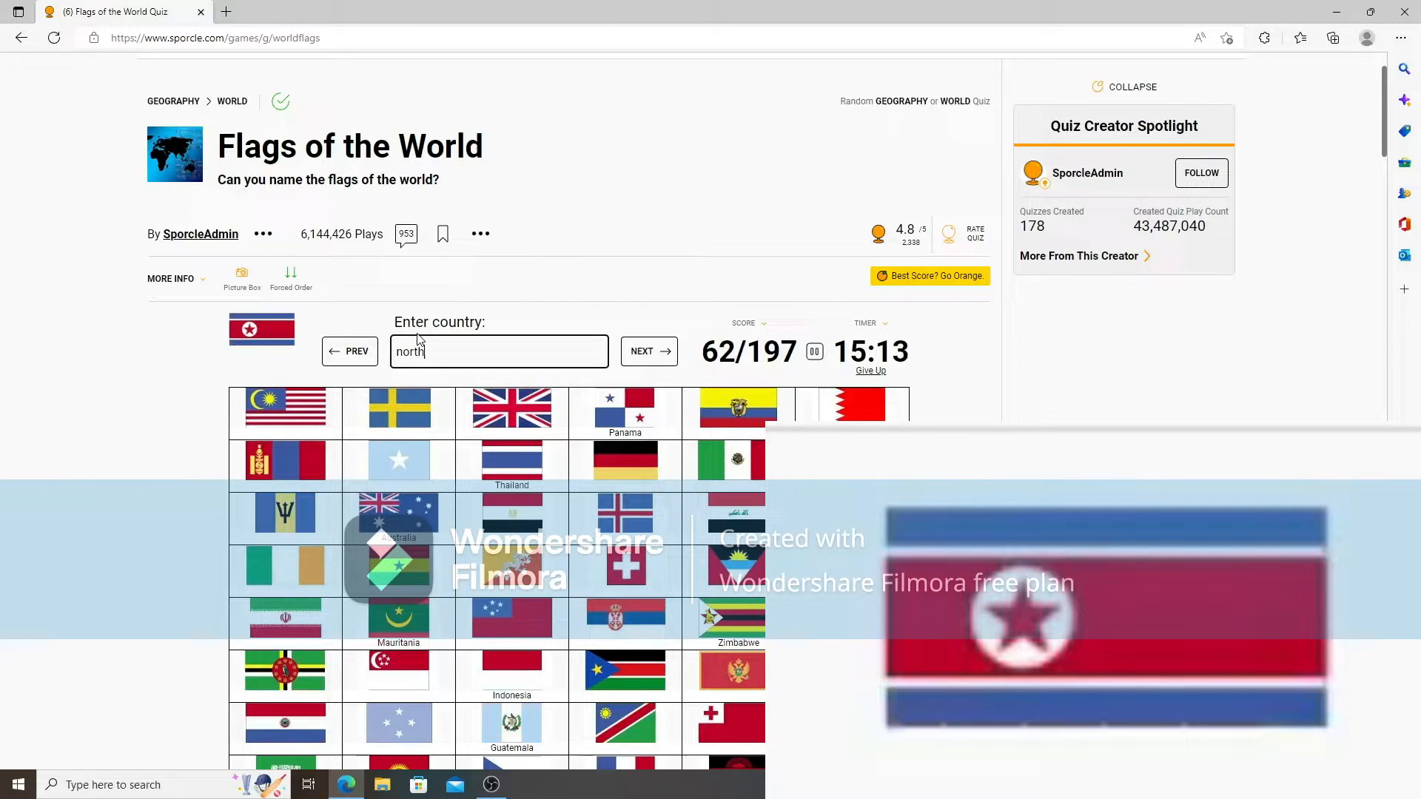
text(lib)
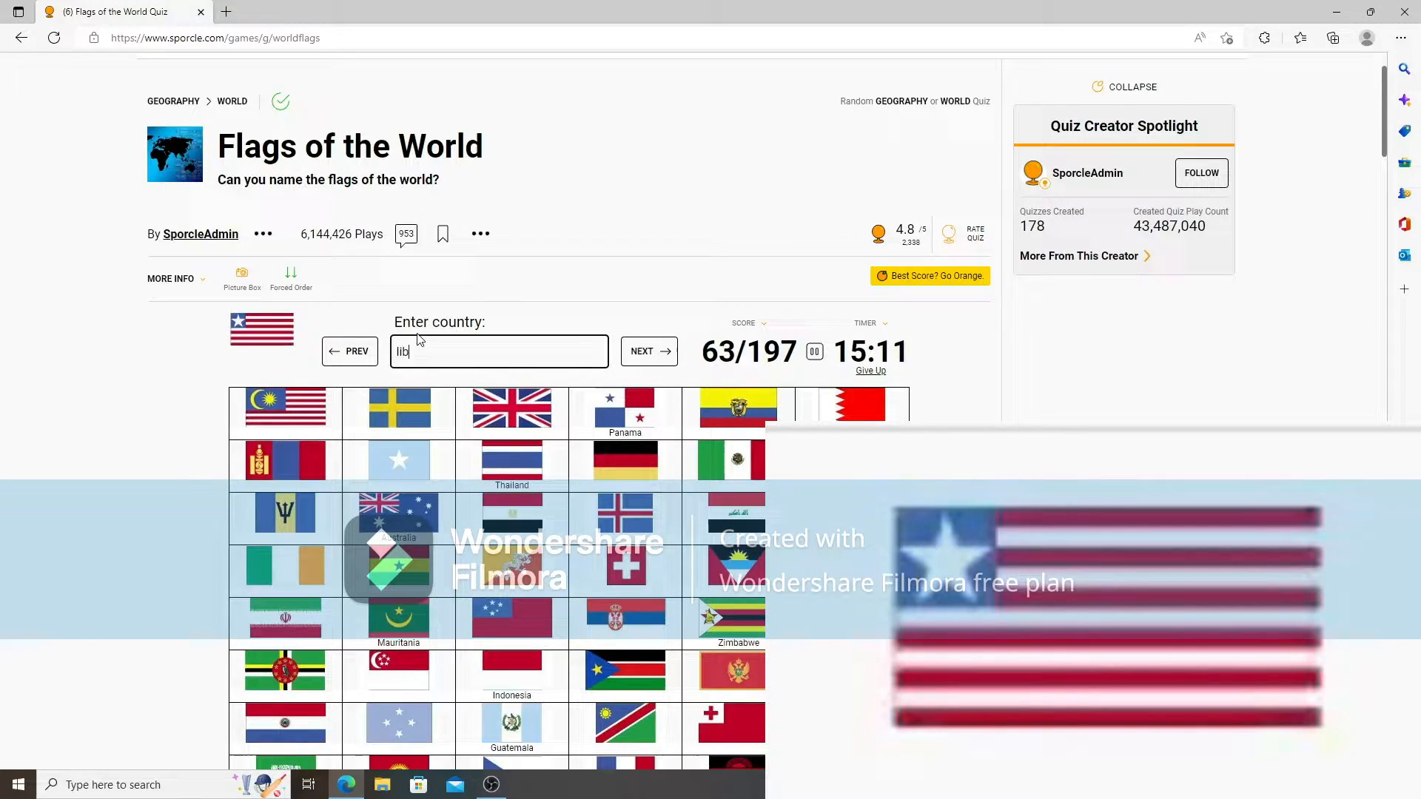
text(liberia)
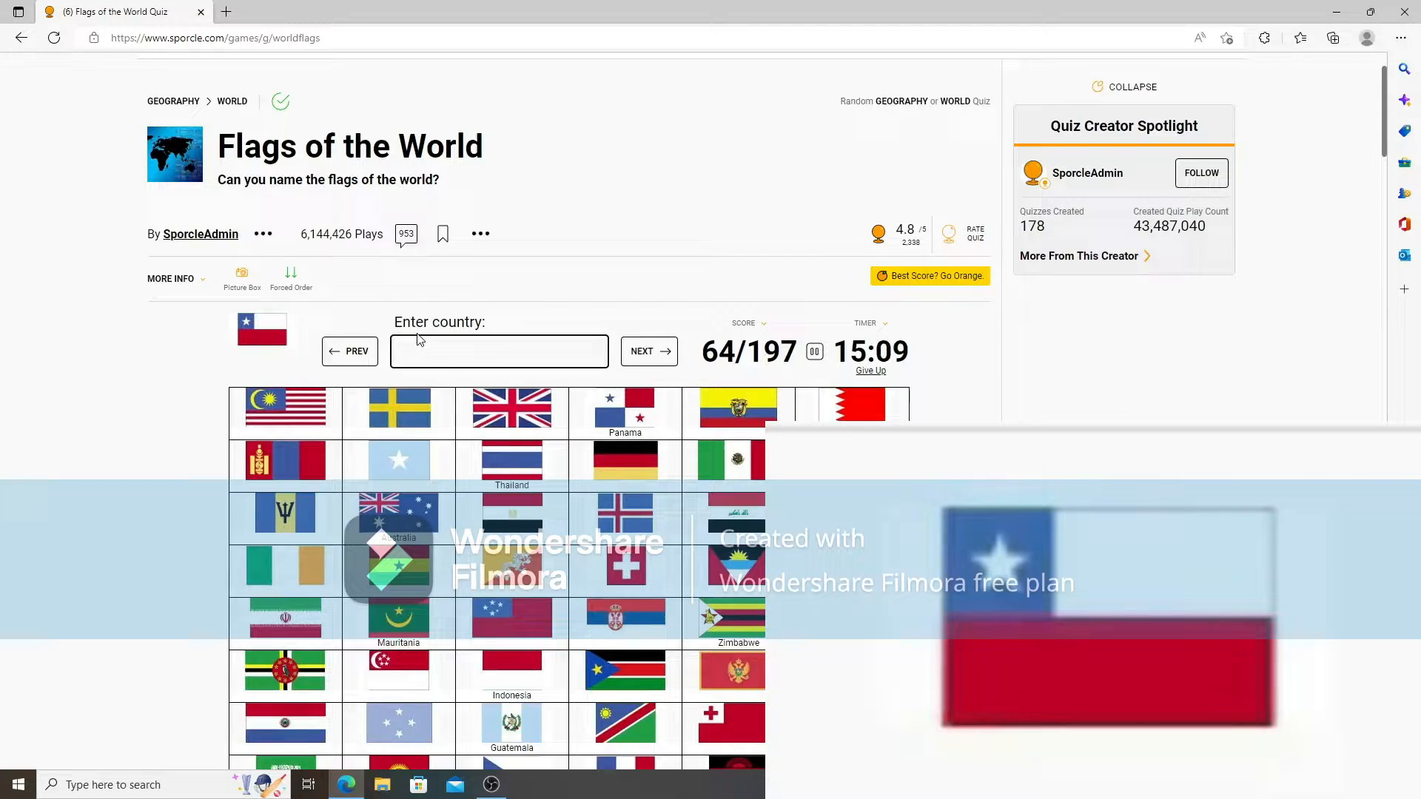
Name Chile, St Kitts, Gambia, Timor-Leste and Portugal, correcting a Nicaragua guess to El Salvador.
text(Chile)
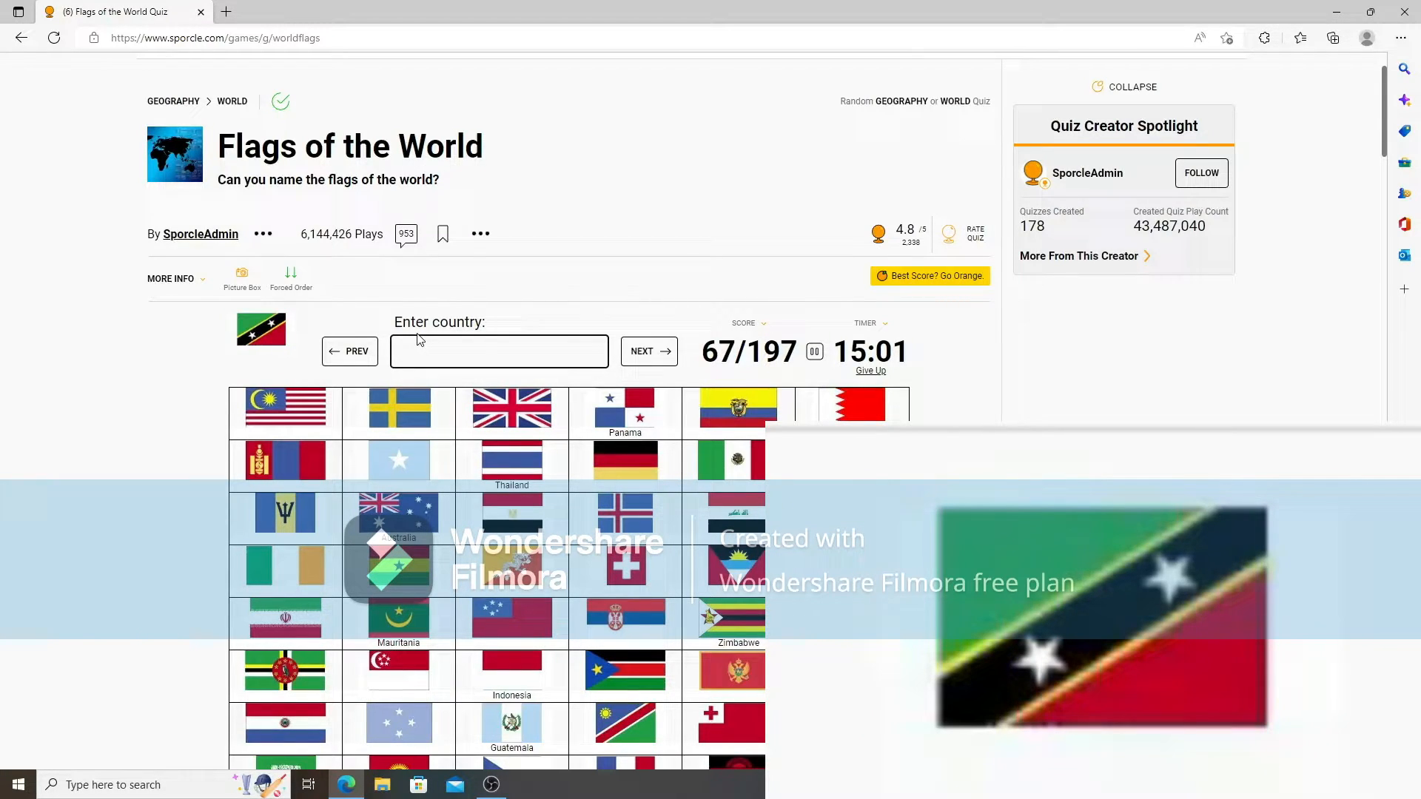
text(st kit)
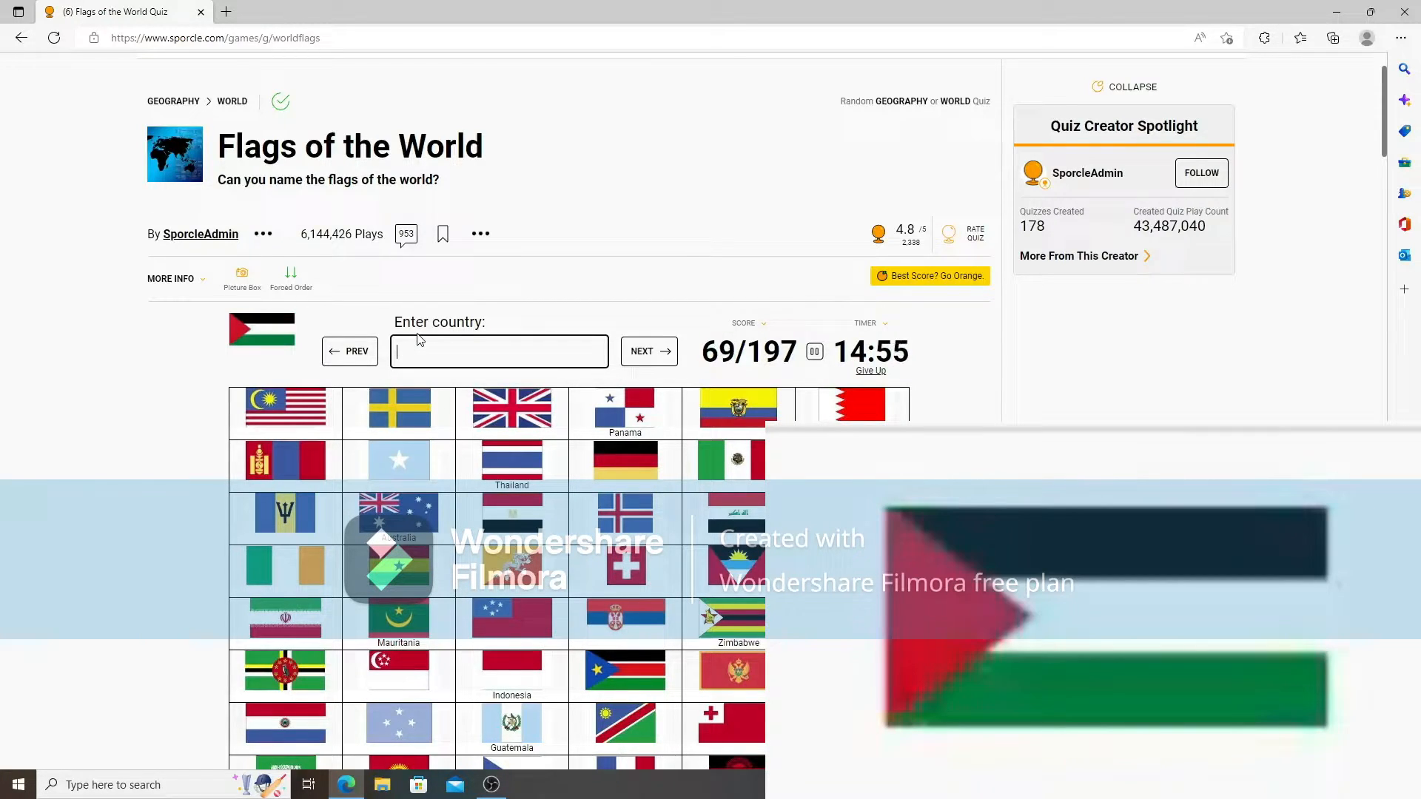
text(pale)
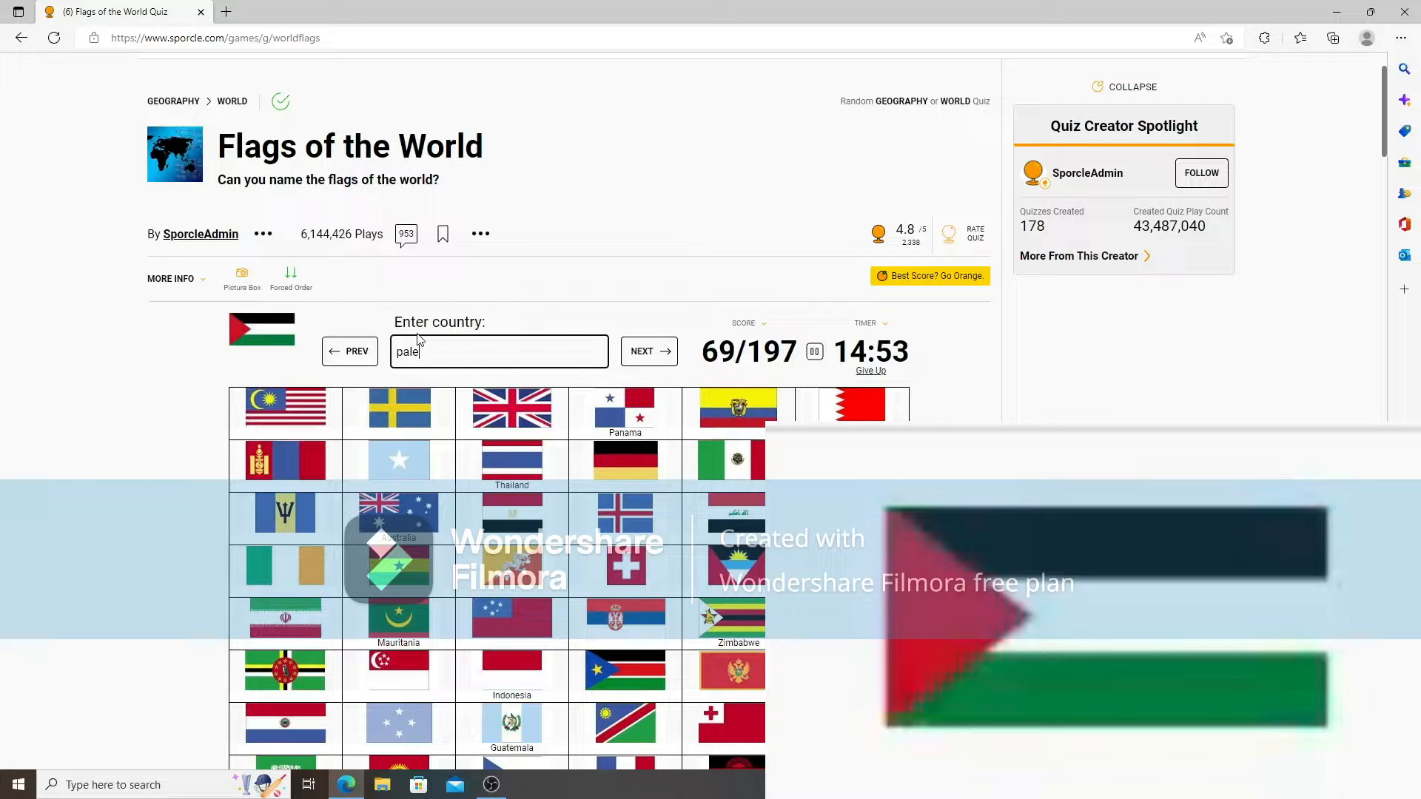
text(gre)
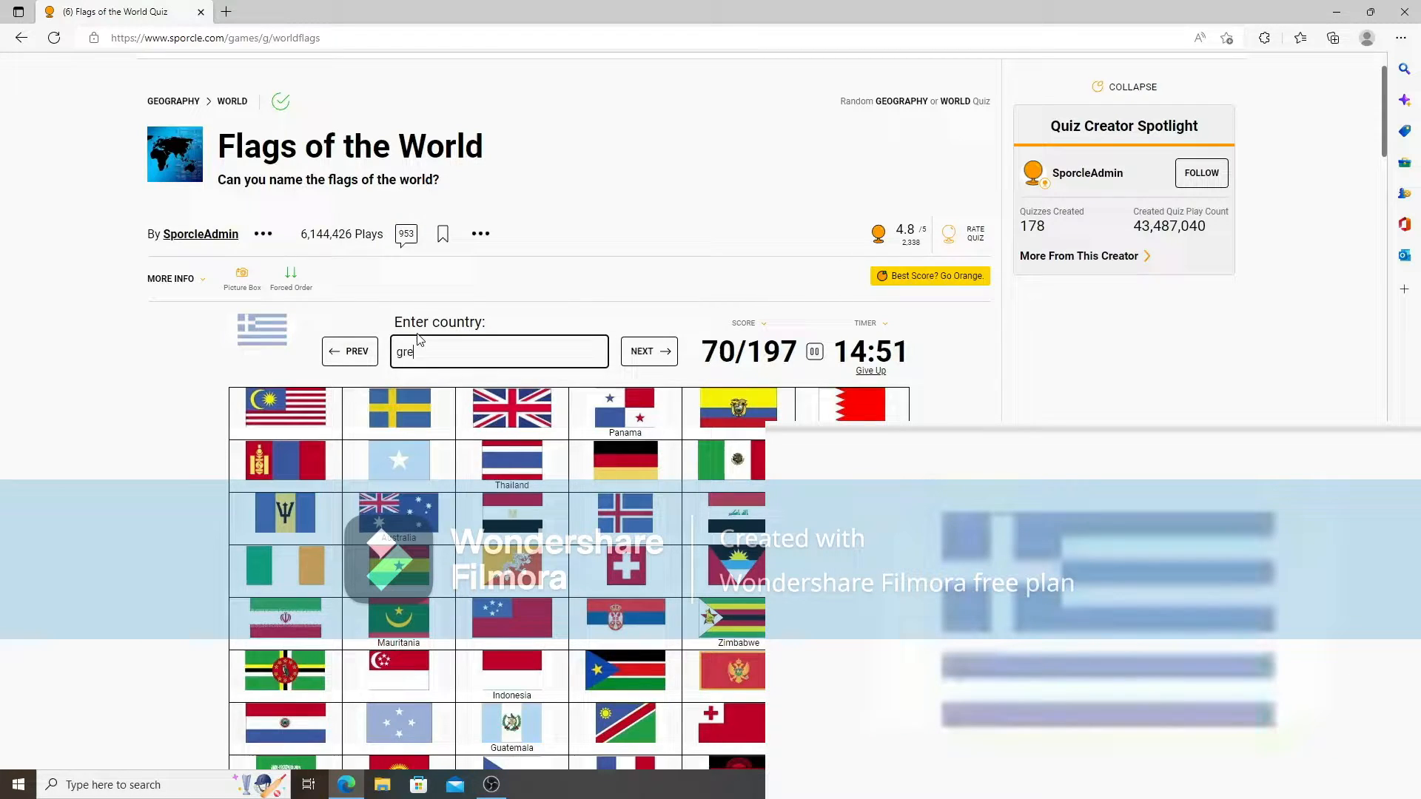
text(gamb)
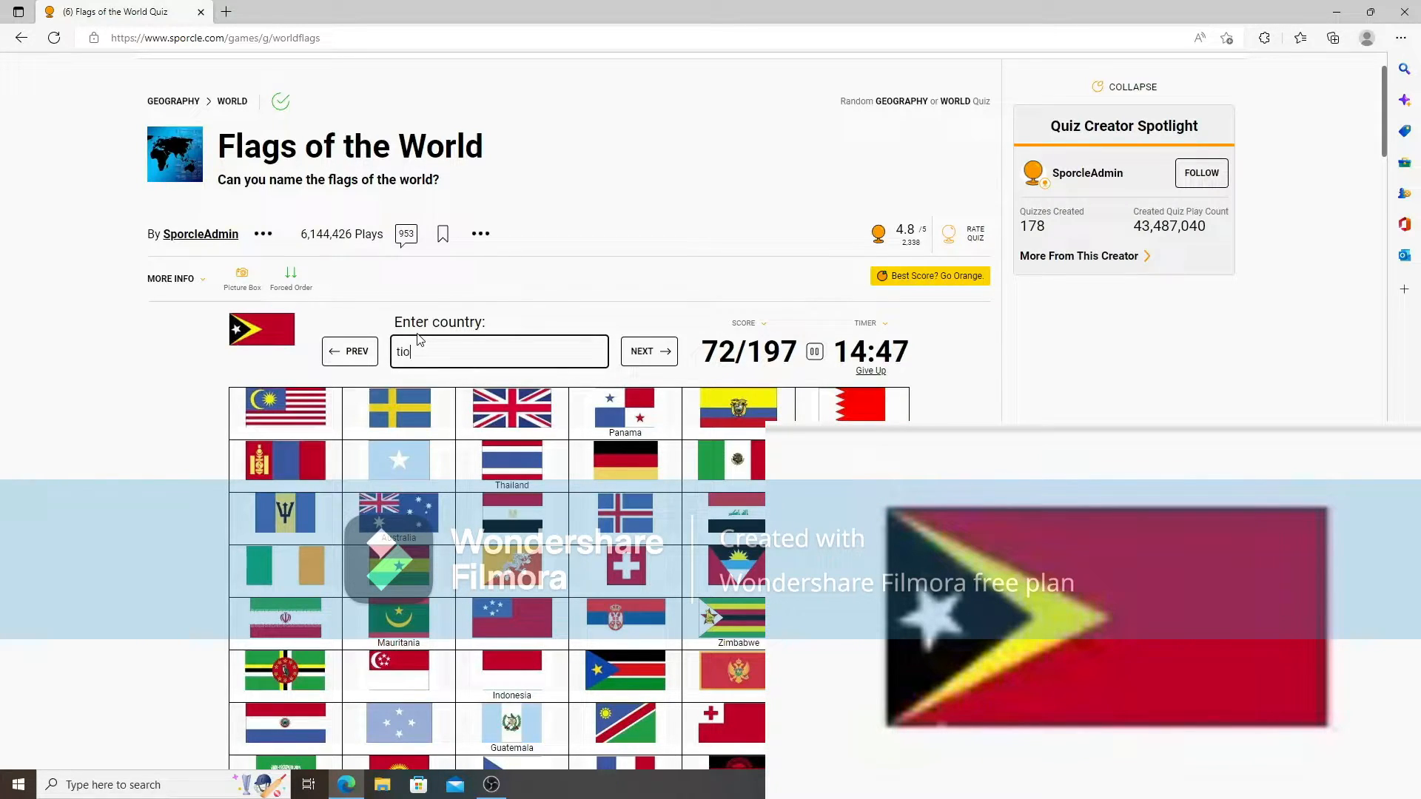
text(timorls)
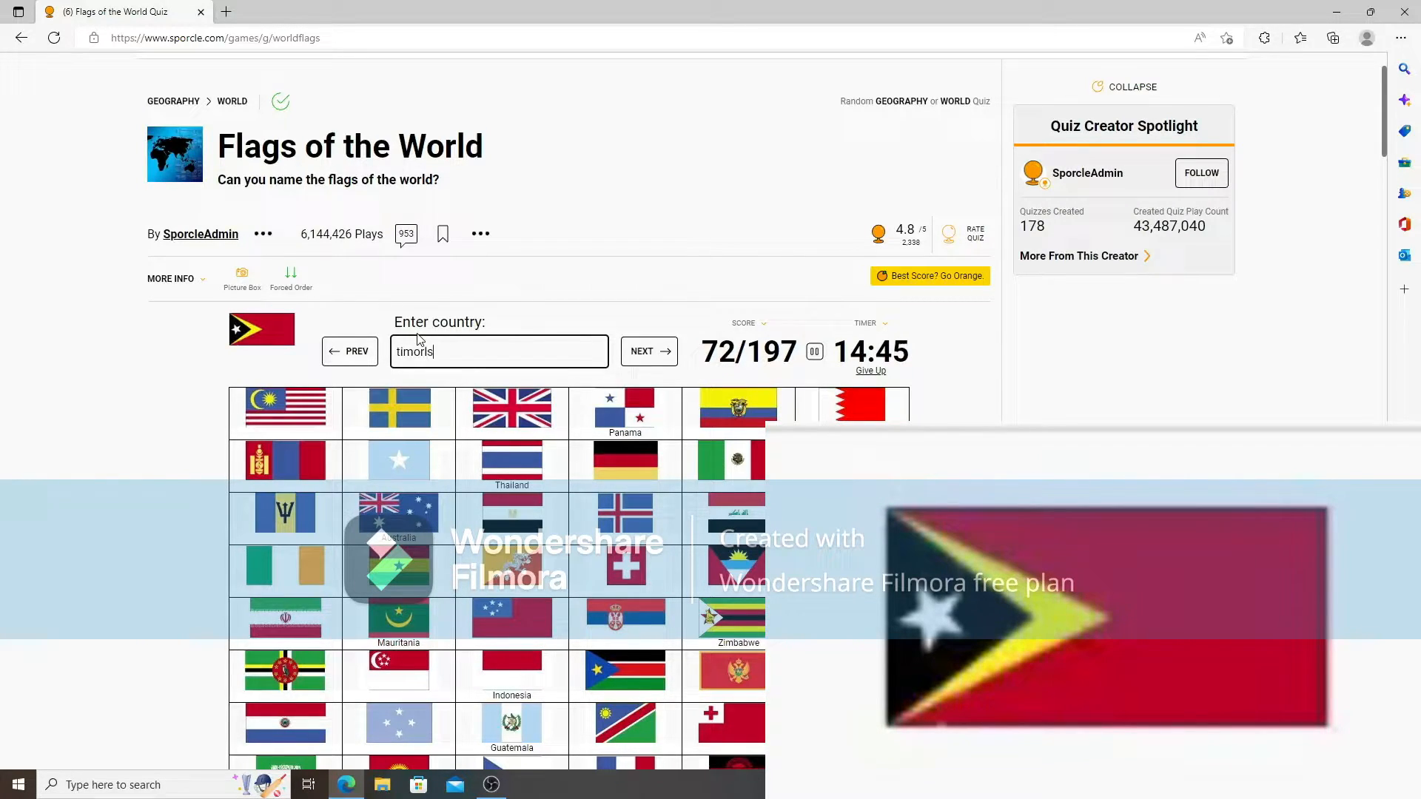
text(por)
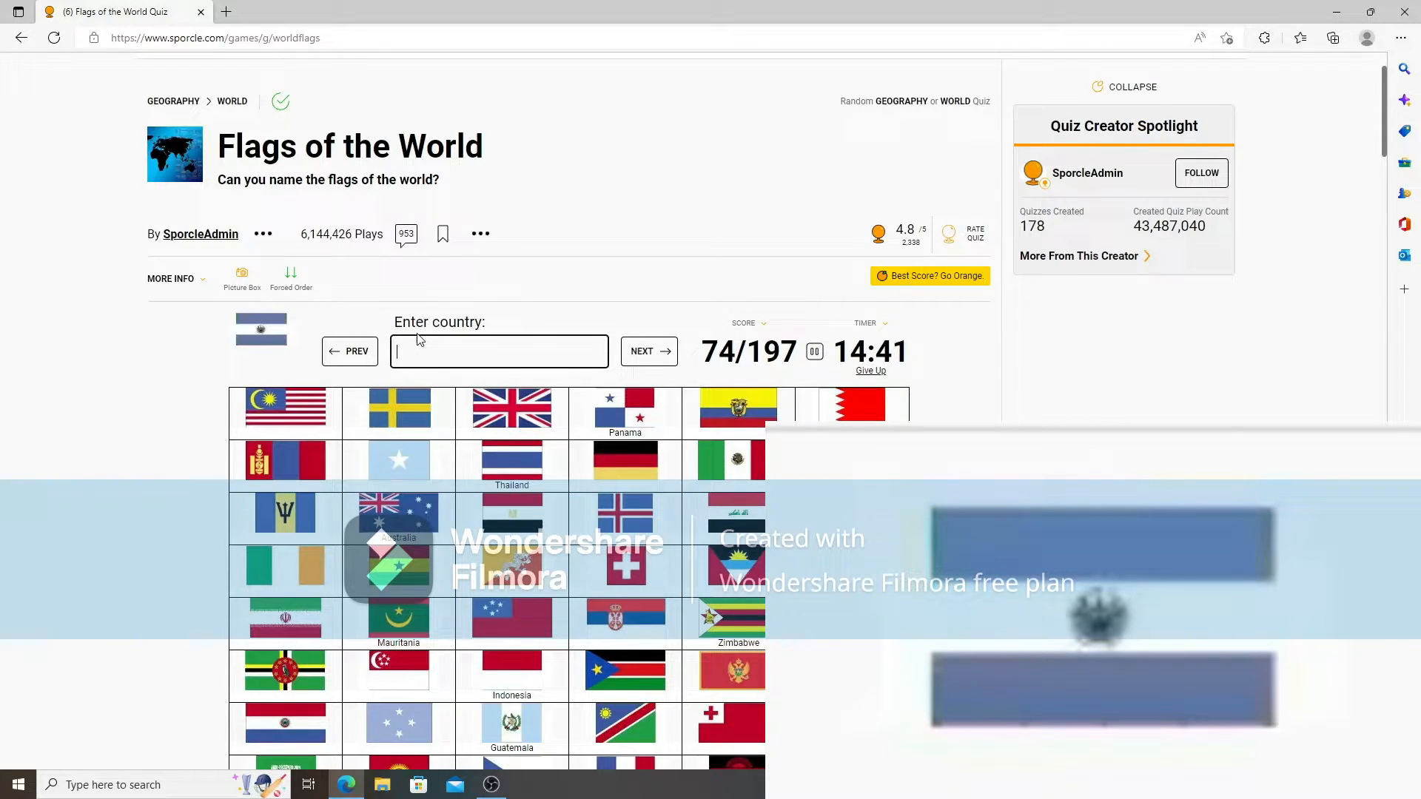
text(nicaragua)
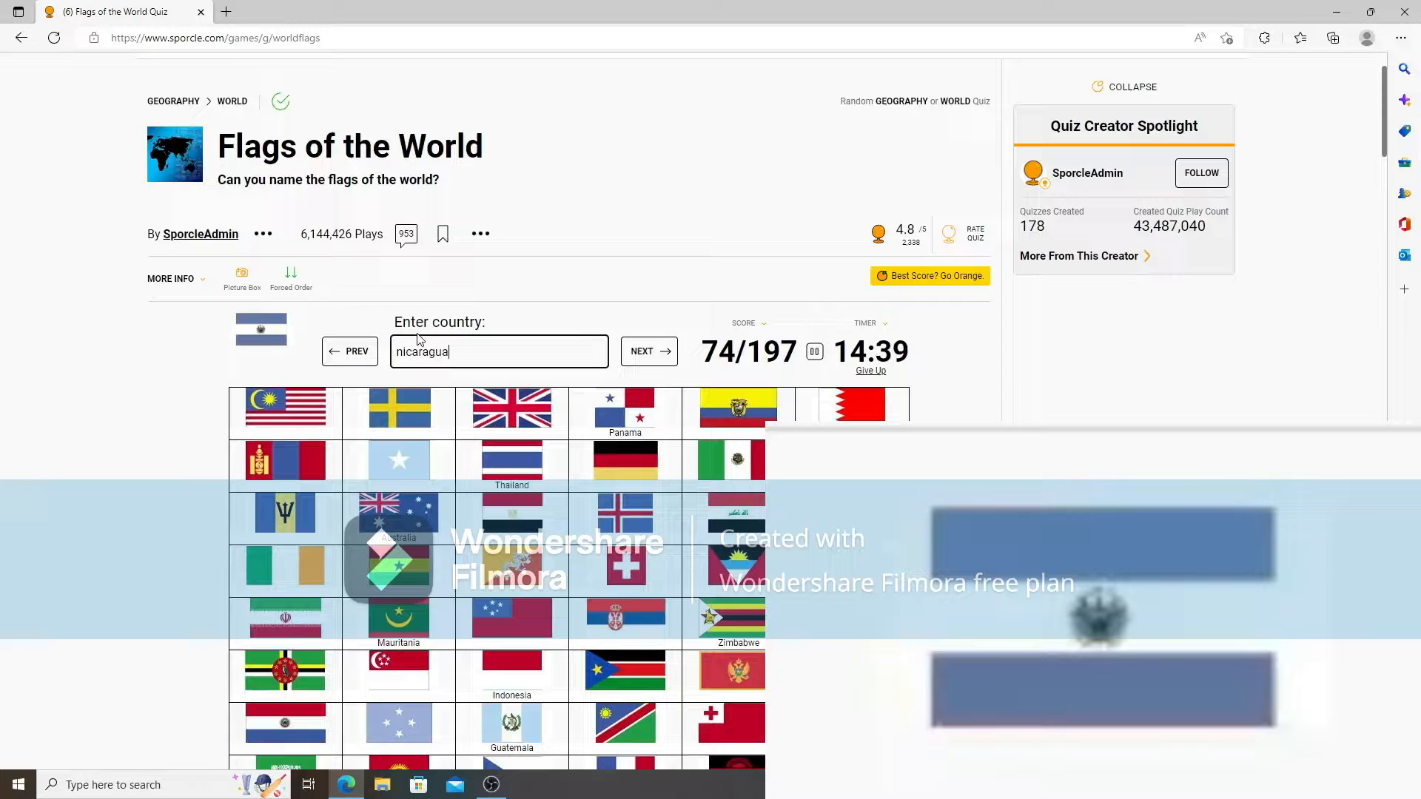
key(Backspace)
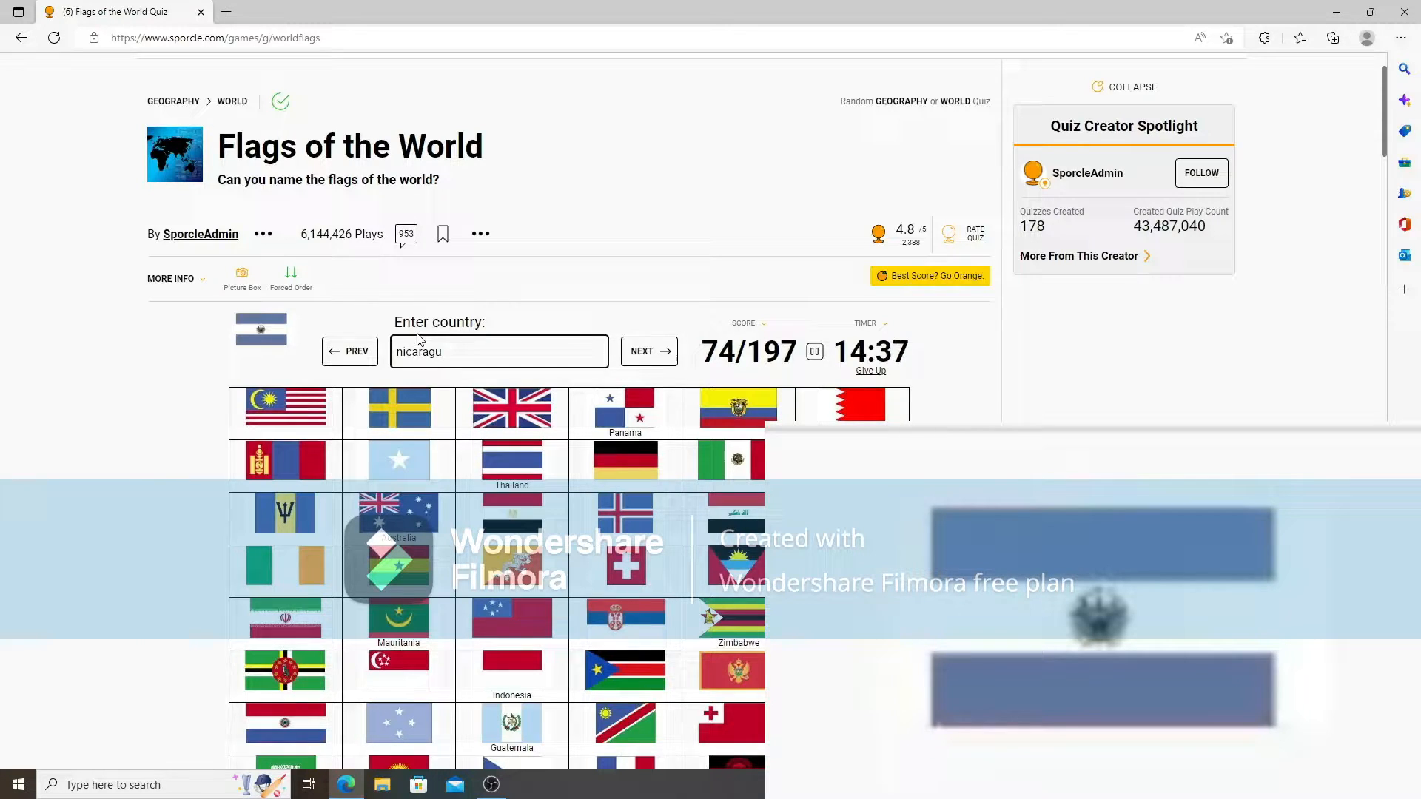
text(el salva)
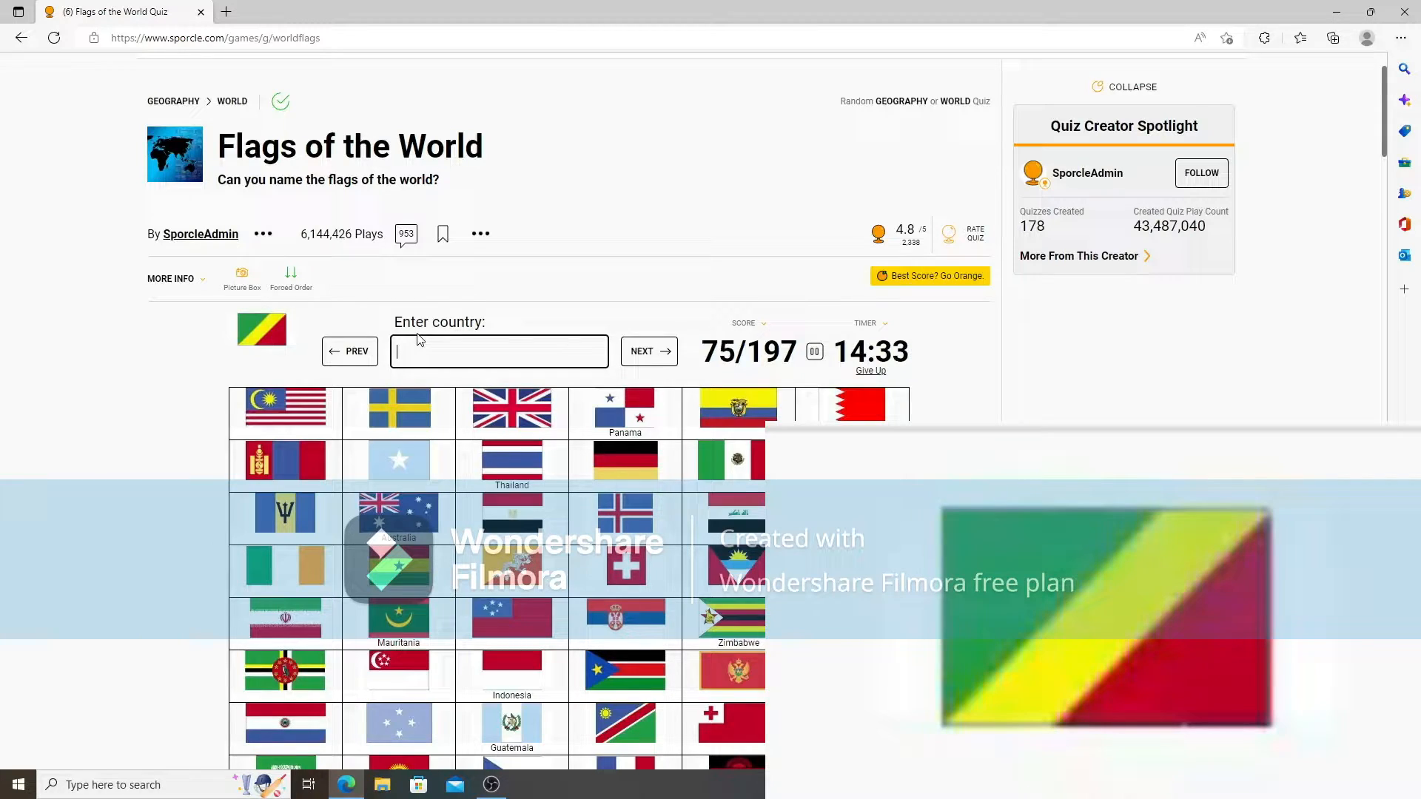
Name Ecuador, Bhutan, Honduras and Papua New Guinea, reaching 88/197.
text(repu)
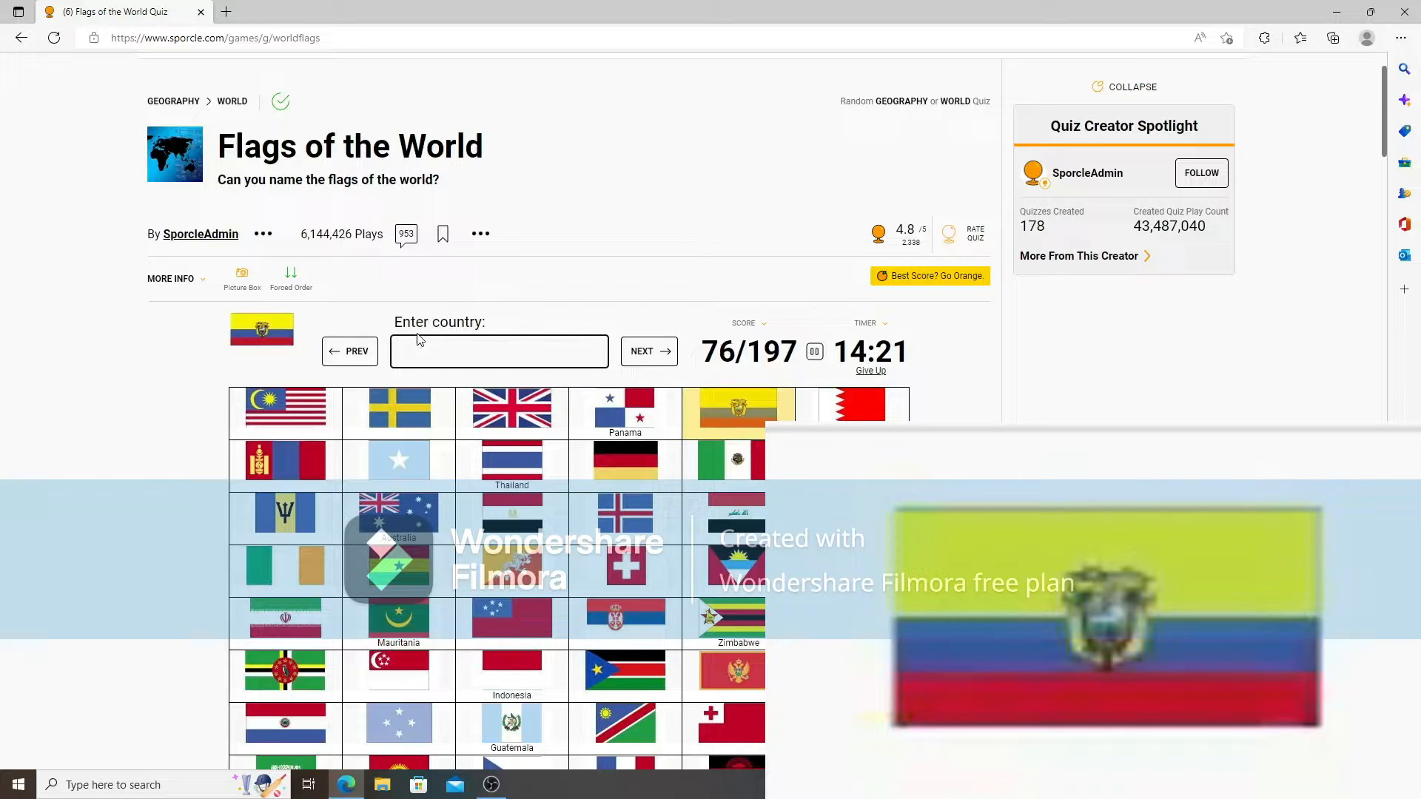
text(ecu)
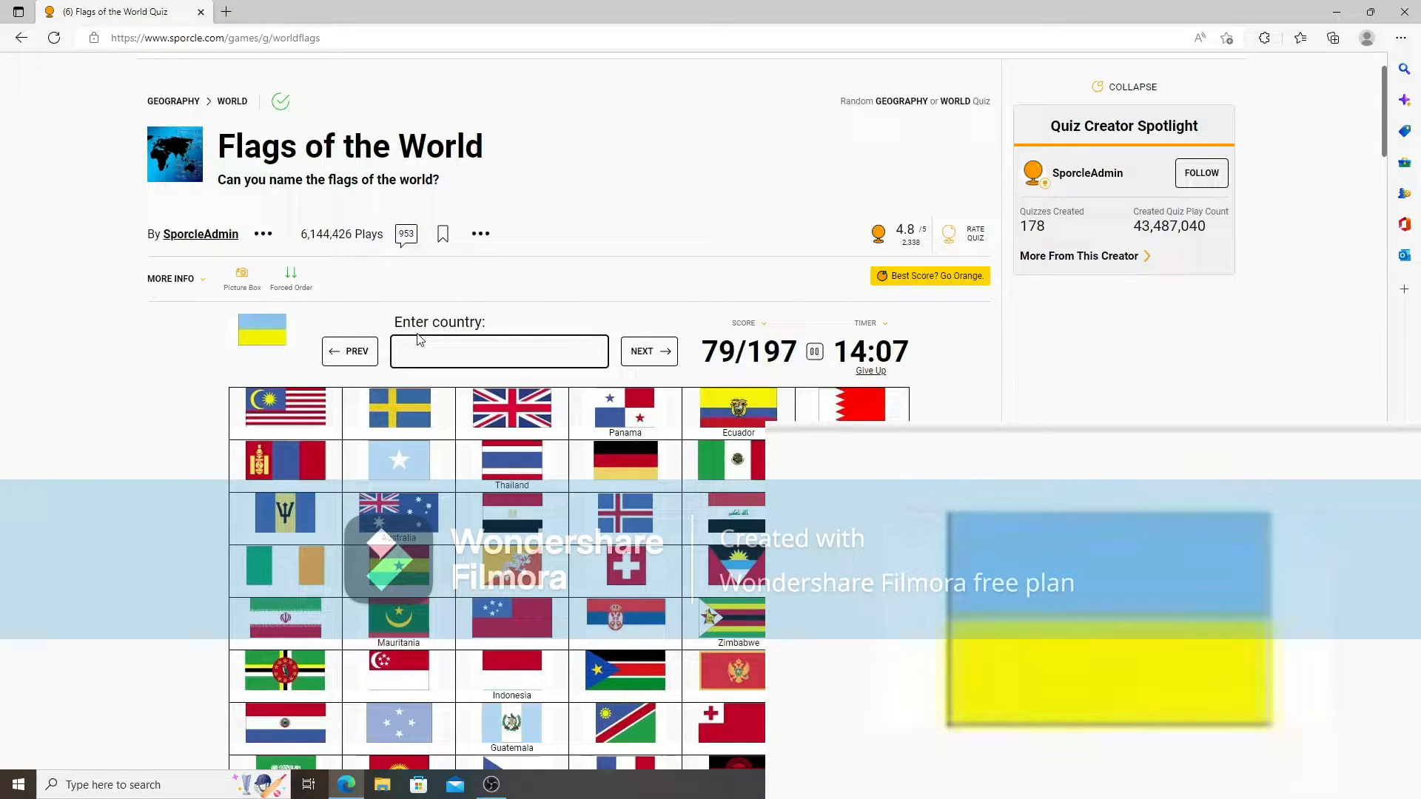
text(bhuts)
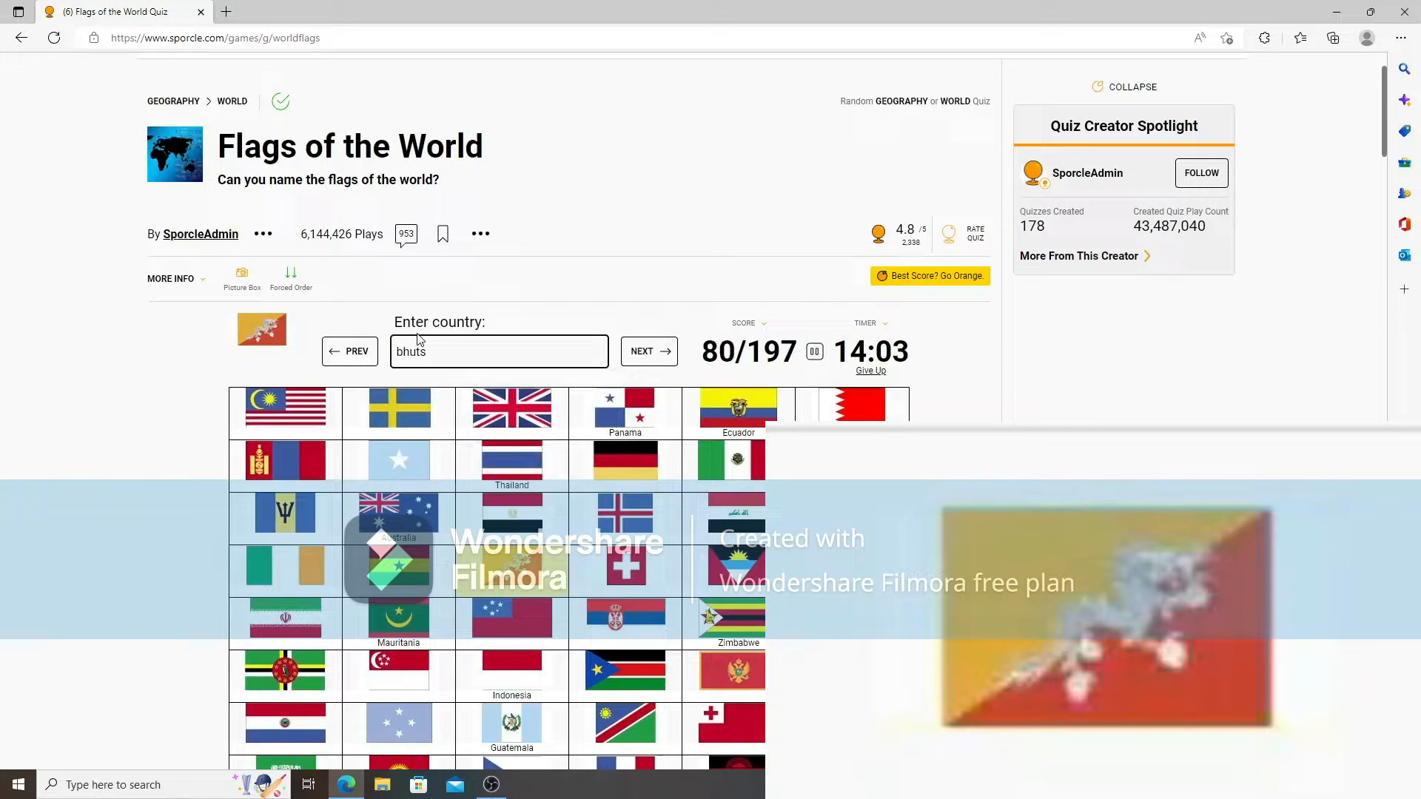
text(hon)
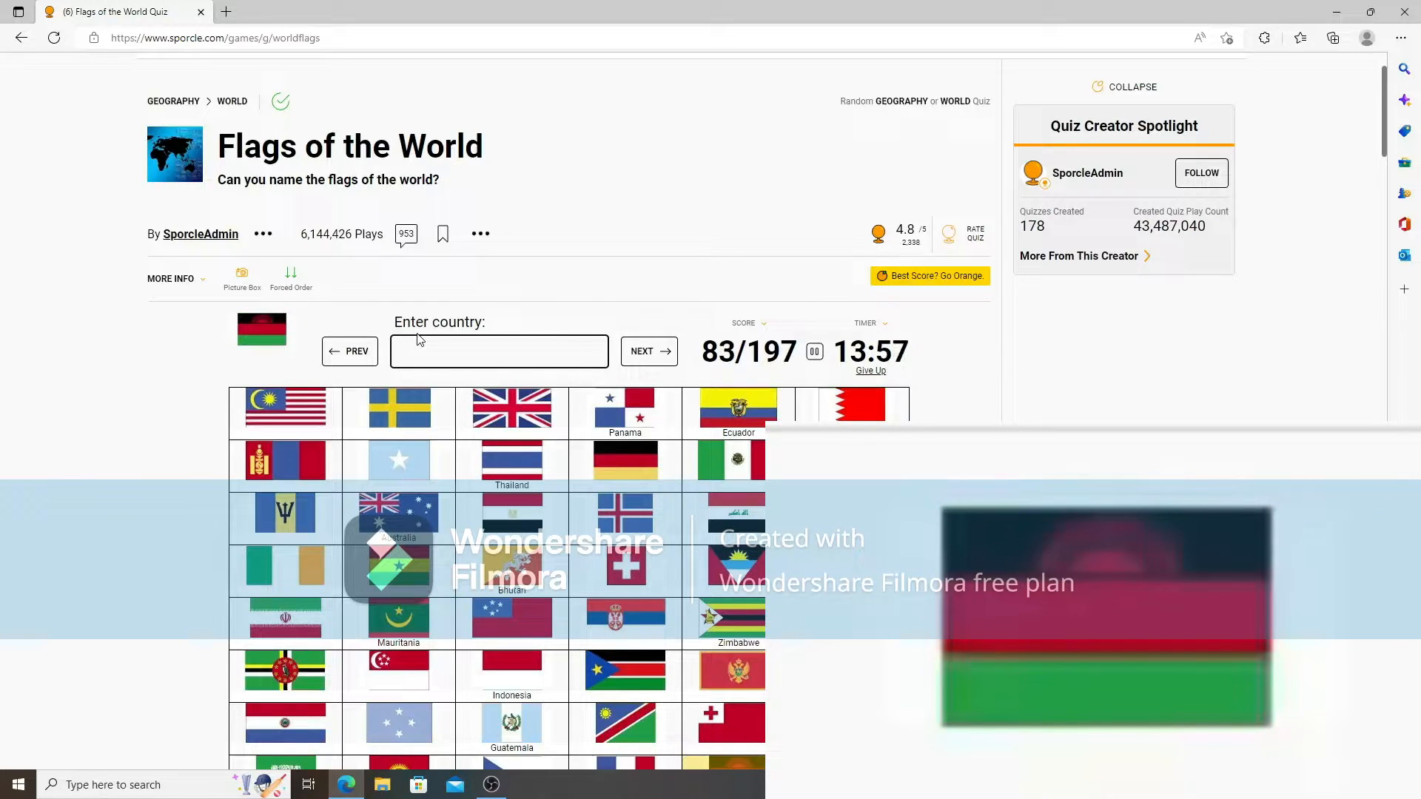
text(ta)
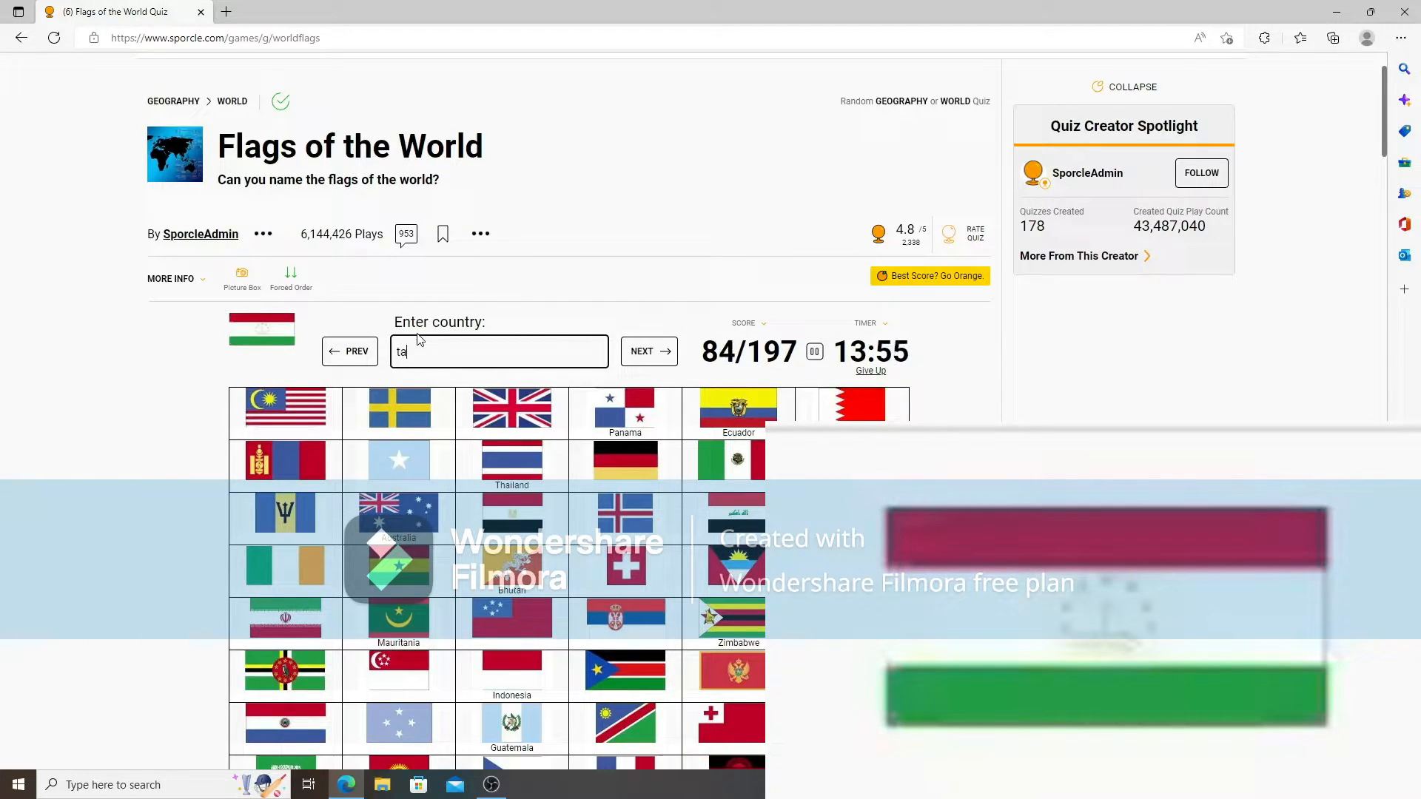
text(p)
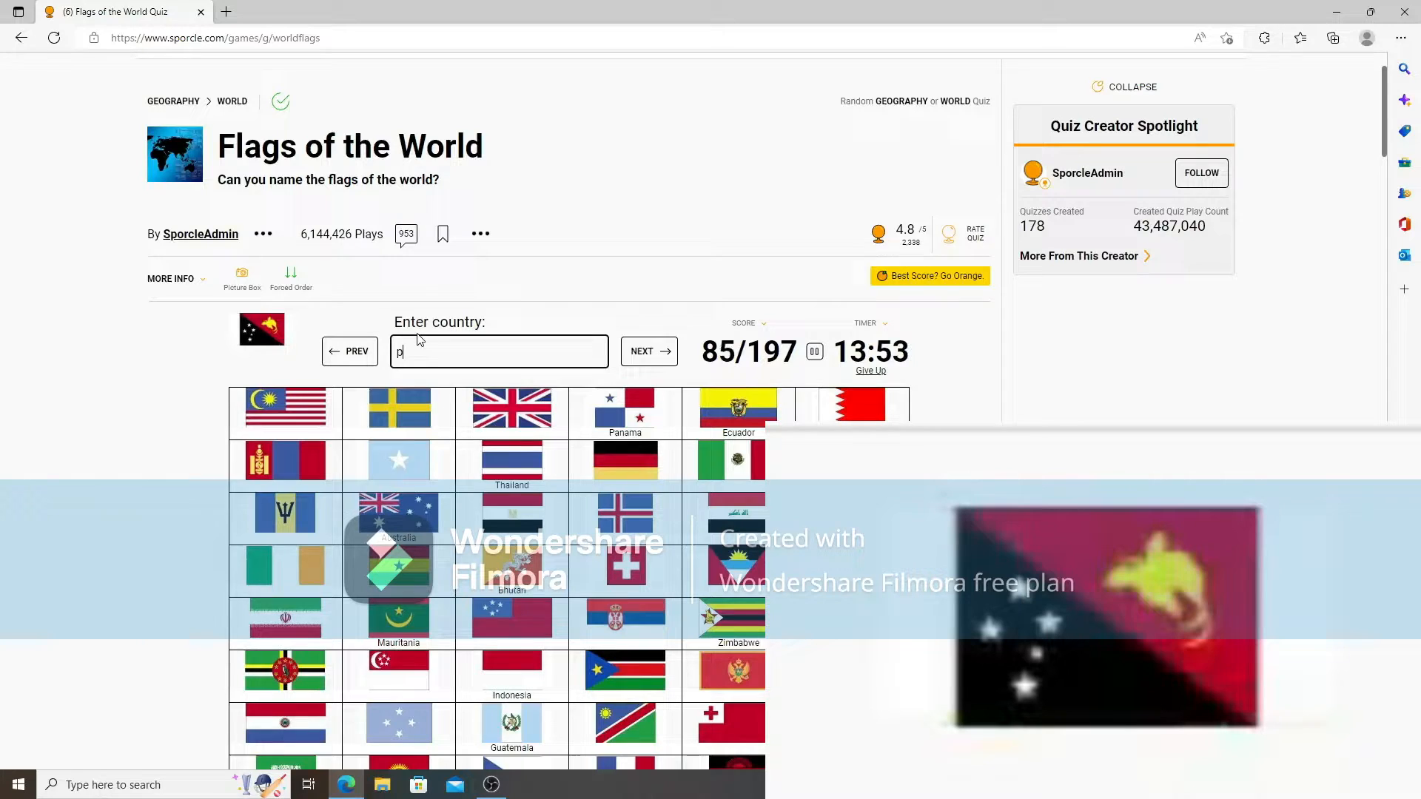
text(apua)
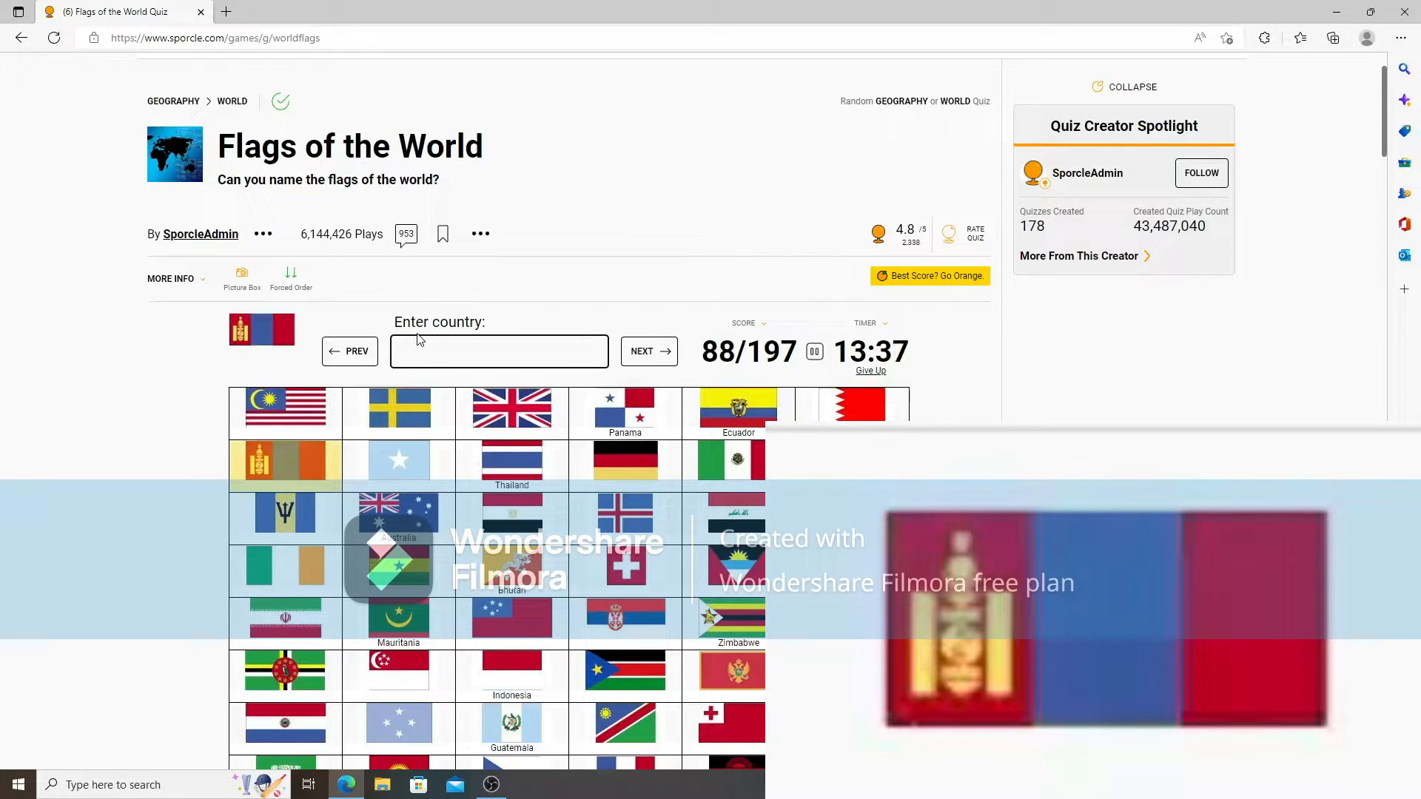
Name Mongolia, Barbados, Micronesia, Austria and Marshall Islands.
text(mon)
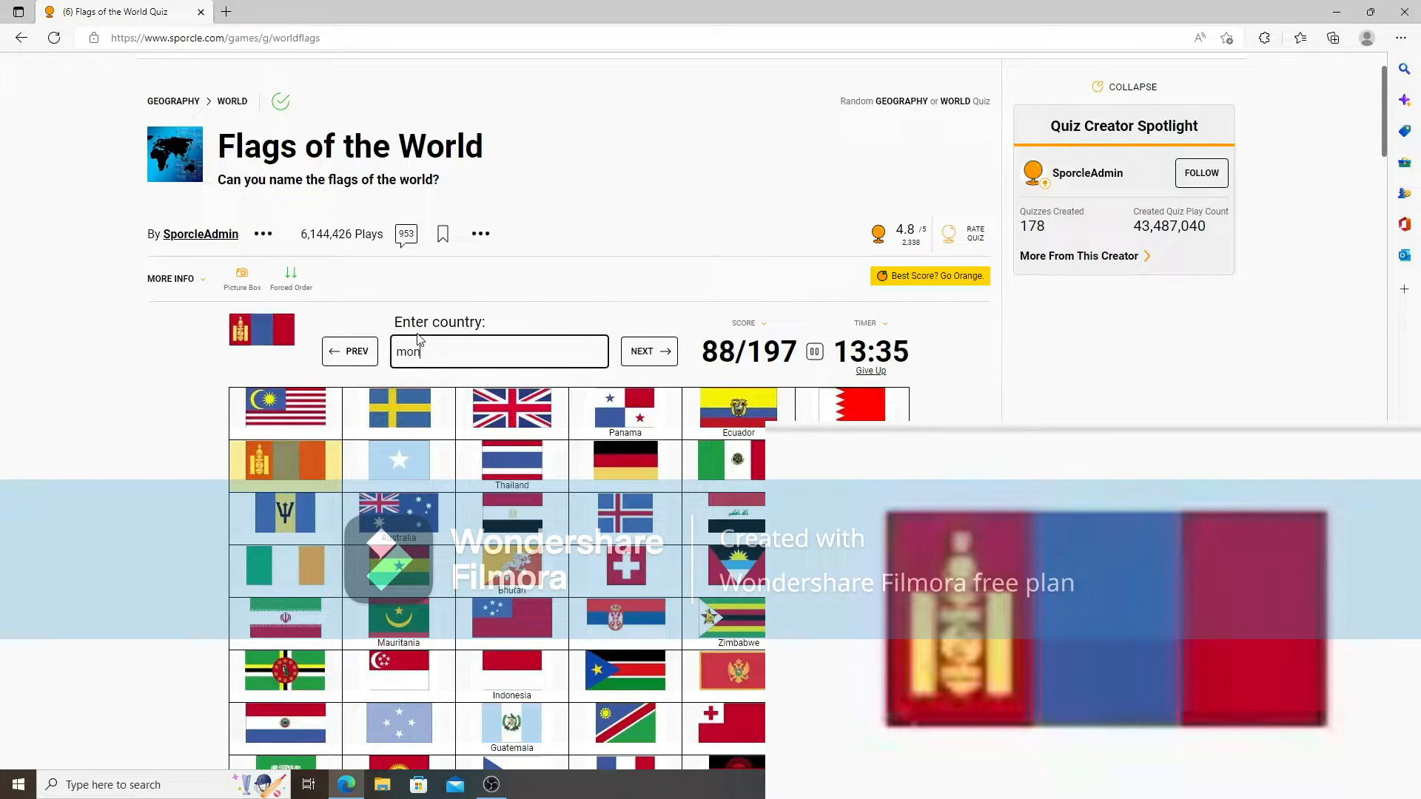
text(south)
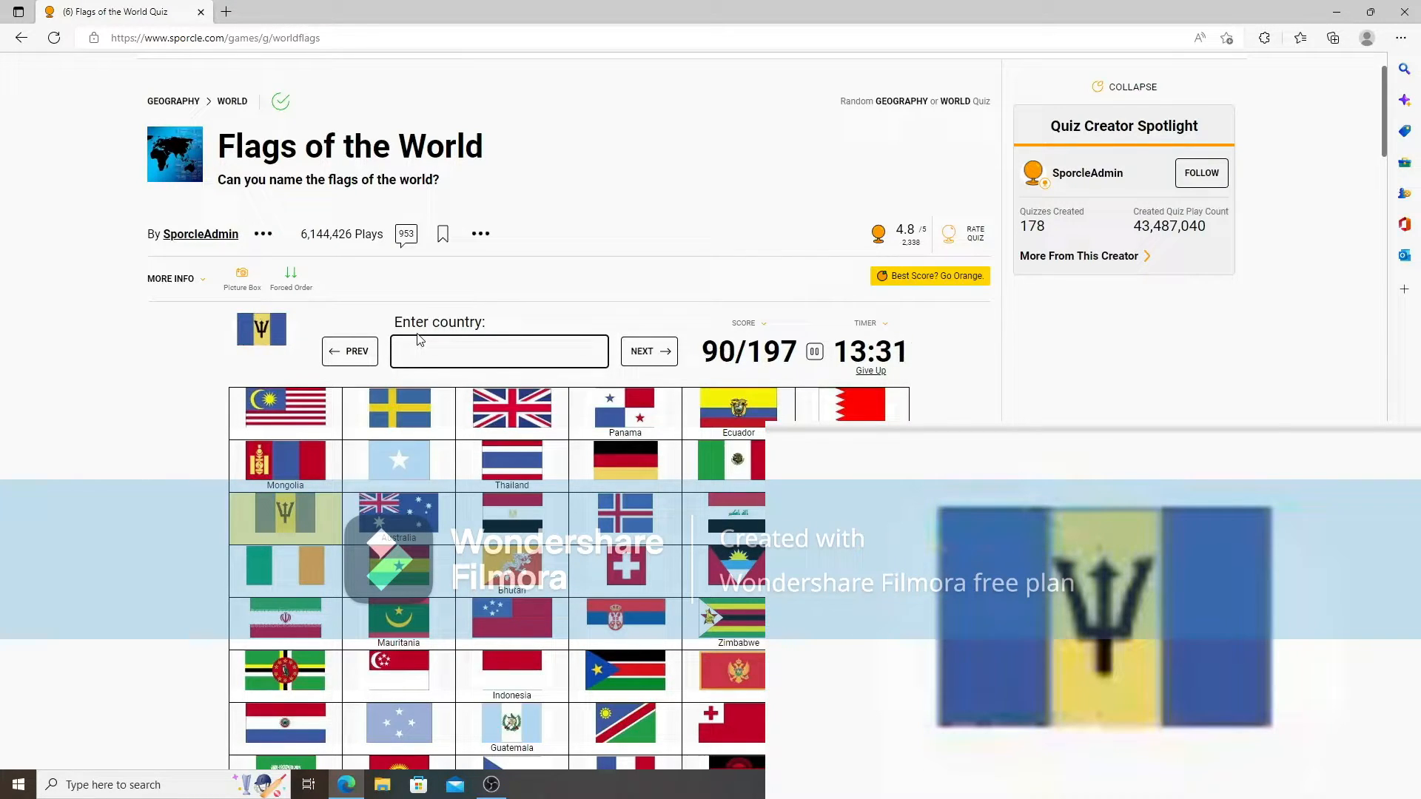
text(barba)
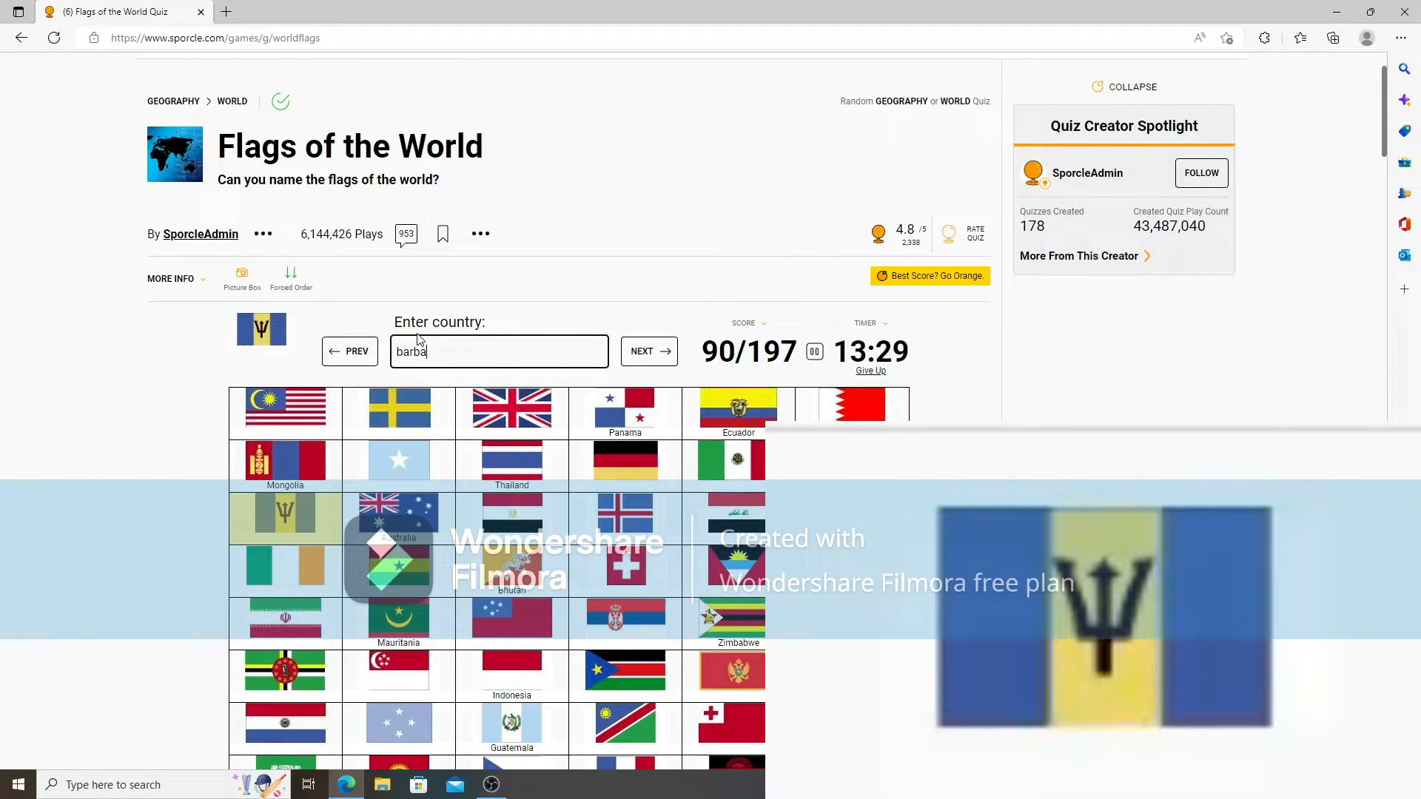
text(micro)
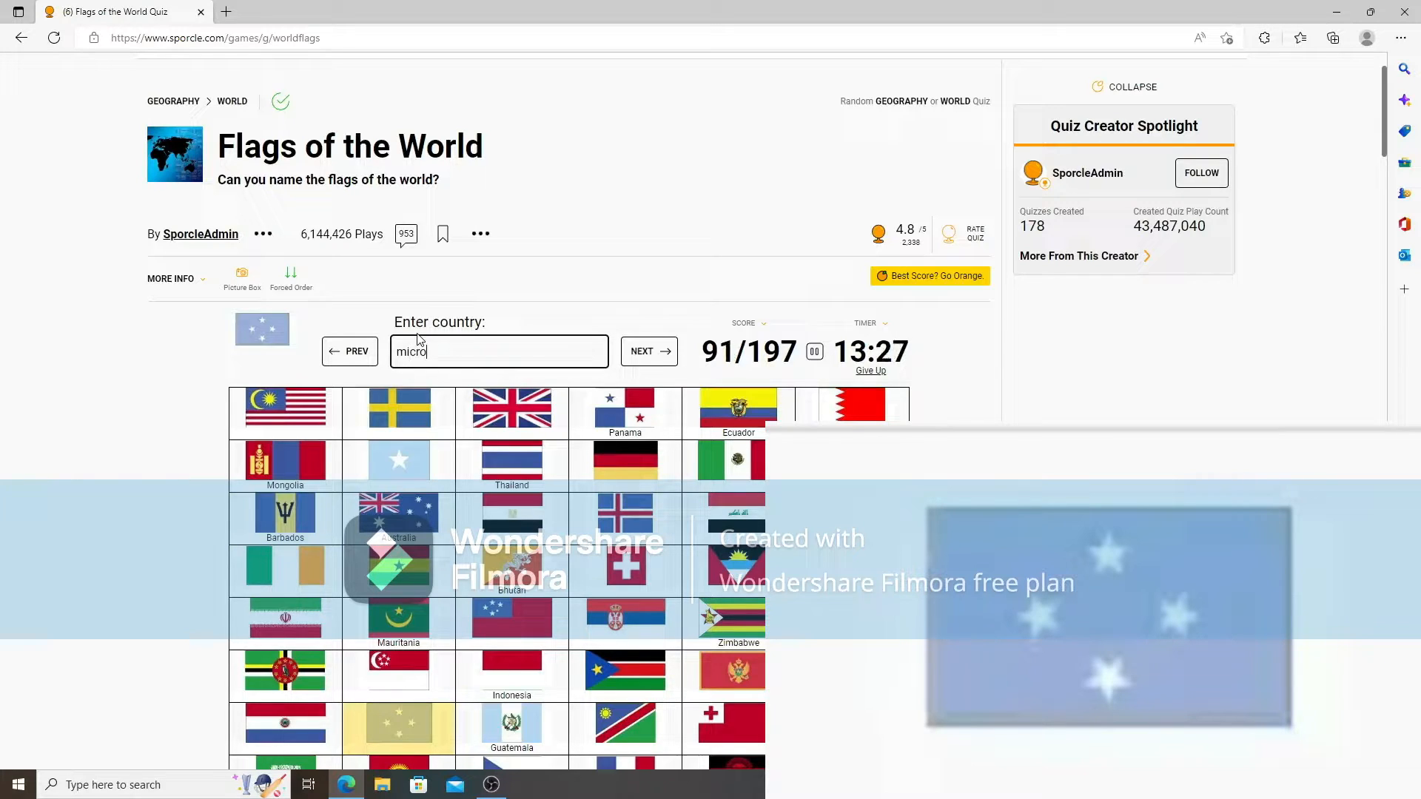
text(aust)
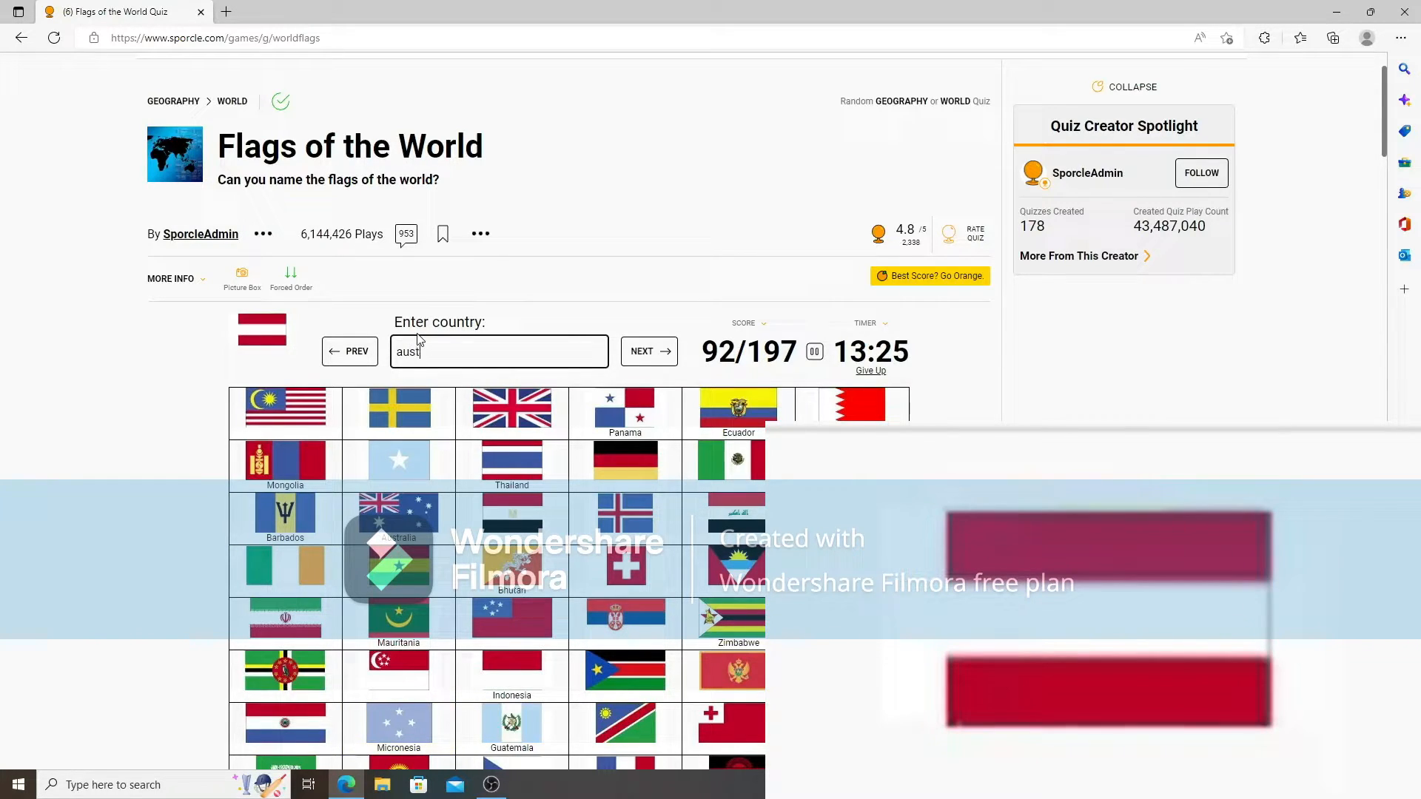
key(enter)
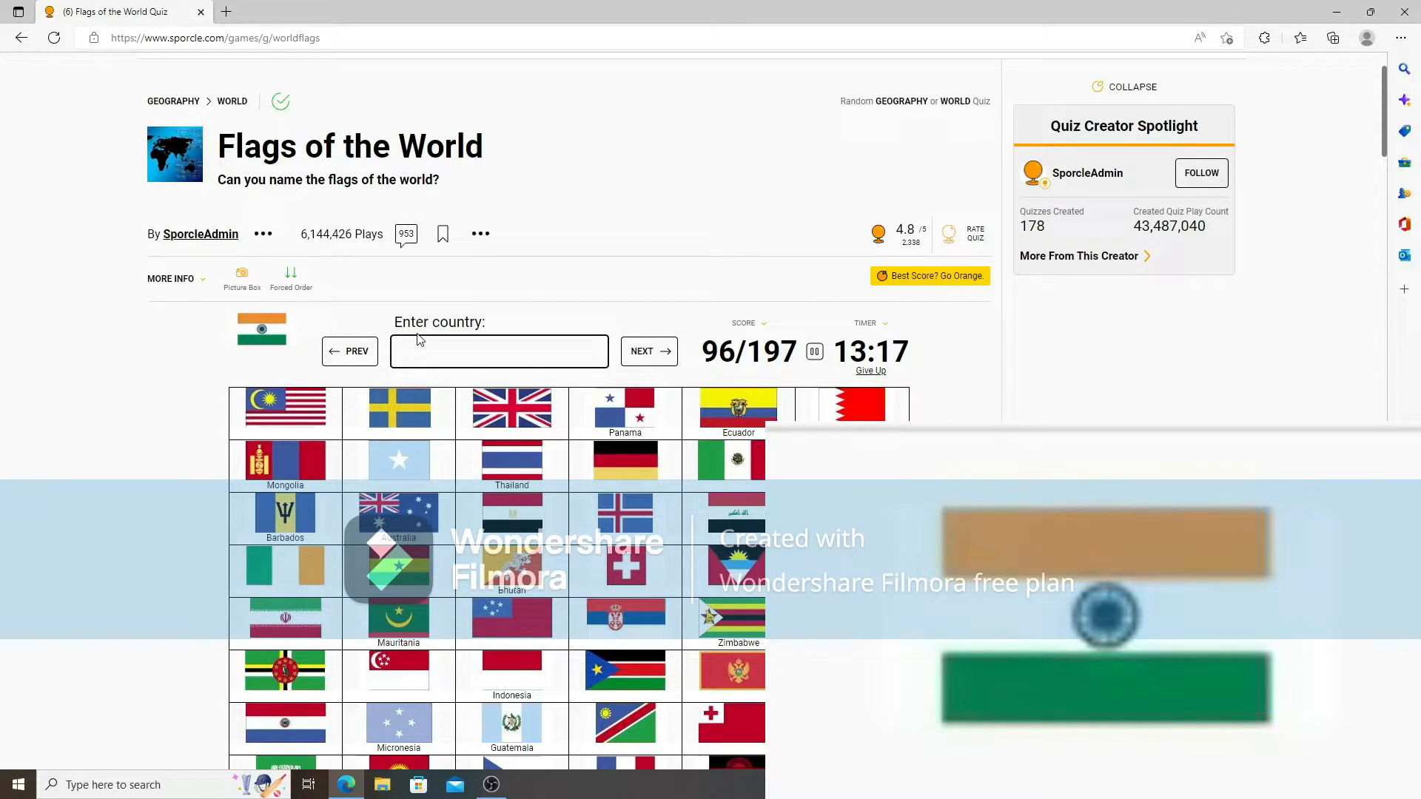
text(m)
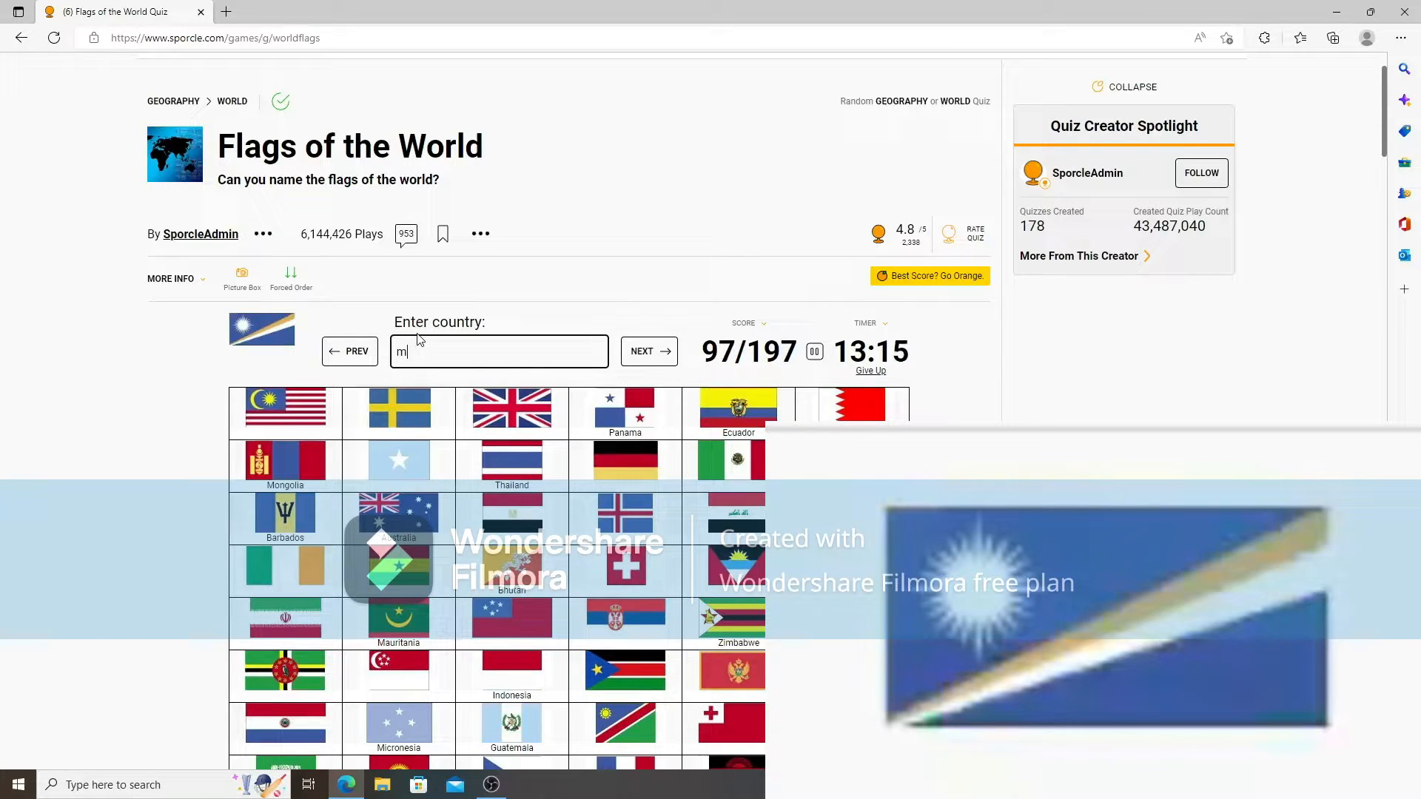
text(arshall isl;)
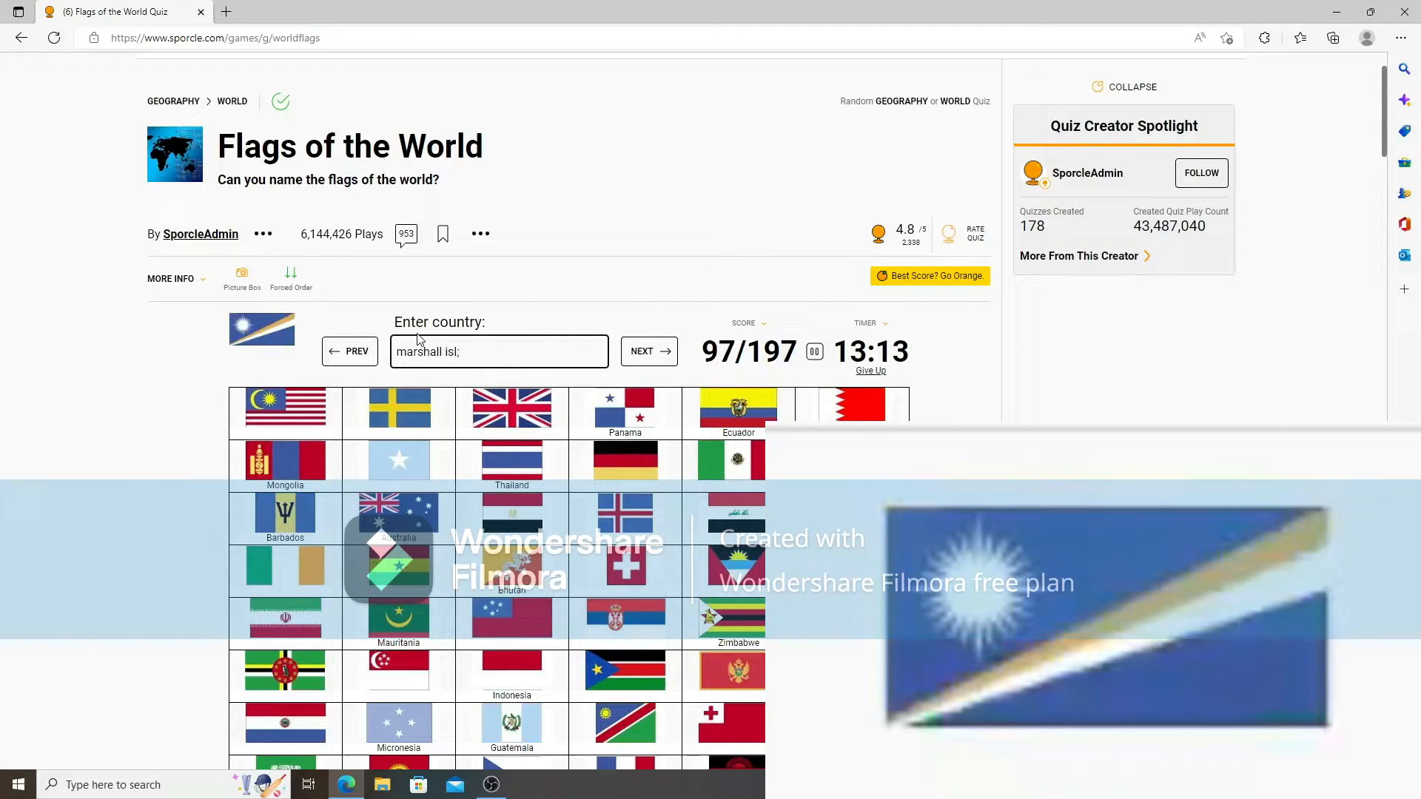
Name Dominica, Cambodia, Paraguay and Equatorial Guinea, reaching 110/197.
text(d)
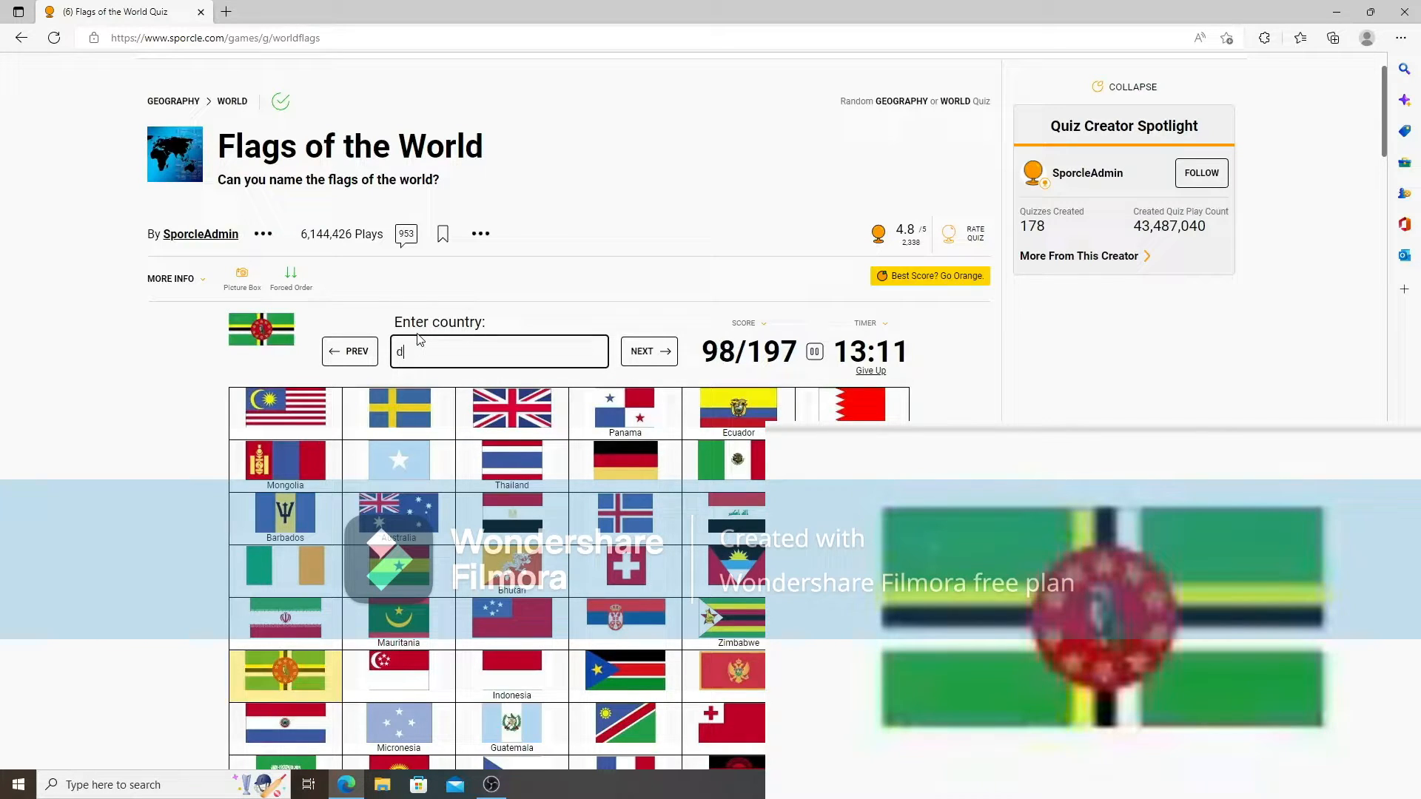
text(cam)
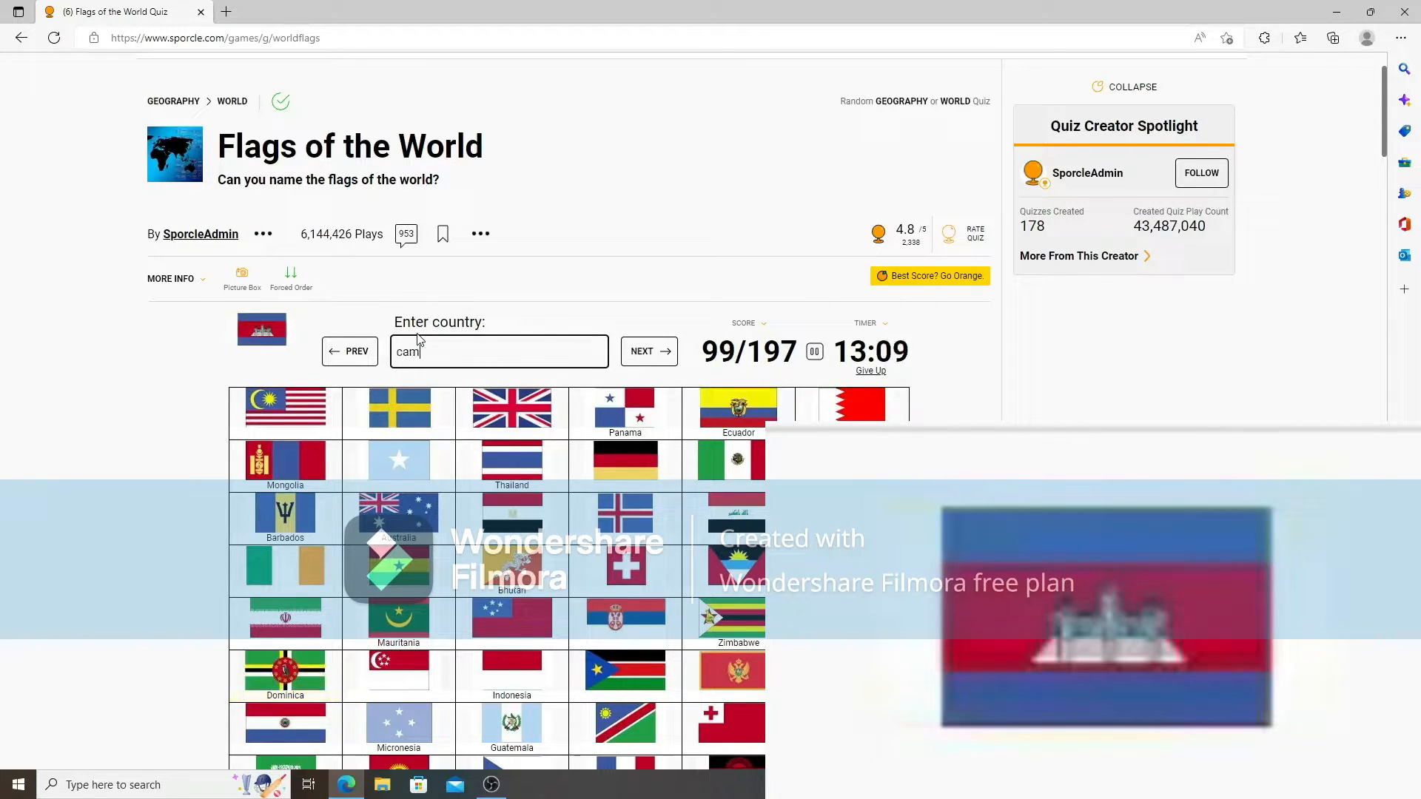
text(cambodia)
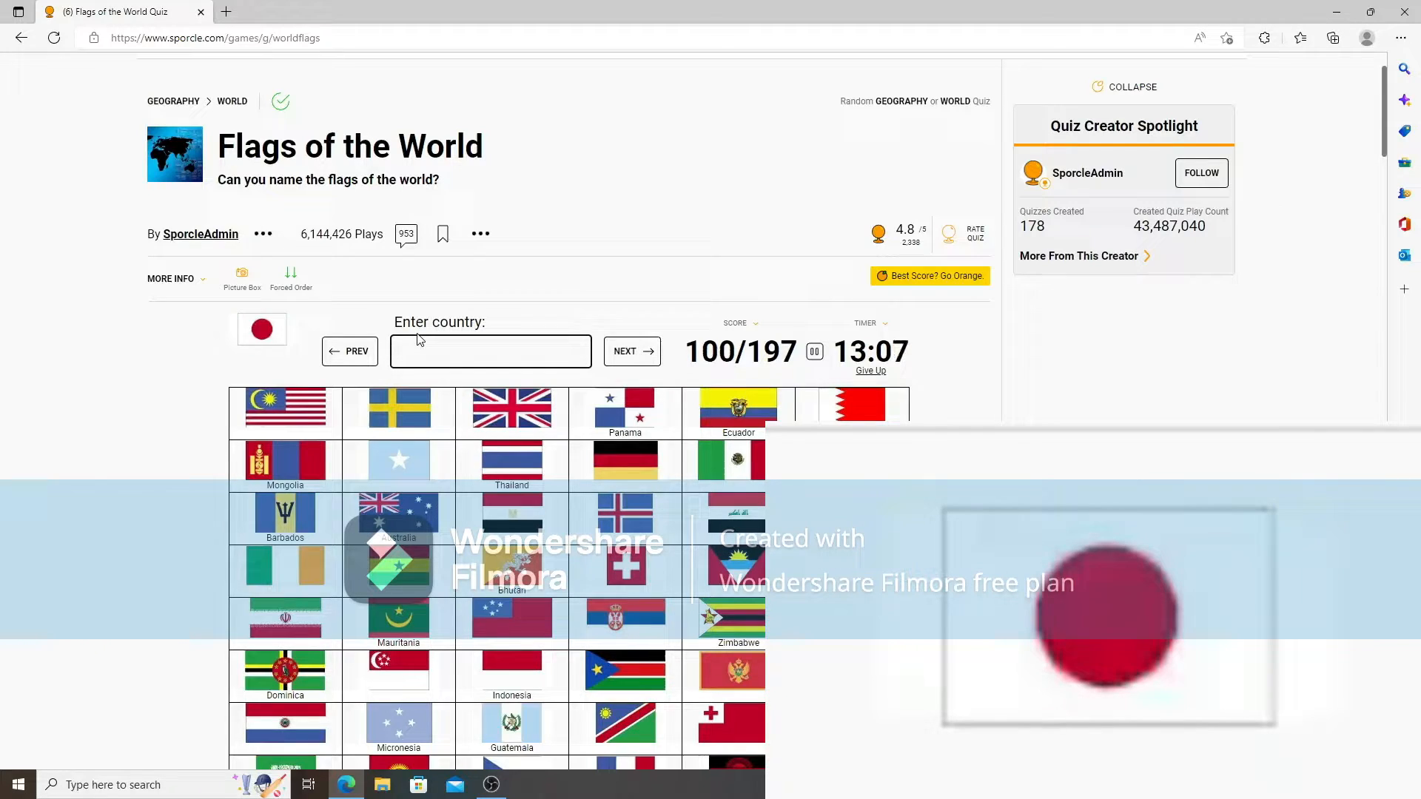
text(bur)
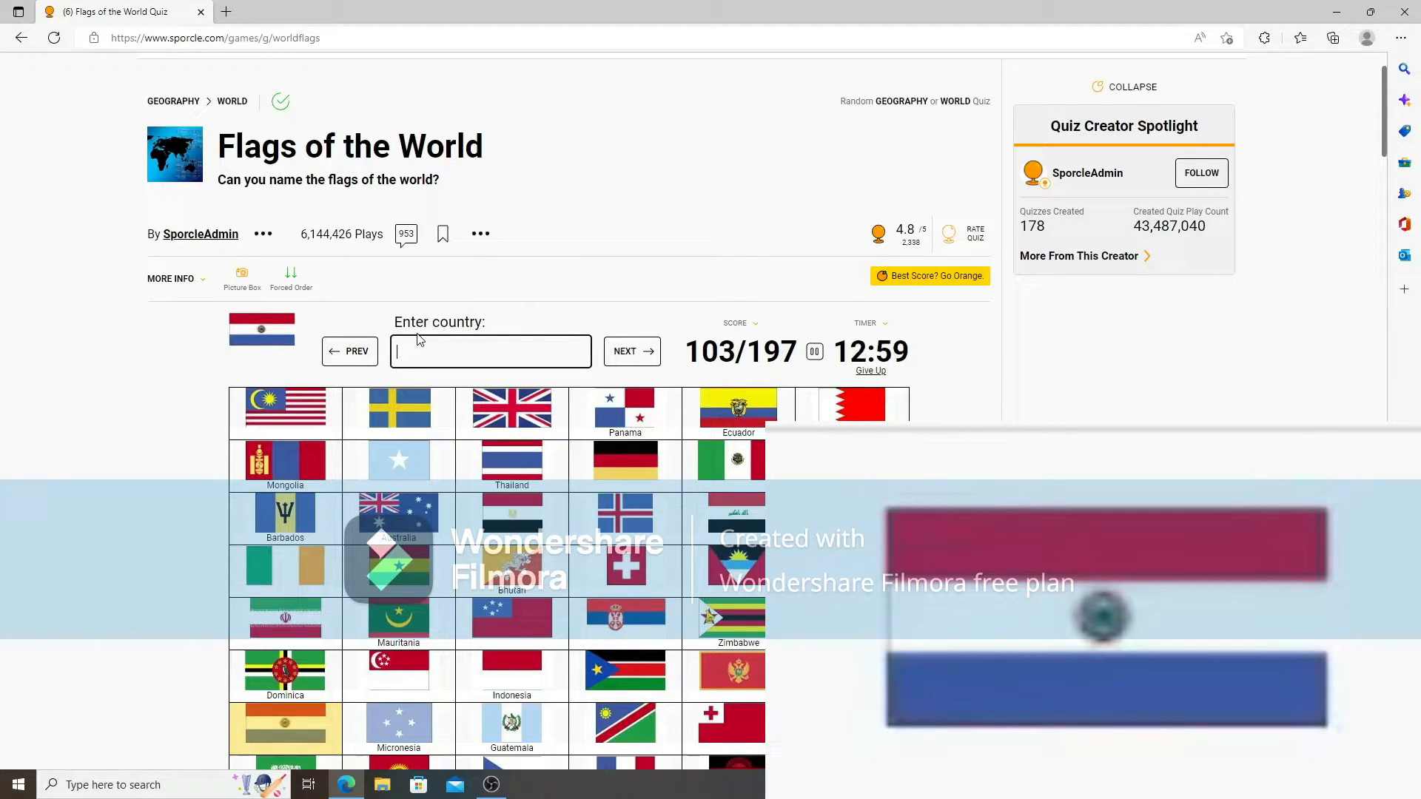
text(Paraguay)
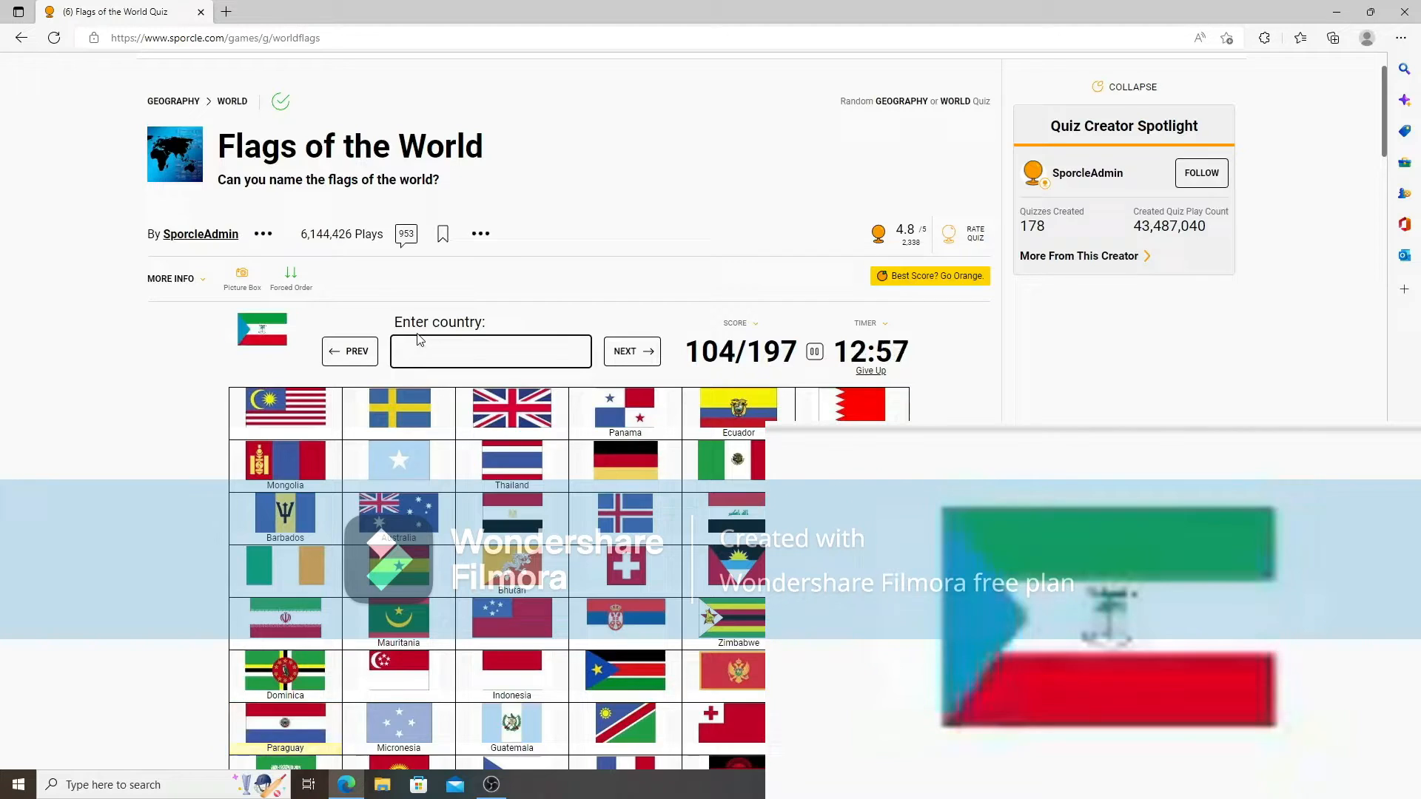
text(eqa)
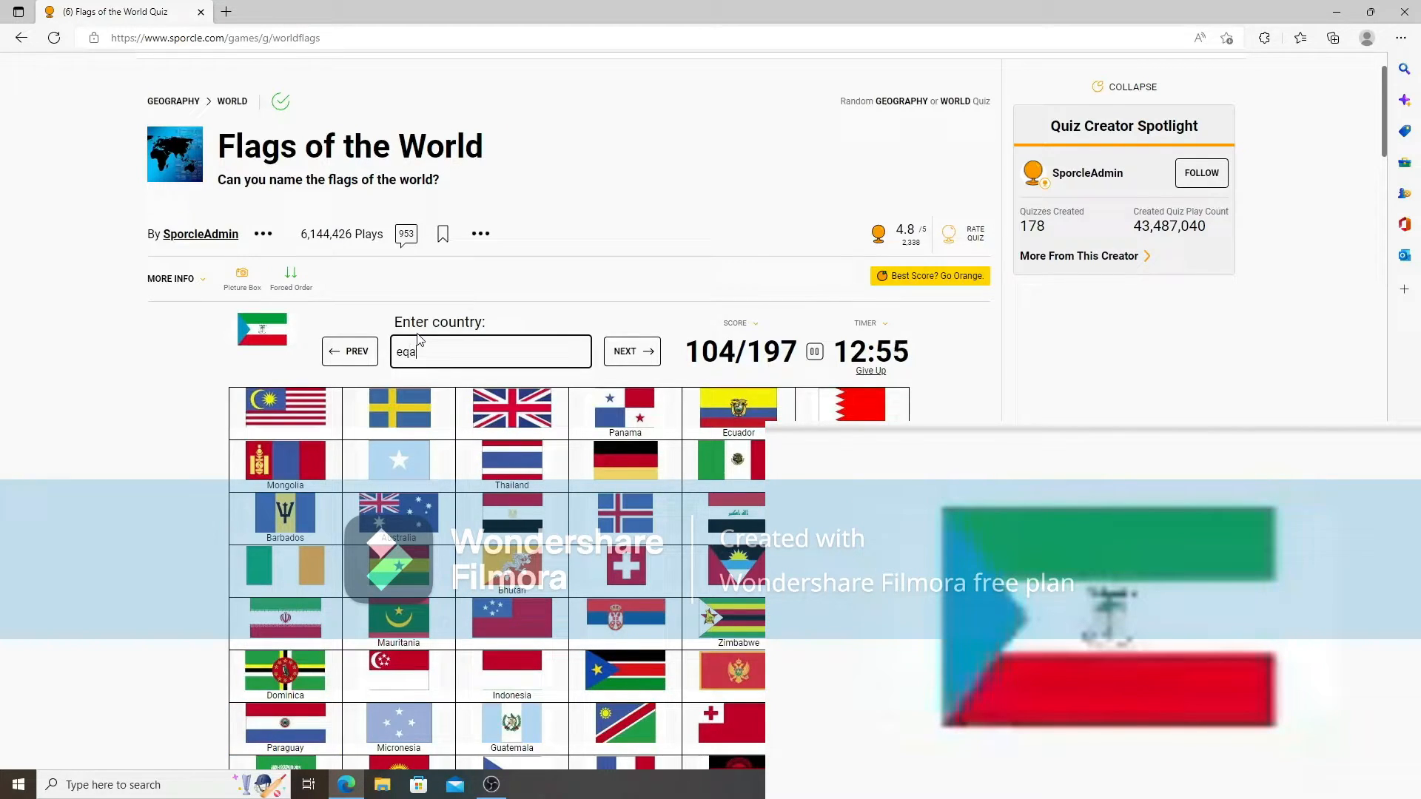
key(Backspace)
text(uatorial g)
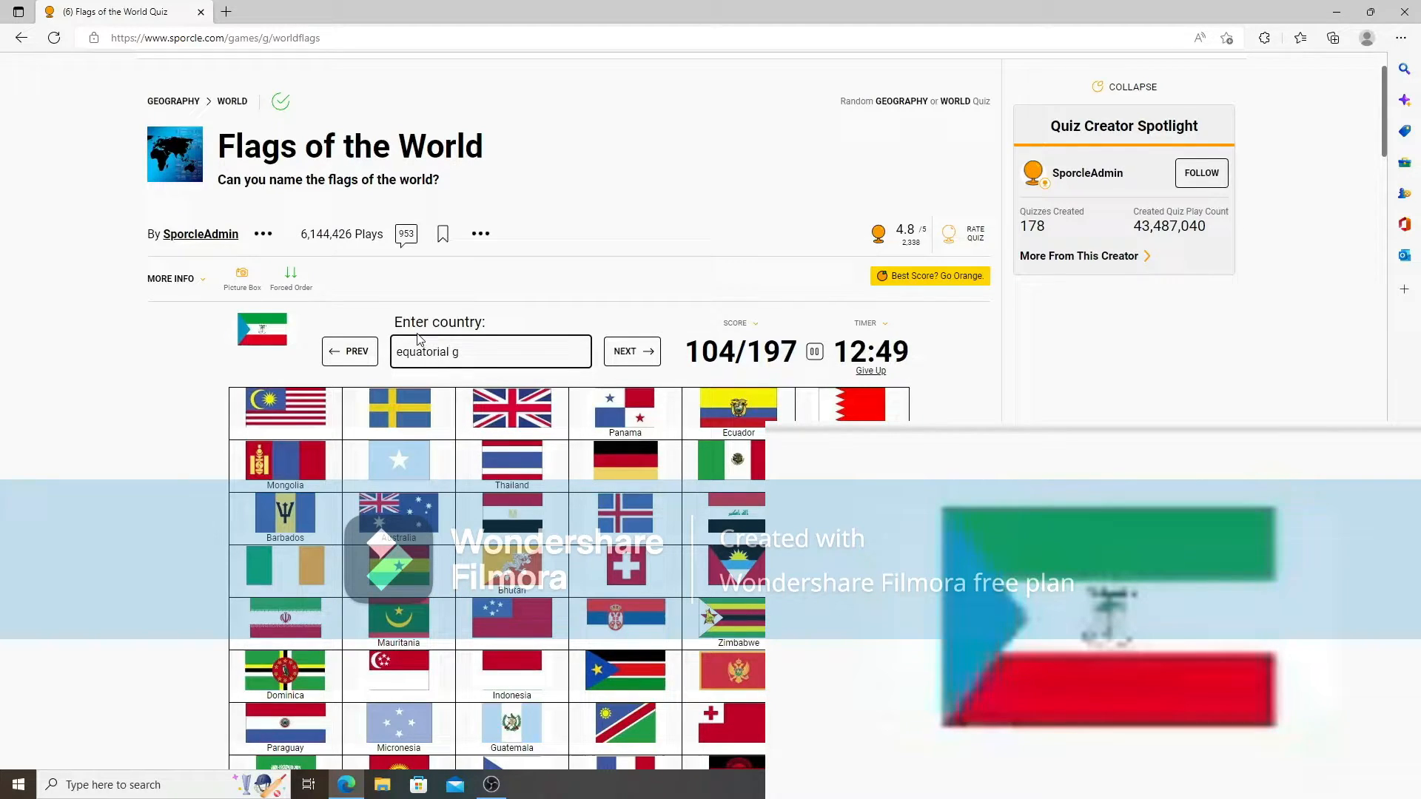
text(equatorial guinea)
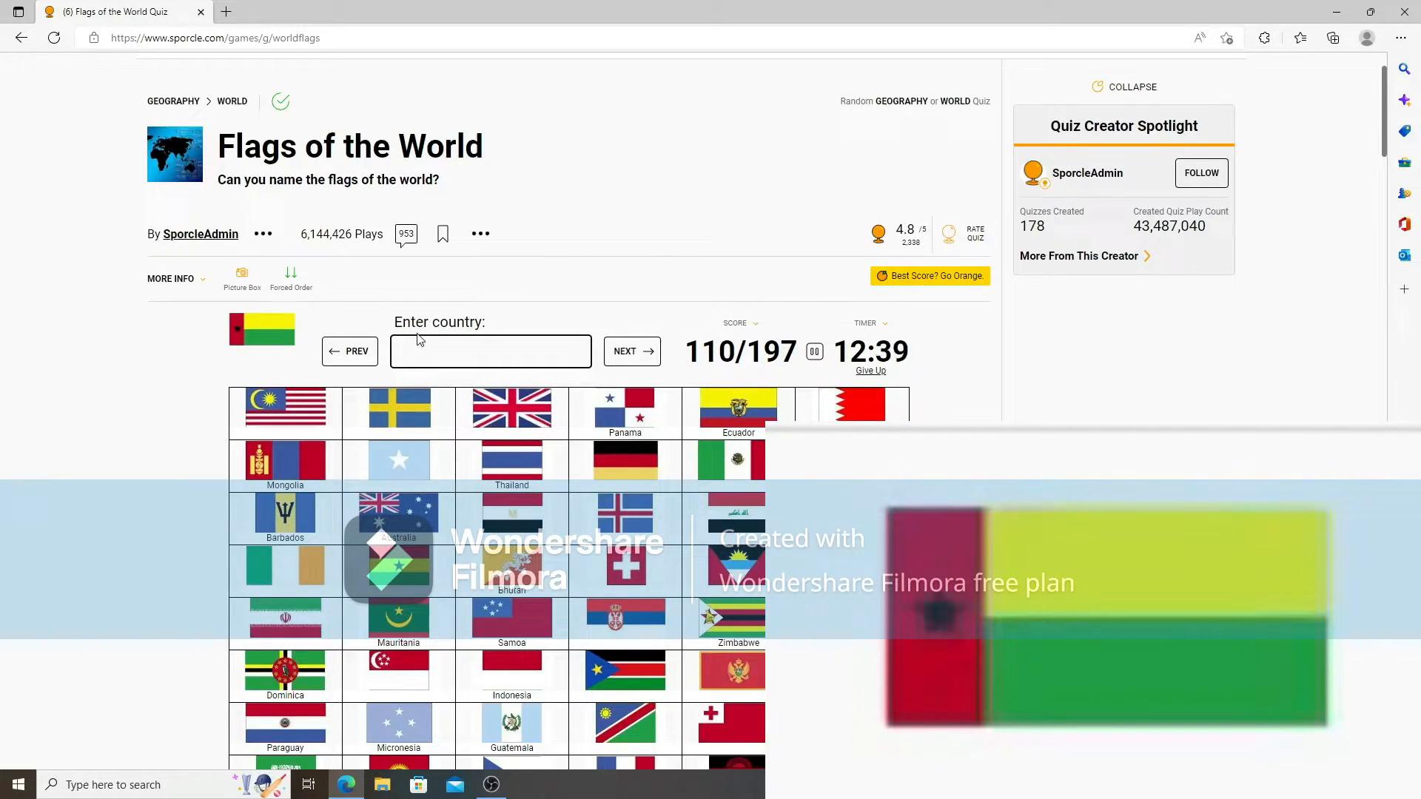
Name Guinea-Bissau, Venezuela, Bangladesh, St Vincent and Hungary.
text(guinea-biss)
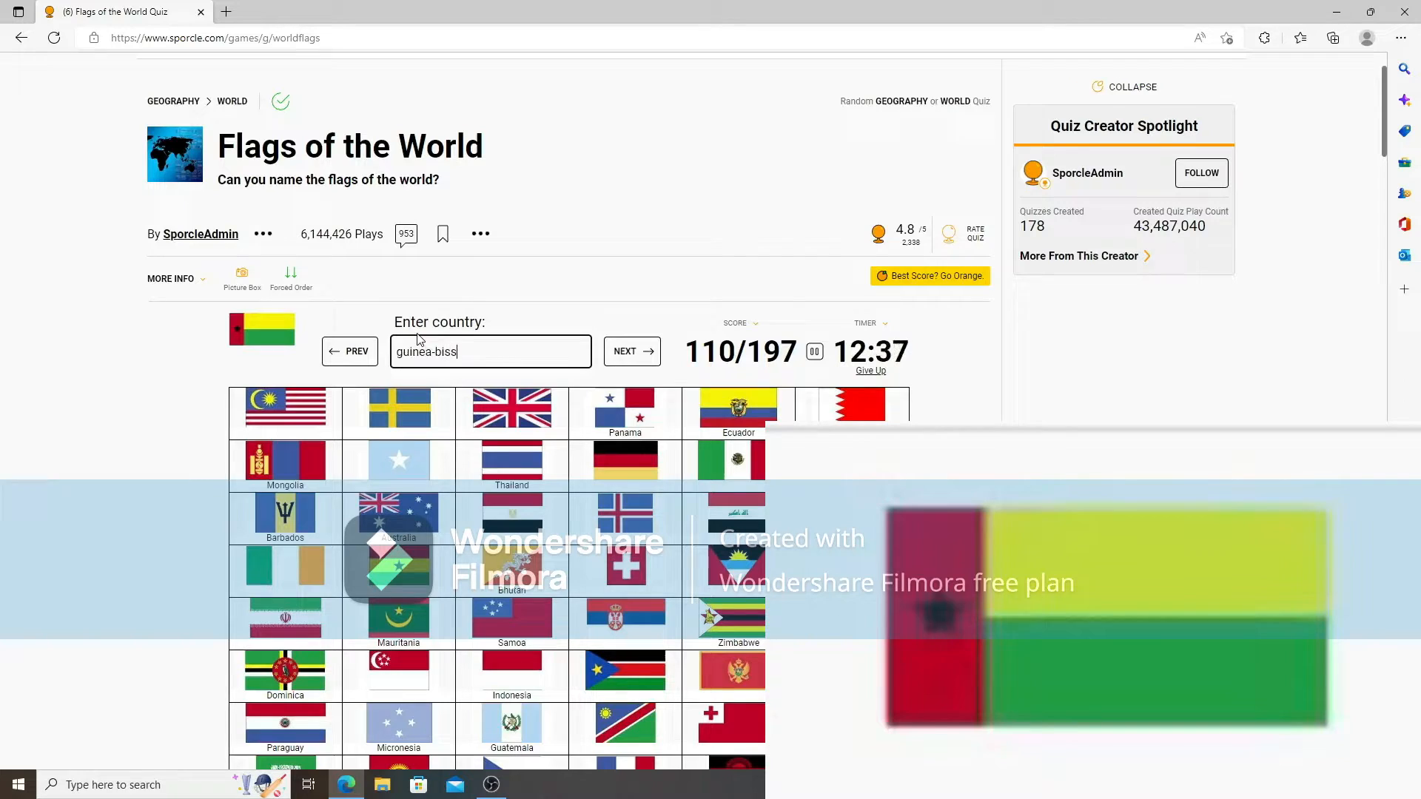
text(venez)
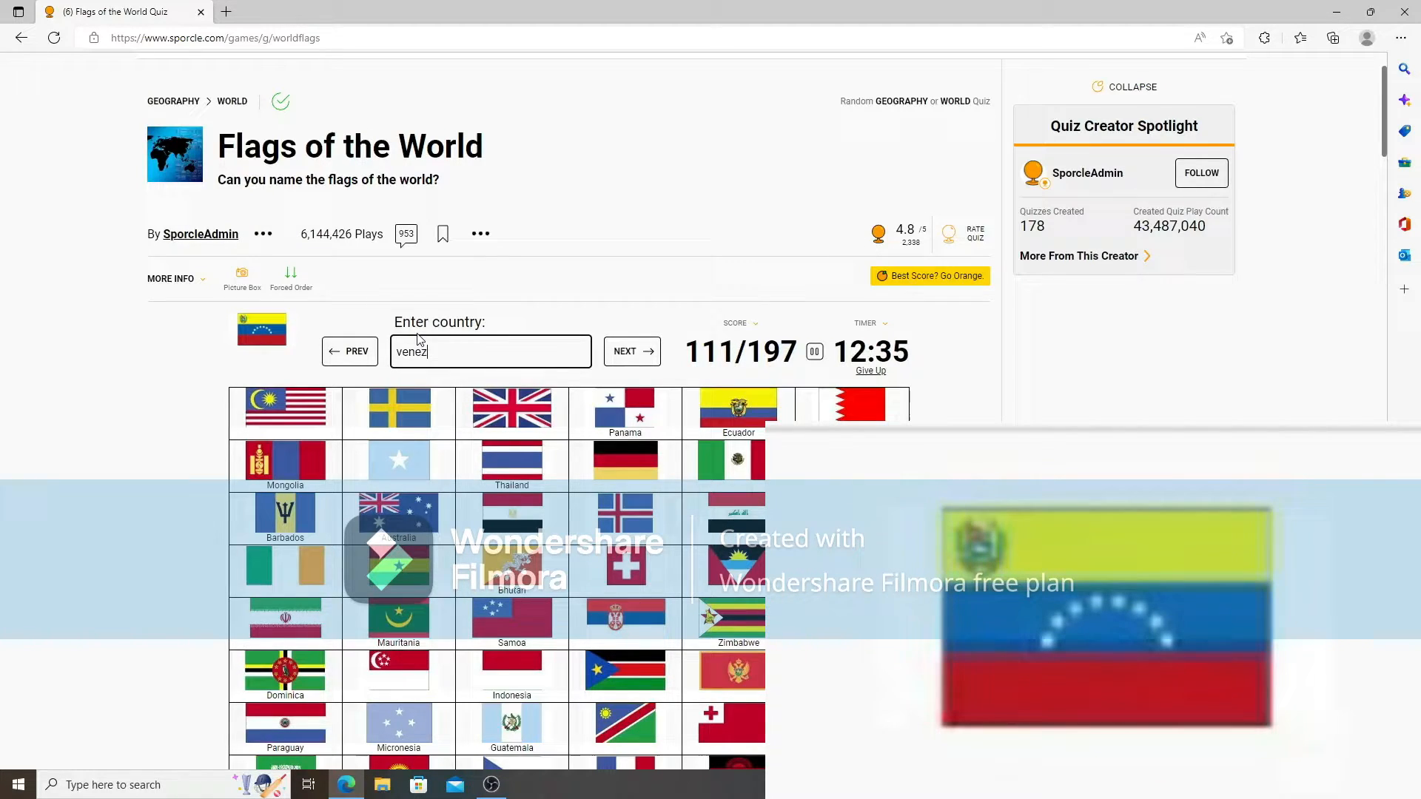
text(bangl)
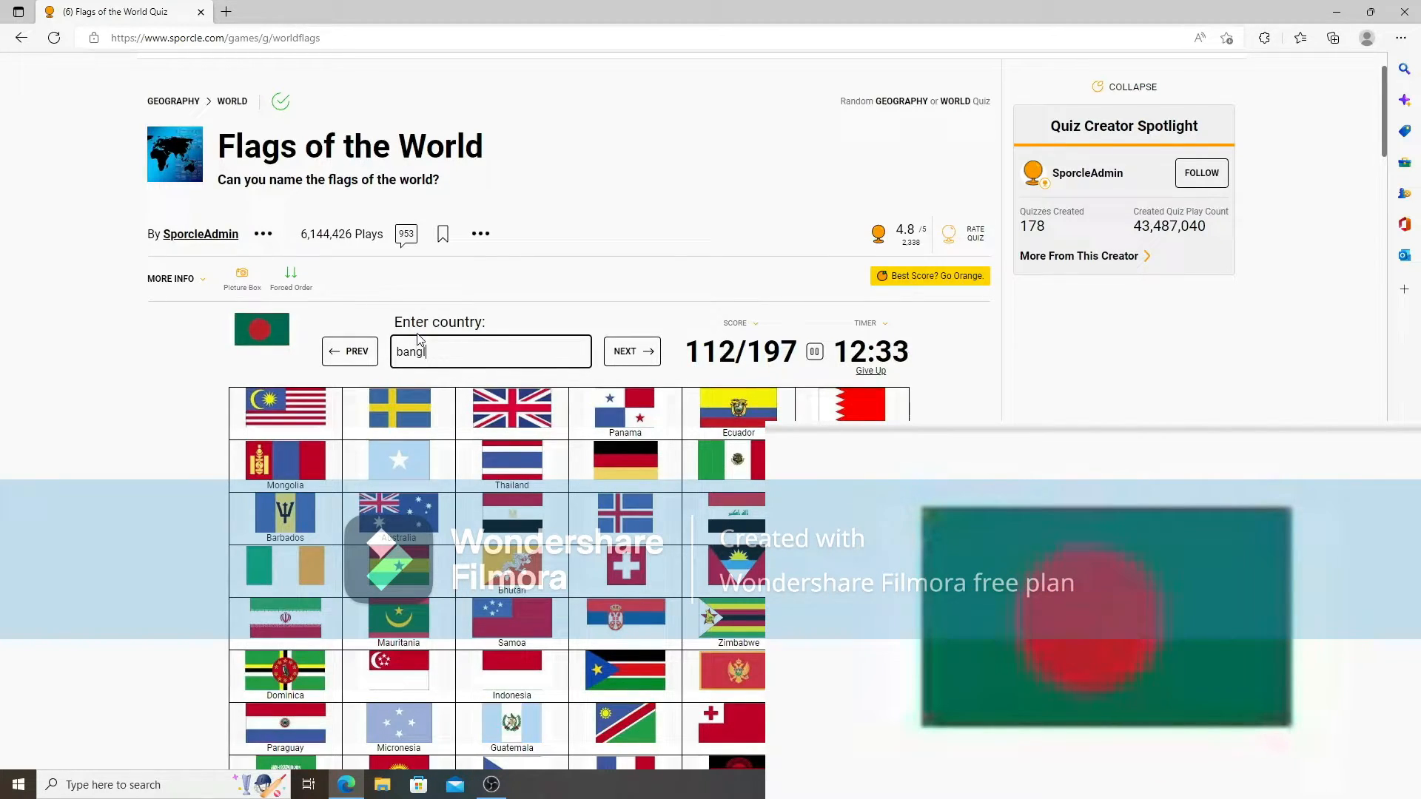
text(s)
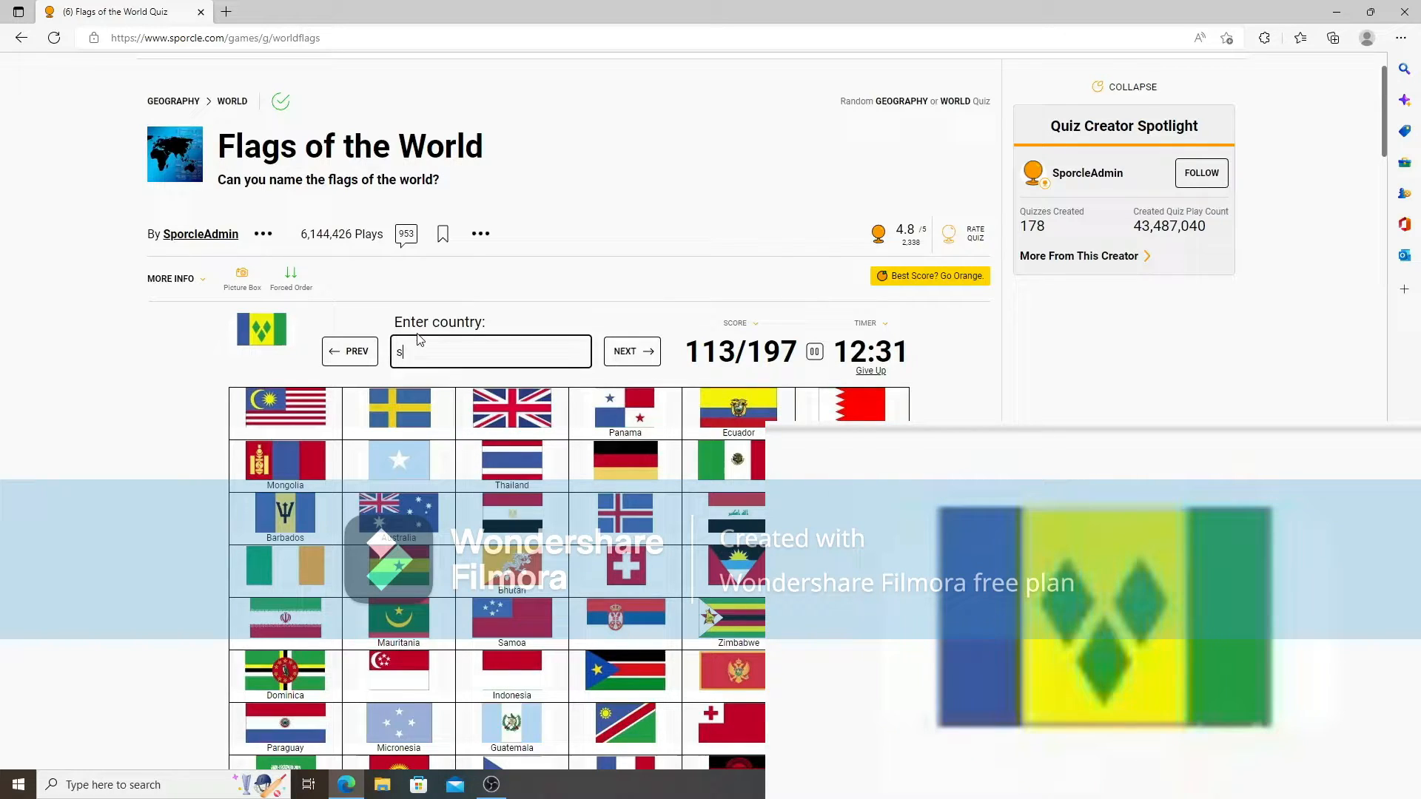
text(t vincen)
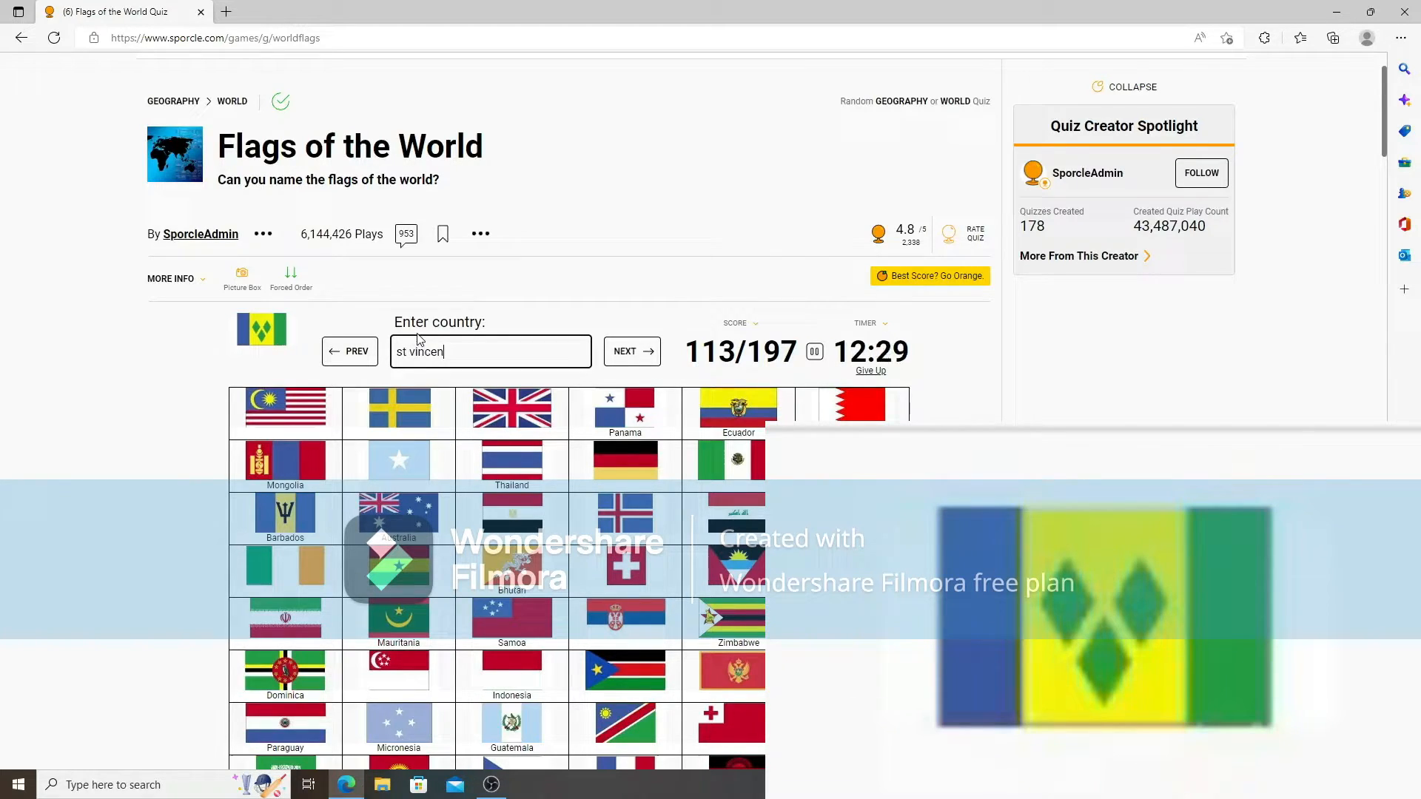
text(gre)
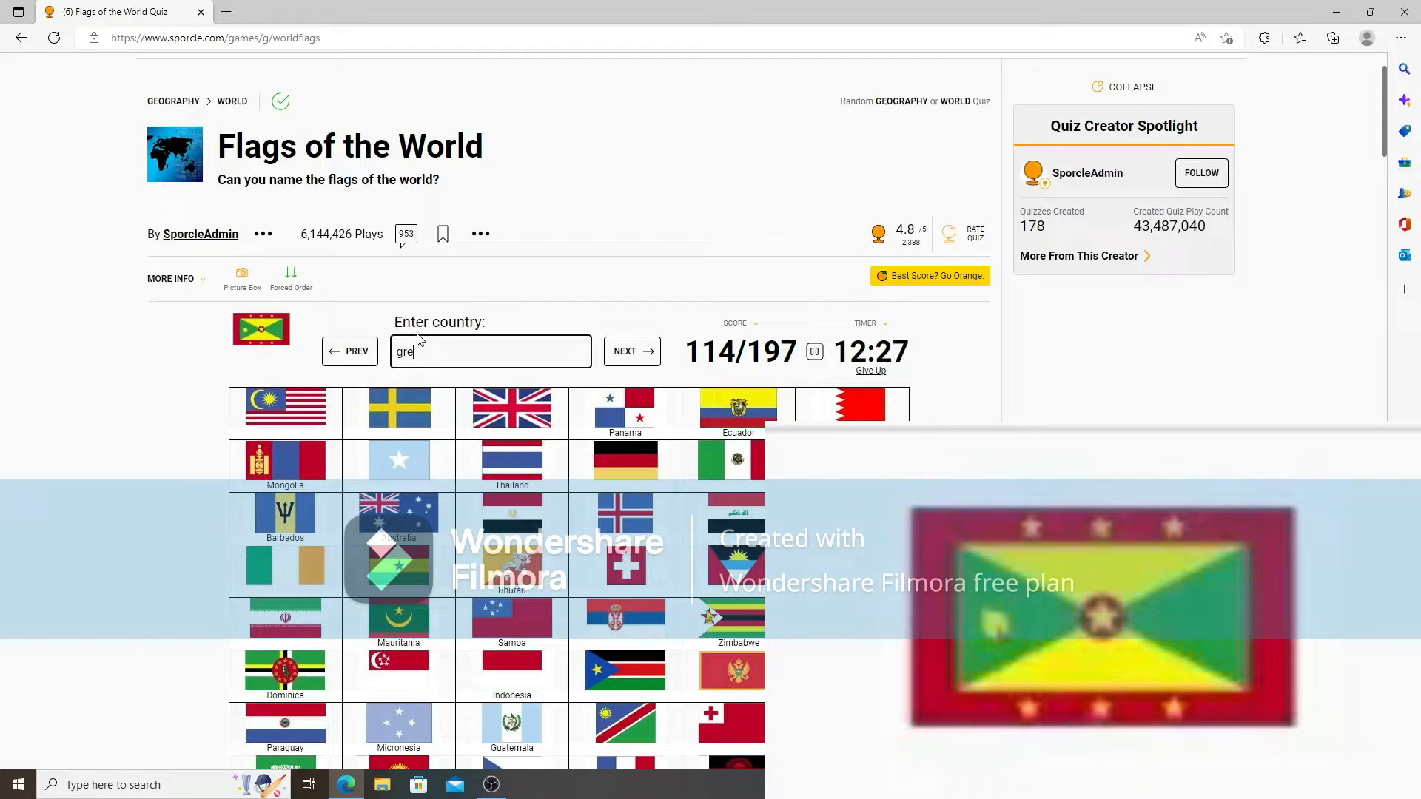
text(hun)
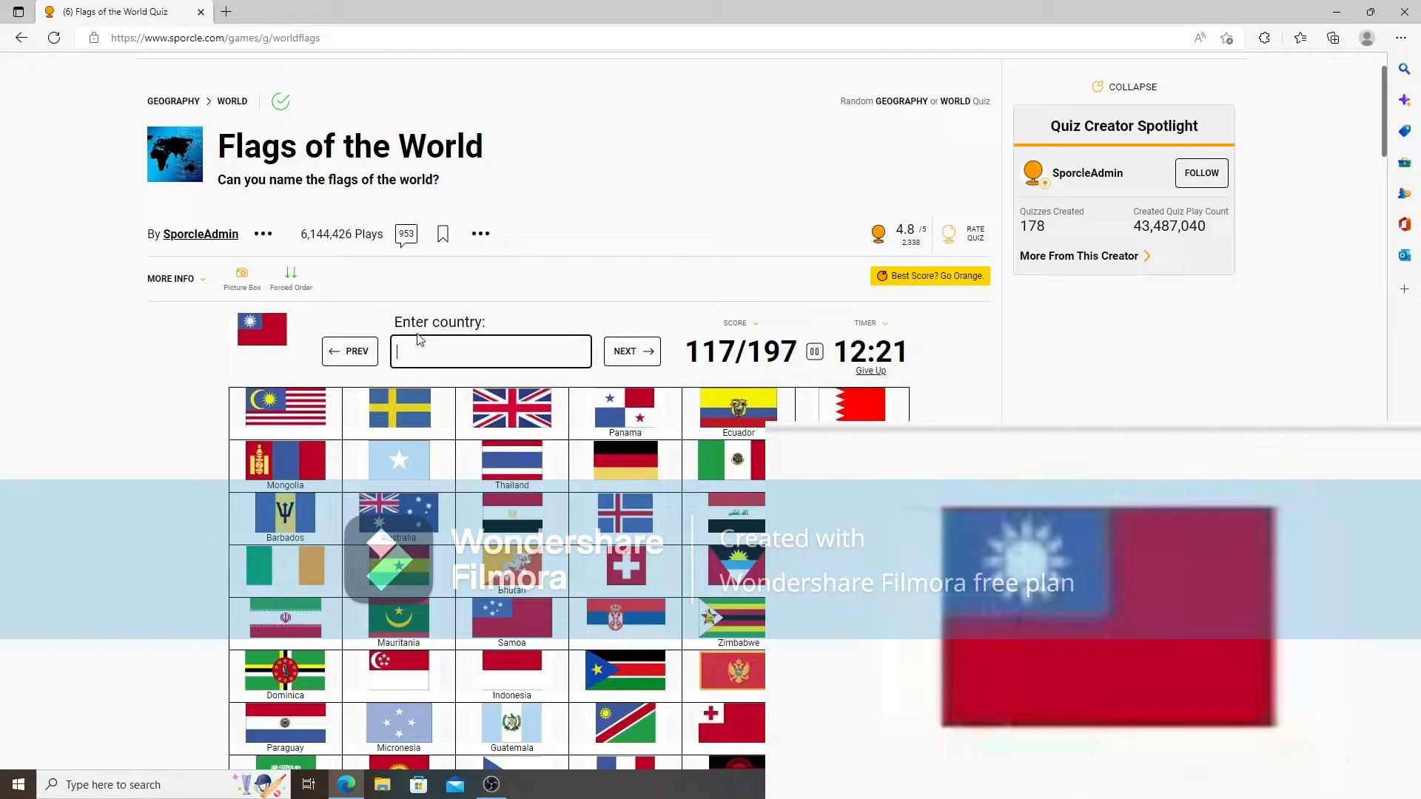
Name Fiji, New Zealand, Costa Rica, Georgia and Kyrgyzstan, reaching 131/197.
text(h)
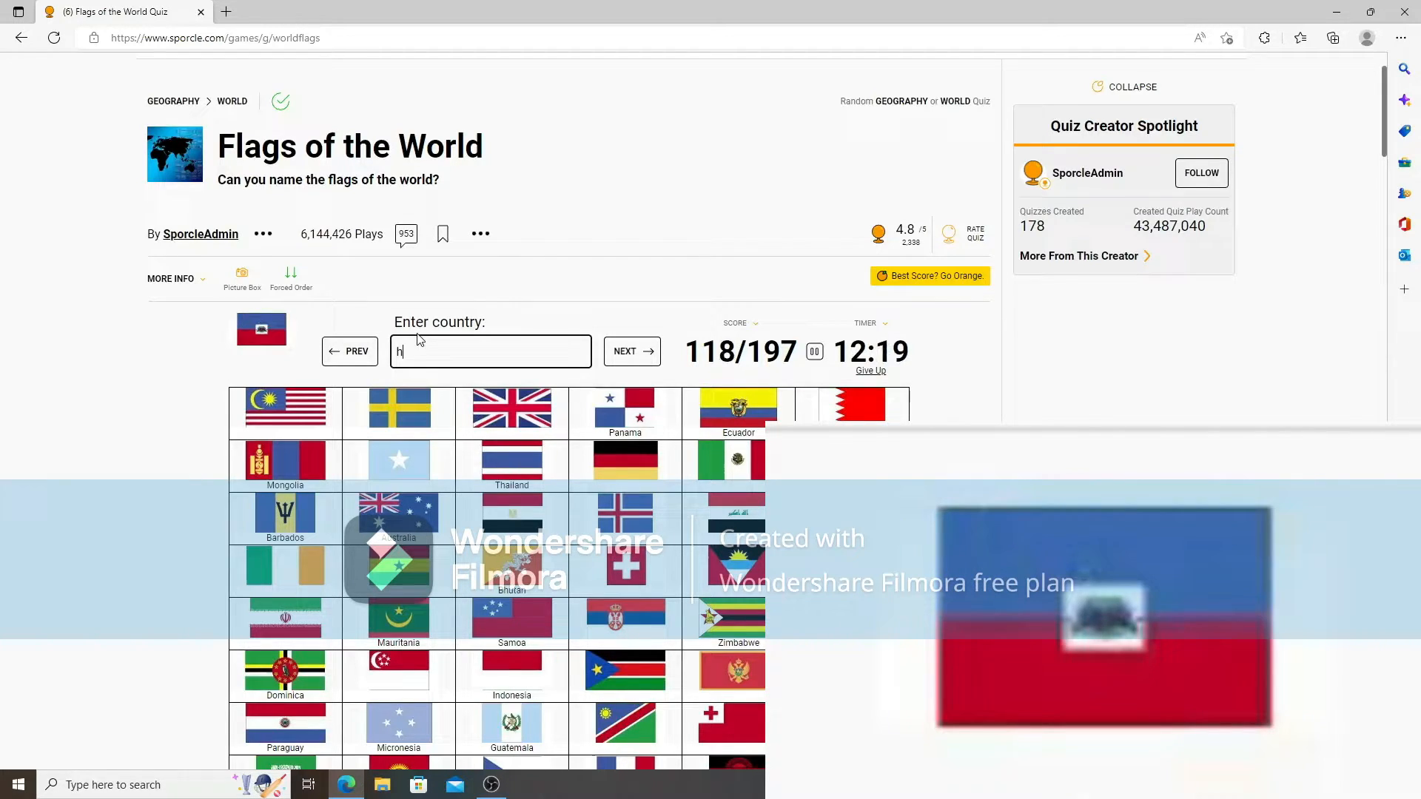
text(fij)
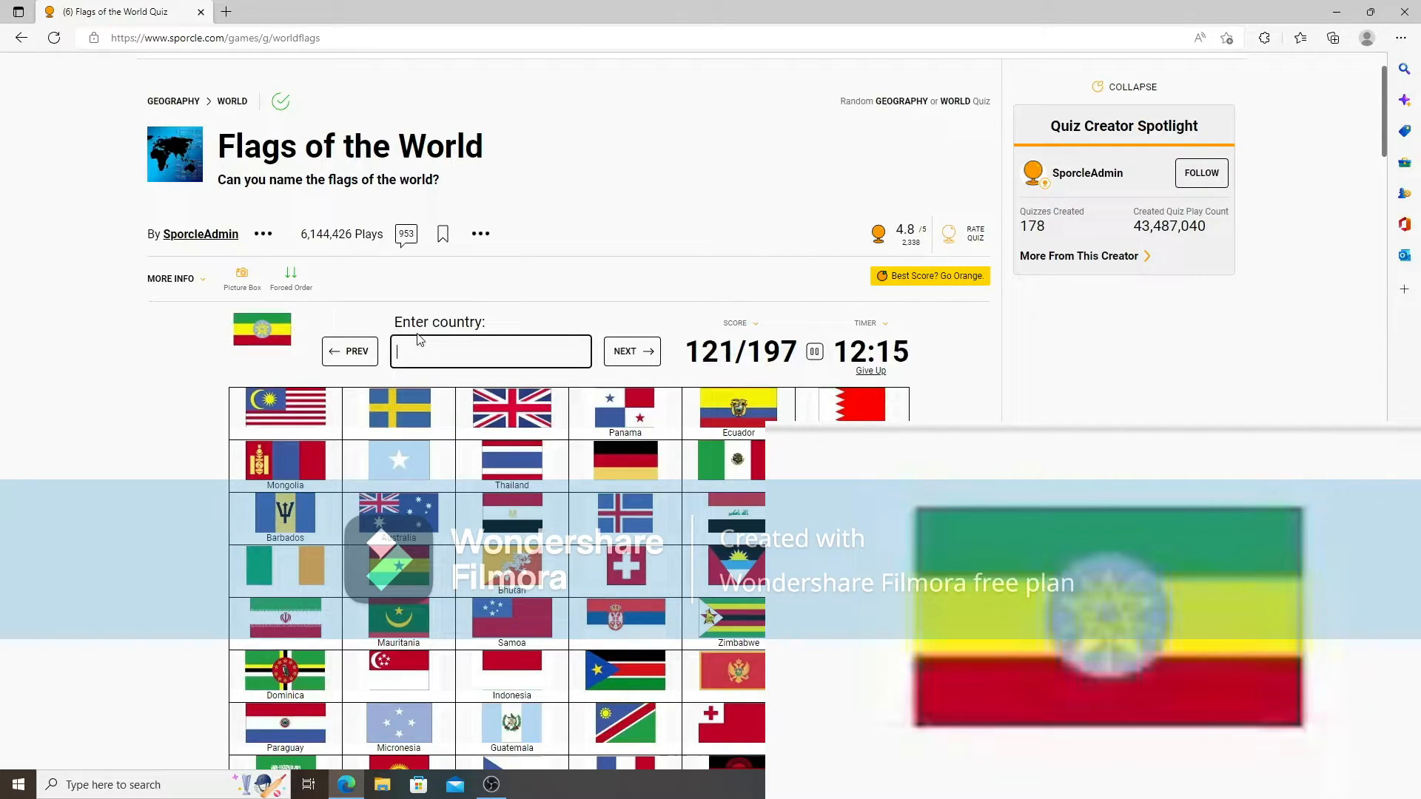
text(New Zealand)
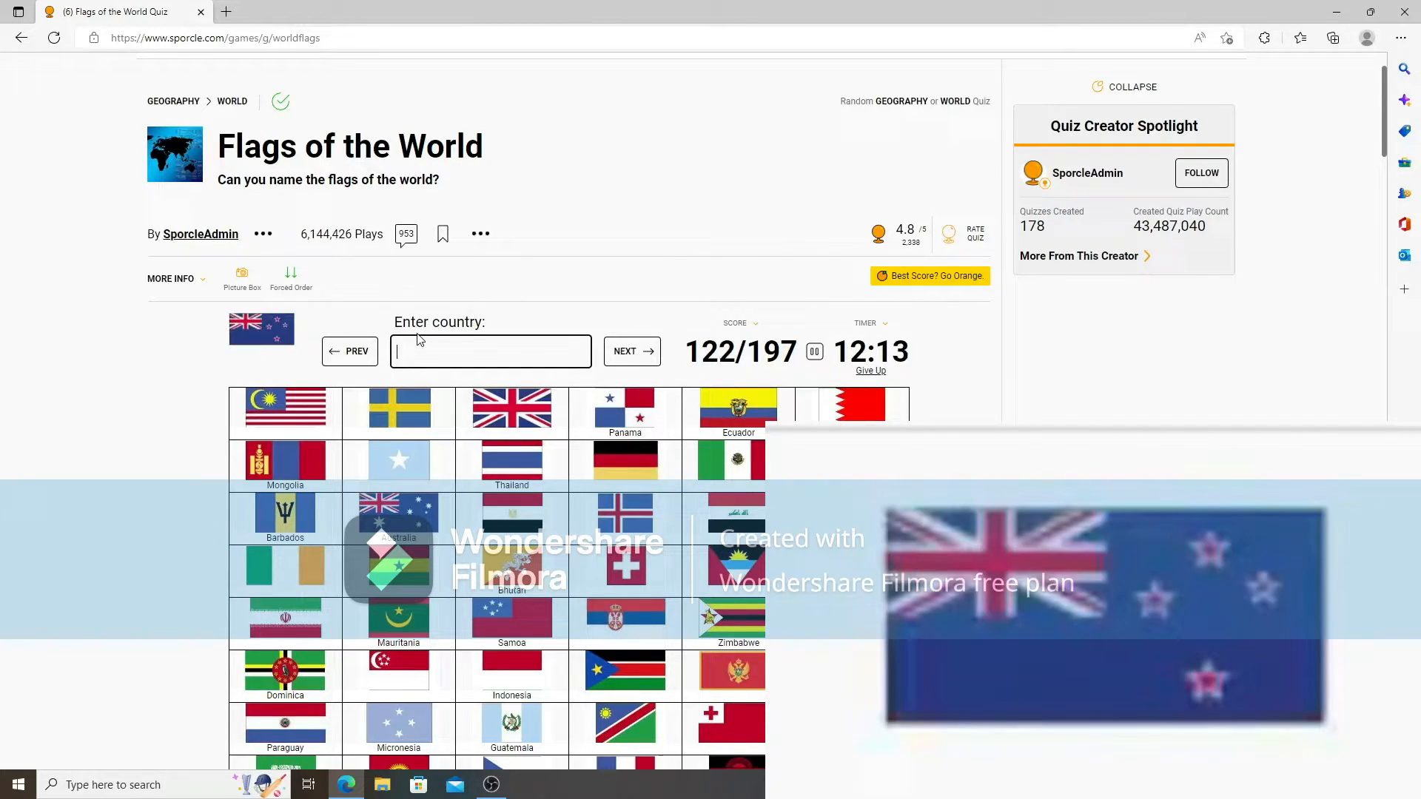
text(new ze)
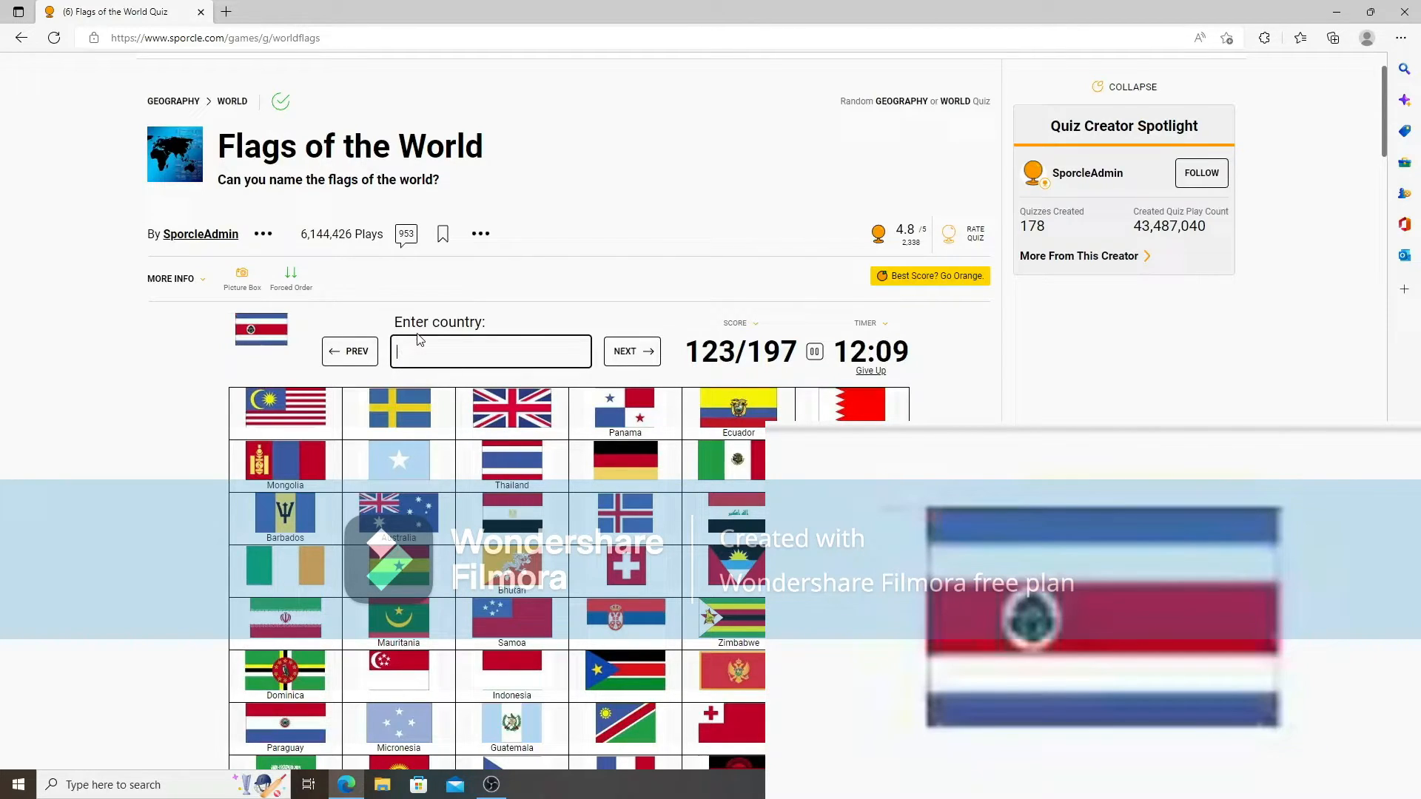
text(costa)
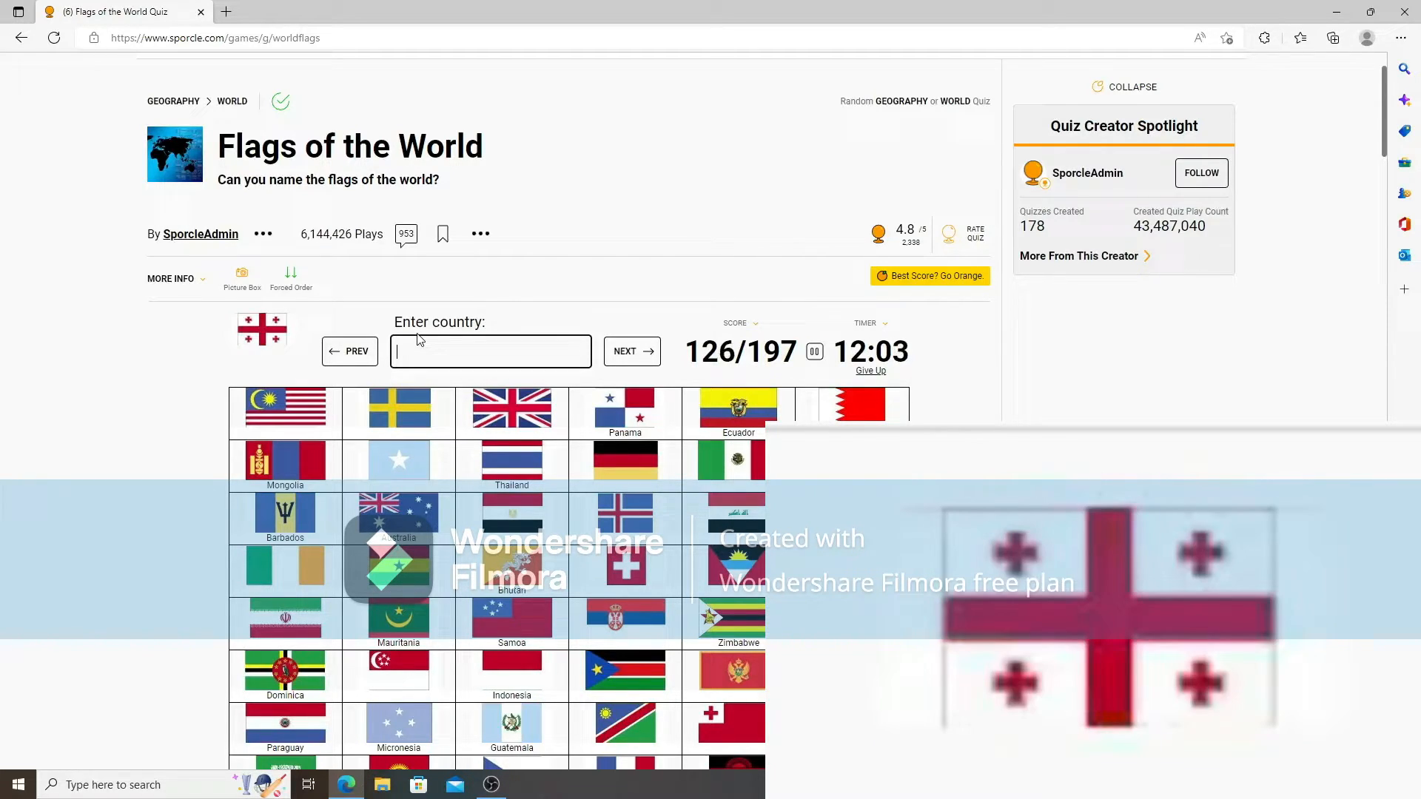
text(geogr)
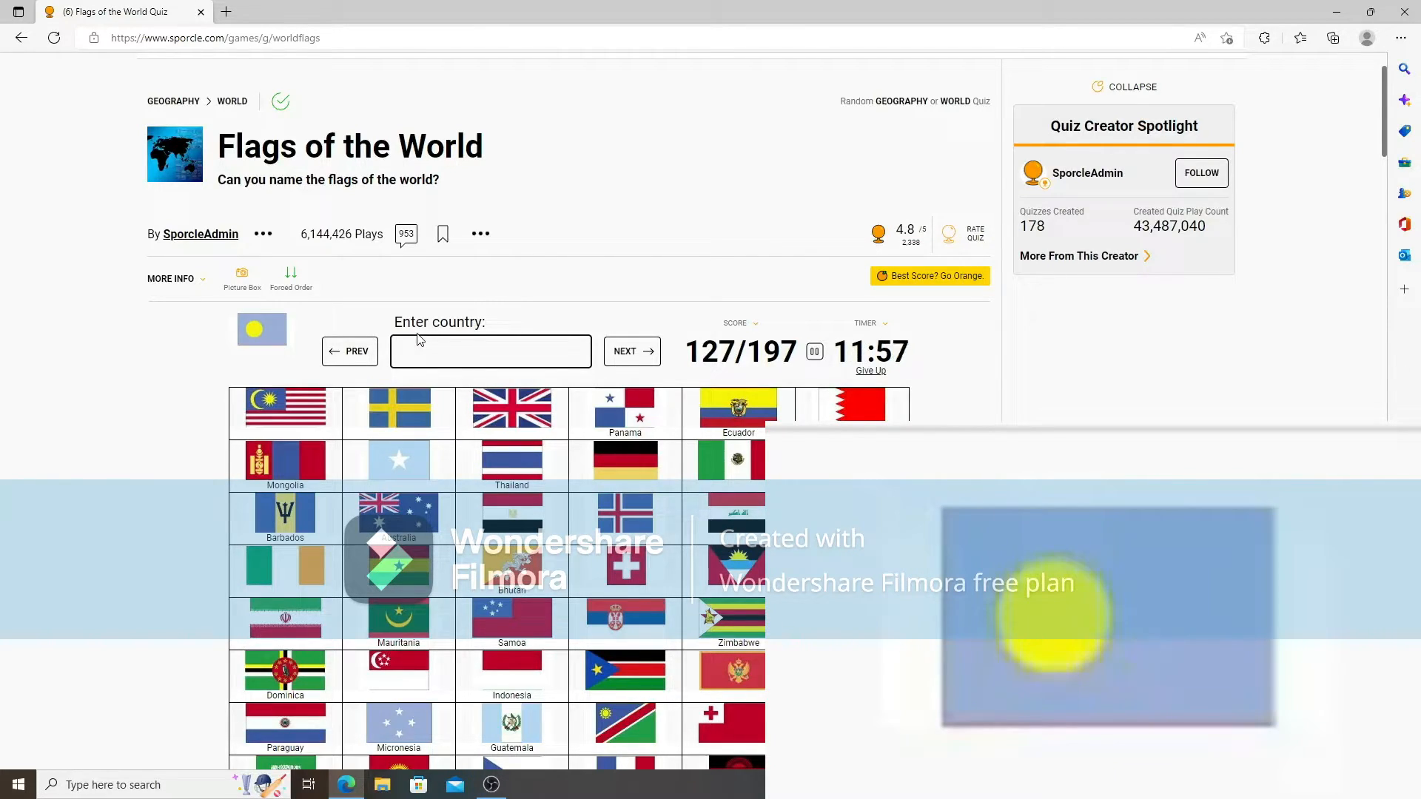
text(kyr)
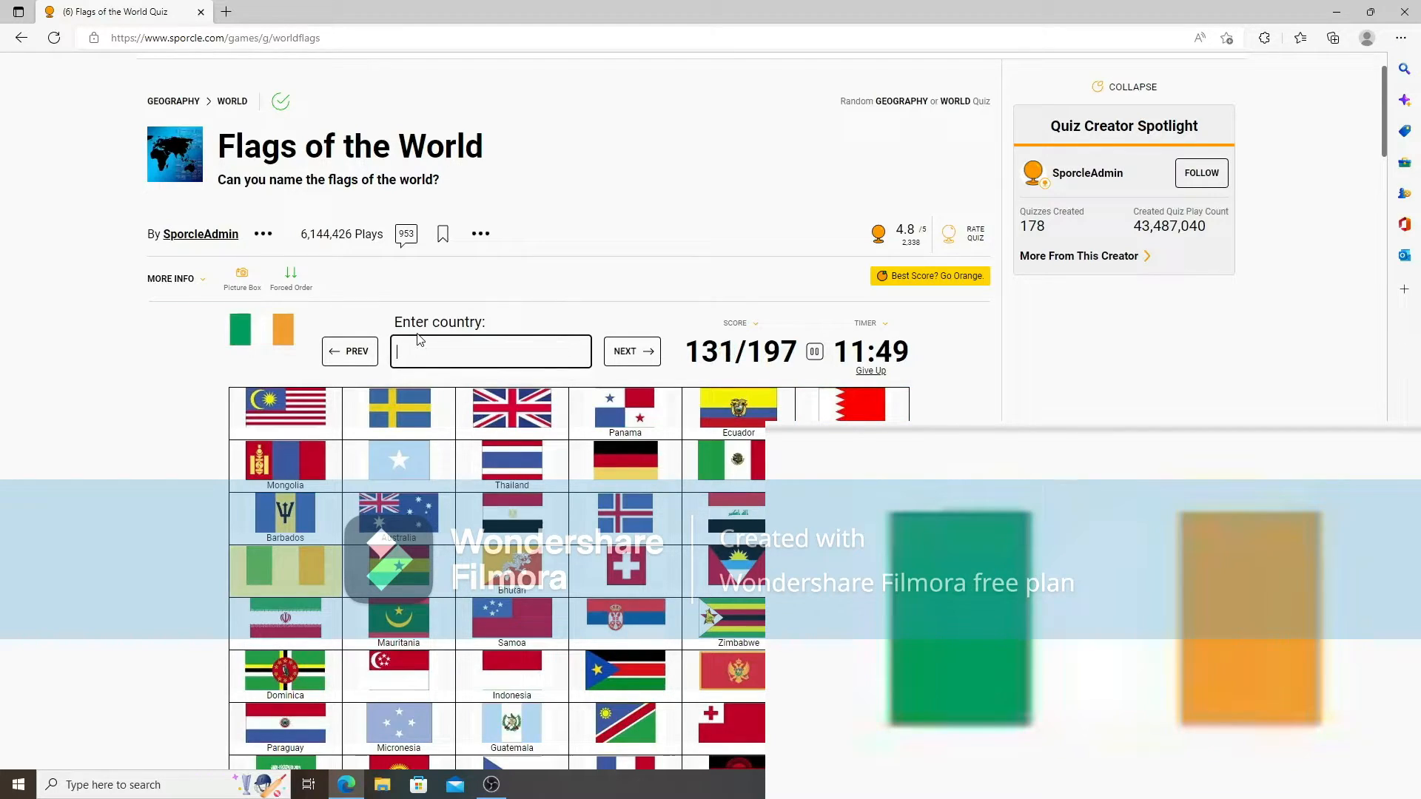
Name Ireland, Turkey, Sweden, Antigua and Barbuda, Tanzania, Slovakia and Egypt.
text(Ireland)
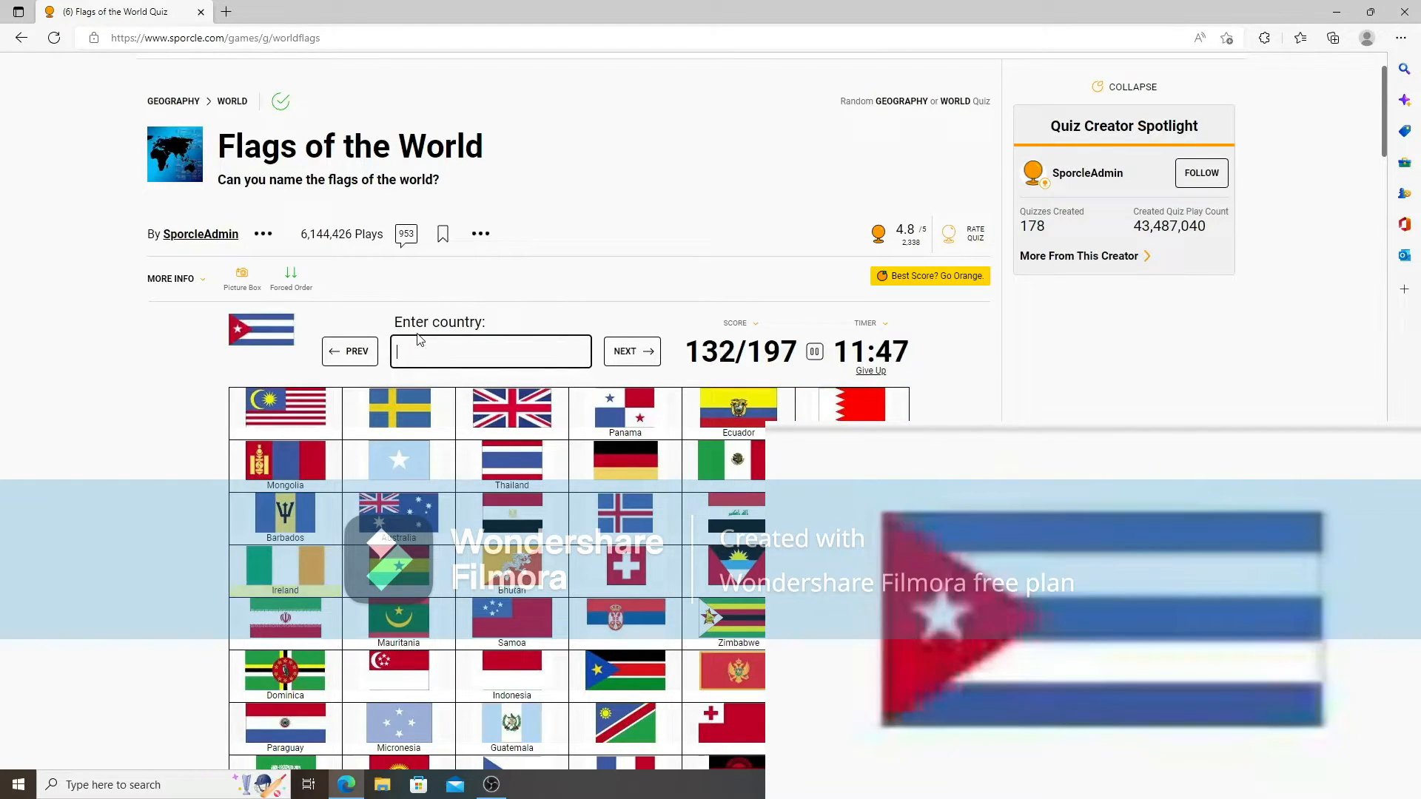
text(me)
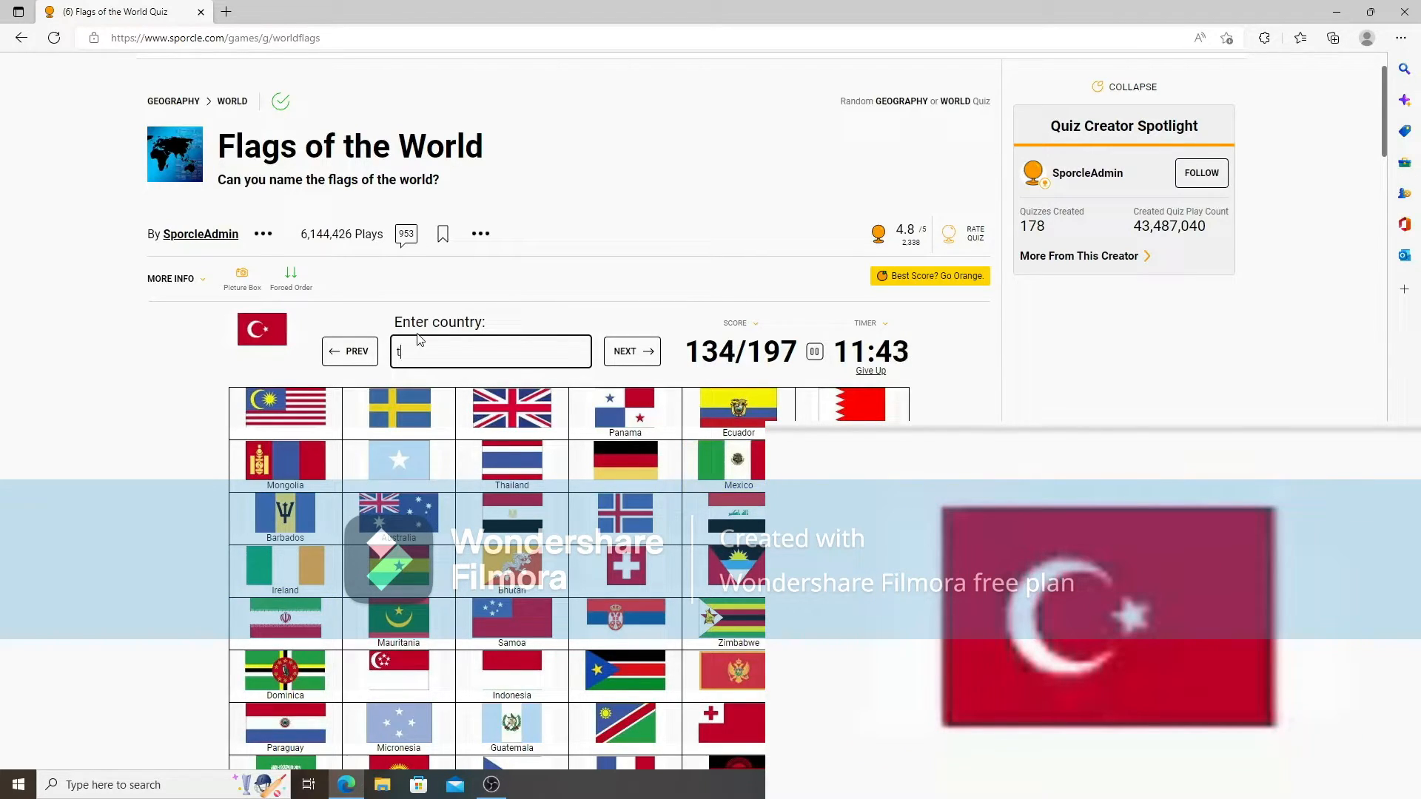
text(turkey)
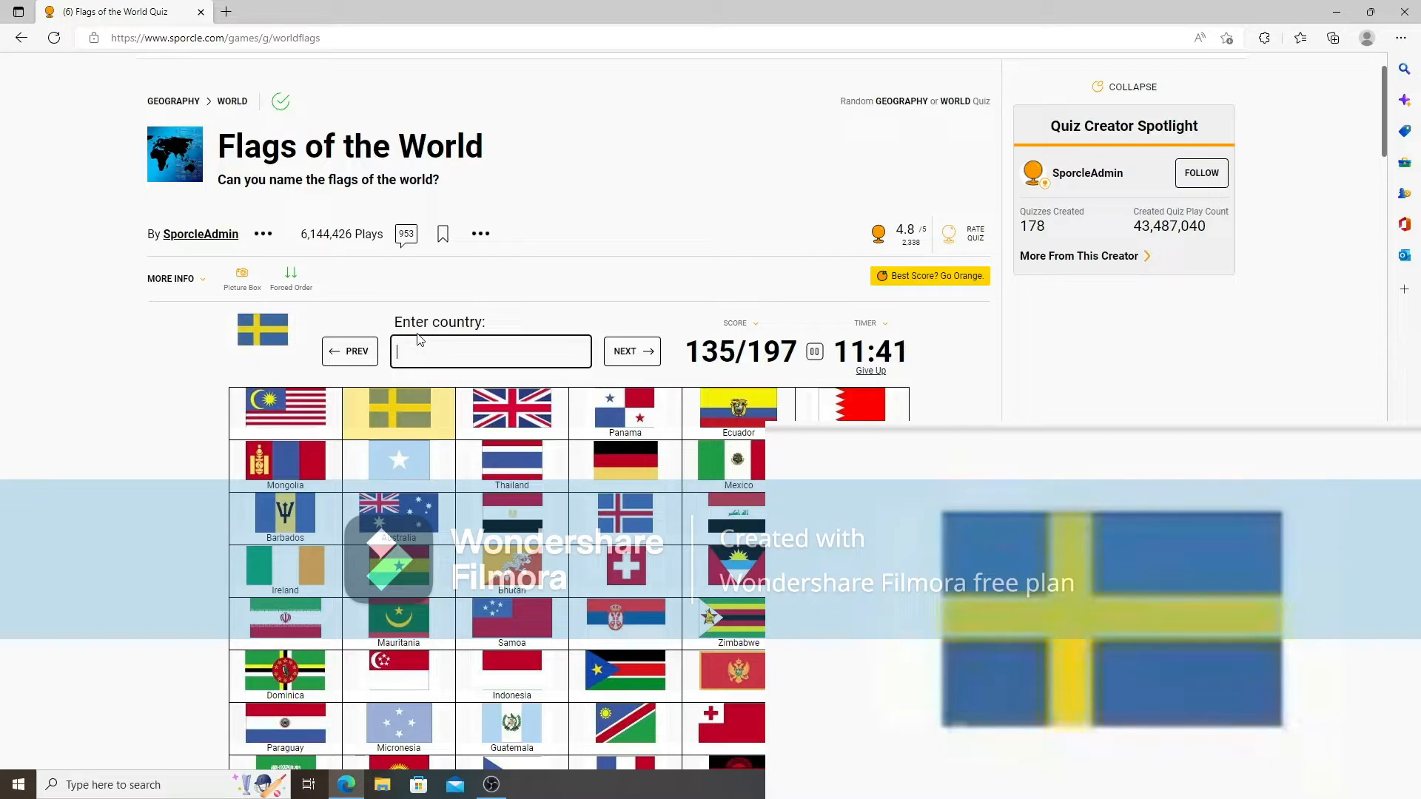
text(Sweden)
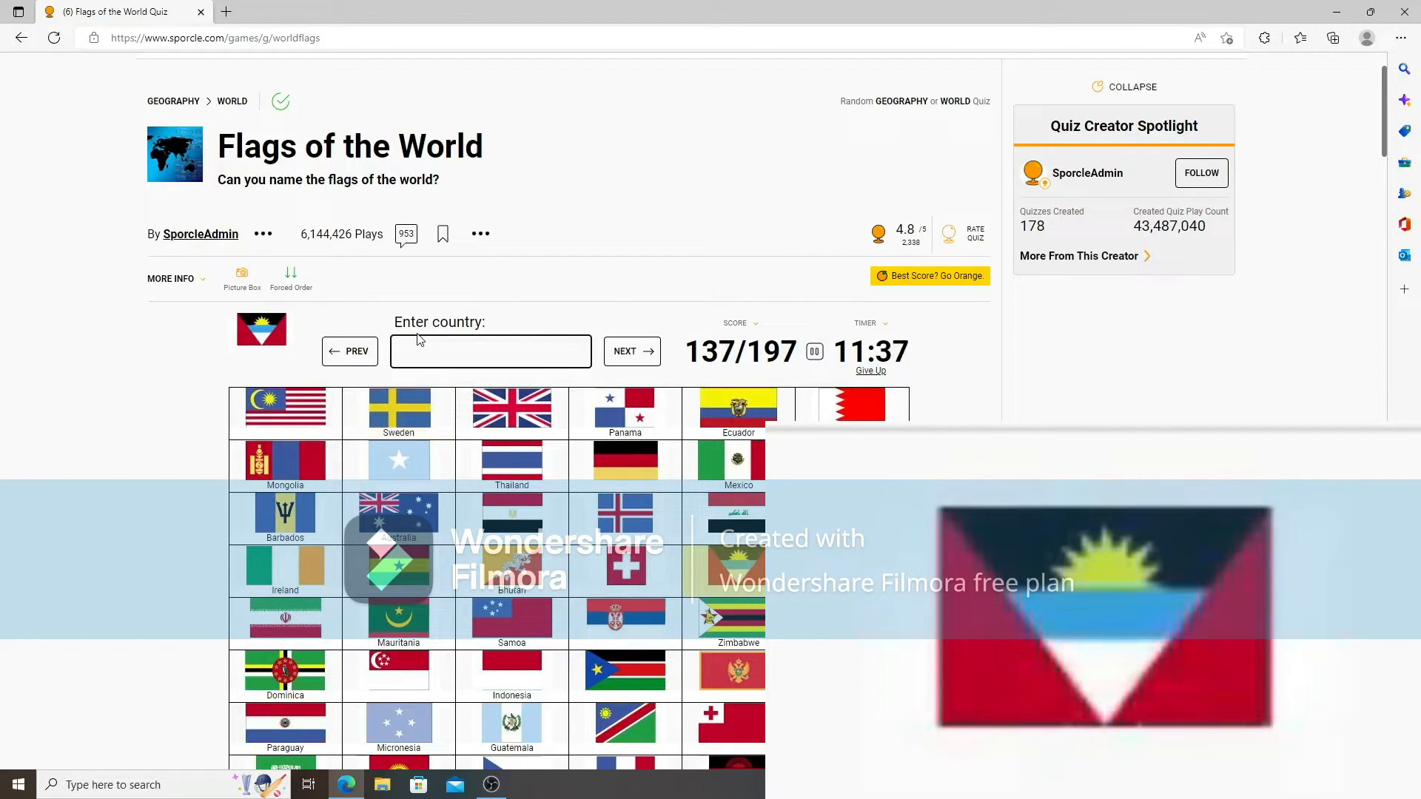
text(antigua and)
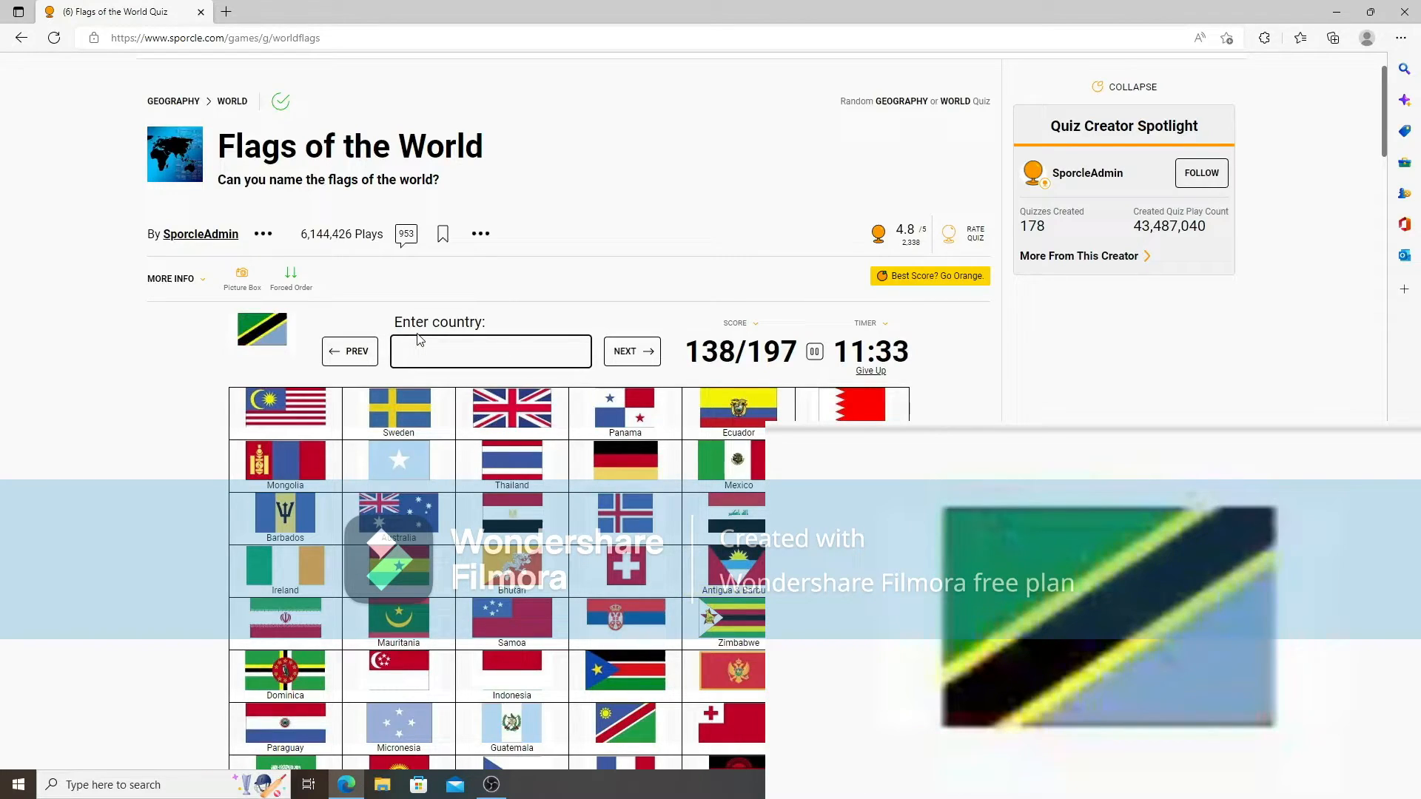
text(tanzani)
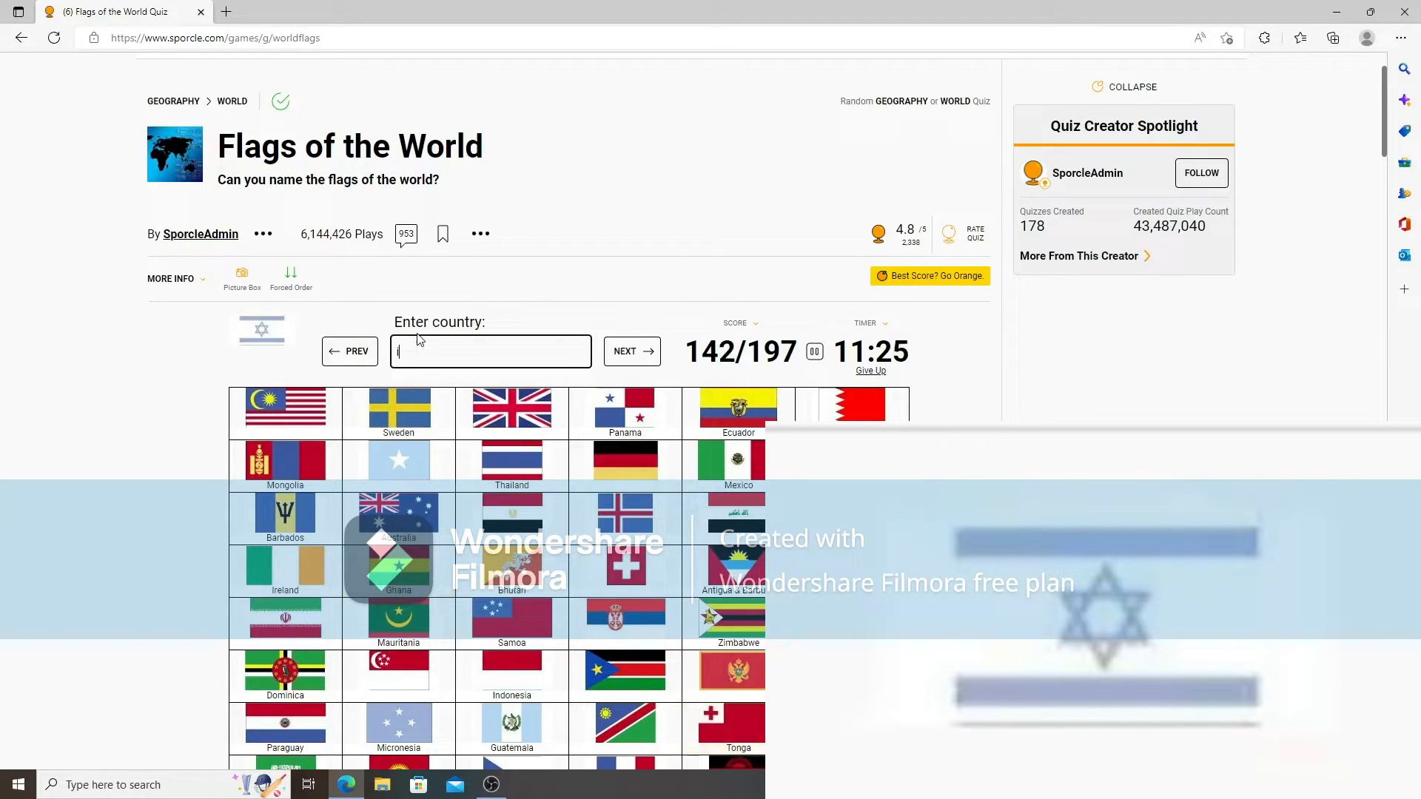
text(slo)
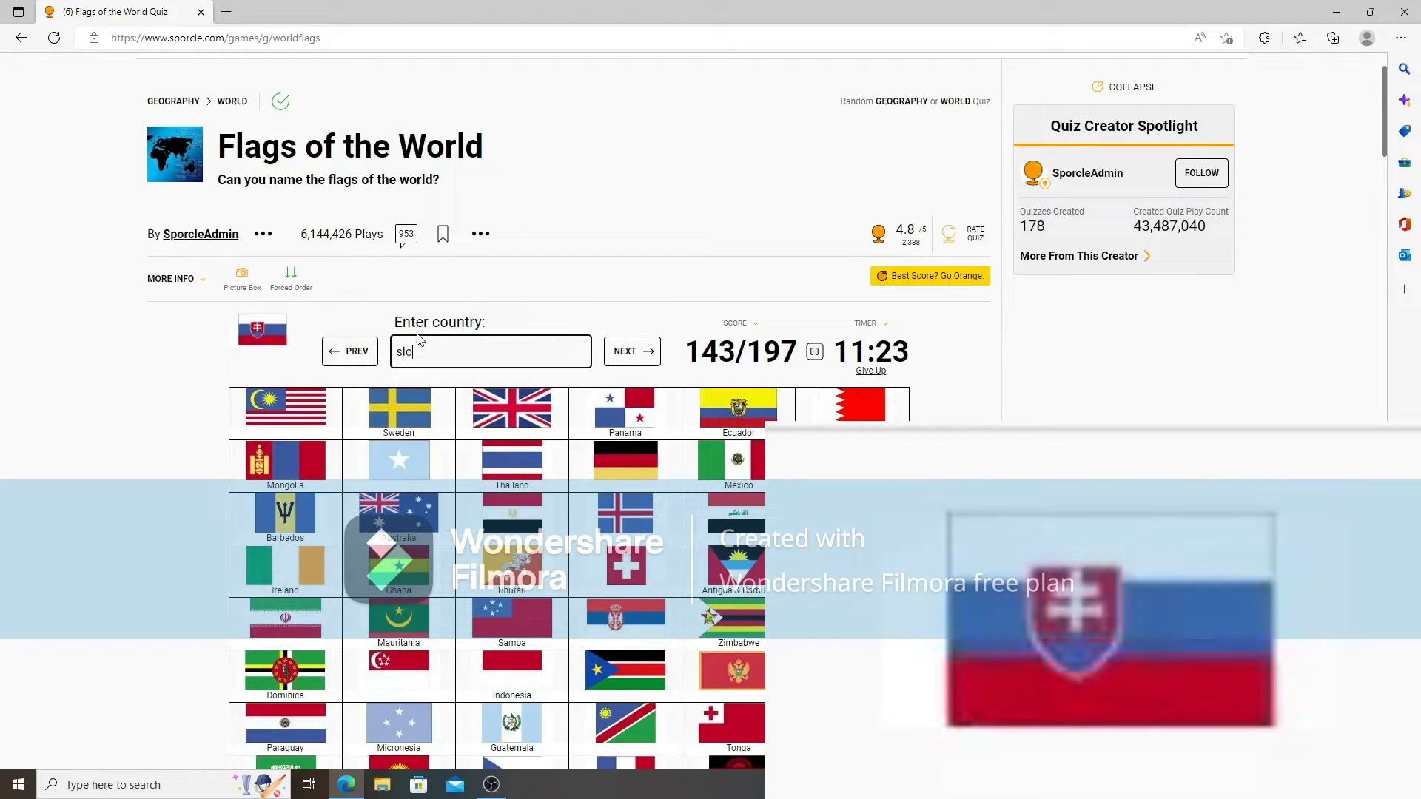
text(slovakia)
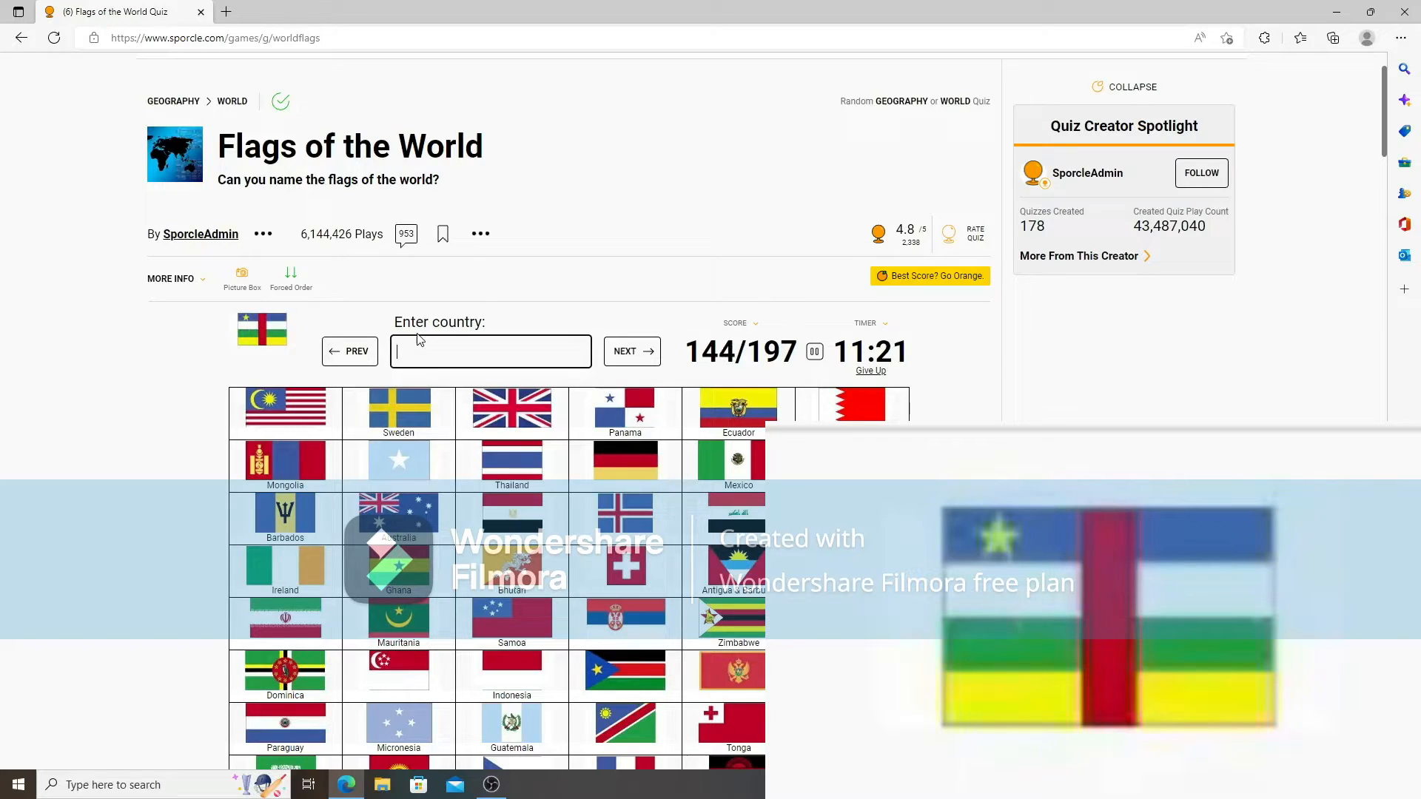
text(egypt)
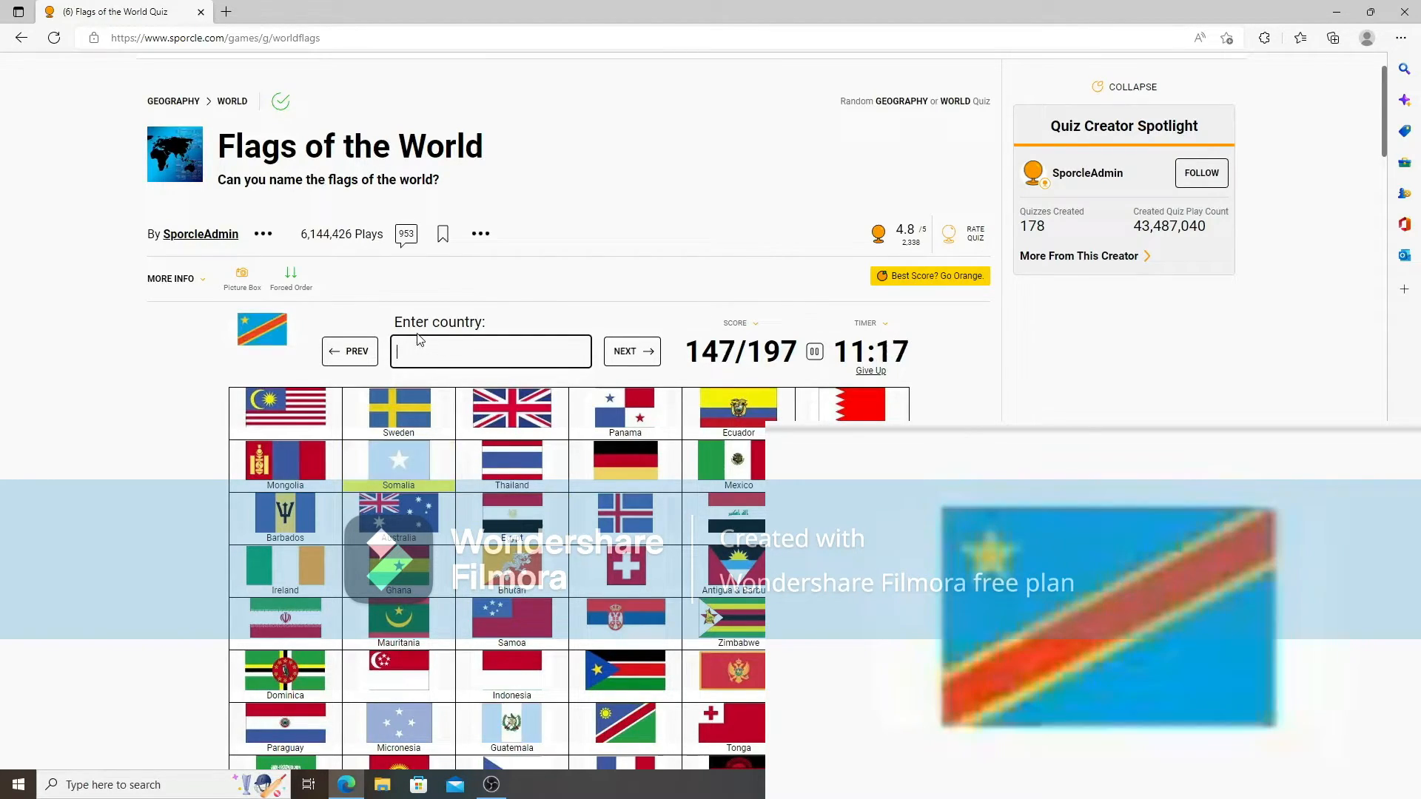
Name Namibia, Netherlands, Montenegro, Uganda, Switzerland and Spain, passing 159/197.
text(dr)
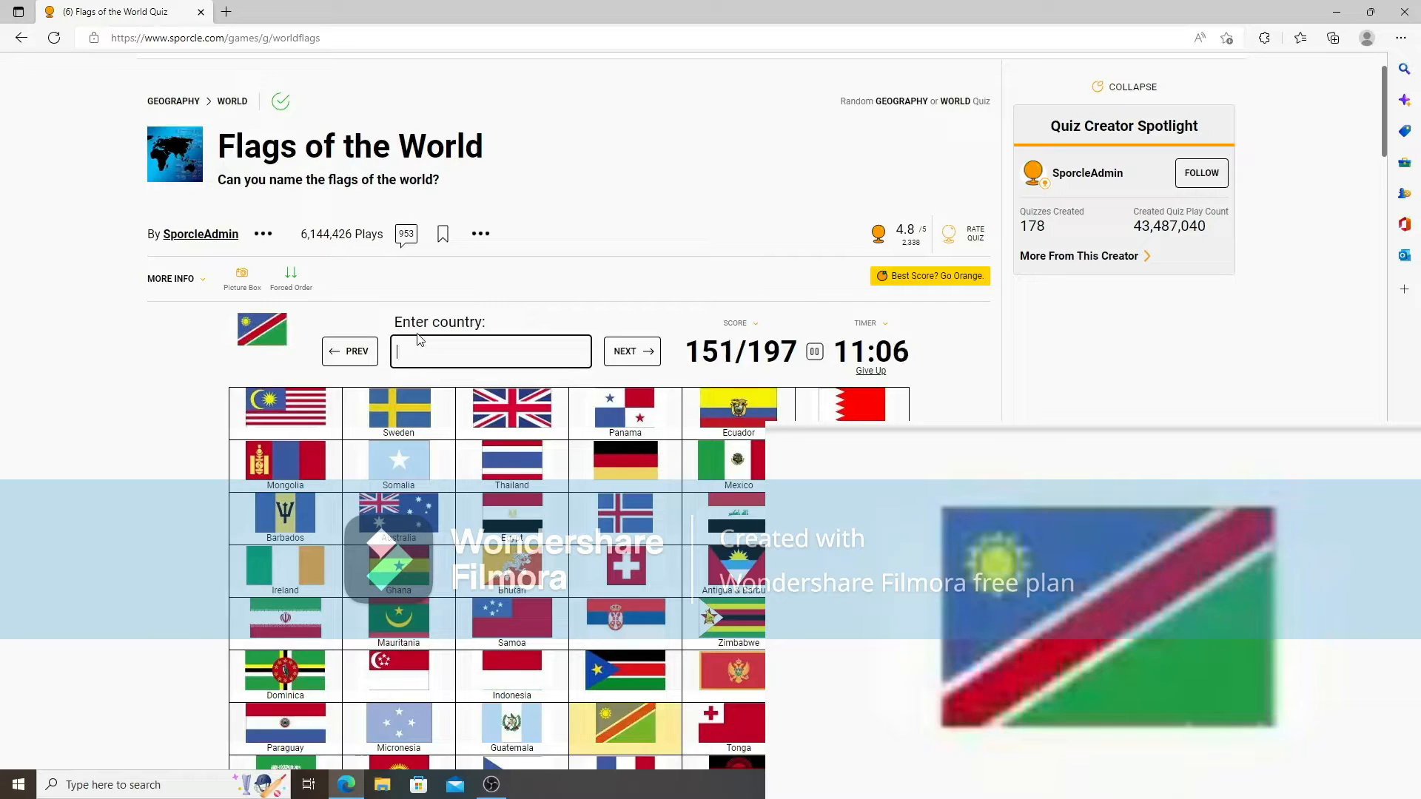
text(nam)
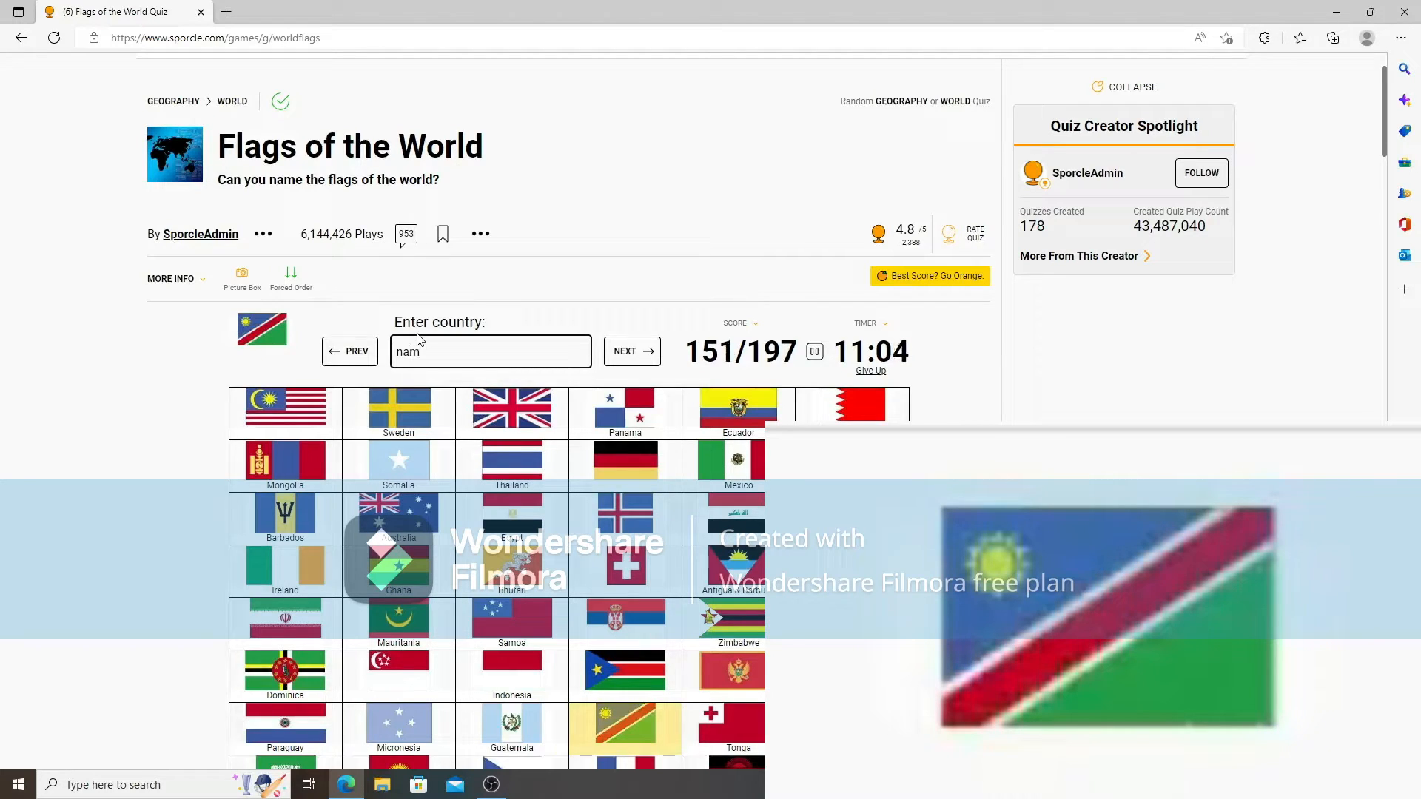
text(ne)
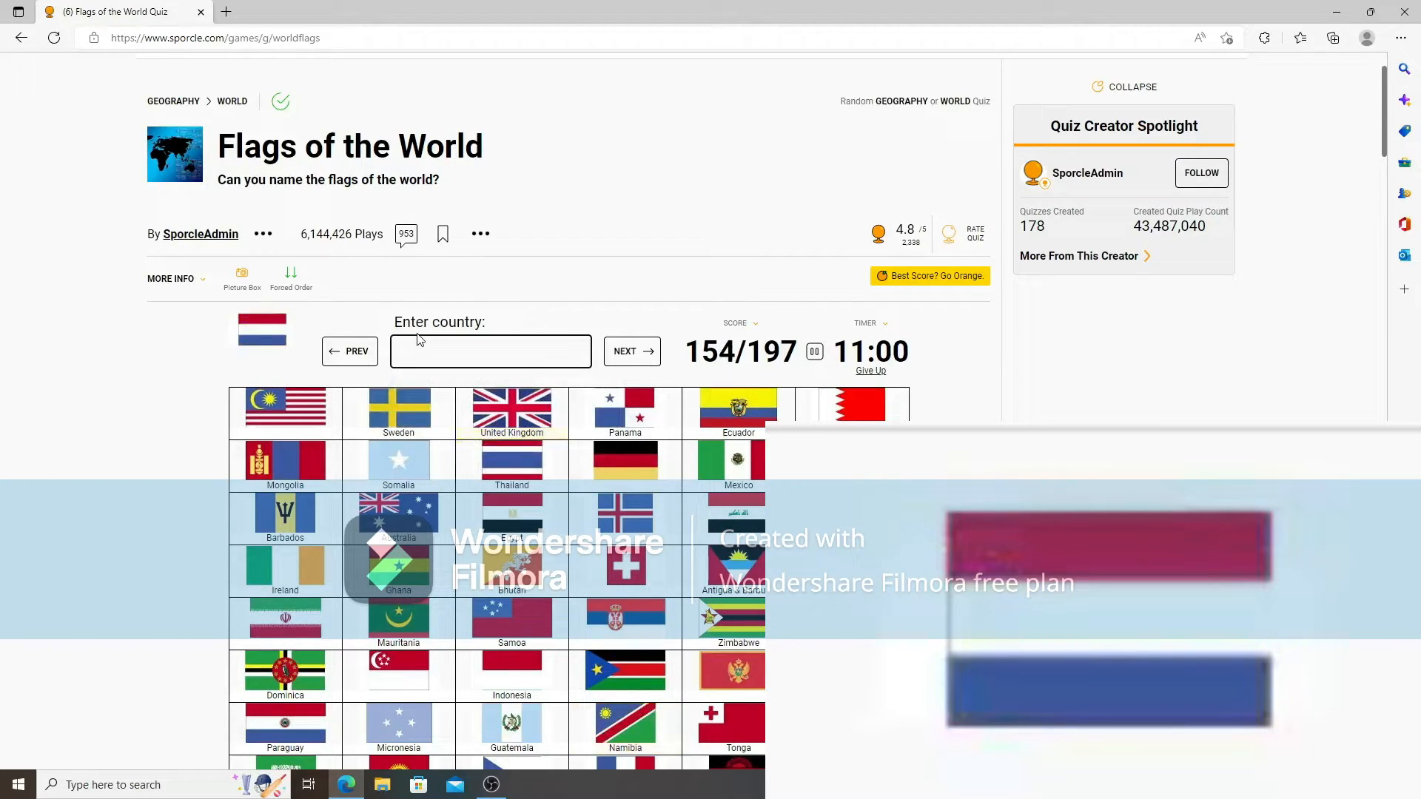
text(nether)
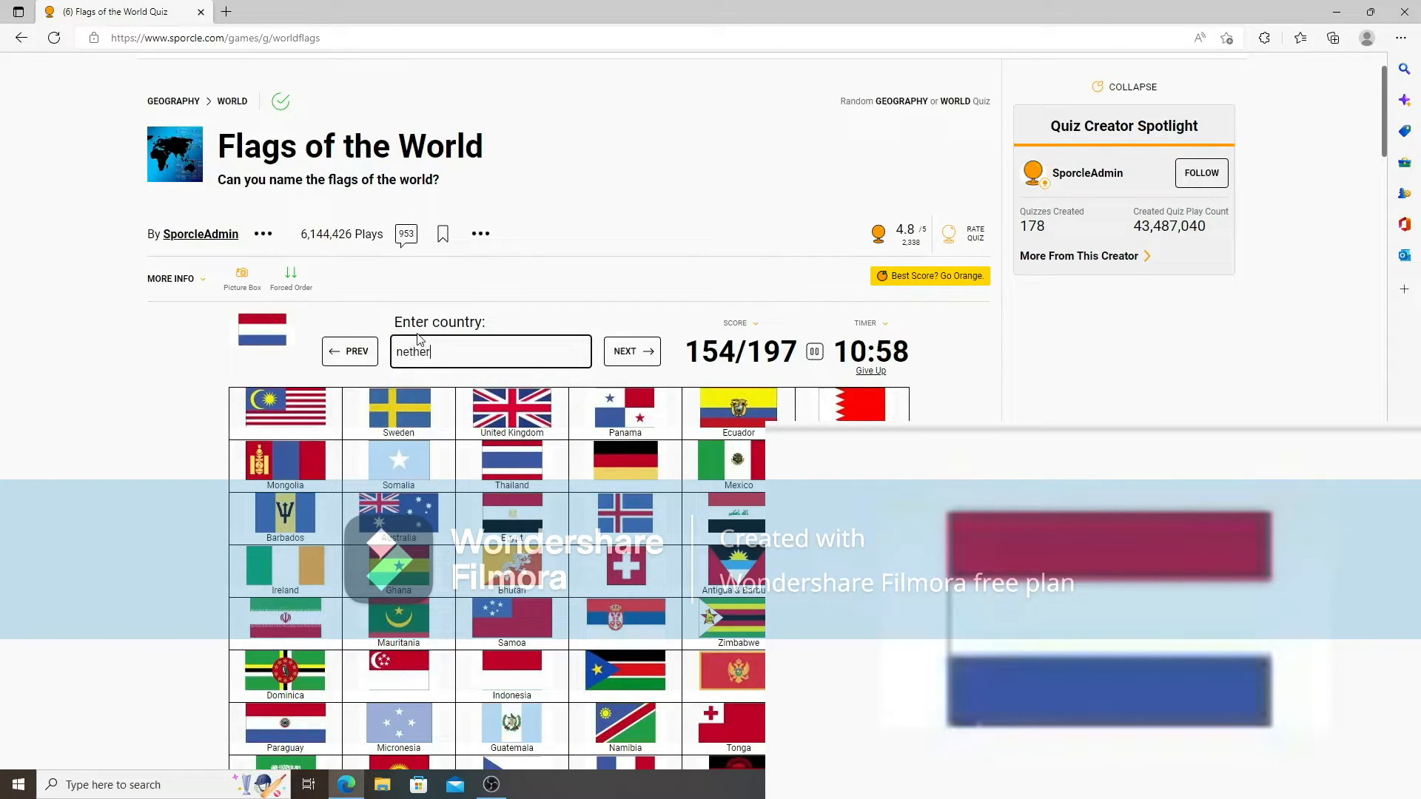
text(monty)
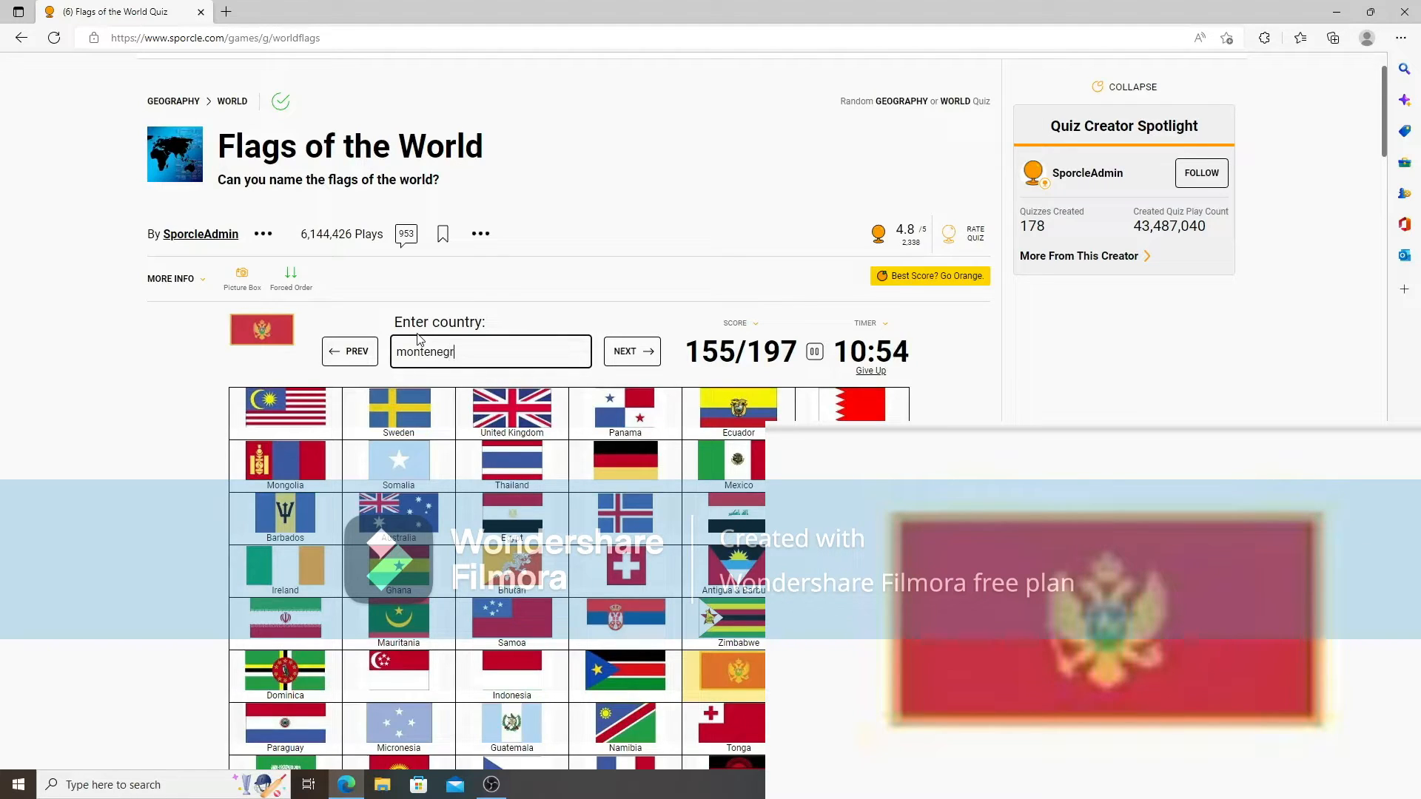
text(ugand)
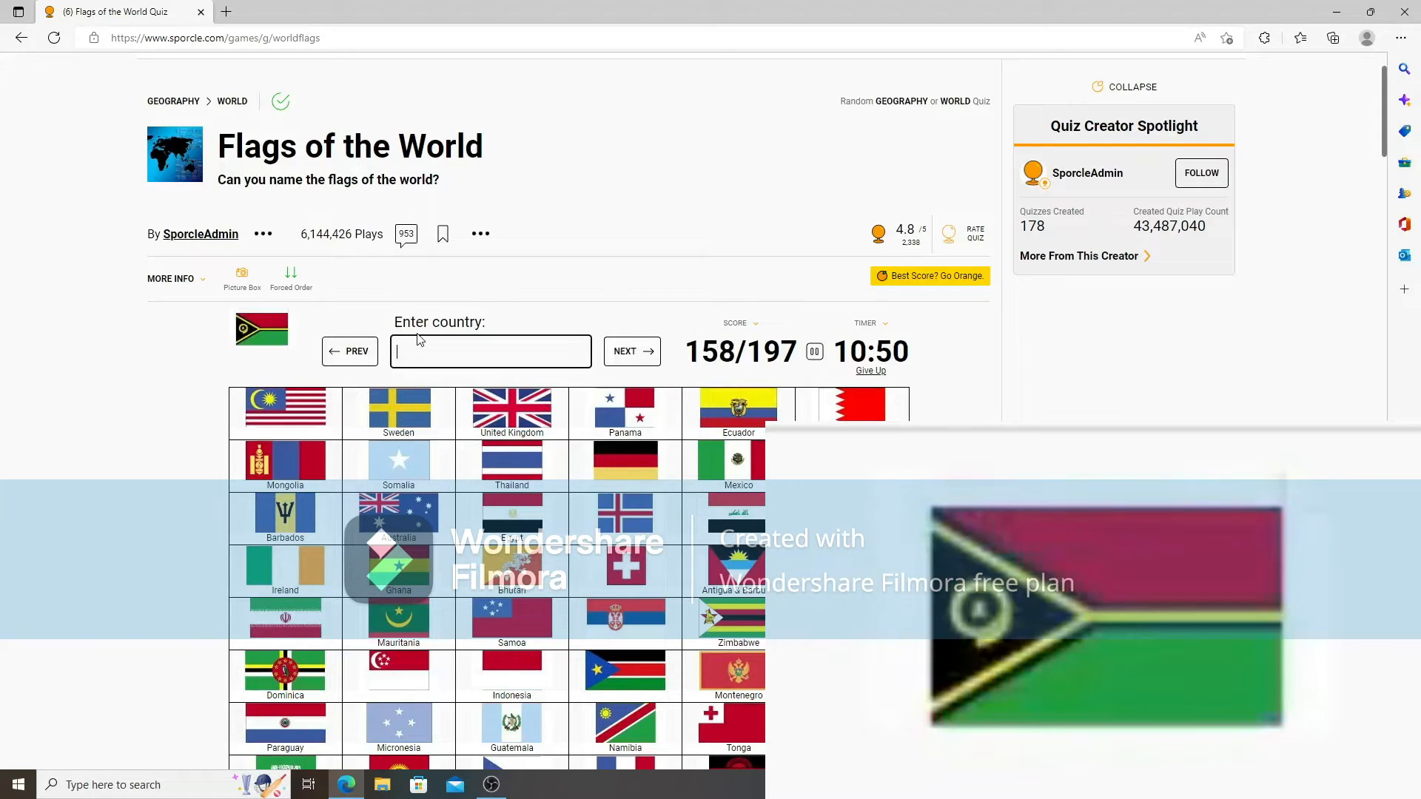
text(va)
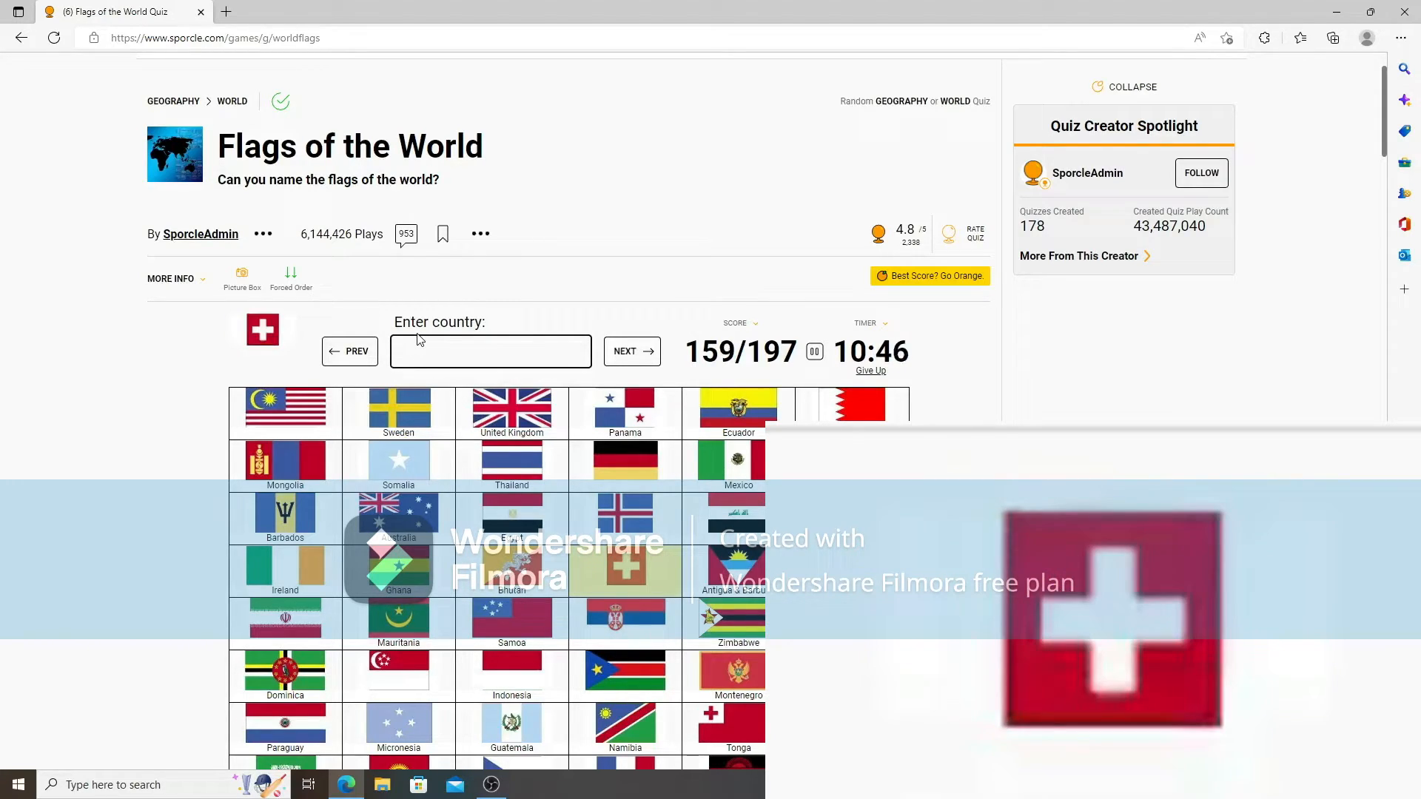
text(switze)
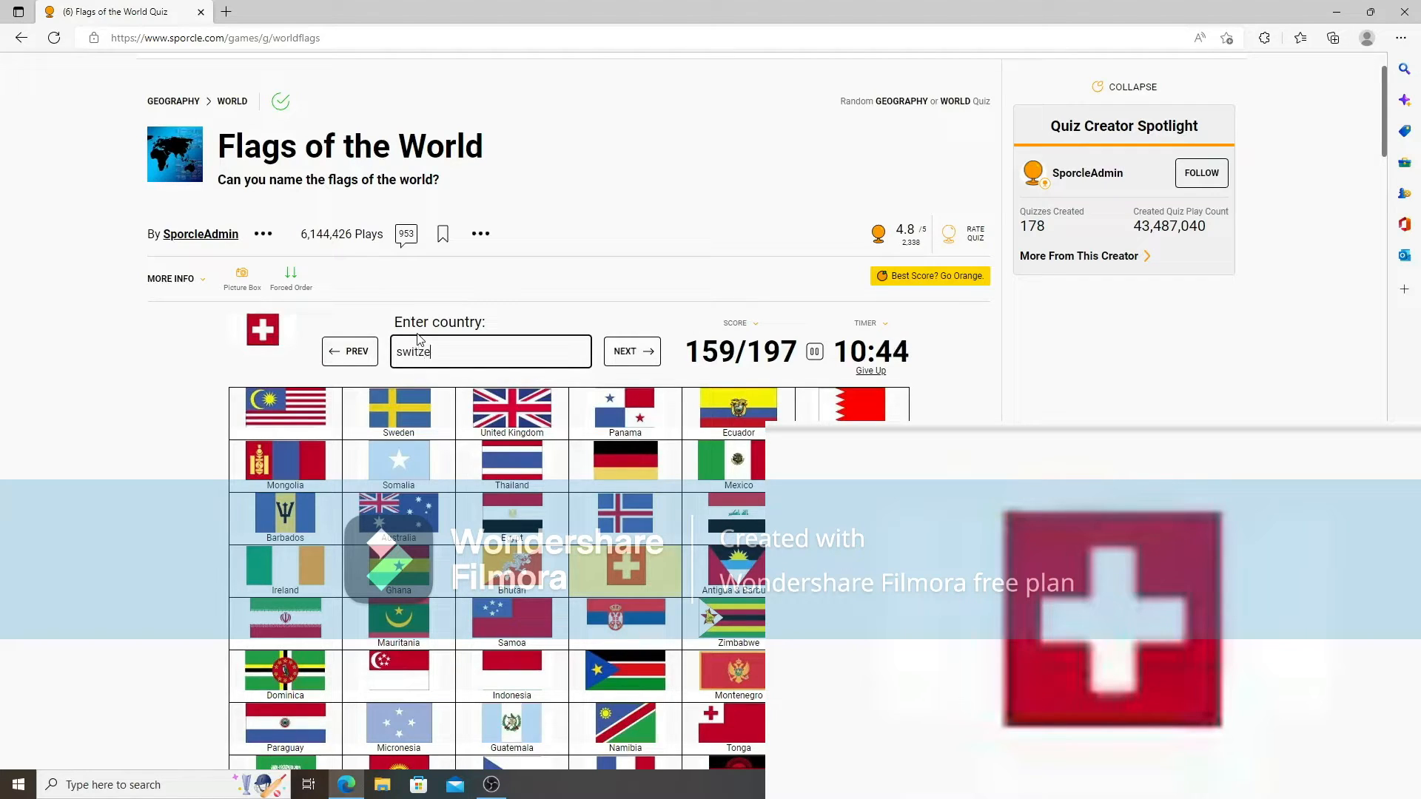
text(spa)
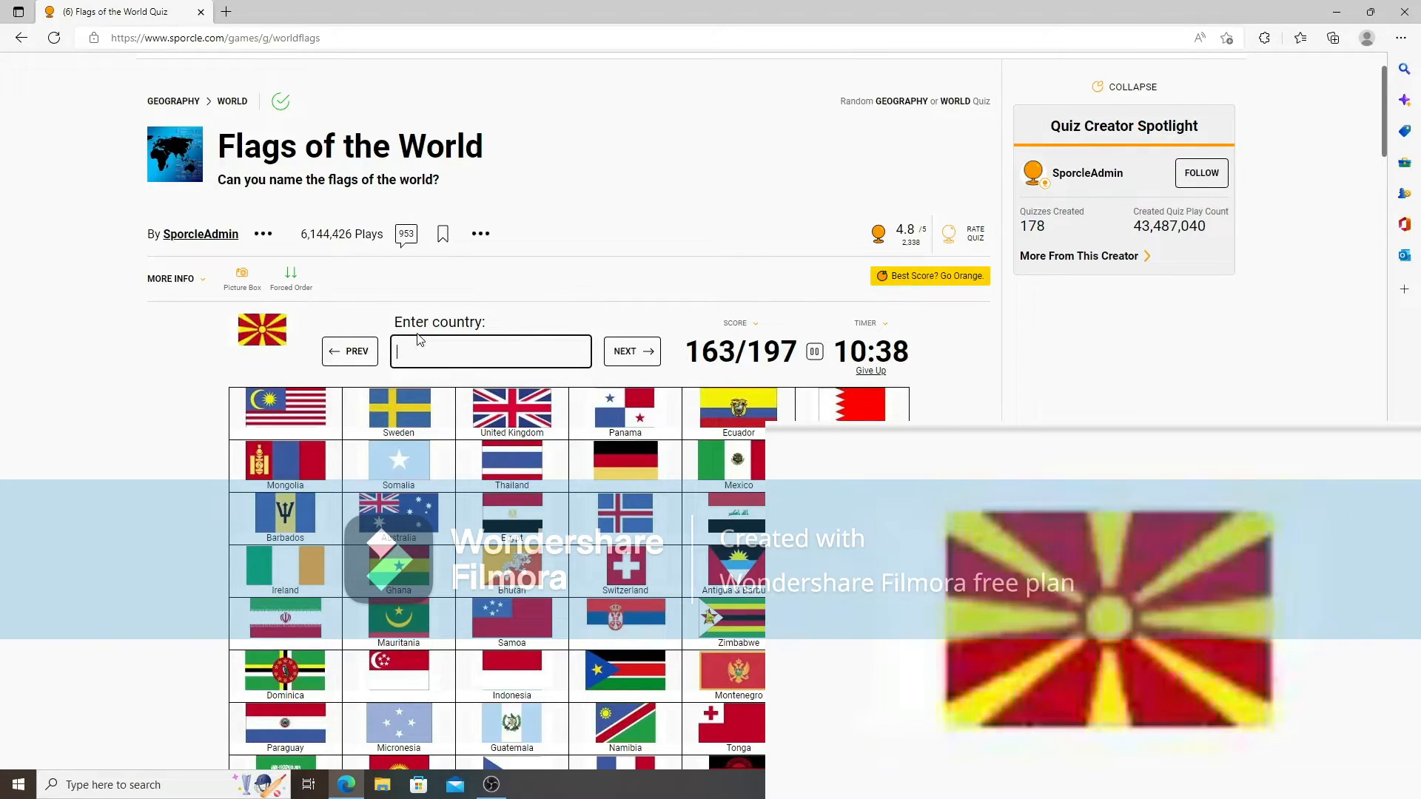
Name North Macedonia, Iceland, Estonia, Senegal, Iran, Nicaragua, Cameroon, Serbia and Mauritius, reaching 182/197.
text(north ma)
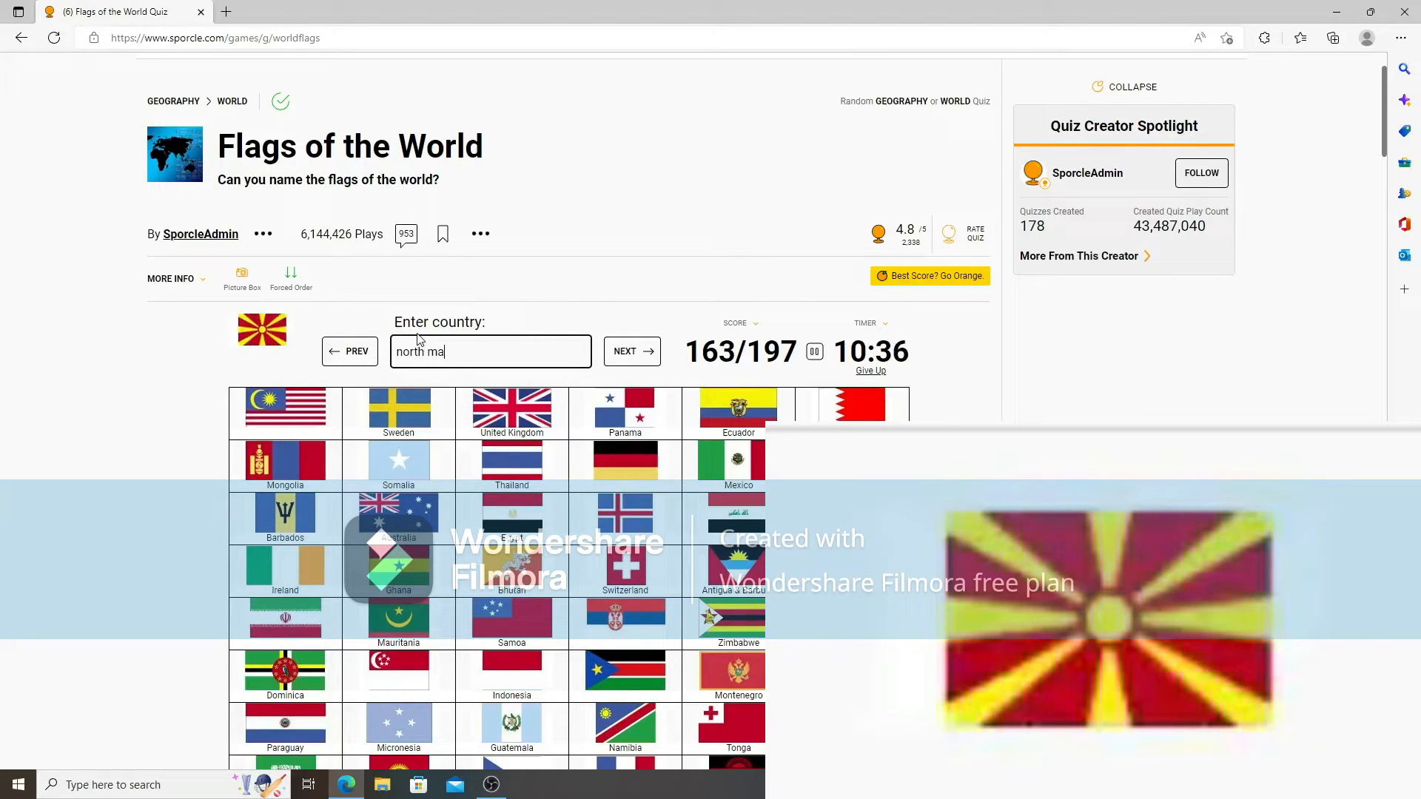
text(icel)
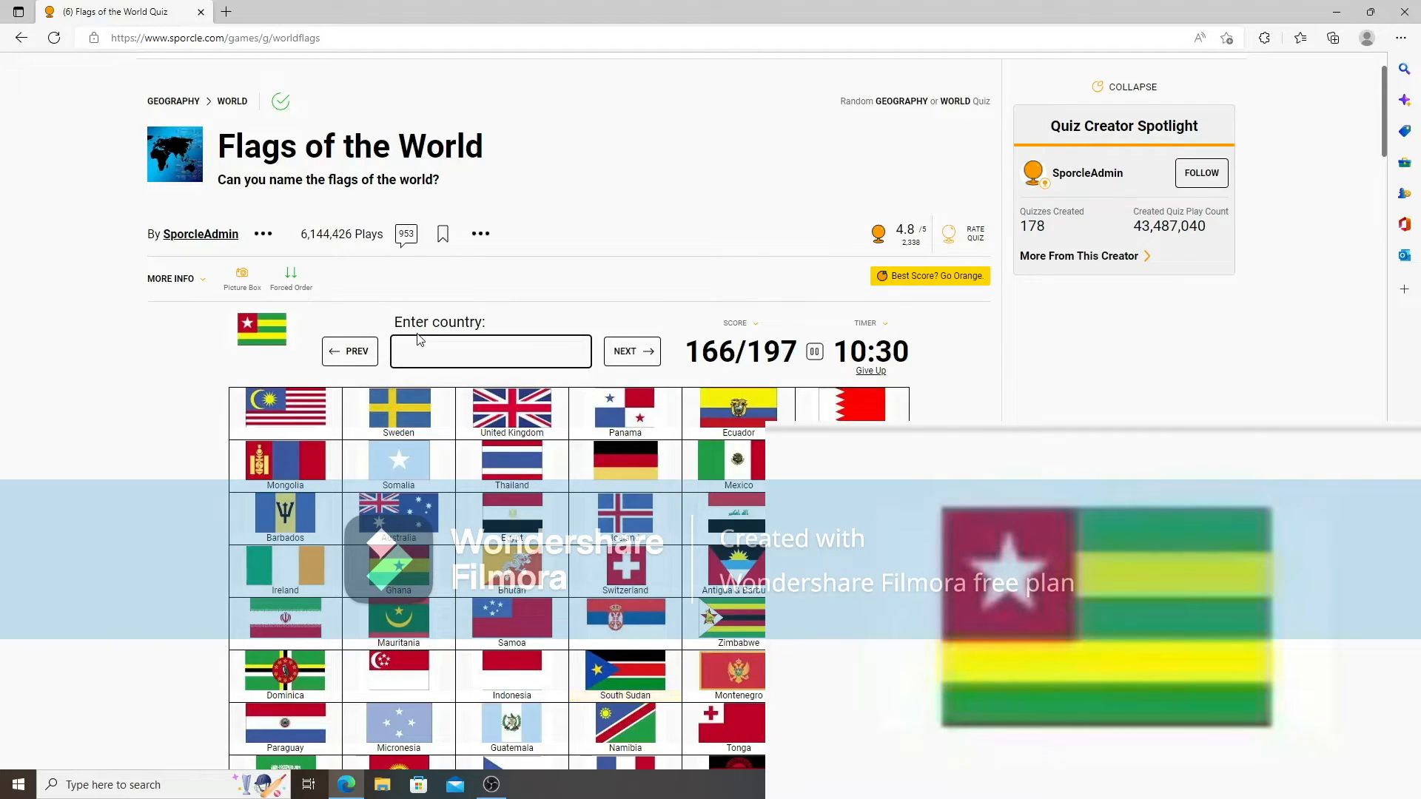
text(esto)
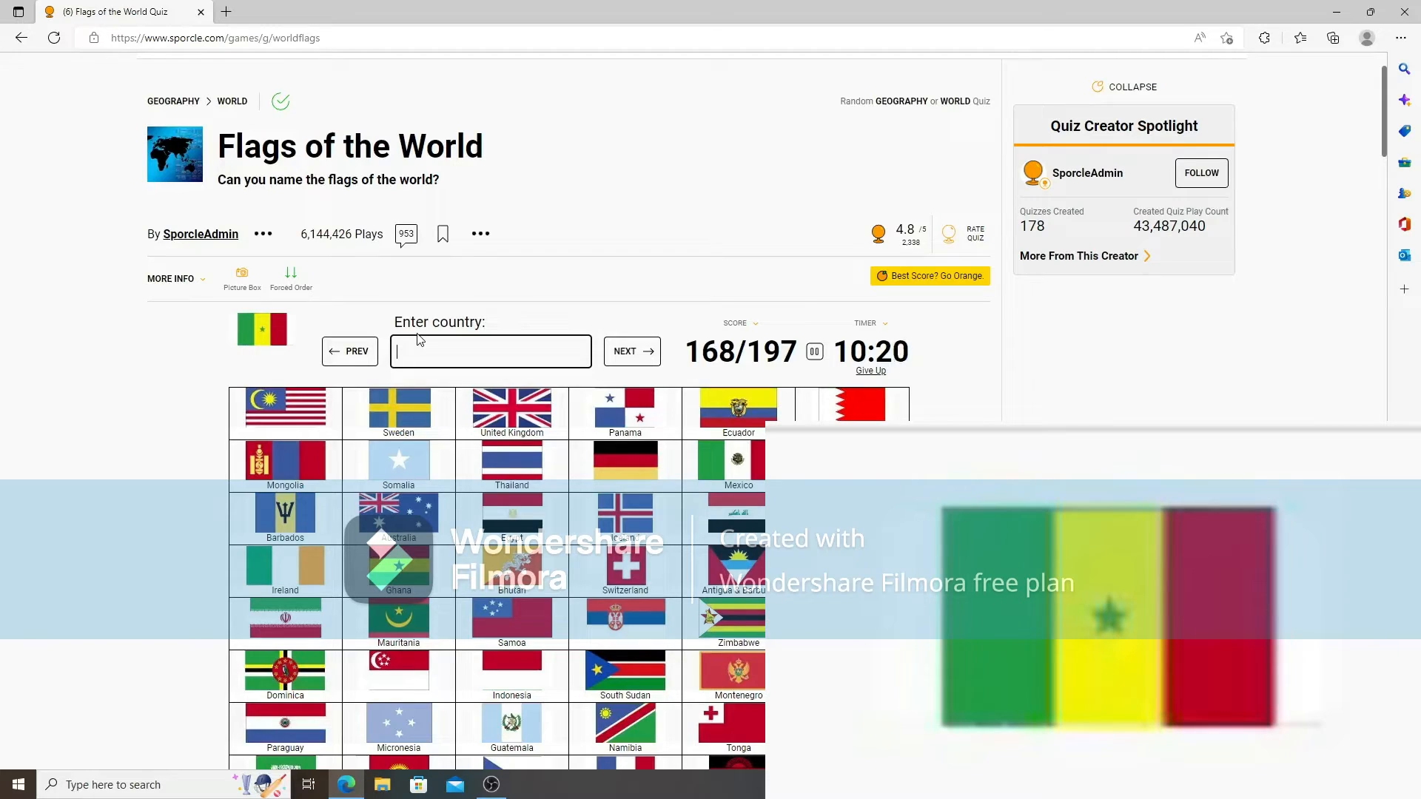
text(S)
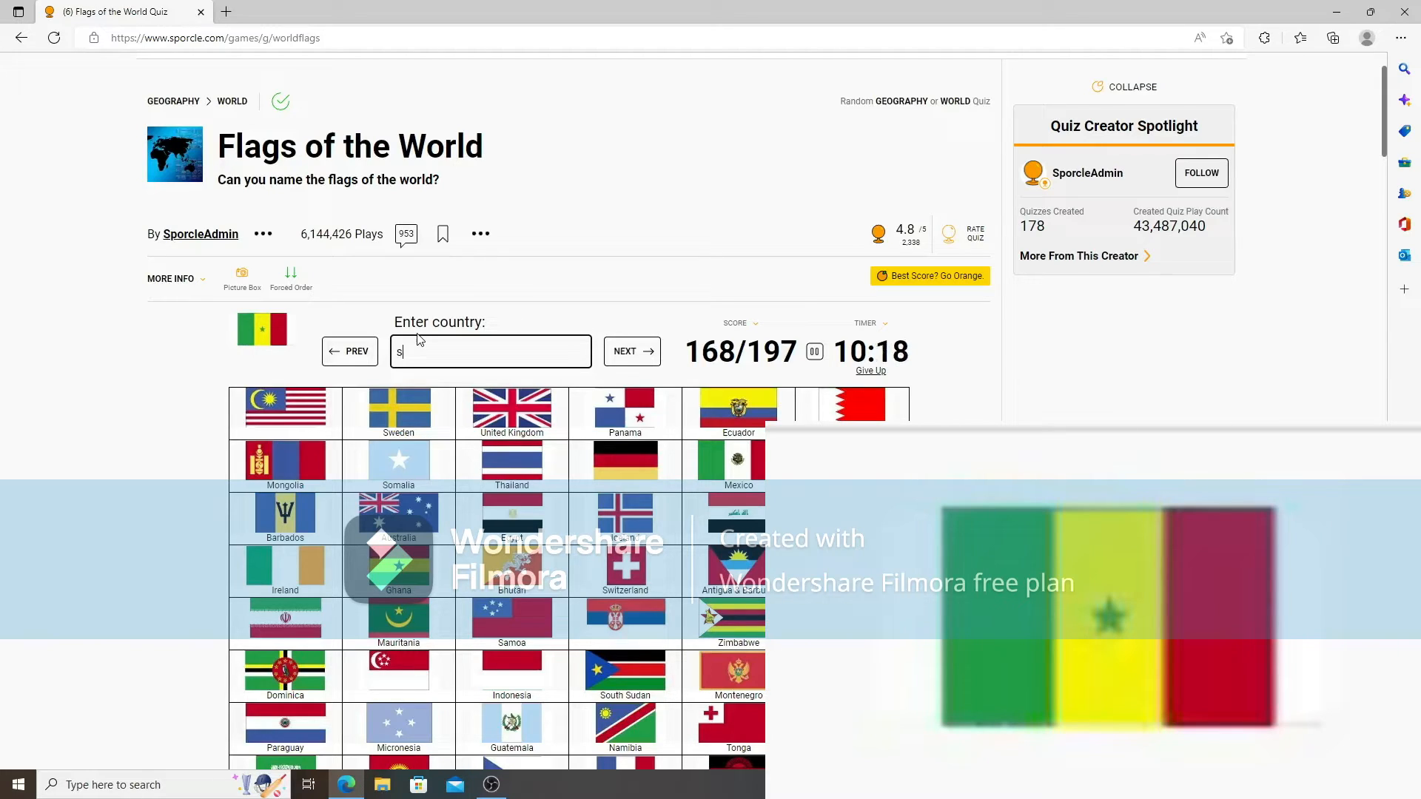
text(Senegal)
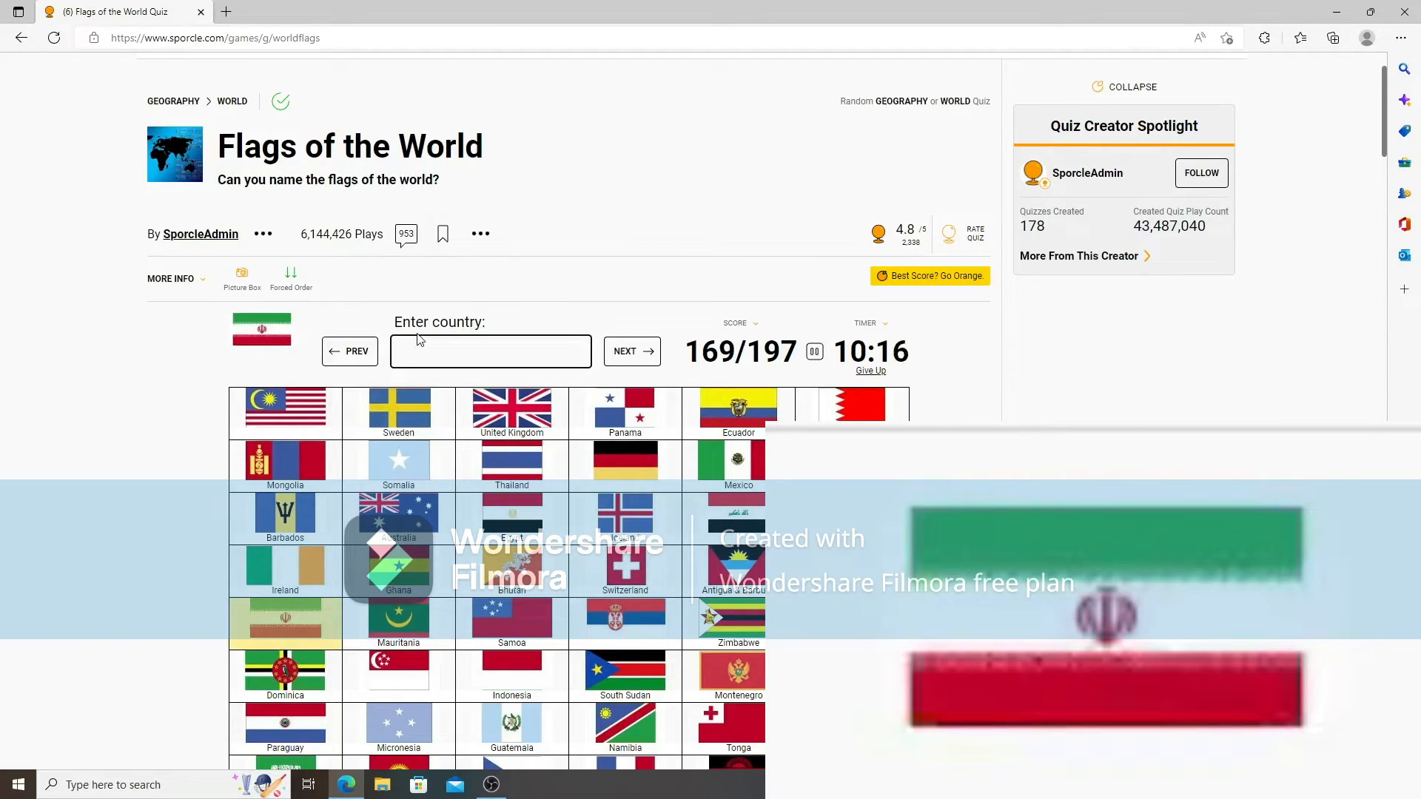
text(Iran)
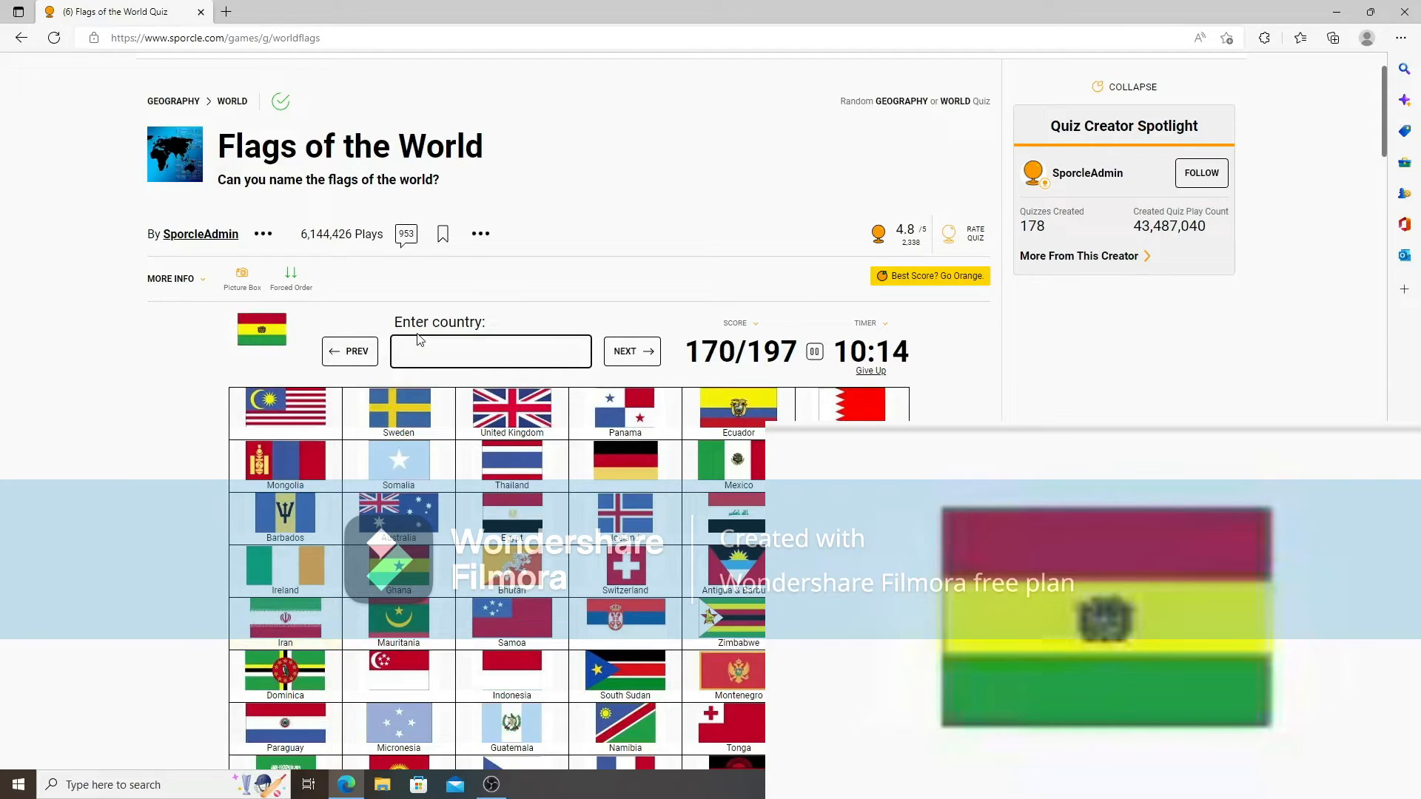
click(632, 351)
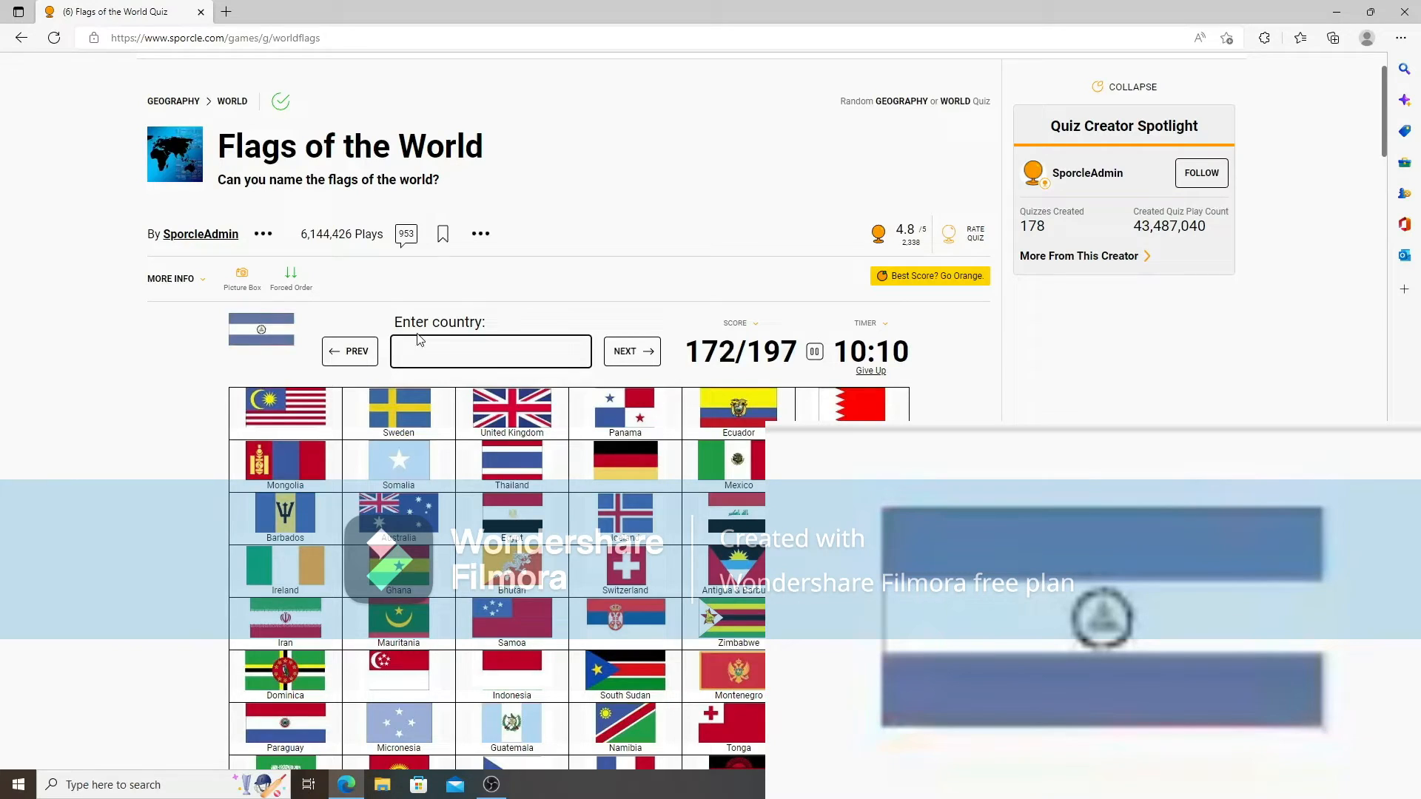
text(nicaragu)
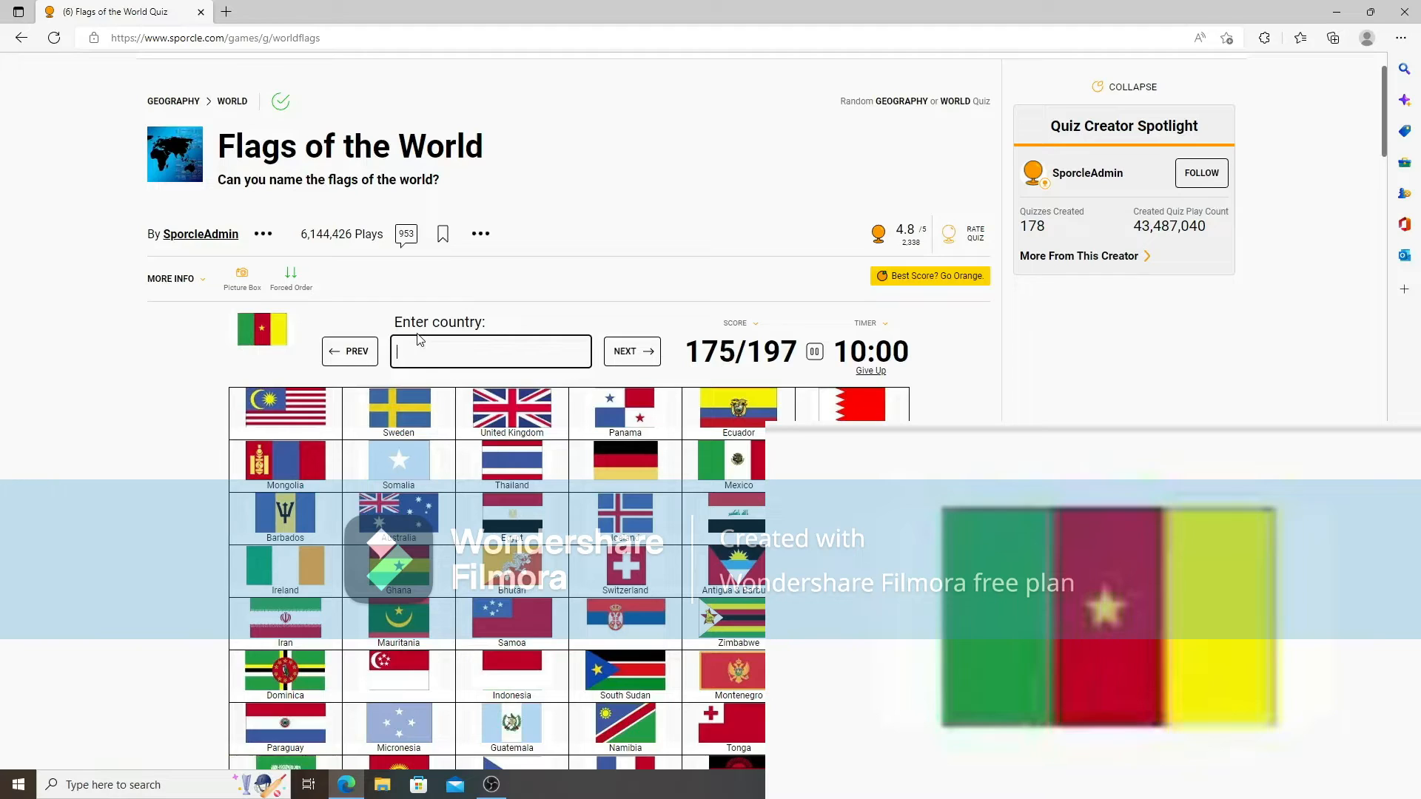
text(cameroo)
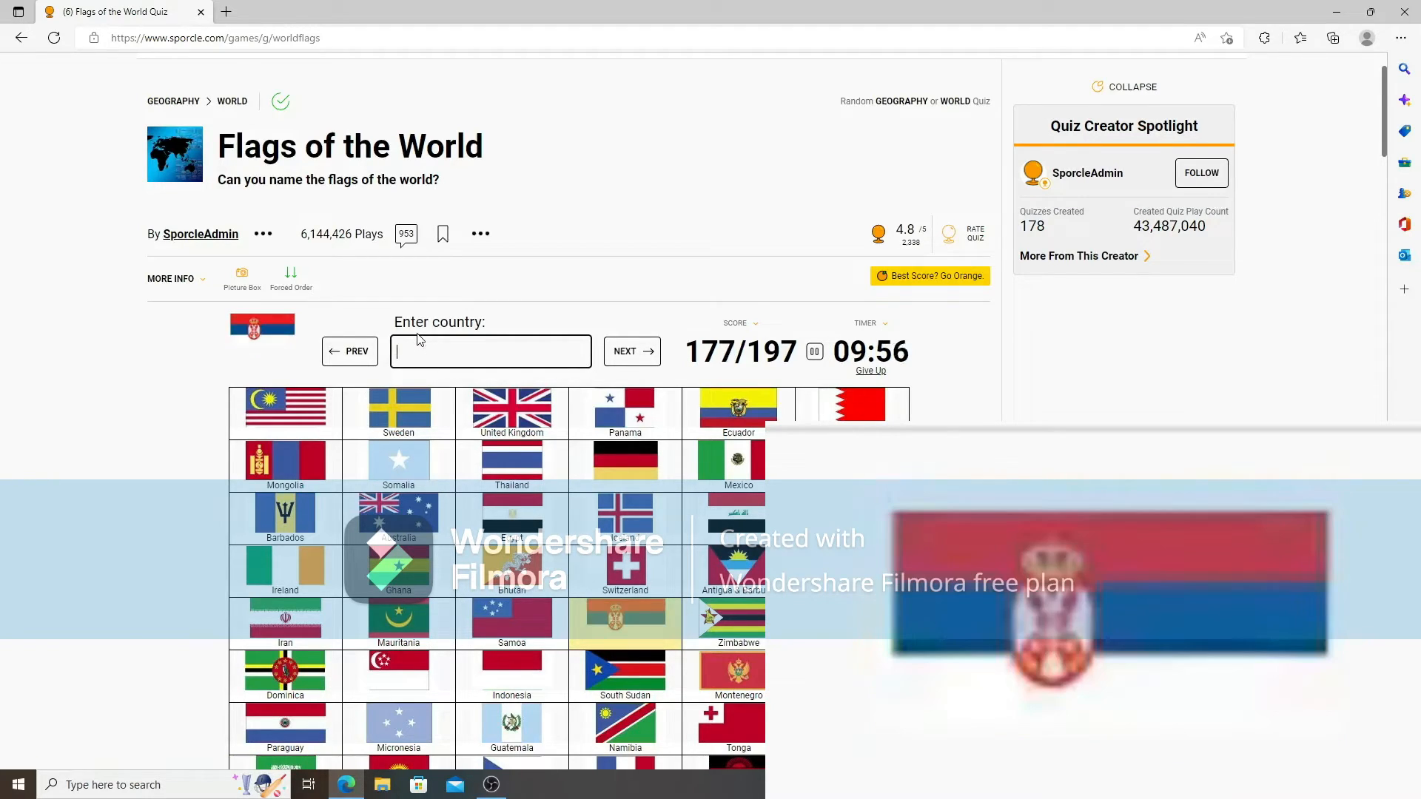
text(Serbia)
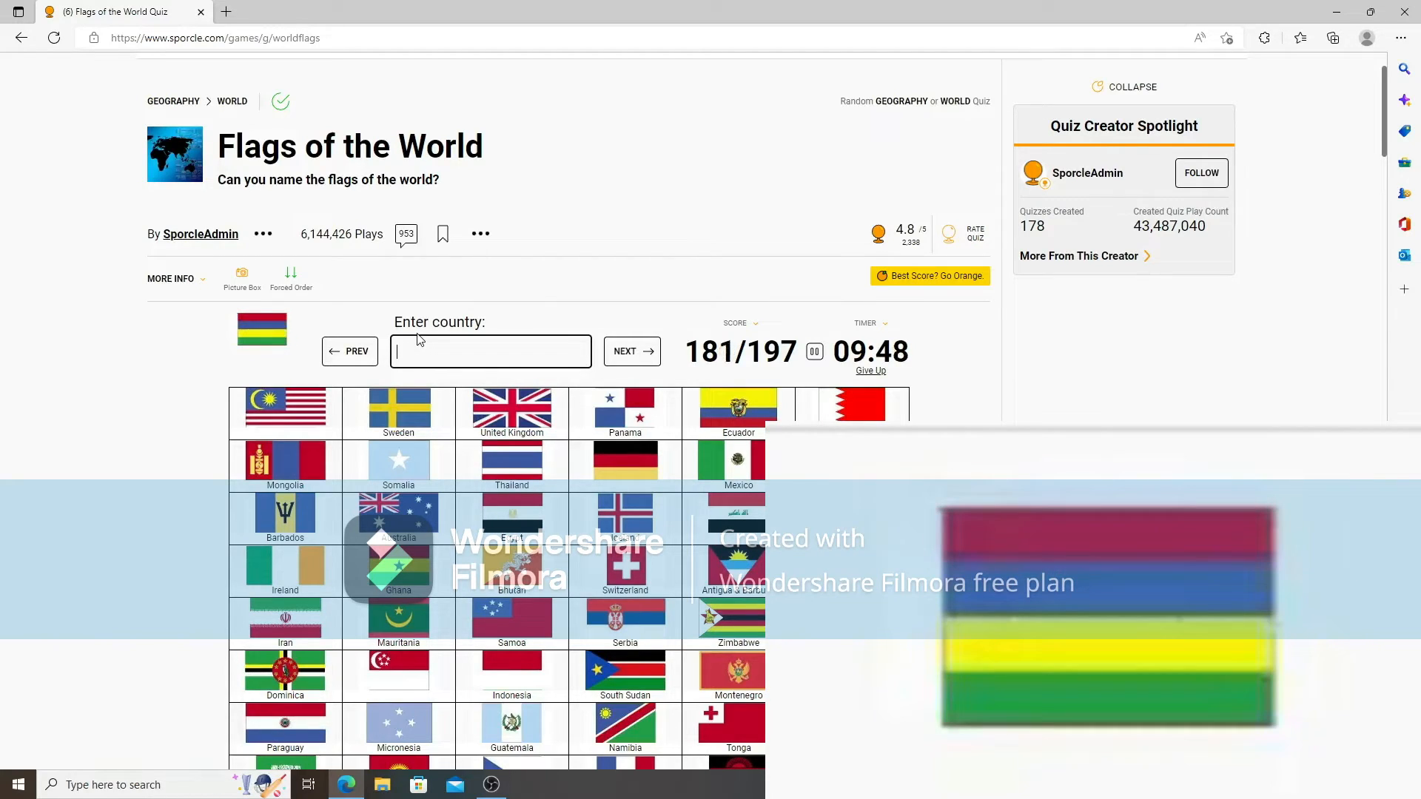
text(mauri)
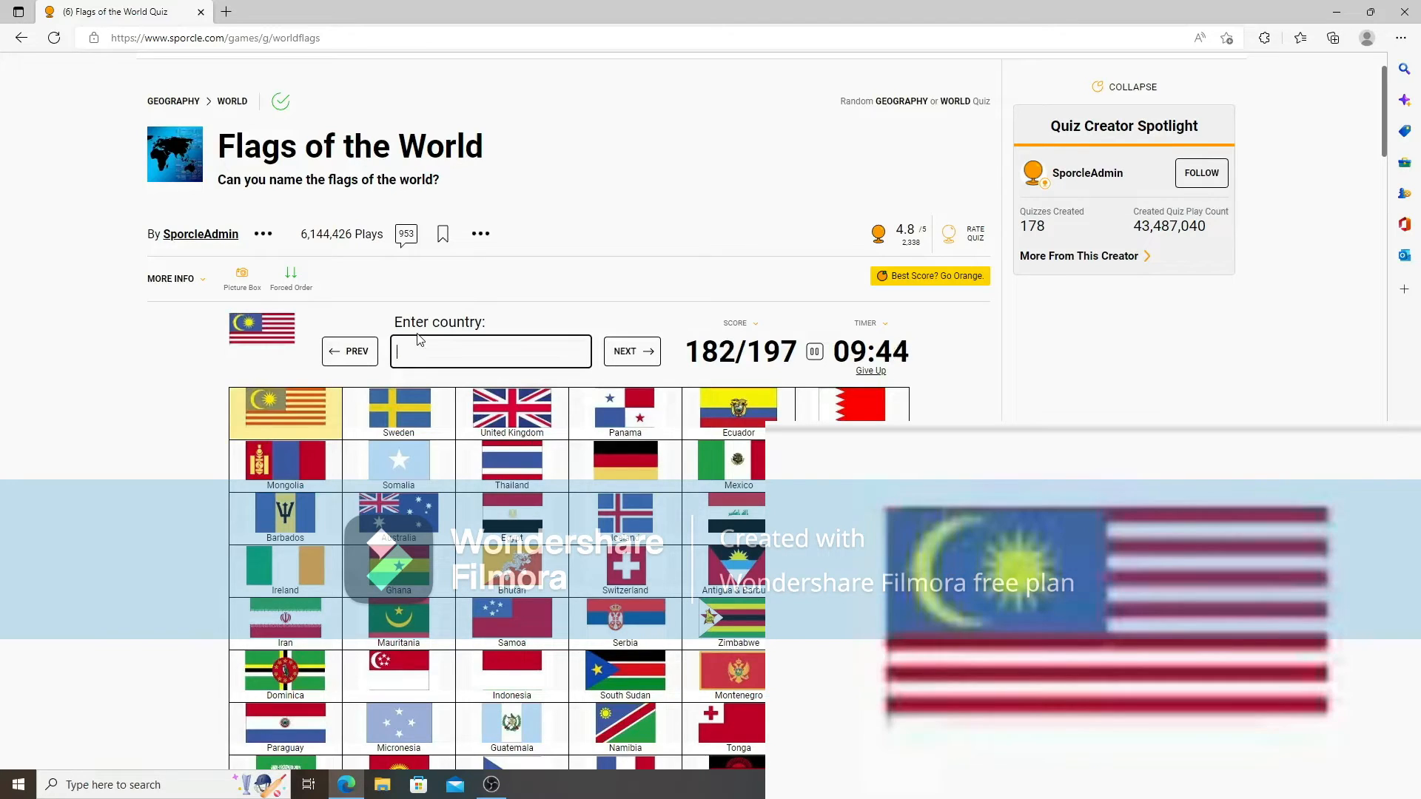
Name Malaysia, Singapore, Suriname, Belgium, Iraq, Dominican Republic, Moldova and Mozambique to finish 197/197.
text(Malaysia)
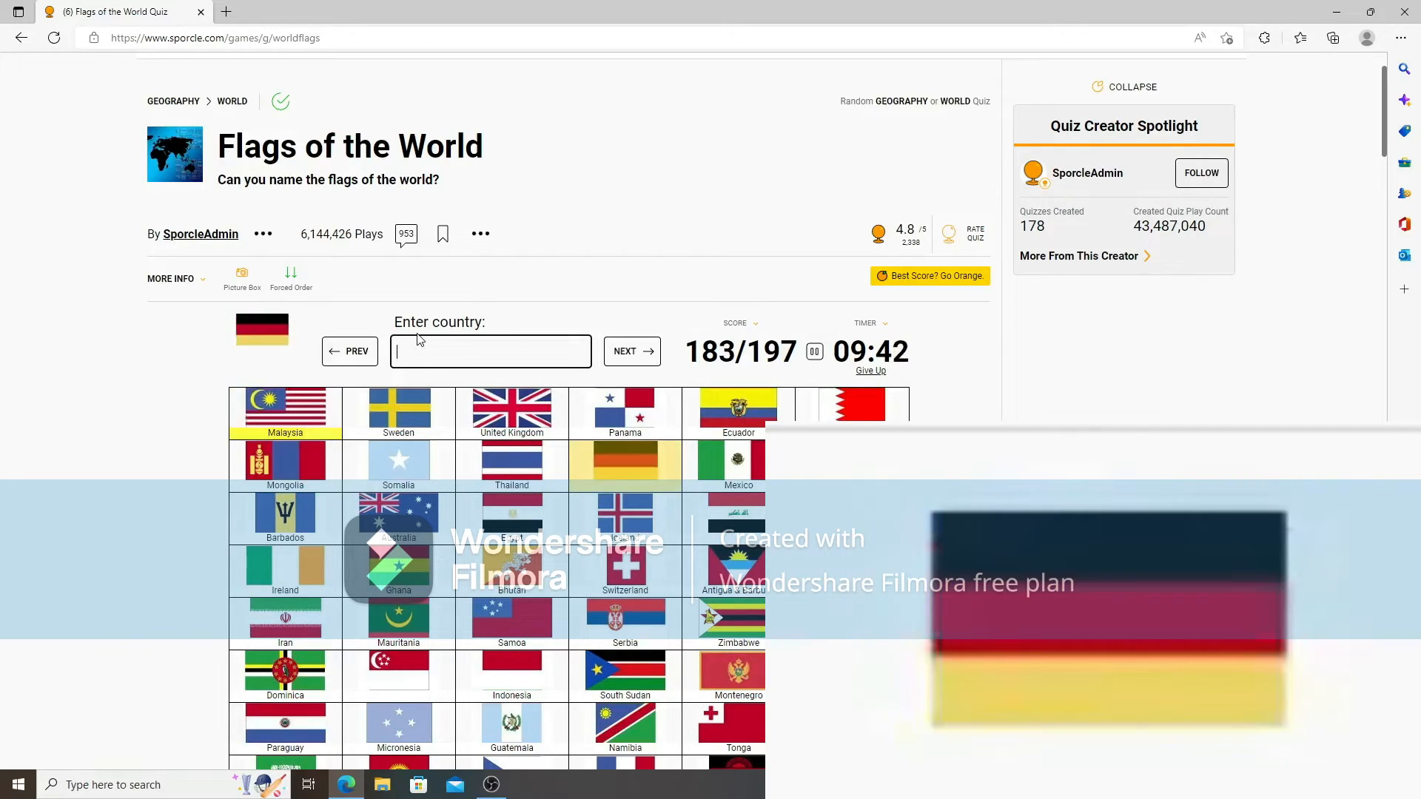
text(t)
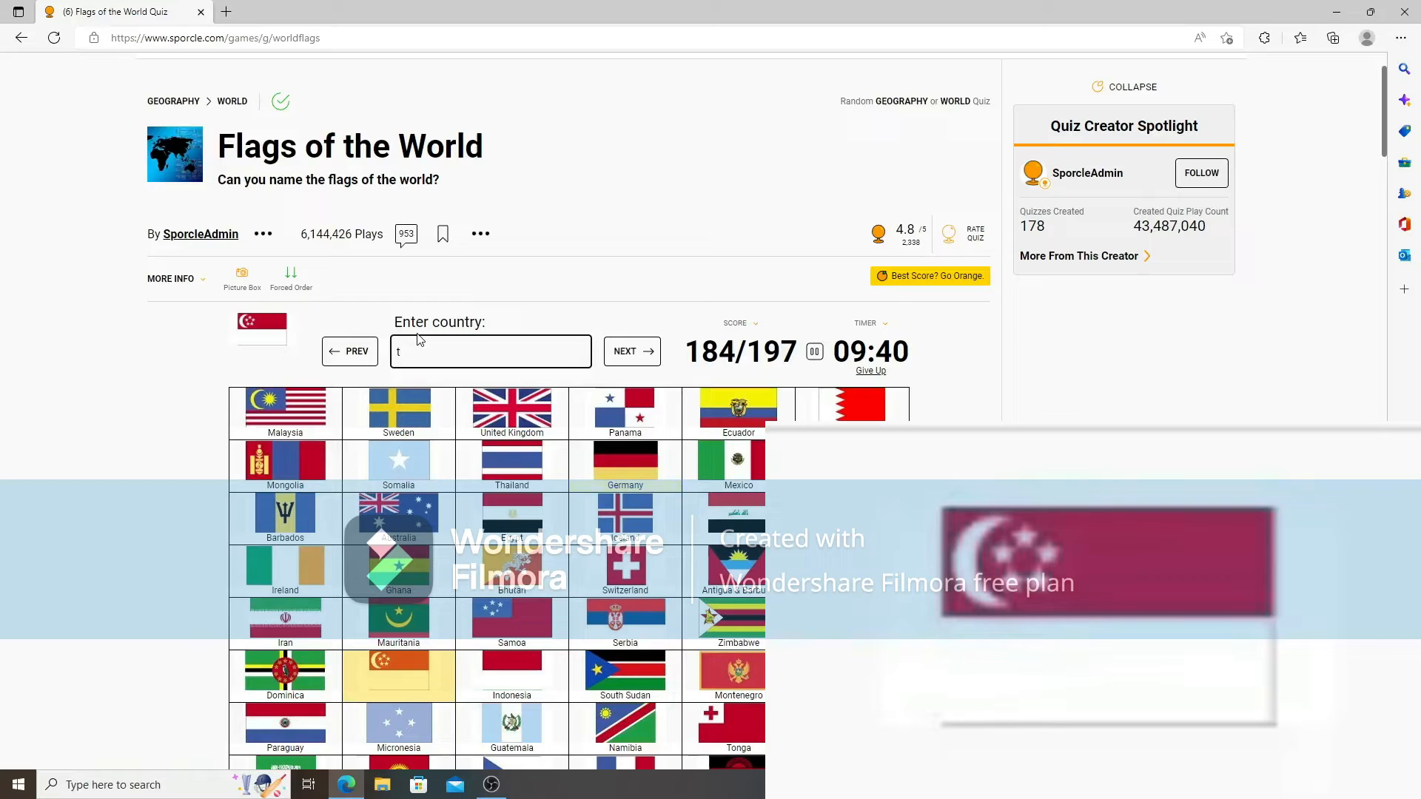
text(singapore)
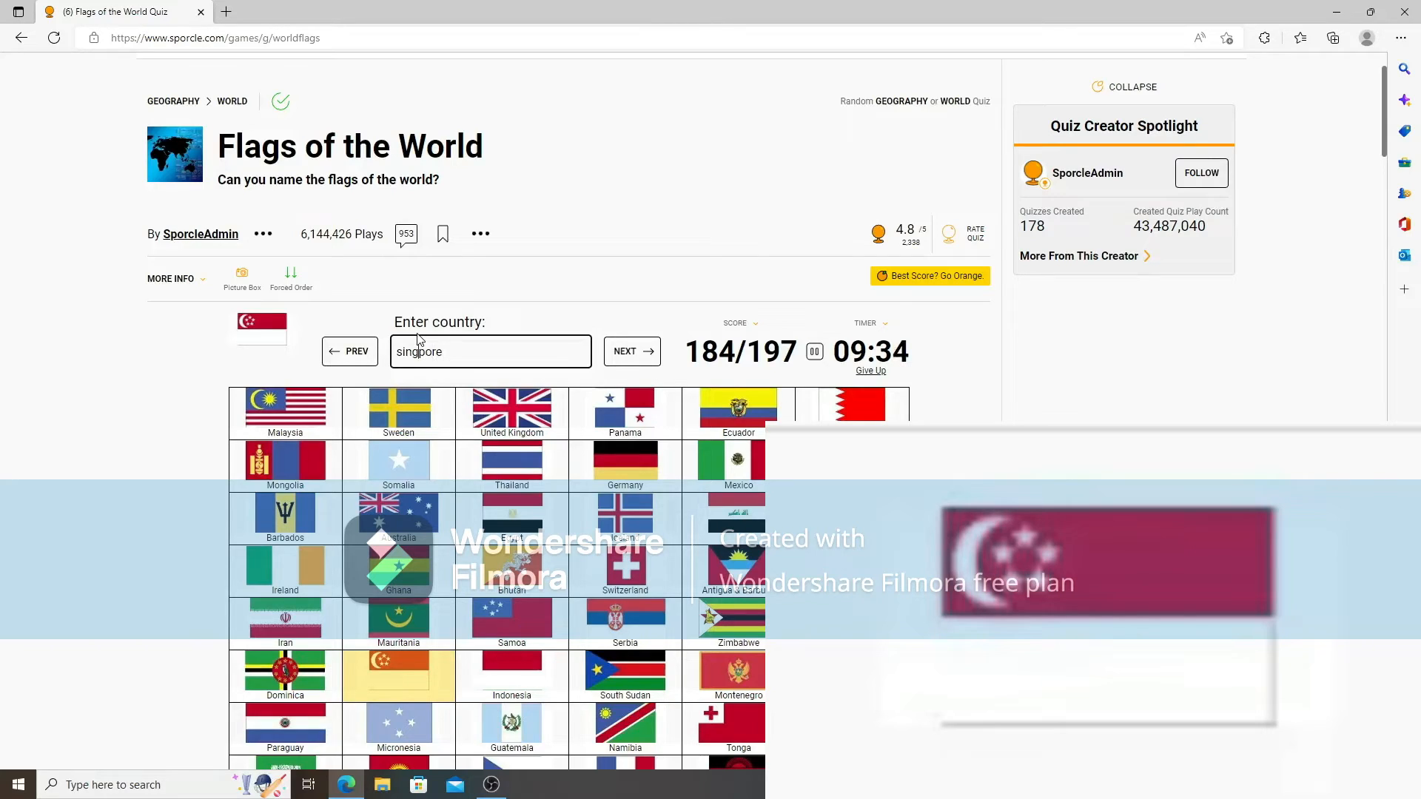
text(surina)
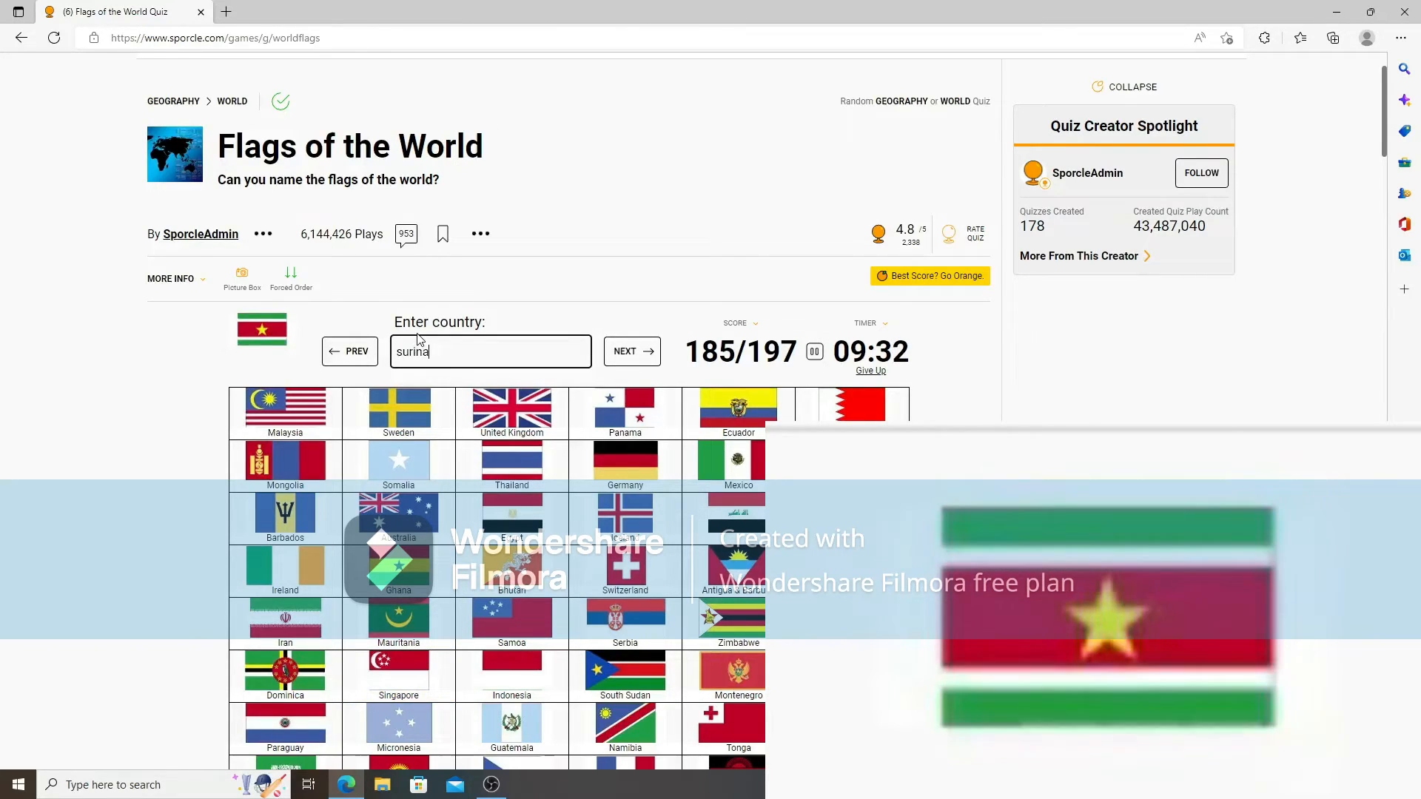
text(belgiu)
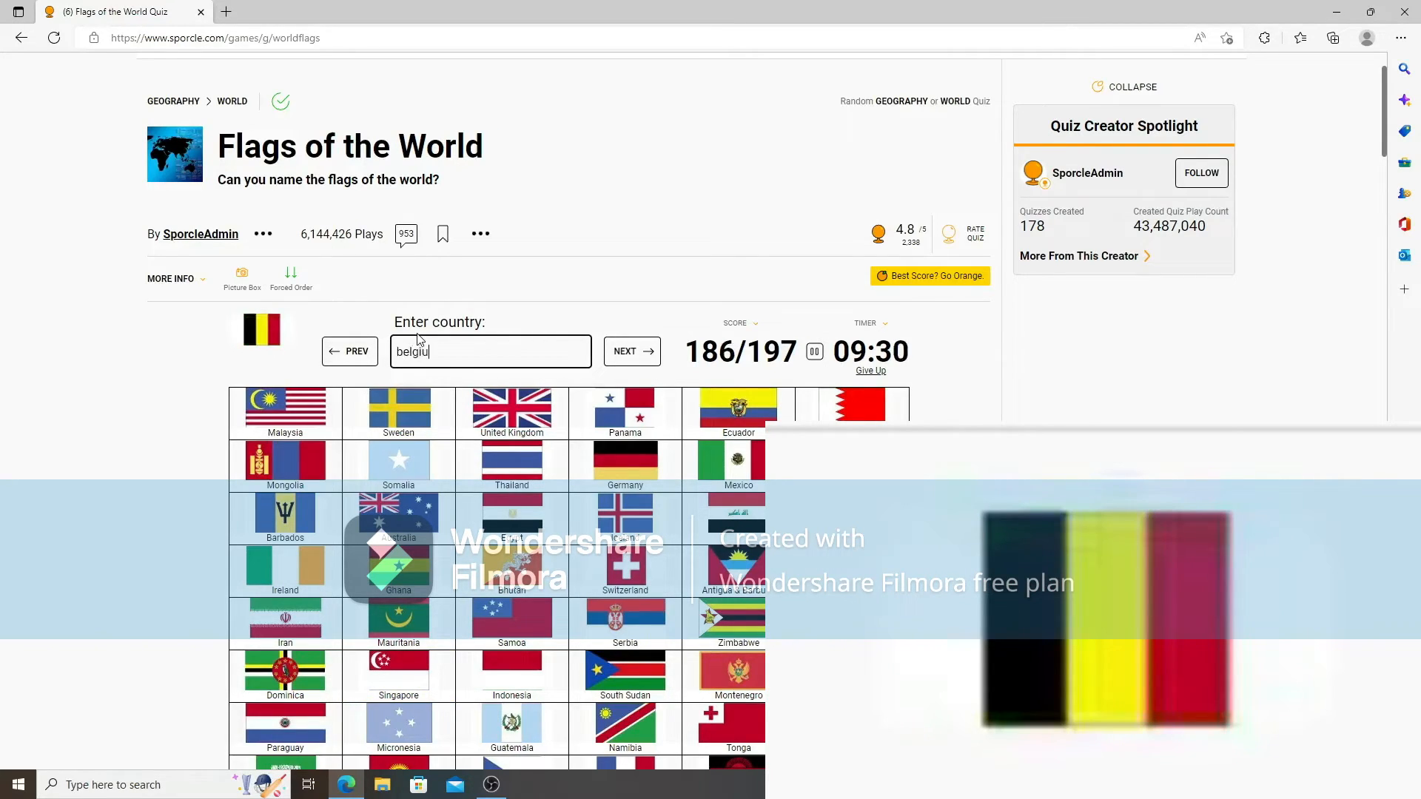
text(belgium)
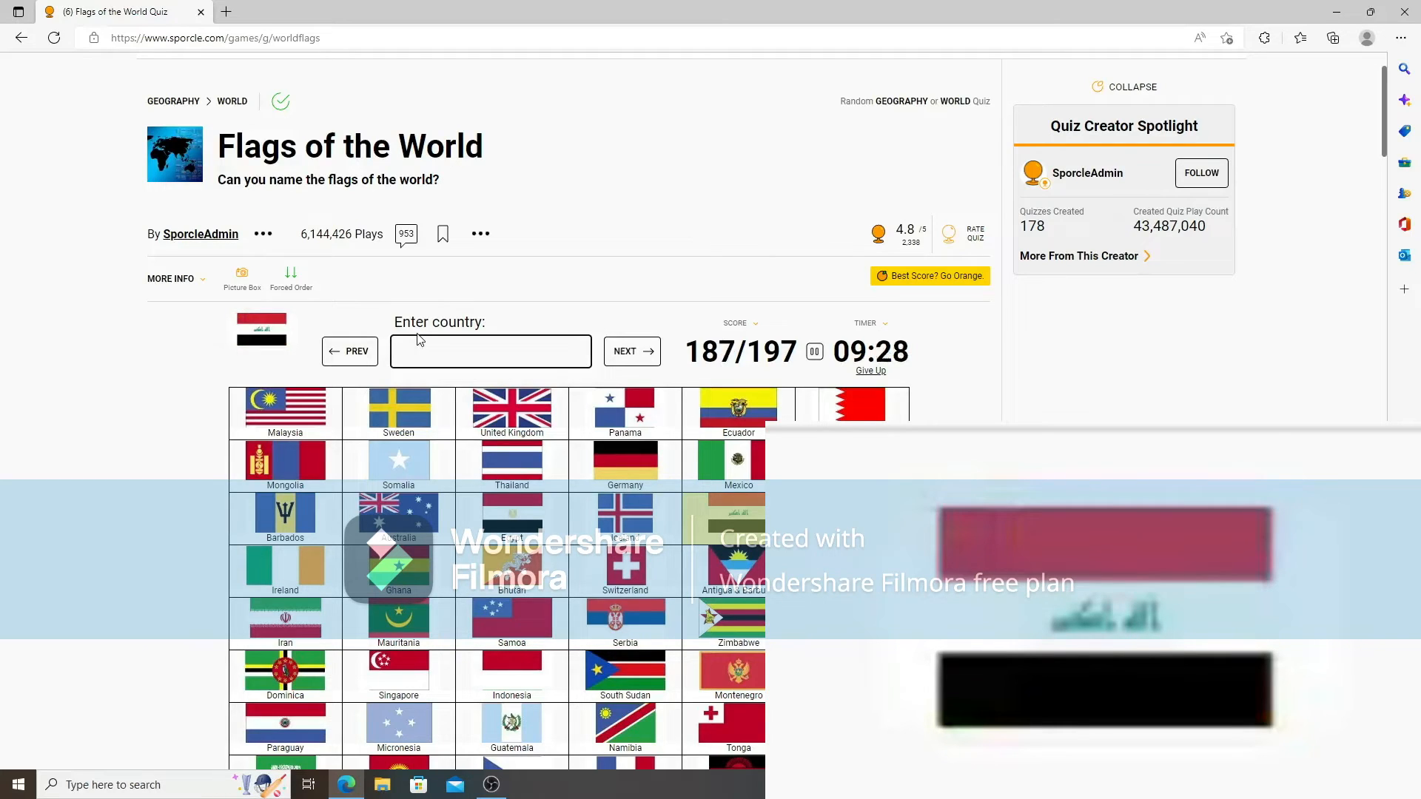
text(Iraq)
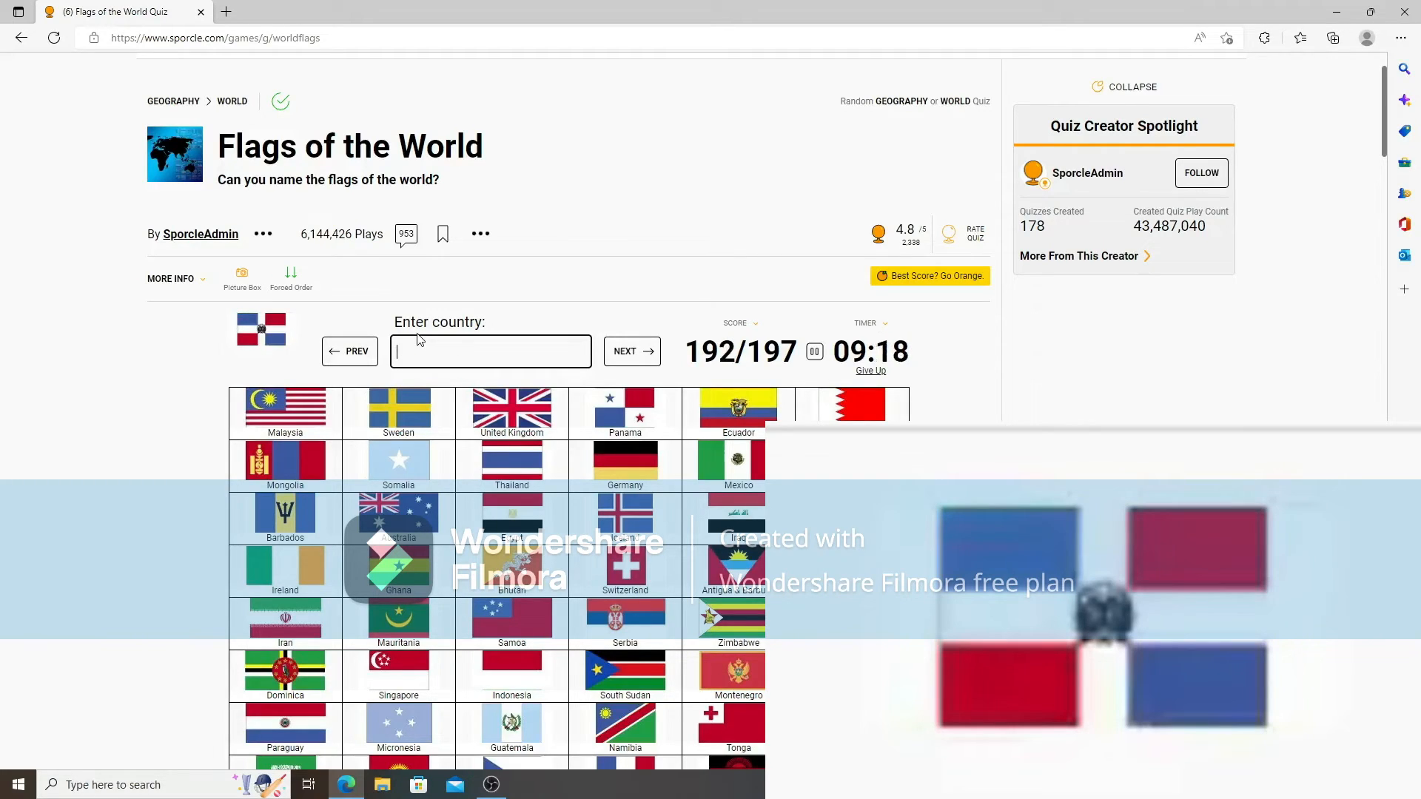
text(dominican)
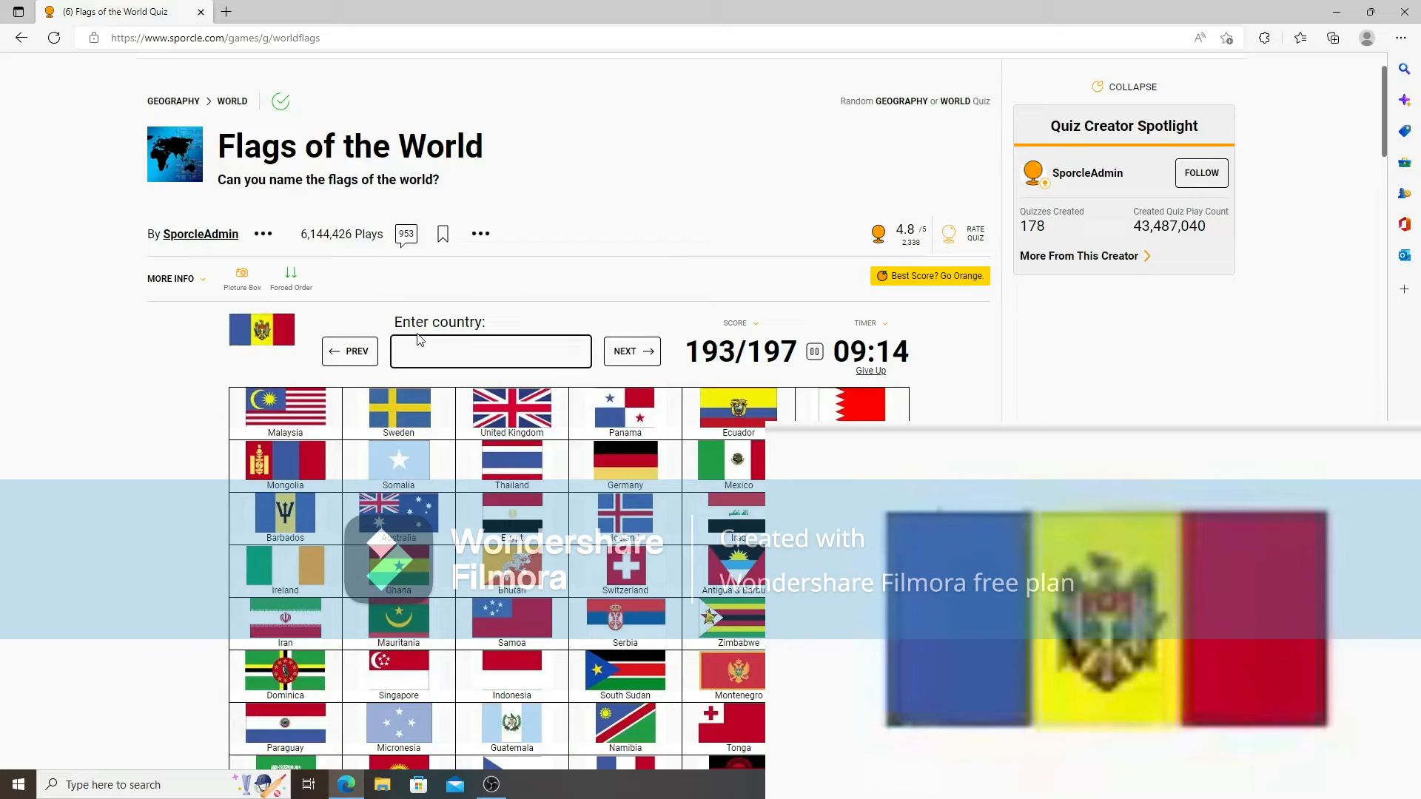
text(Moldova)
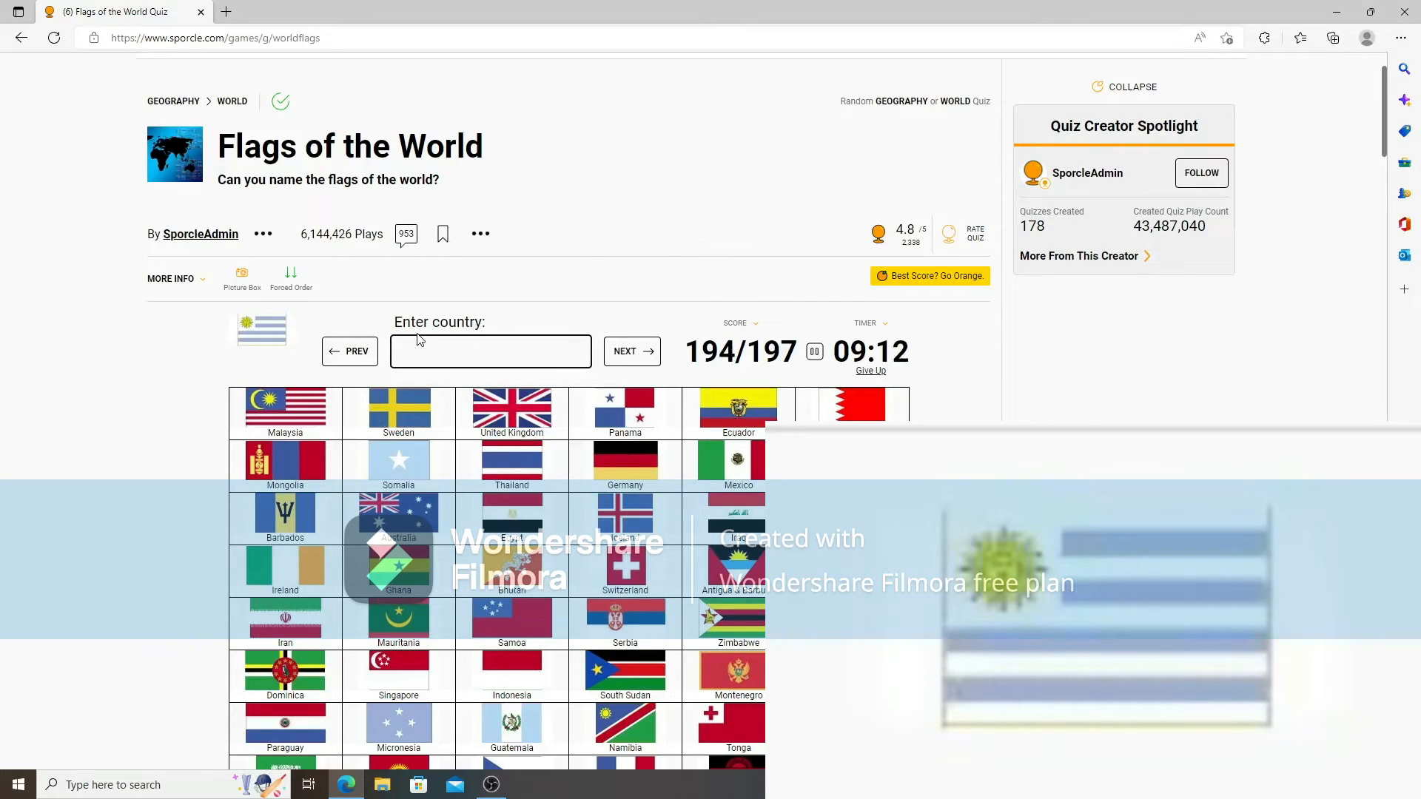
text(san)
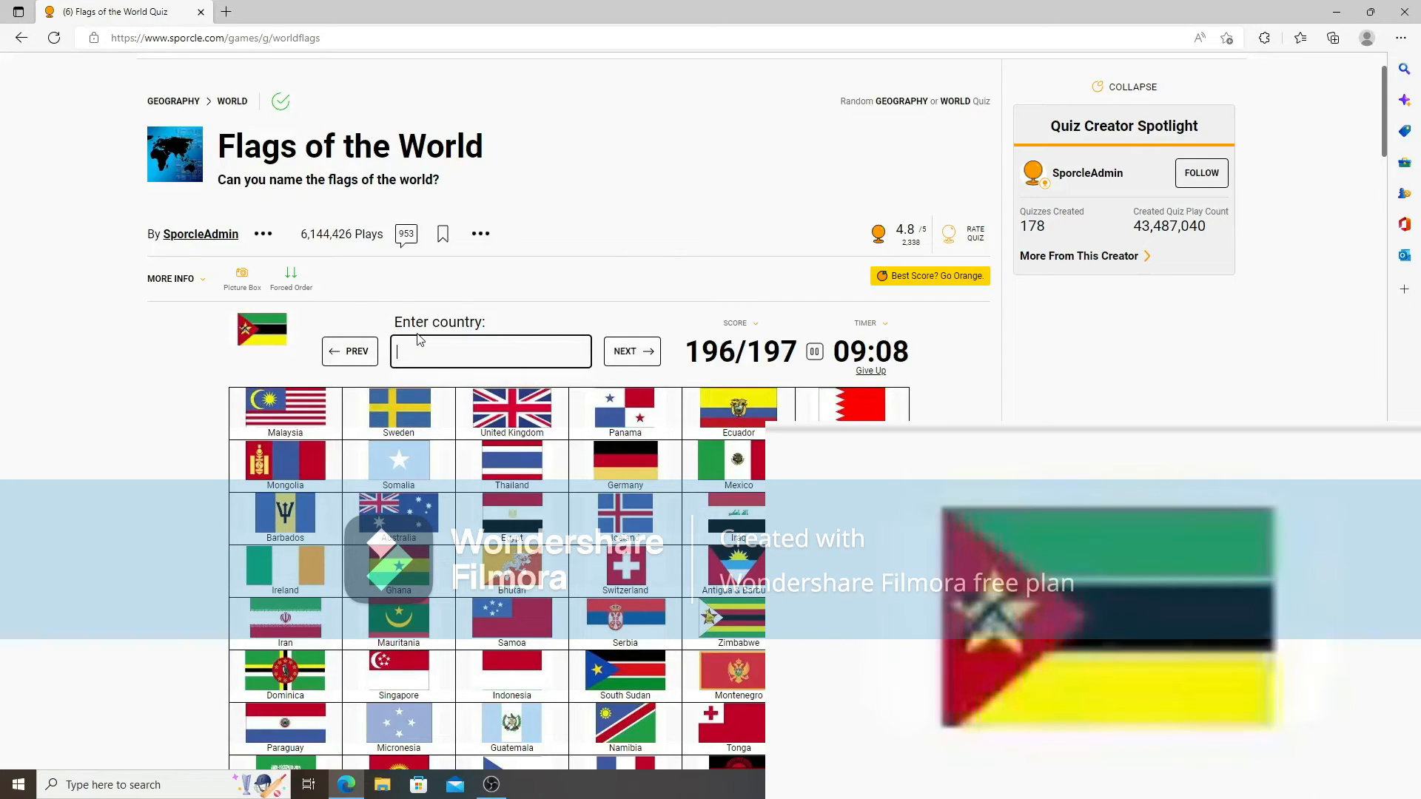
text(mozambiqu)
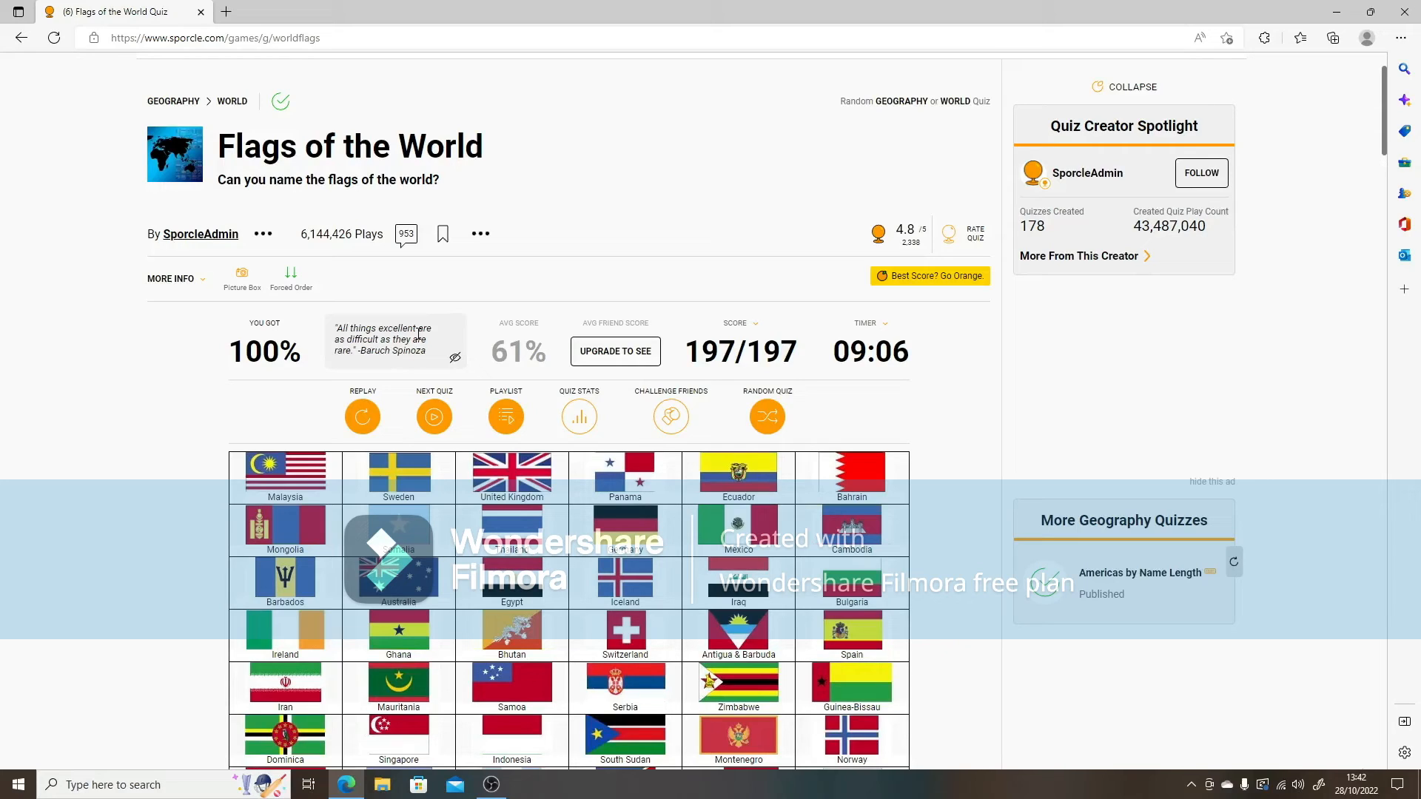
mouse_move(417, 335)
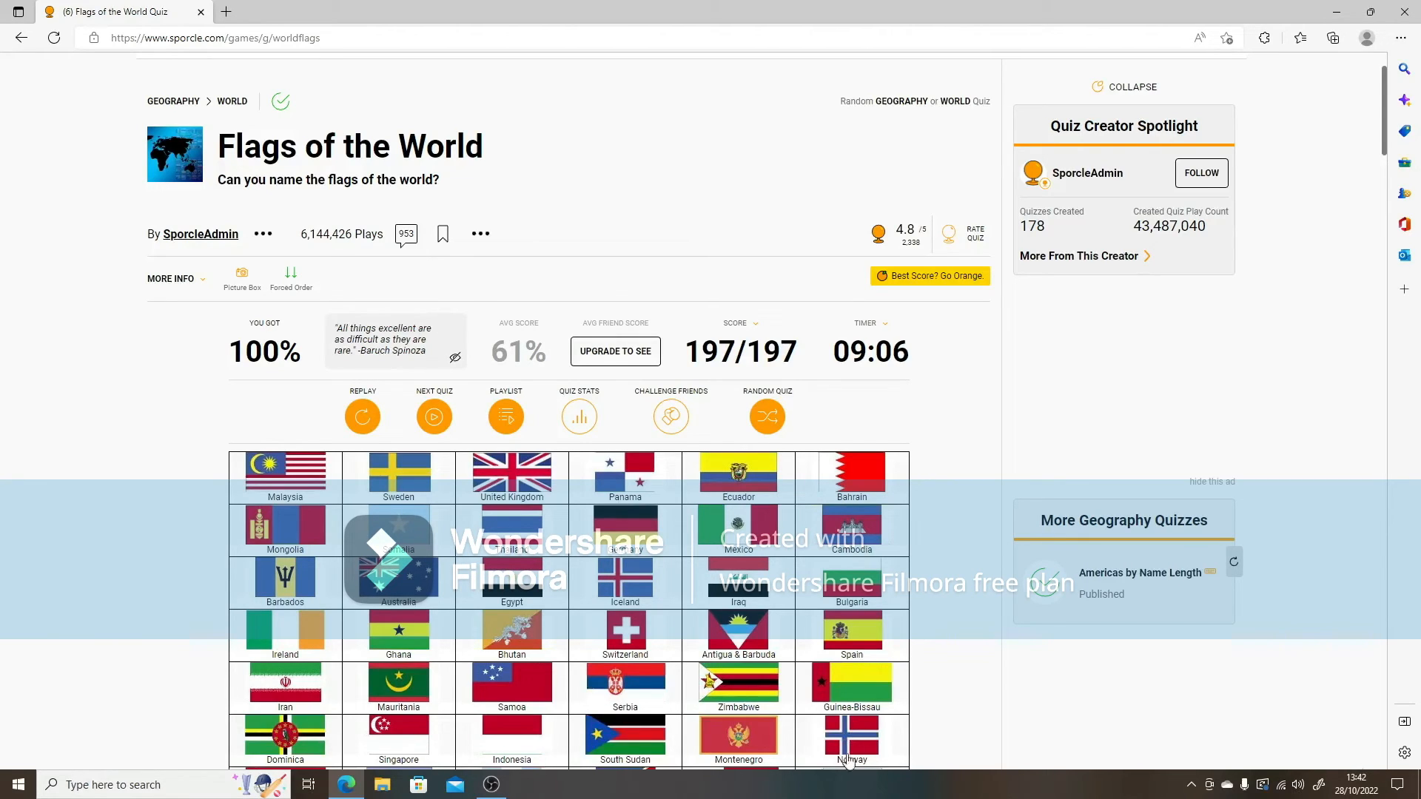
mouse_move(922, 557)
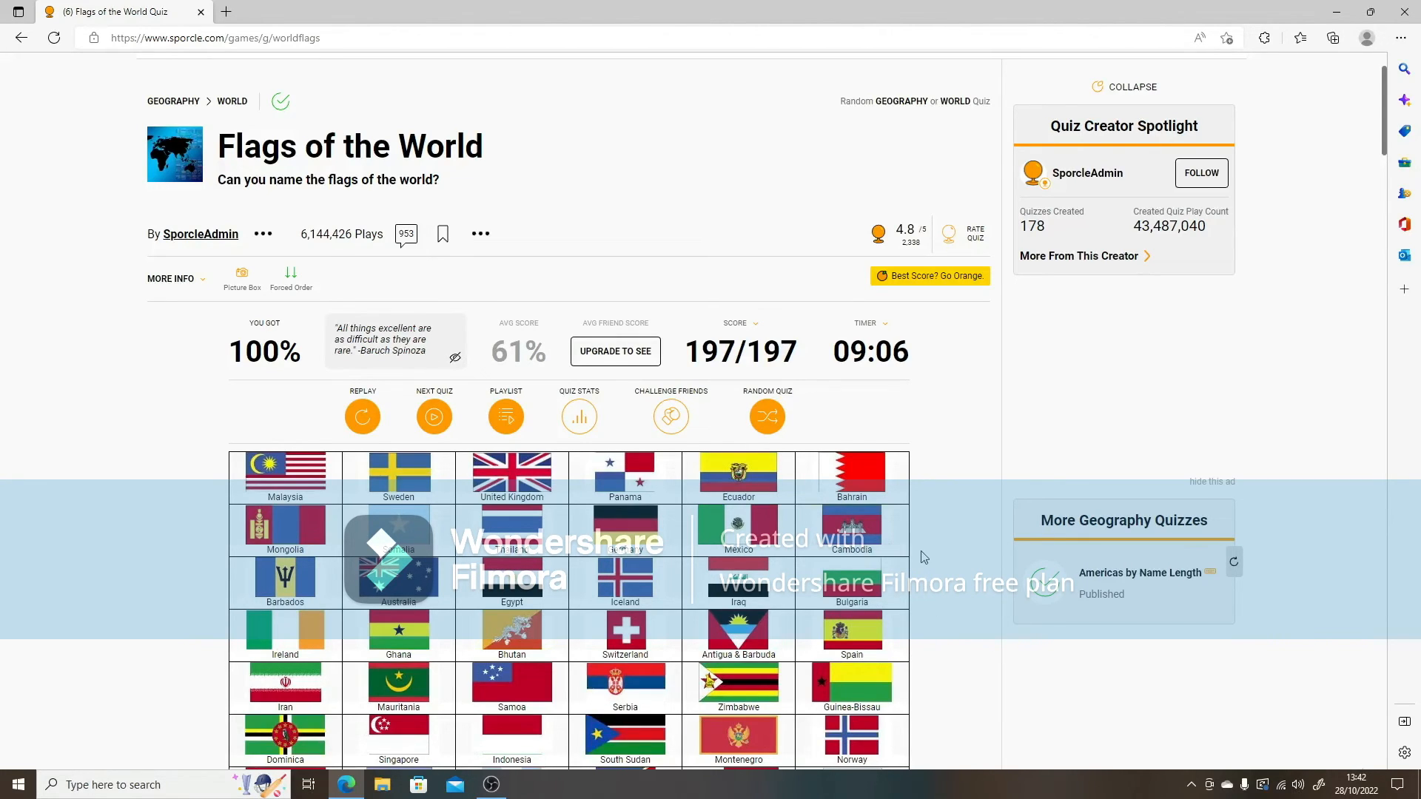
scroll(down, 3)
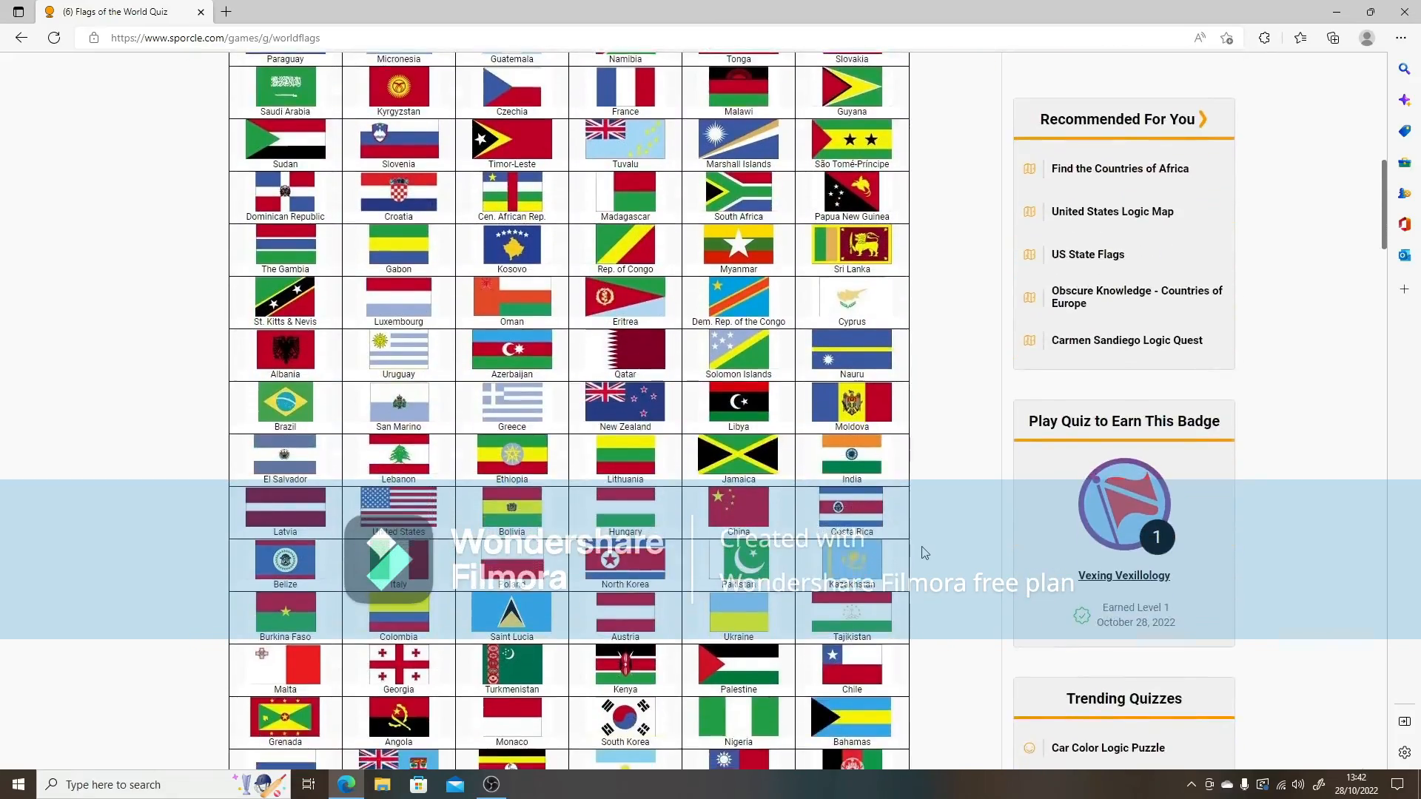
scroll(down, 3)
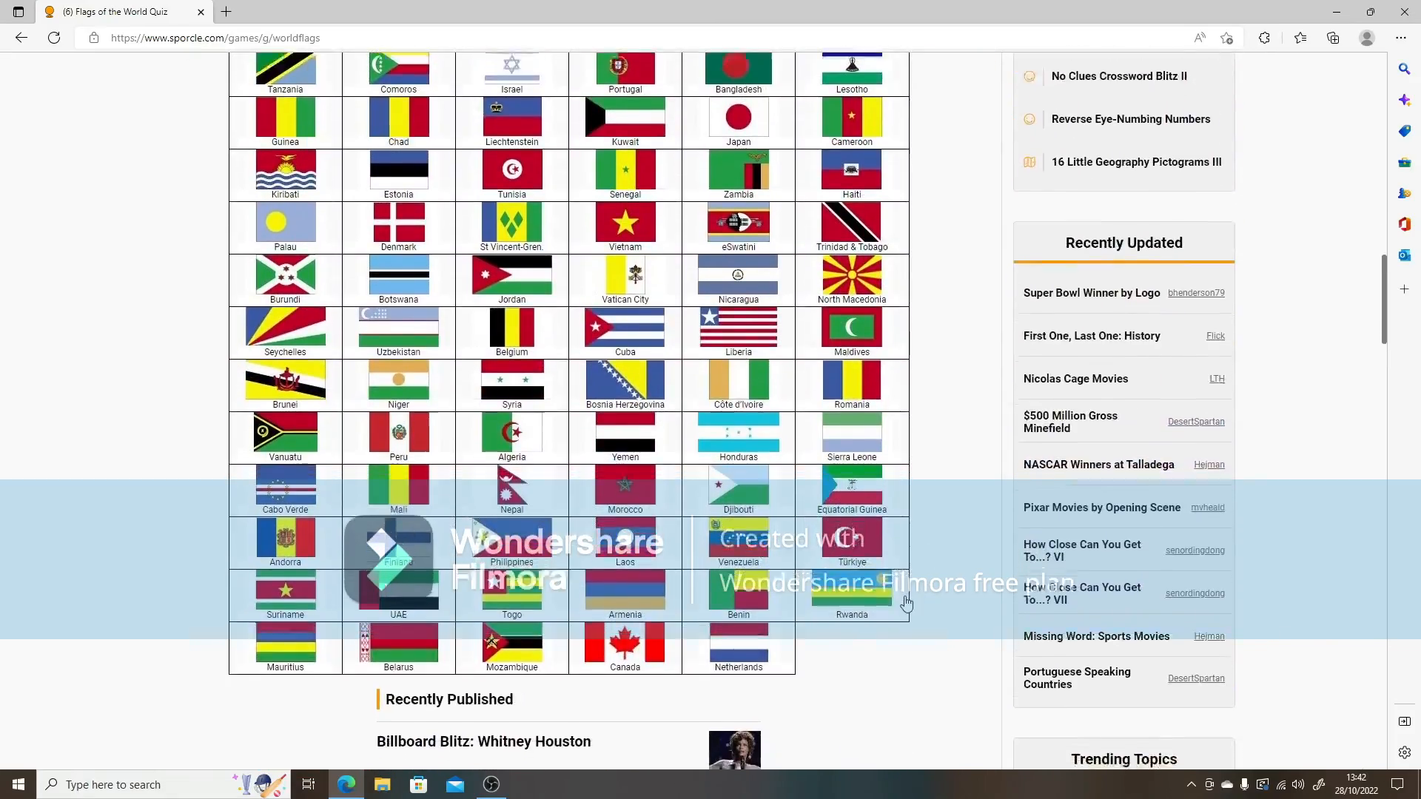
scroll(down, 3)
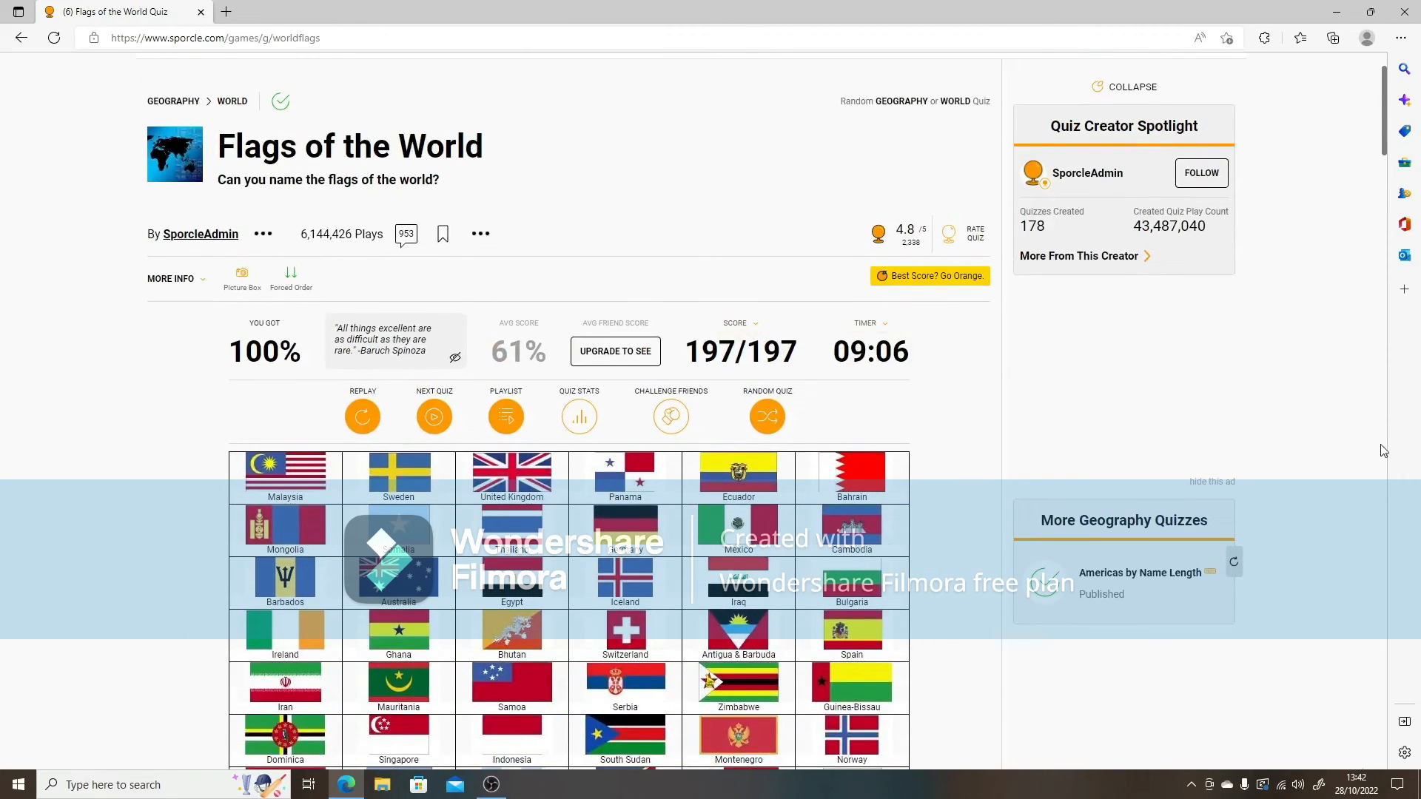
scroll(down, 3)
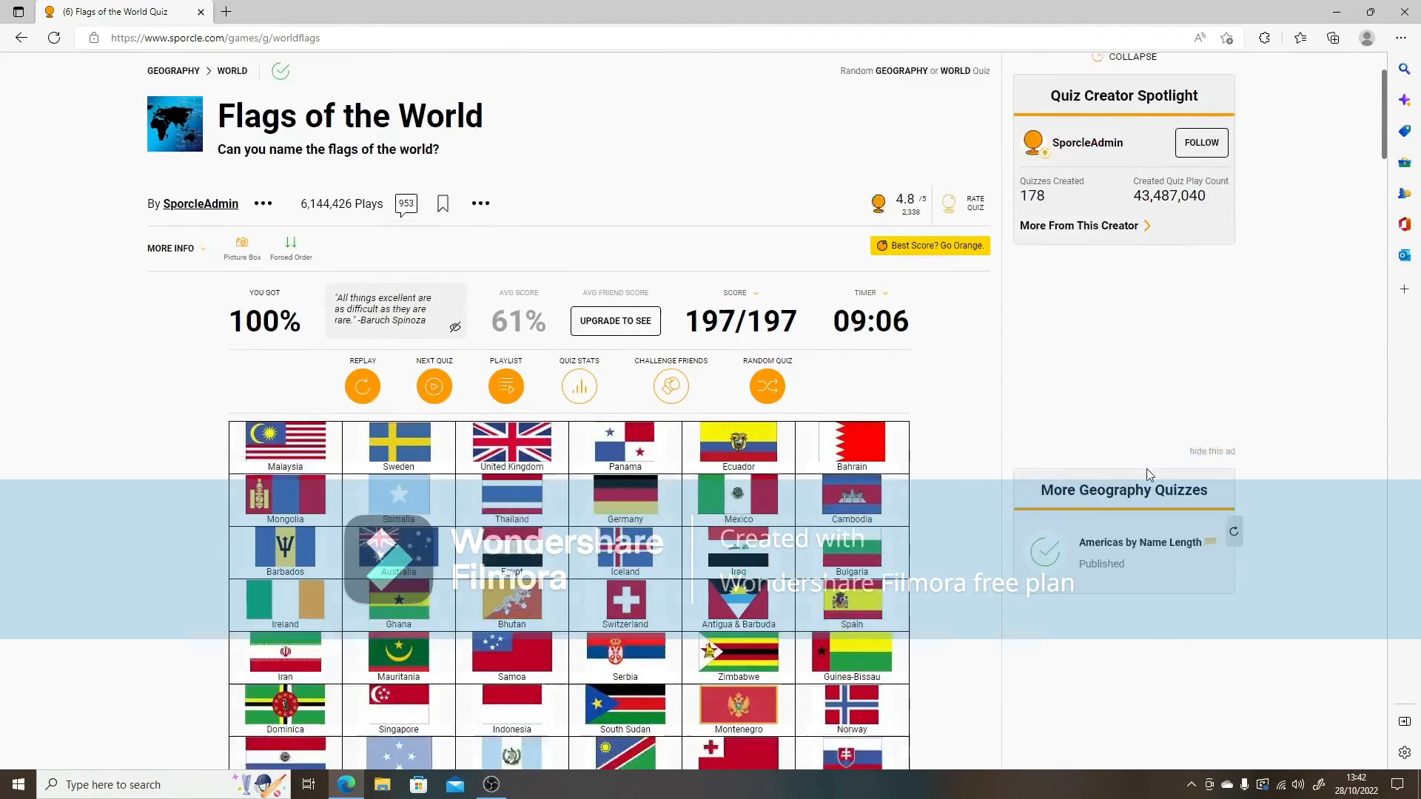
scroll(down, 3)
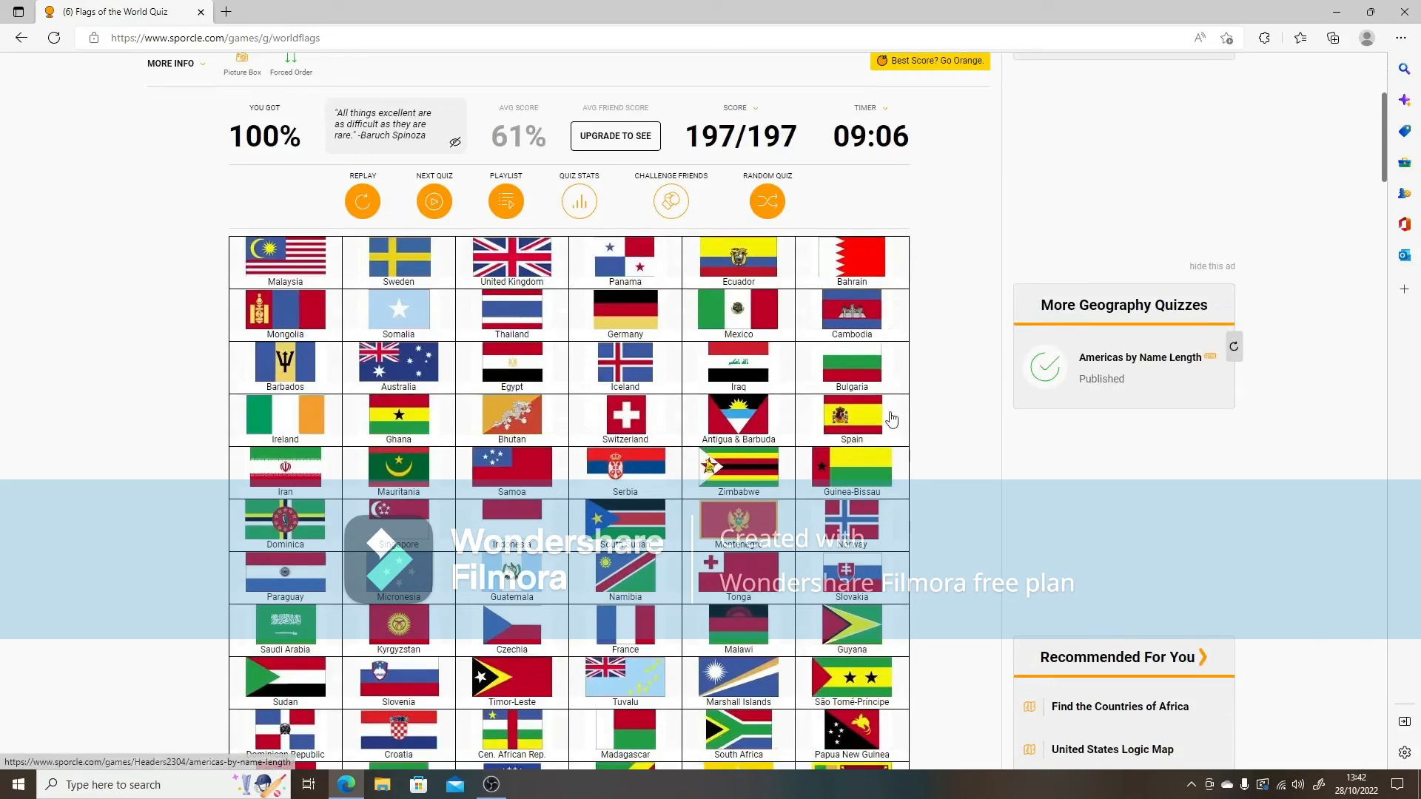
scroll(down, 3)
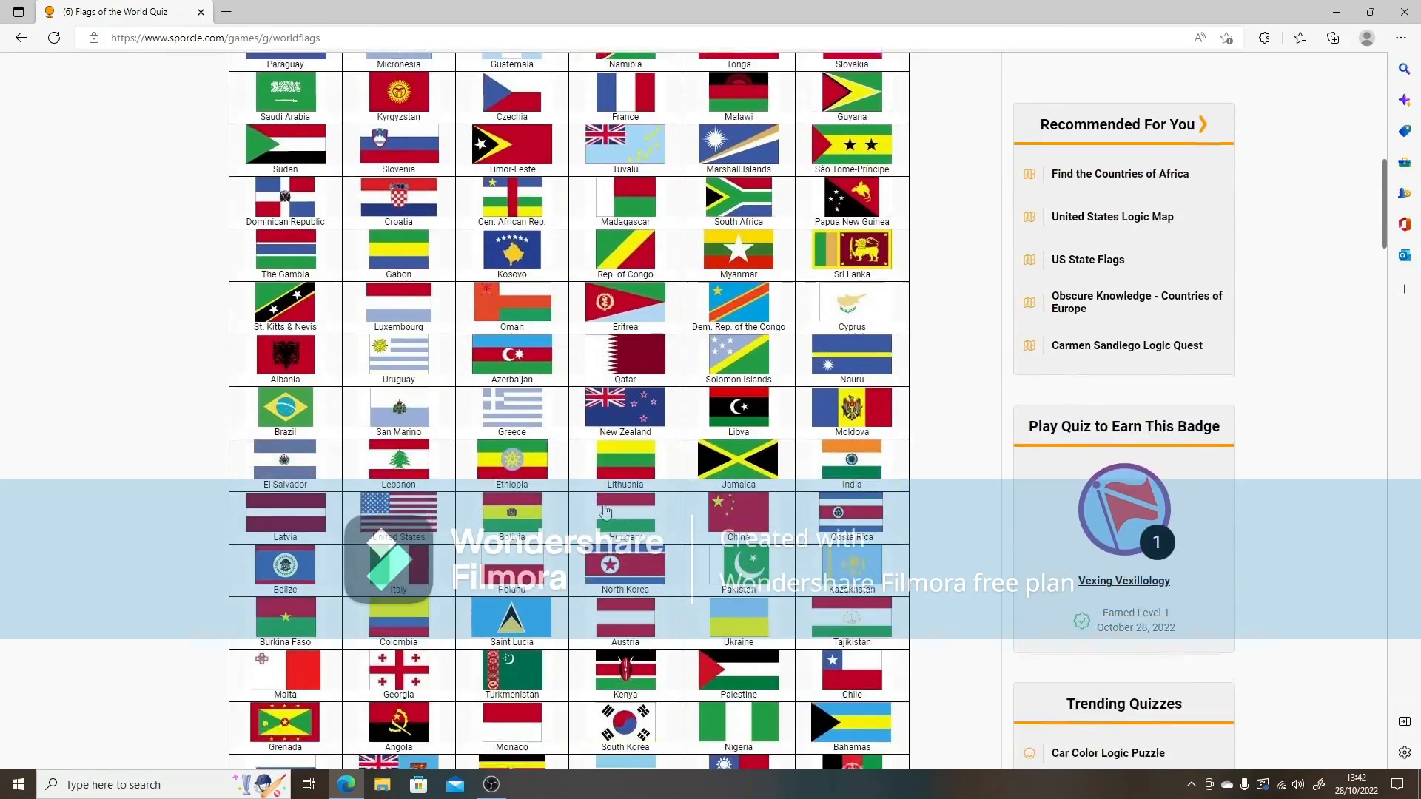
scroll(down, 3)
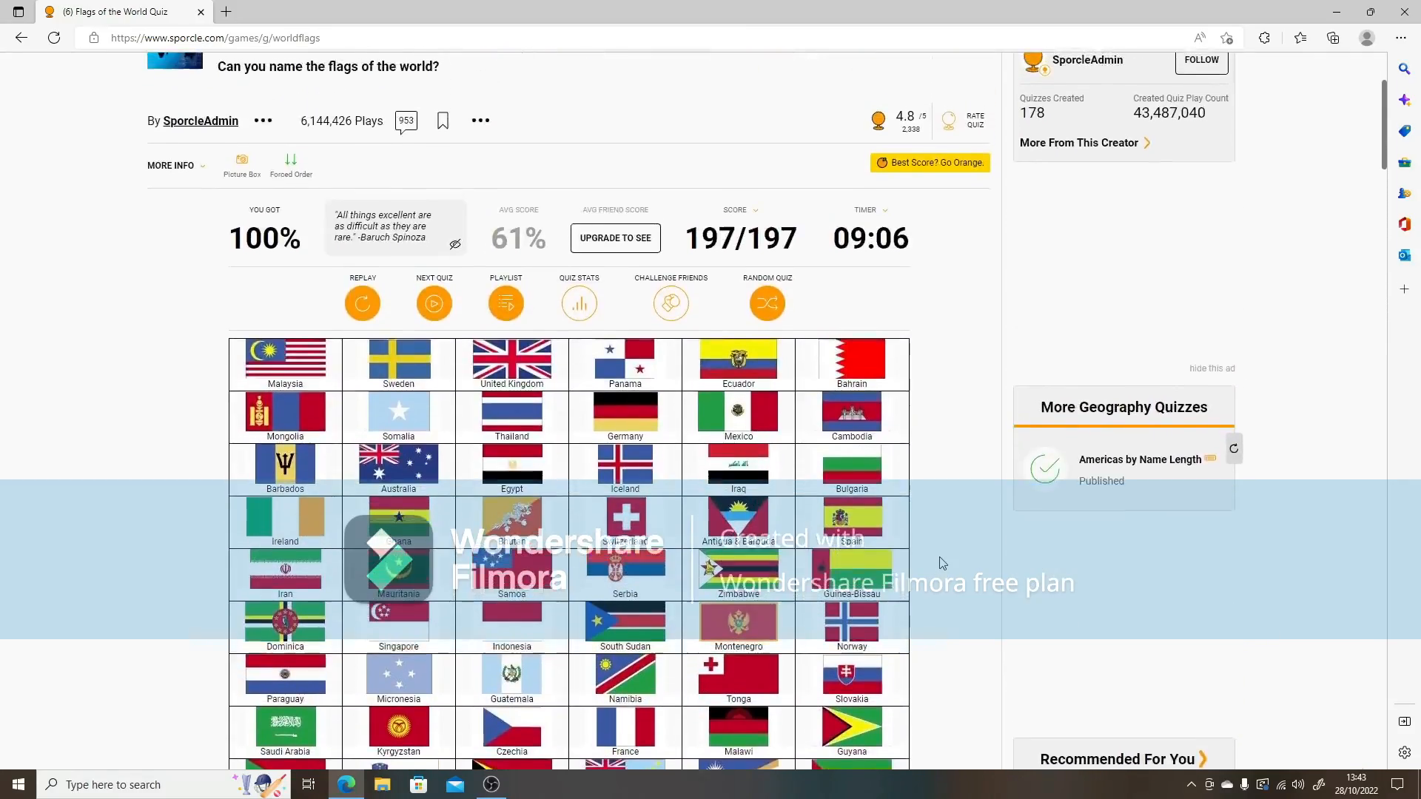
scroll(down, 3)
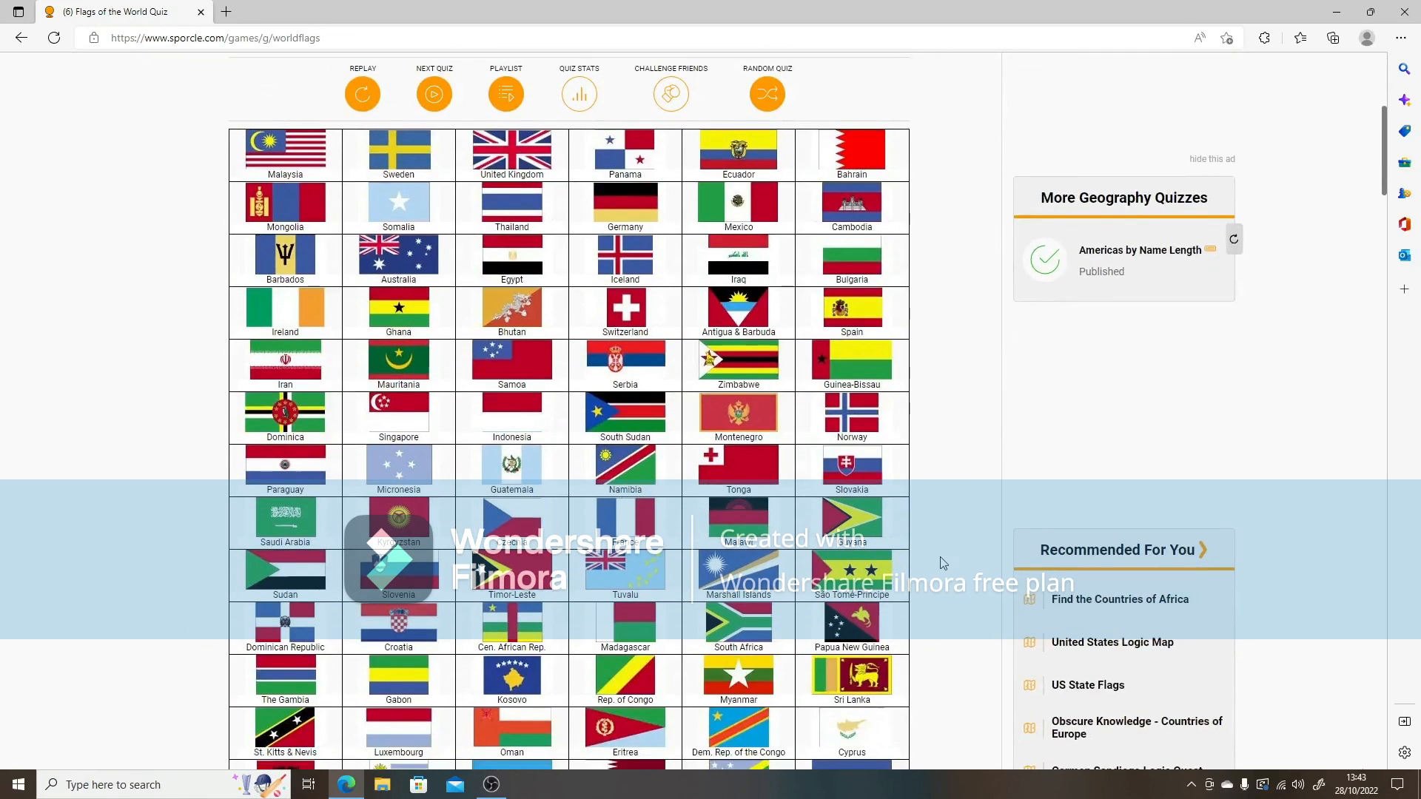